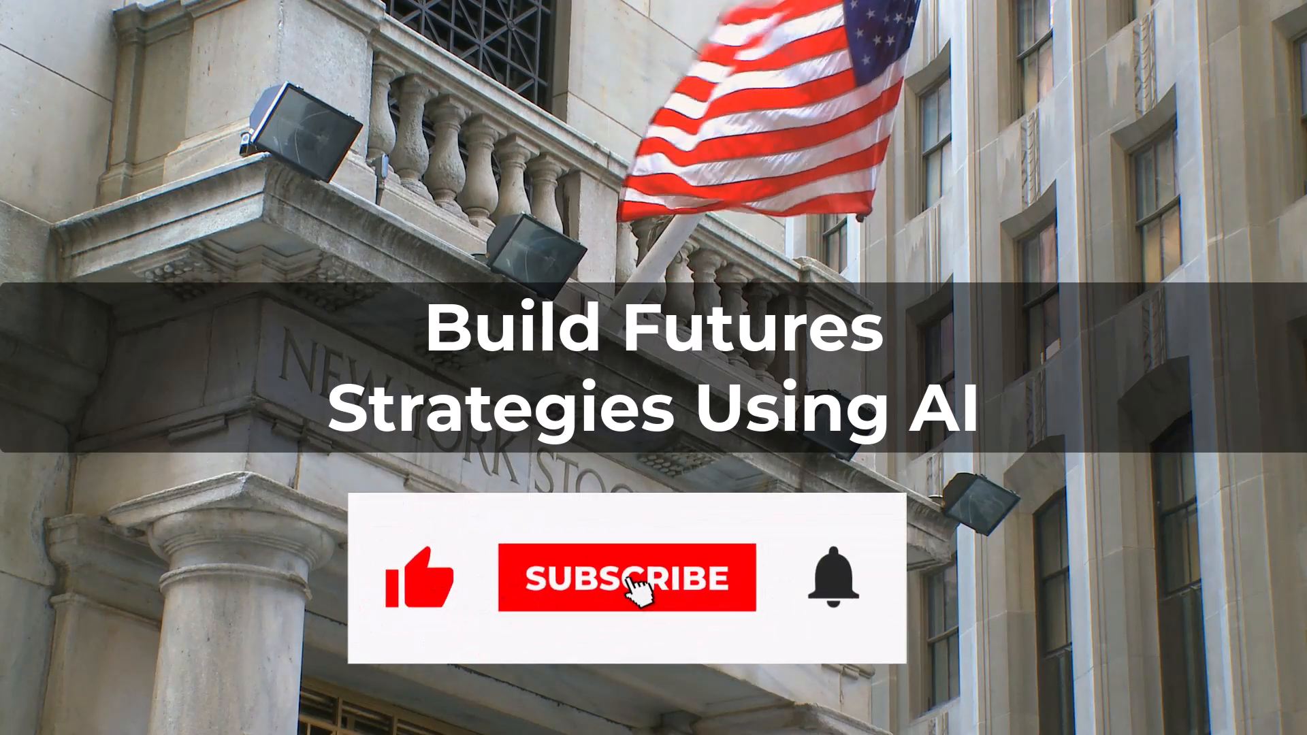
# Open the Builder, pick the saved NM_MT5 config to load, then dismiss the load confirmation.
pyautogui.click(625, 578)
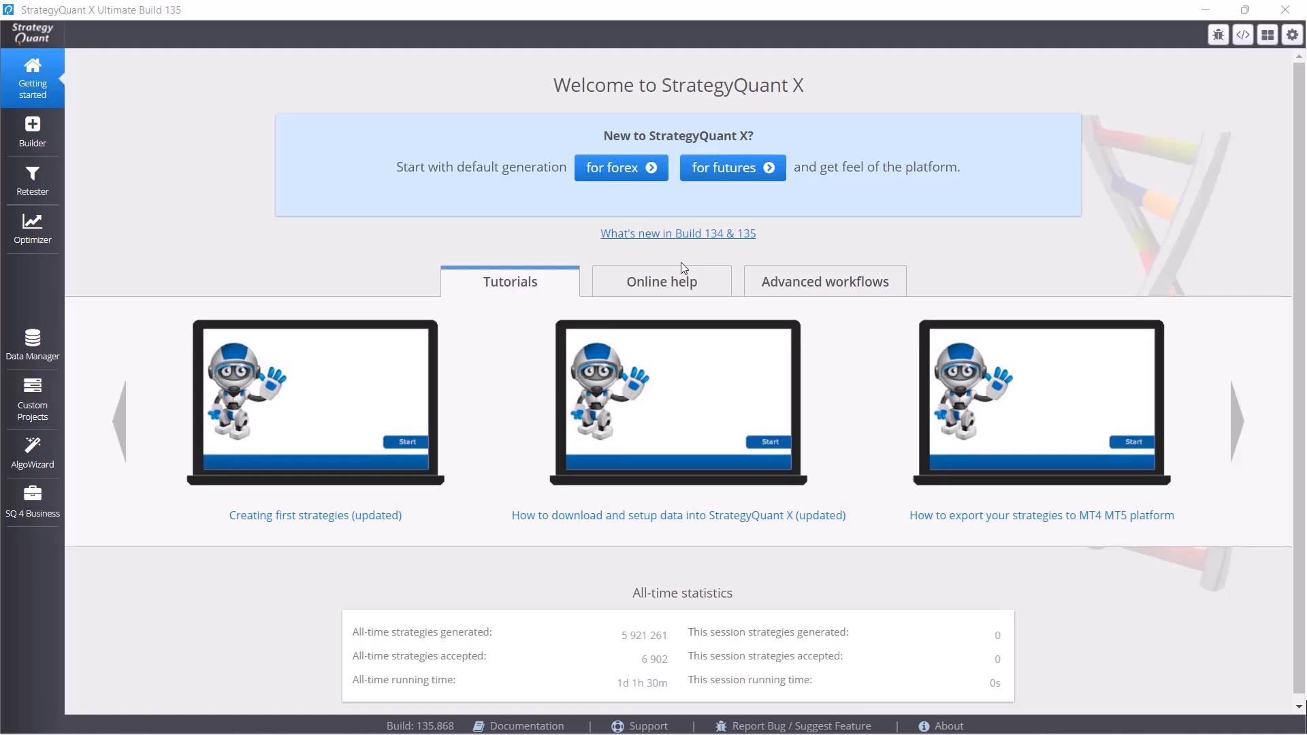
pyautogui.moveTo(1041, 515)
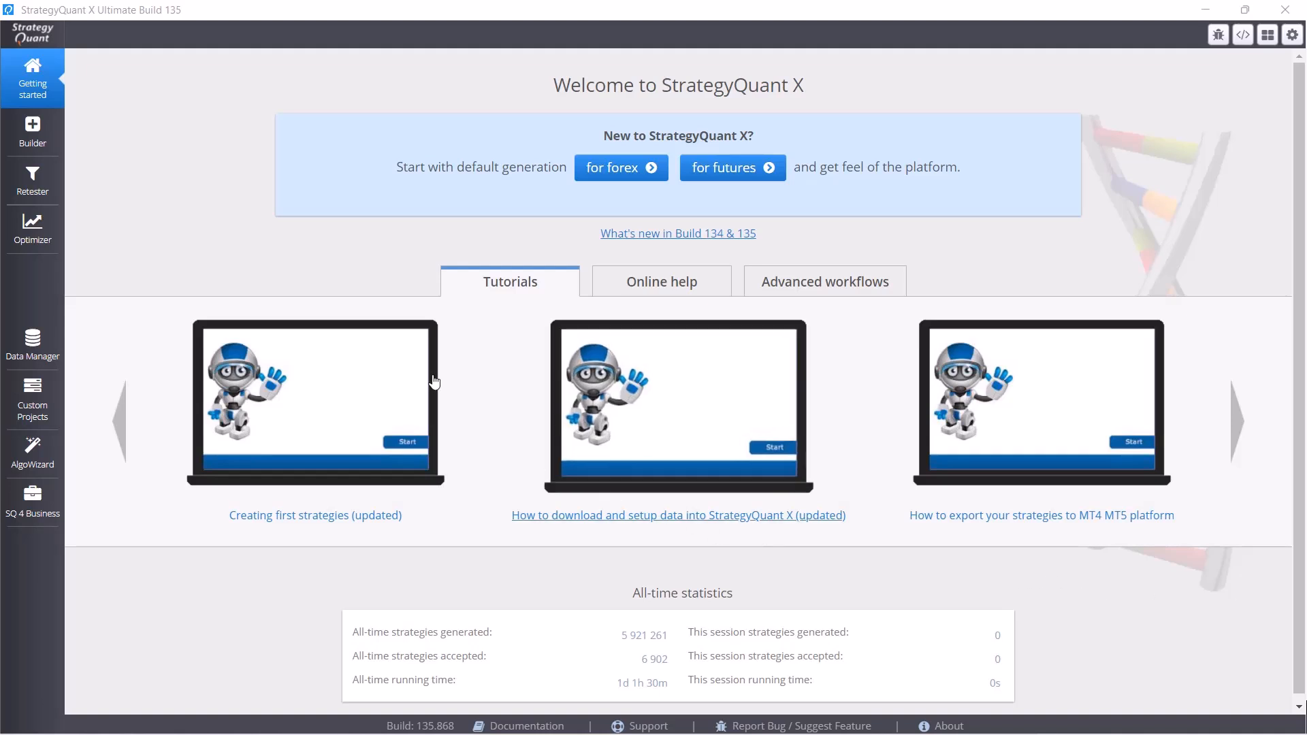
pyautogui.moveTo(246, 222)
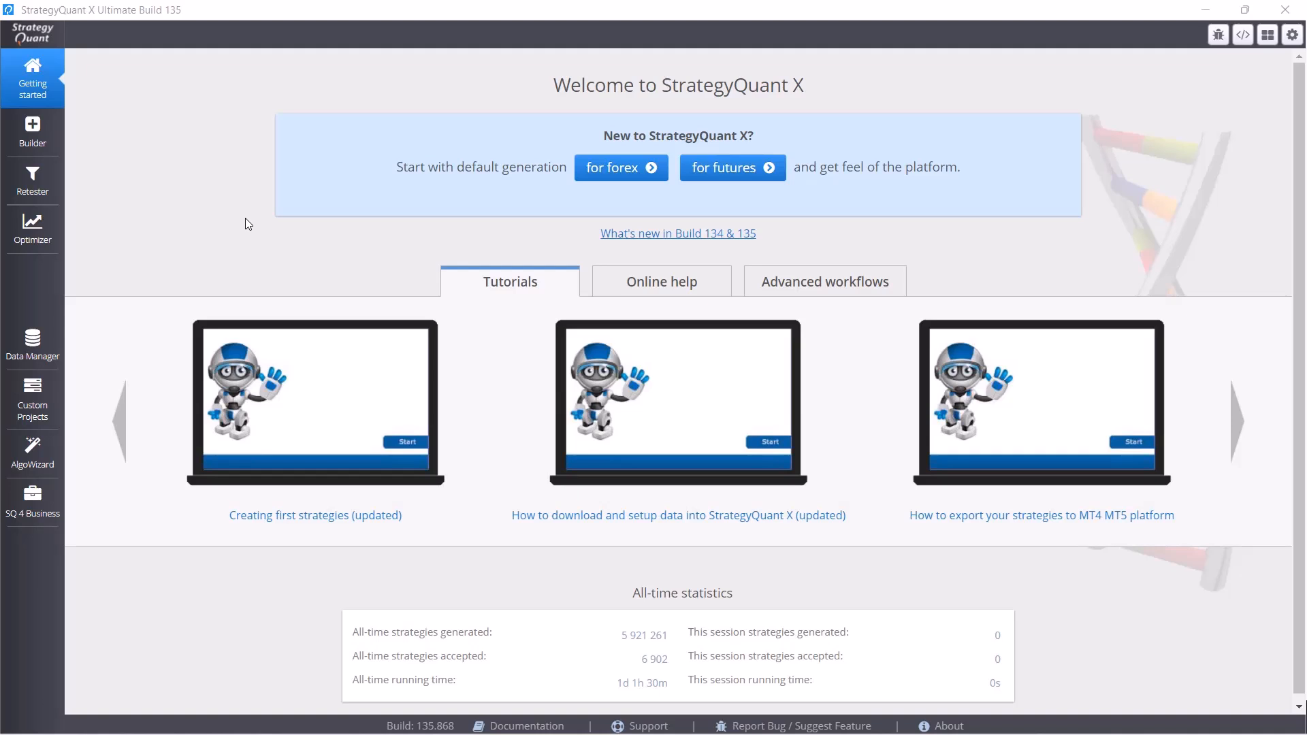
pyautogui.moveTo(243, 226)
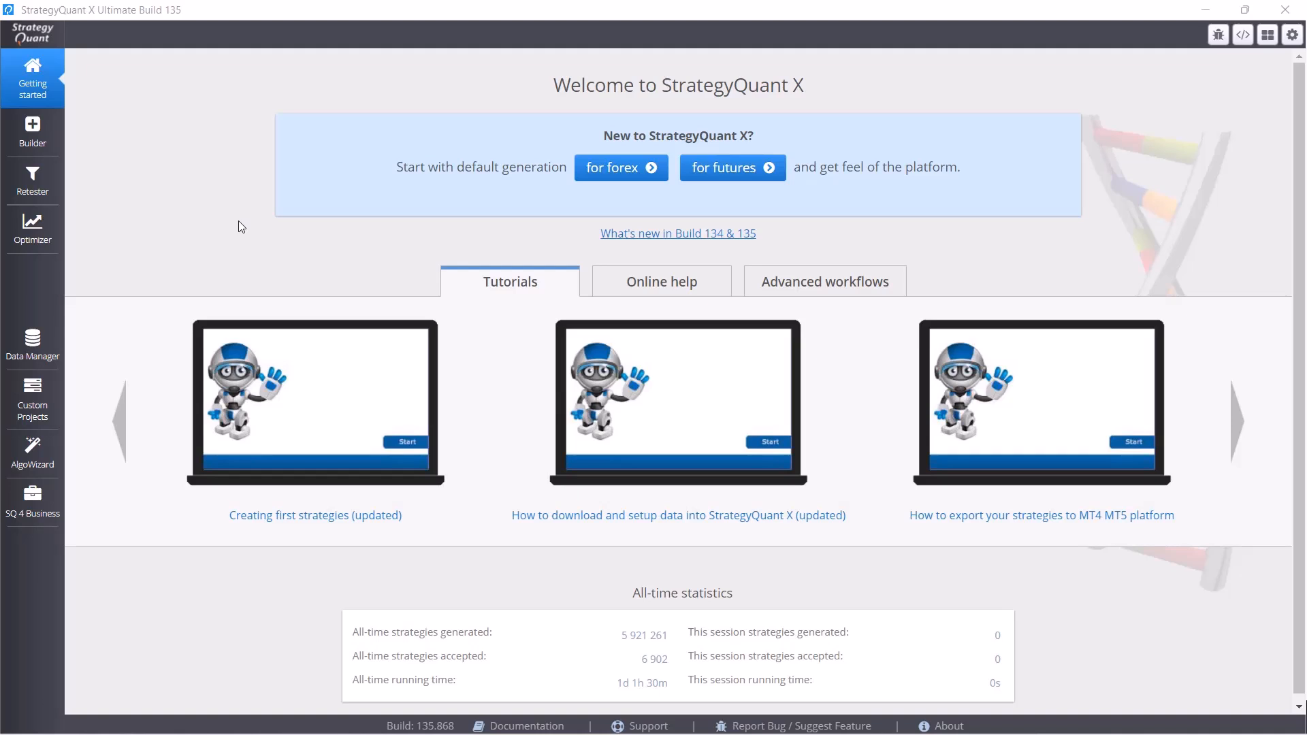
pyautogui.moveTo(208, 224)
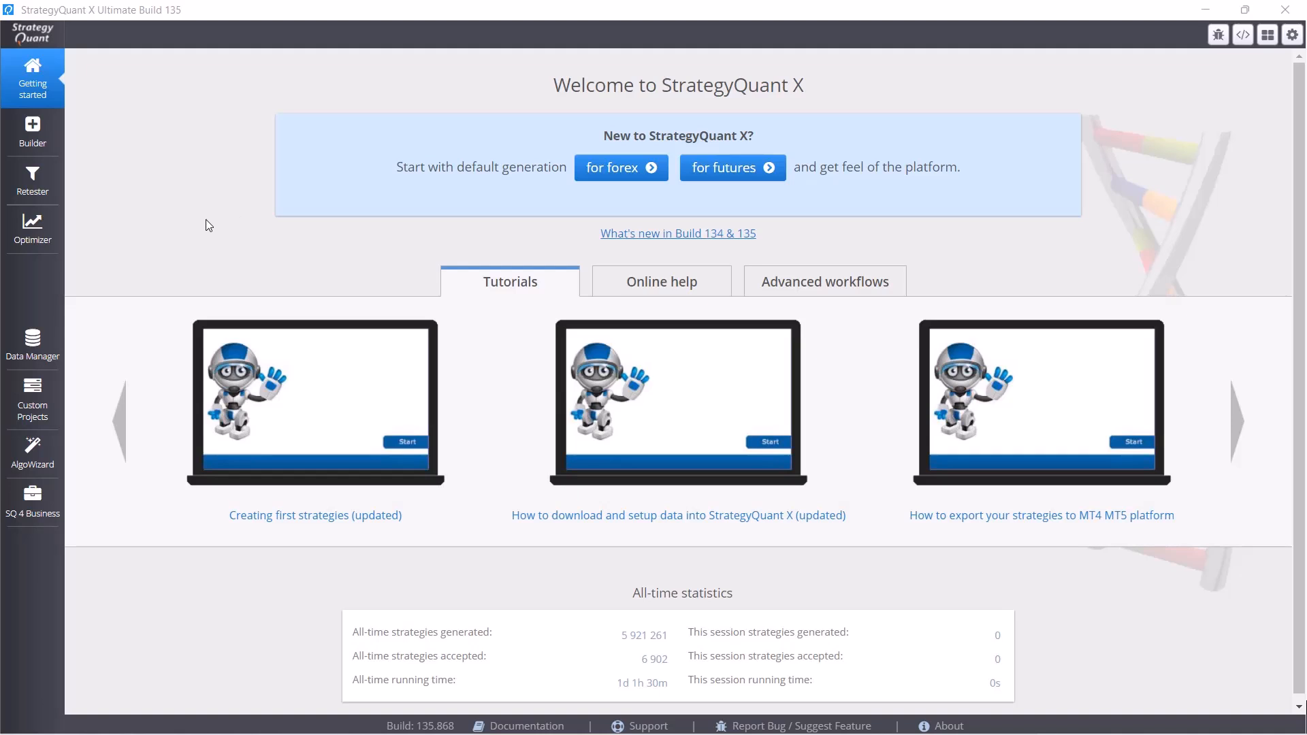
pyautogui.moveTo(33, 133)
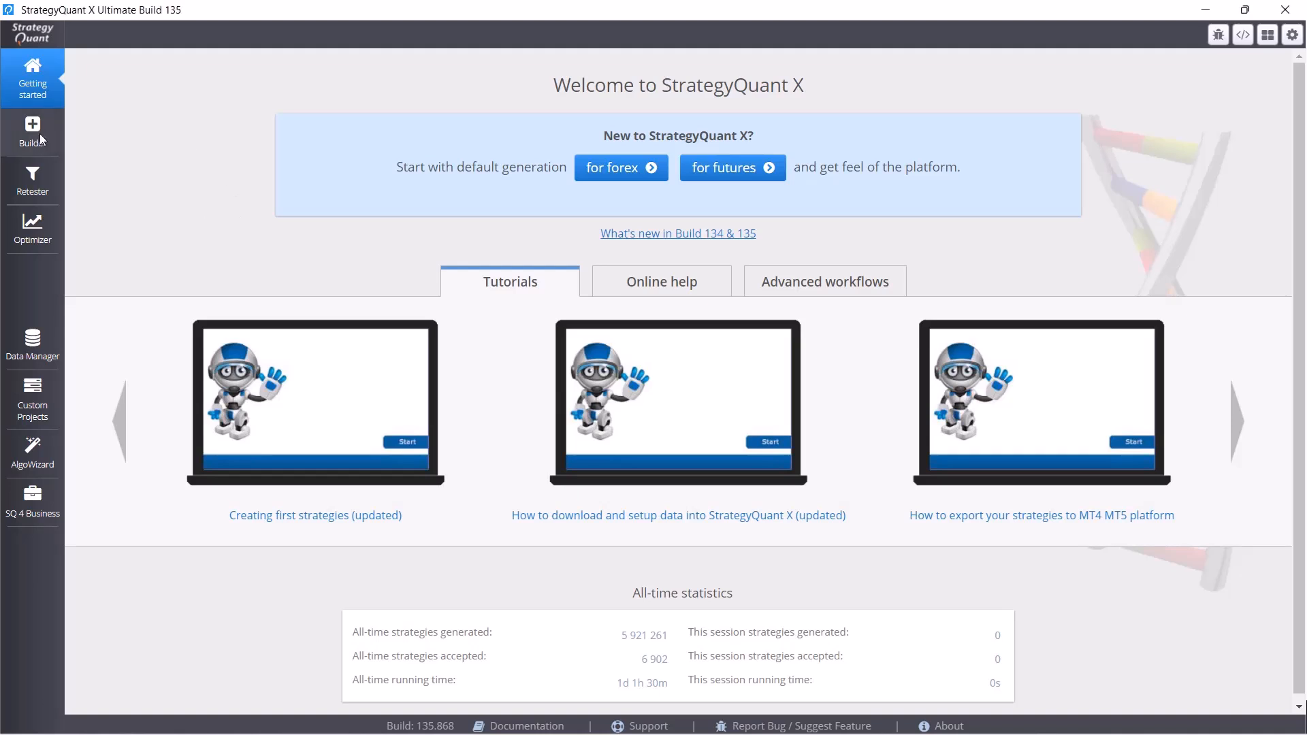
pyautogui.click(31, 133)
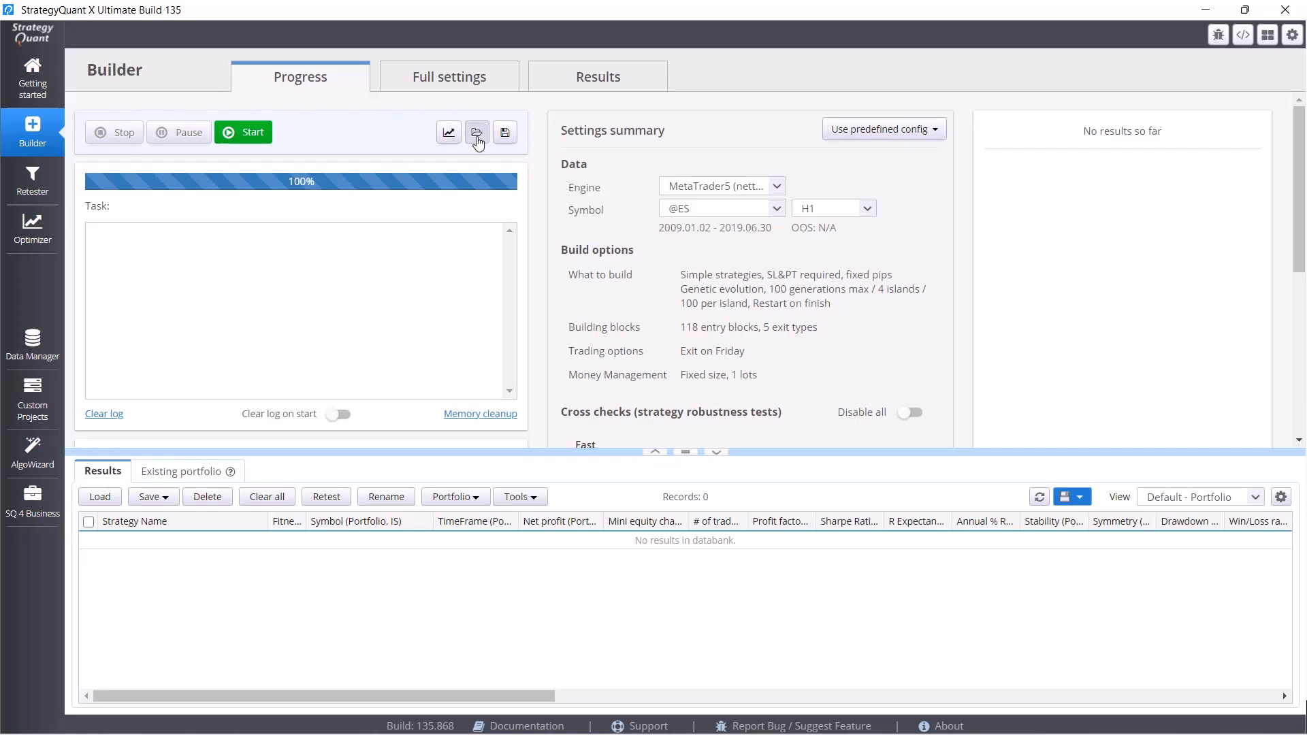
pyautogui.click(476, 132)
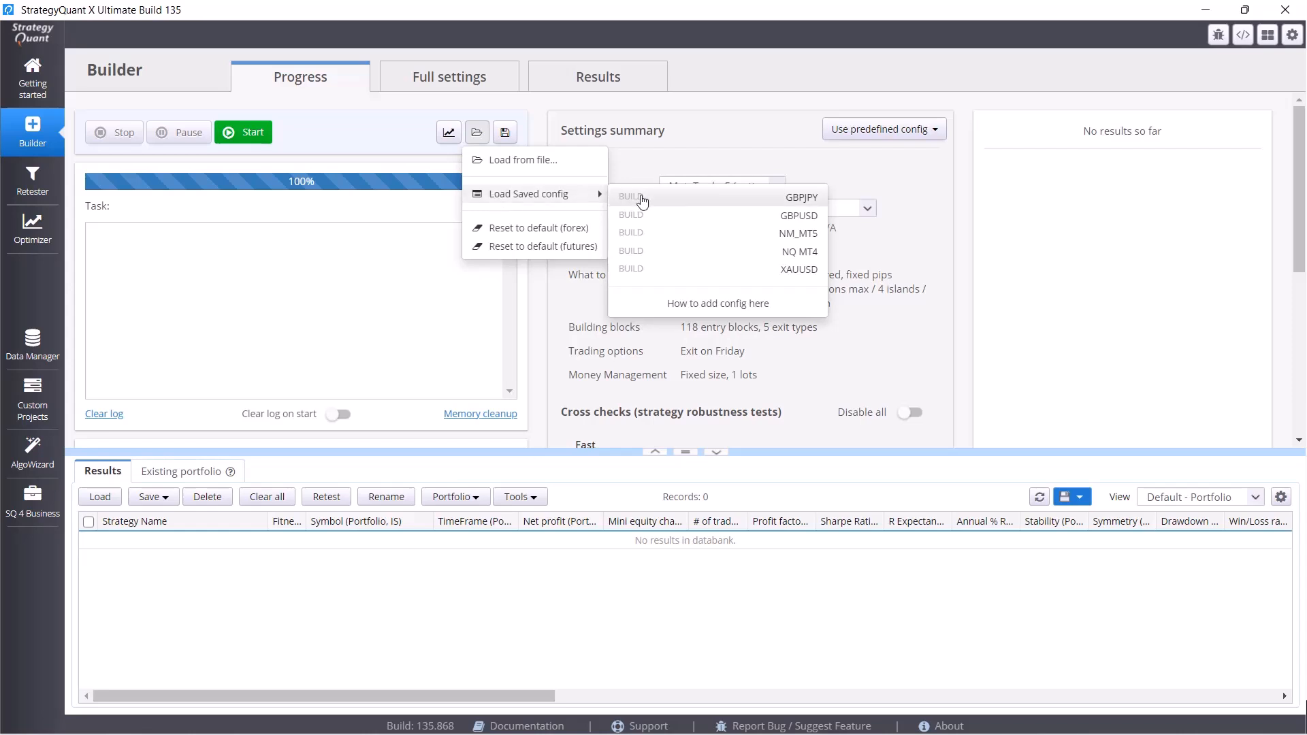
pyautogui.moveTo(765, 239)
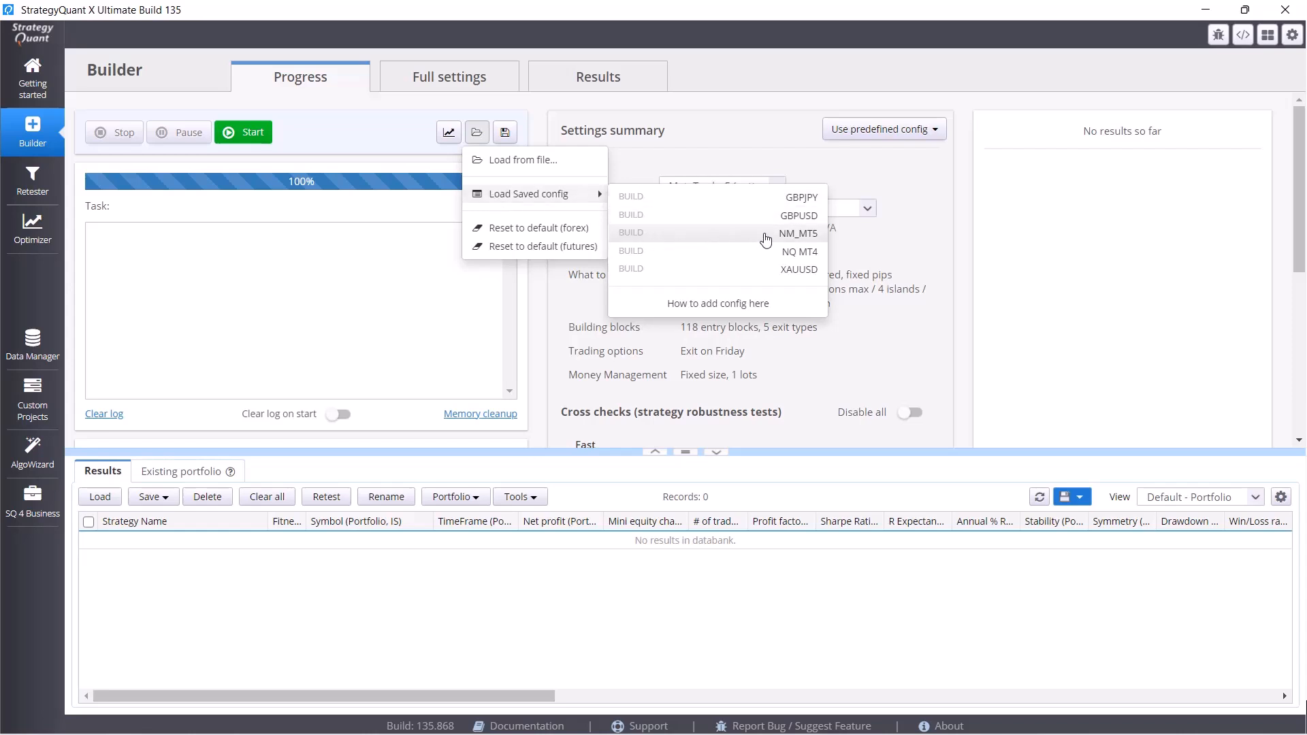
pyautogui.click(797, 233)
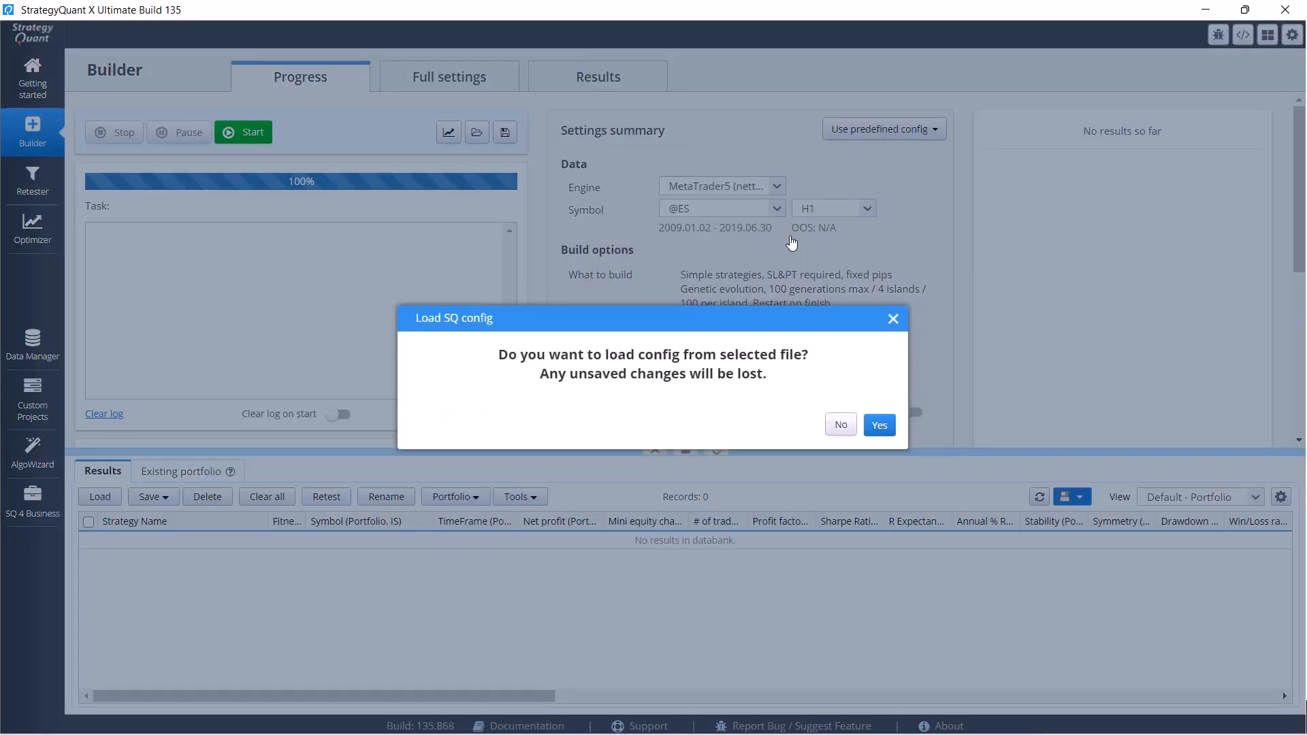
pyautogui.moveTo(877, 433)
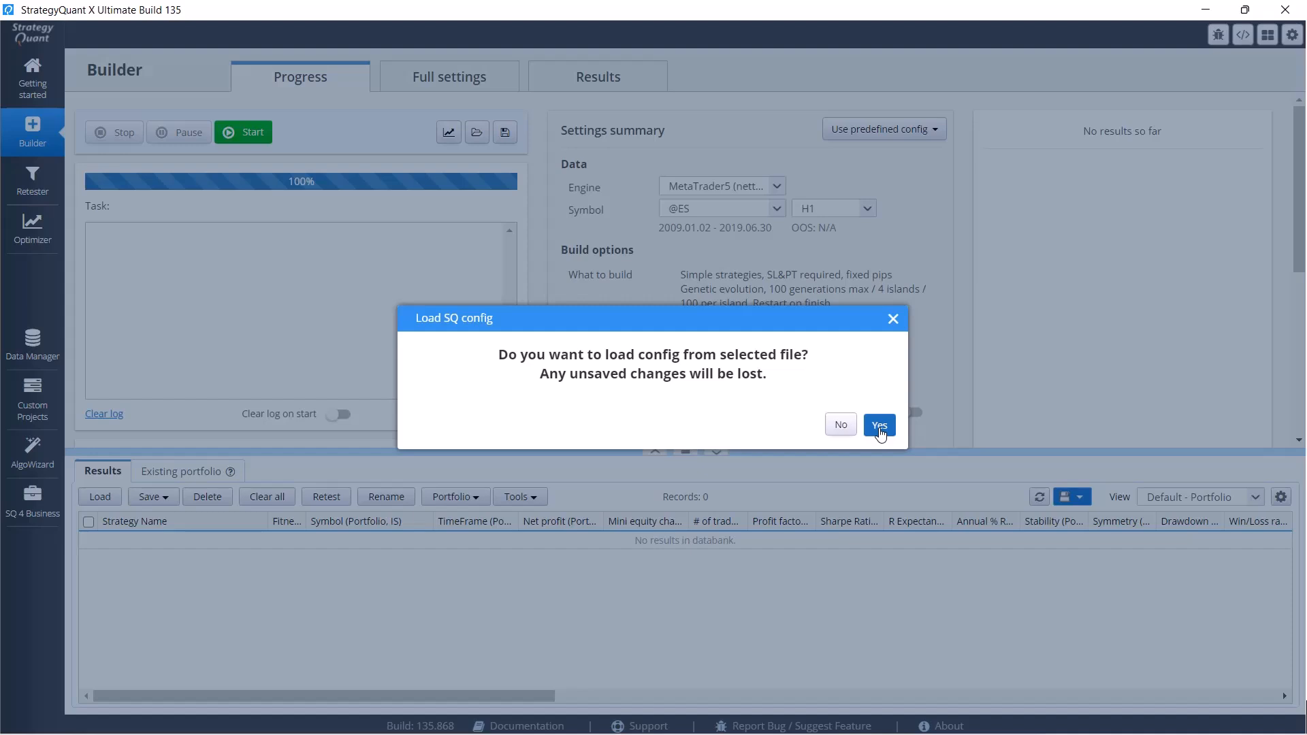
pyautogui.moveTo(624, 192)
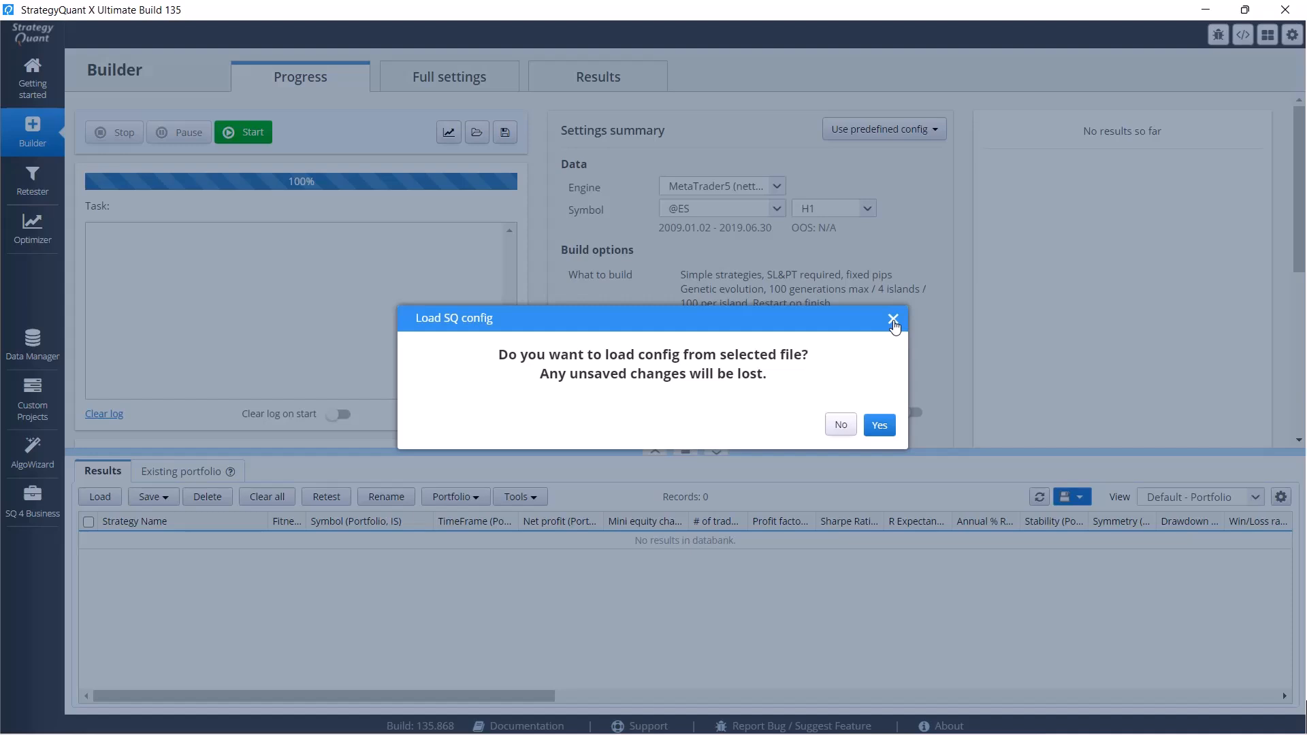
pyautogui.click(891, 317)
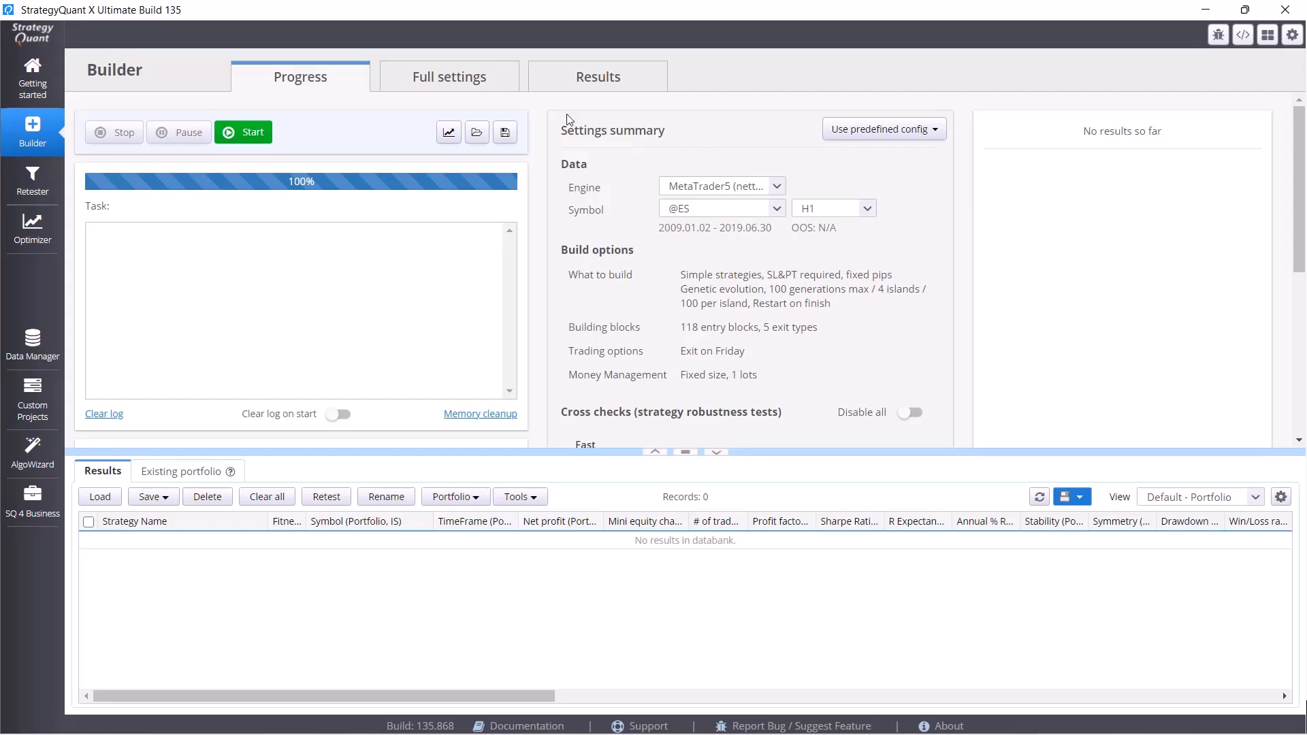
# Bring up saving the build configuration to a file and cancel it without selecting a file.
pyautogui.click(503, 132)
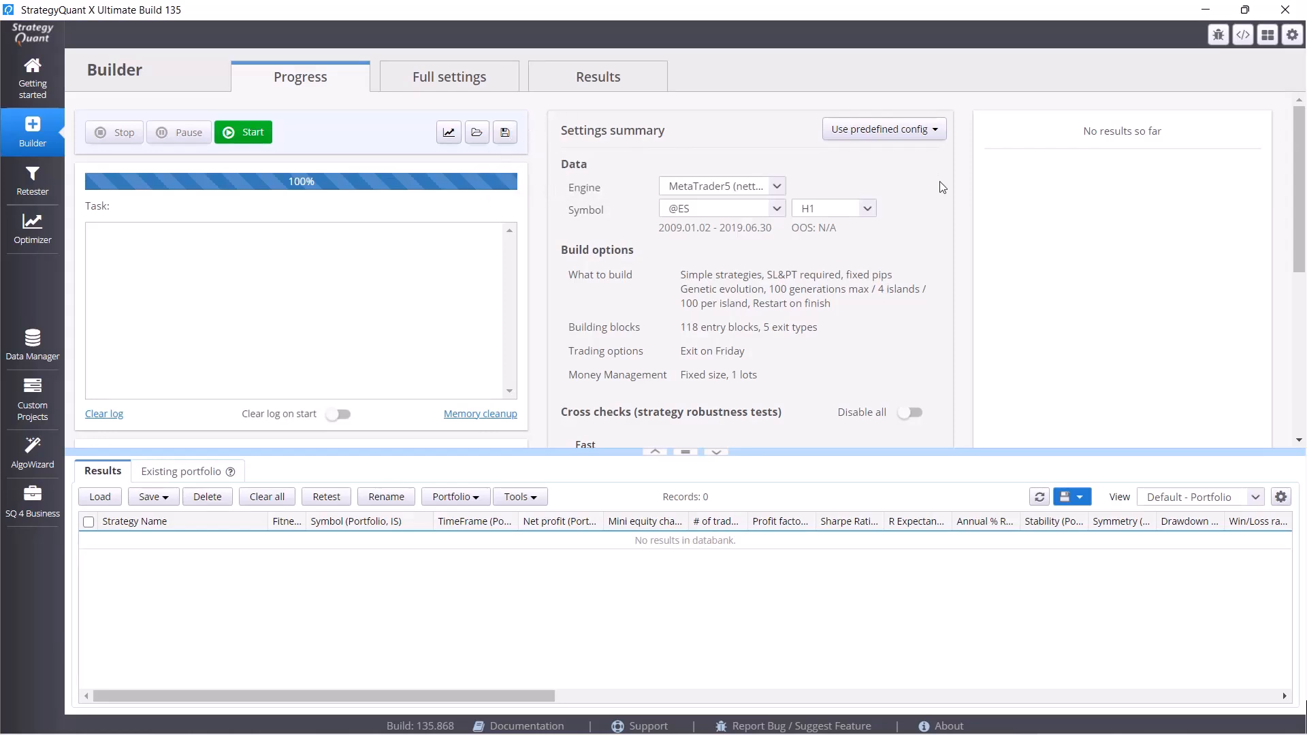
pyautogui.click(504, 132)
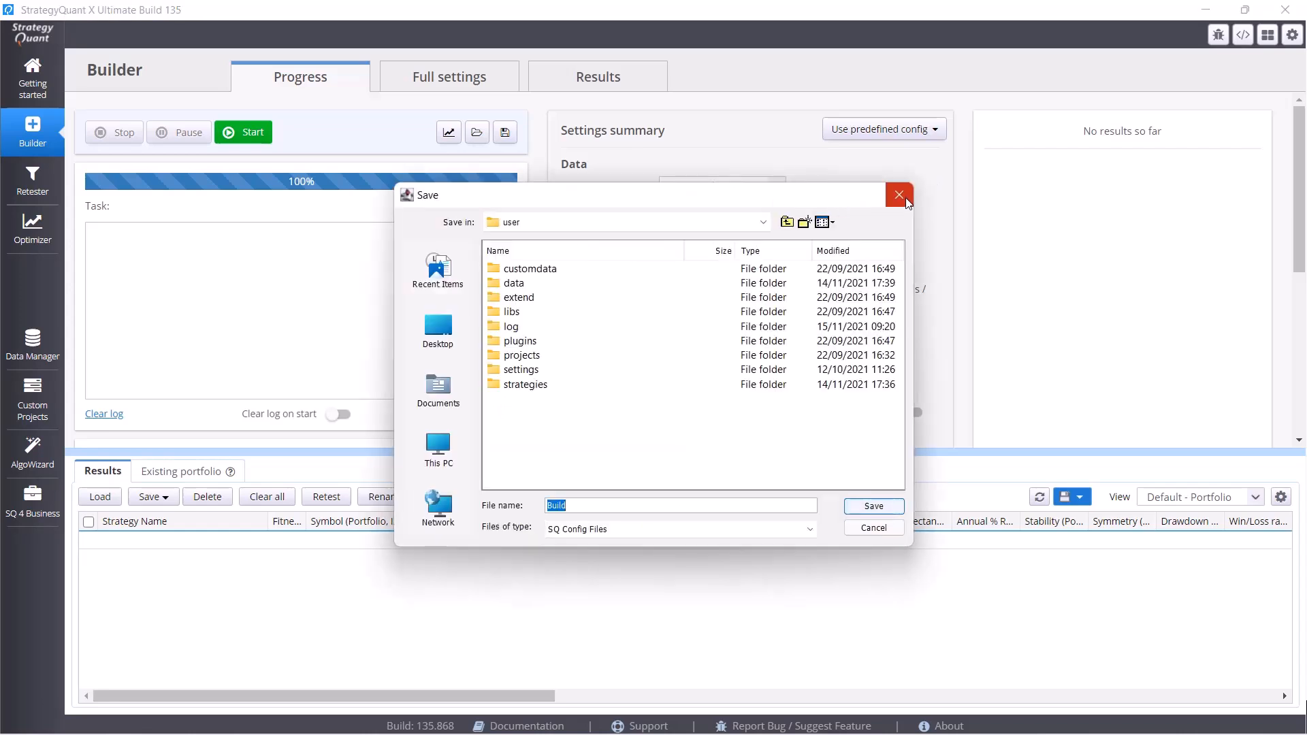
pyautogui.click(898, 194)
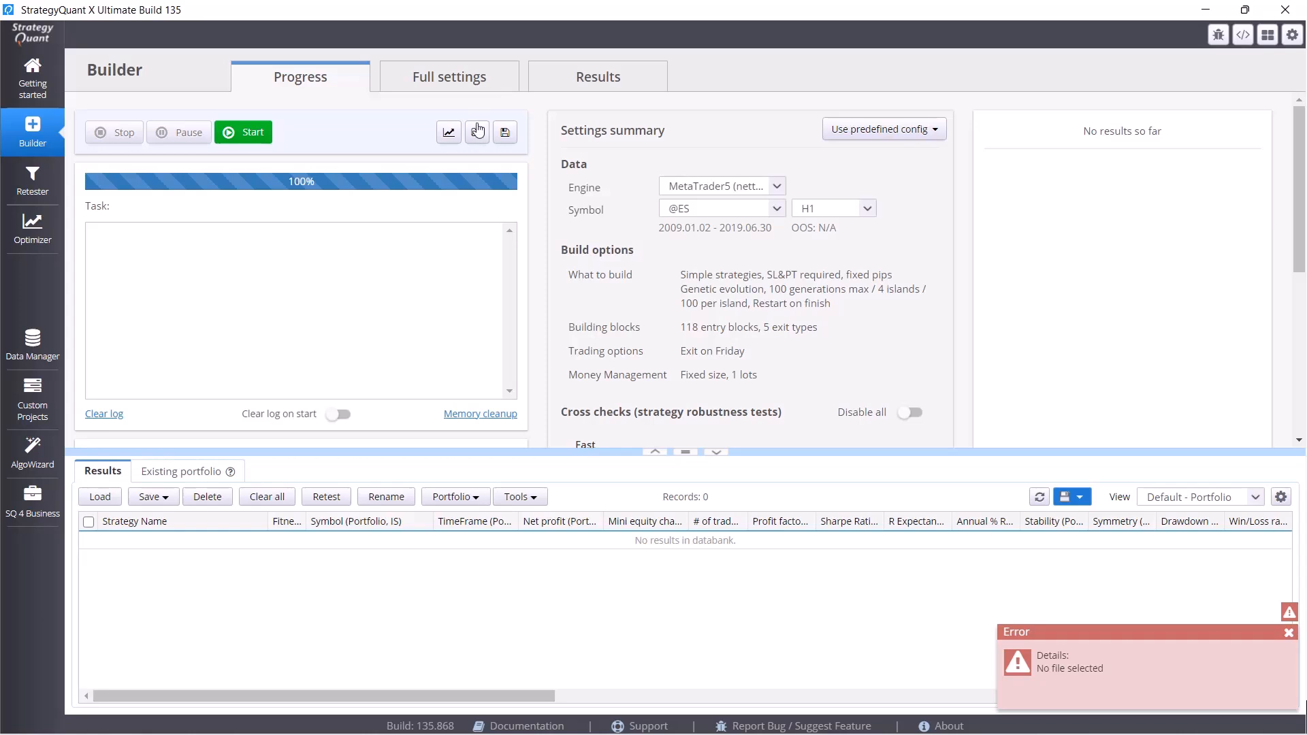
# Bring up the build configuration loading options (load from file, saved configs, reset defaults).
pyautogui.click(477, 132)
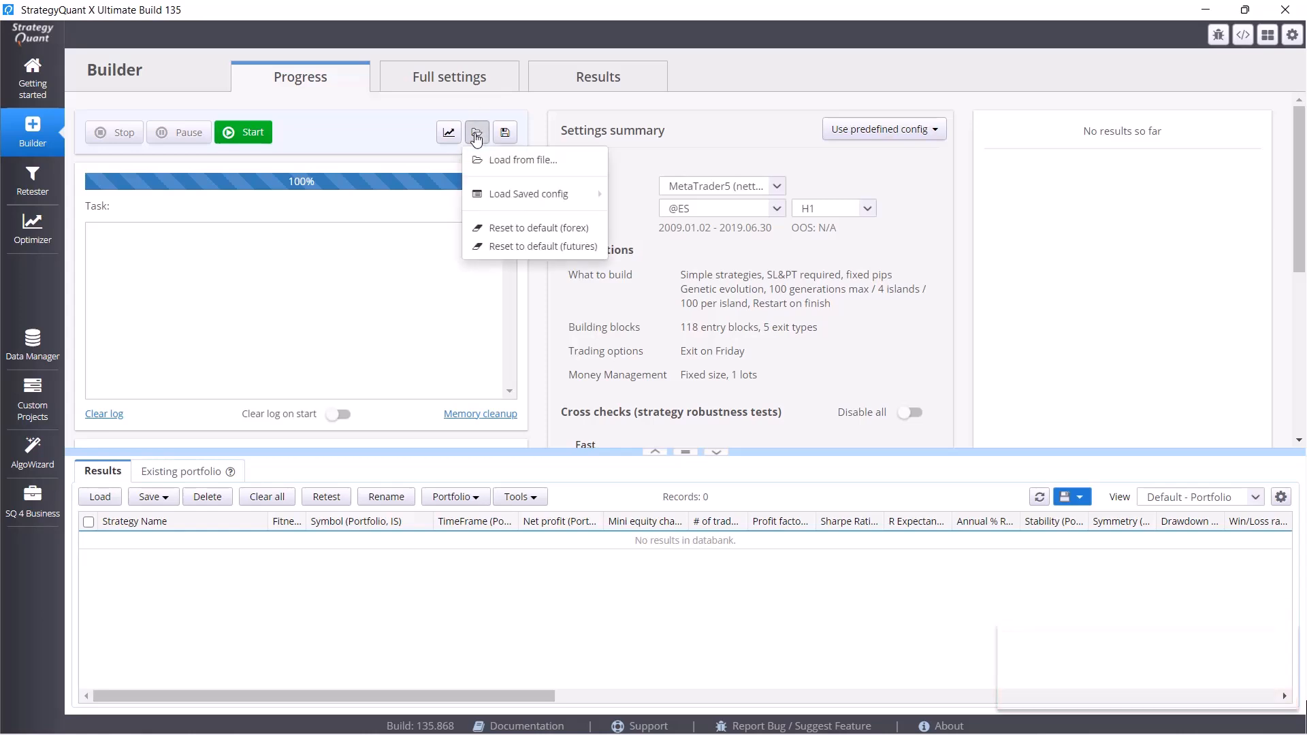
pyautogui.moveTo(498, 159)
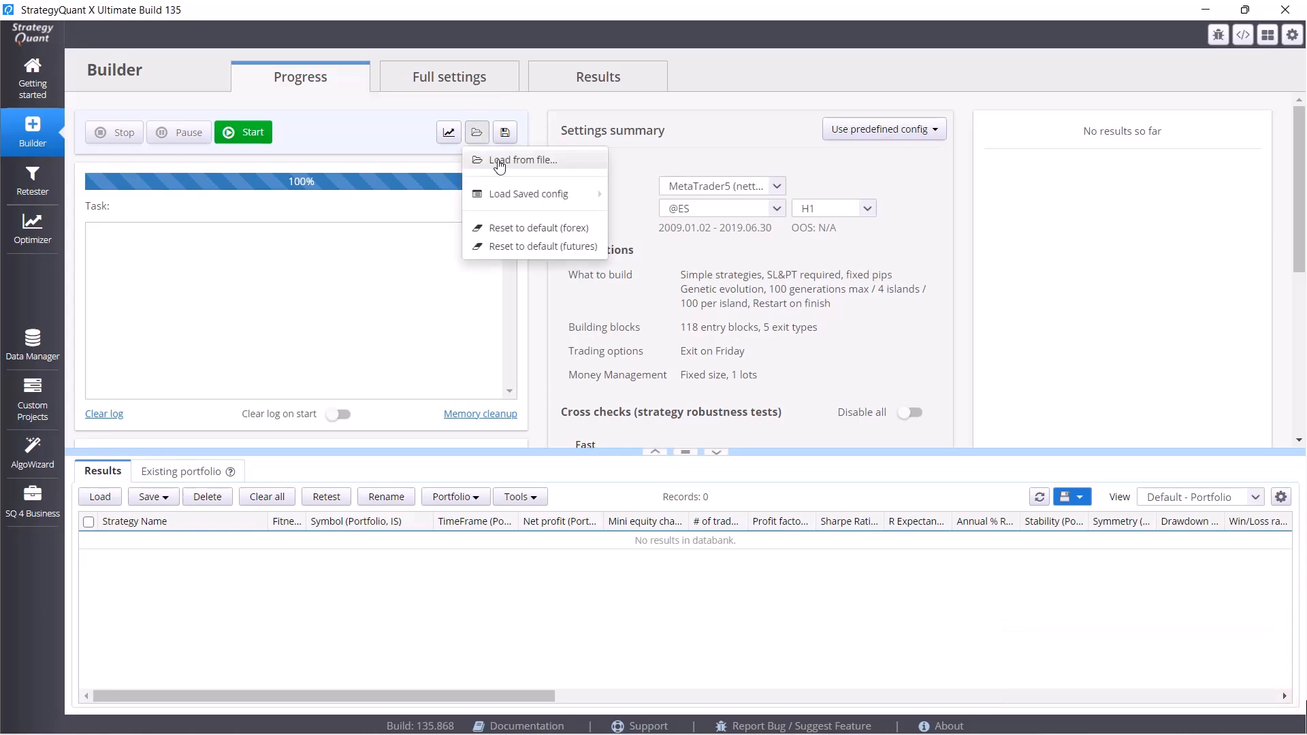
pyautogui.moveTo(514, 166)
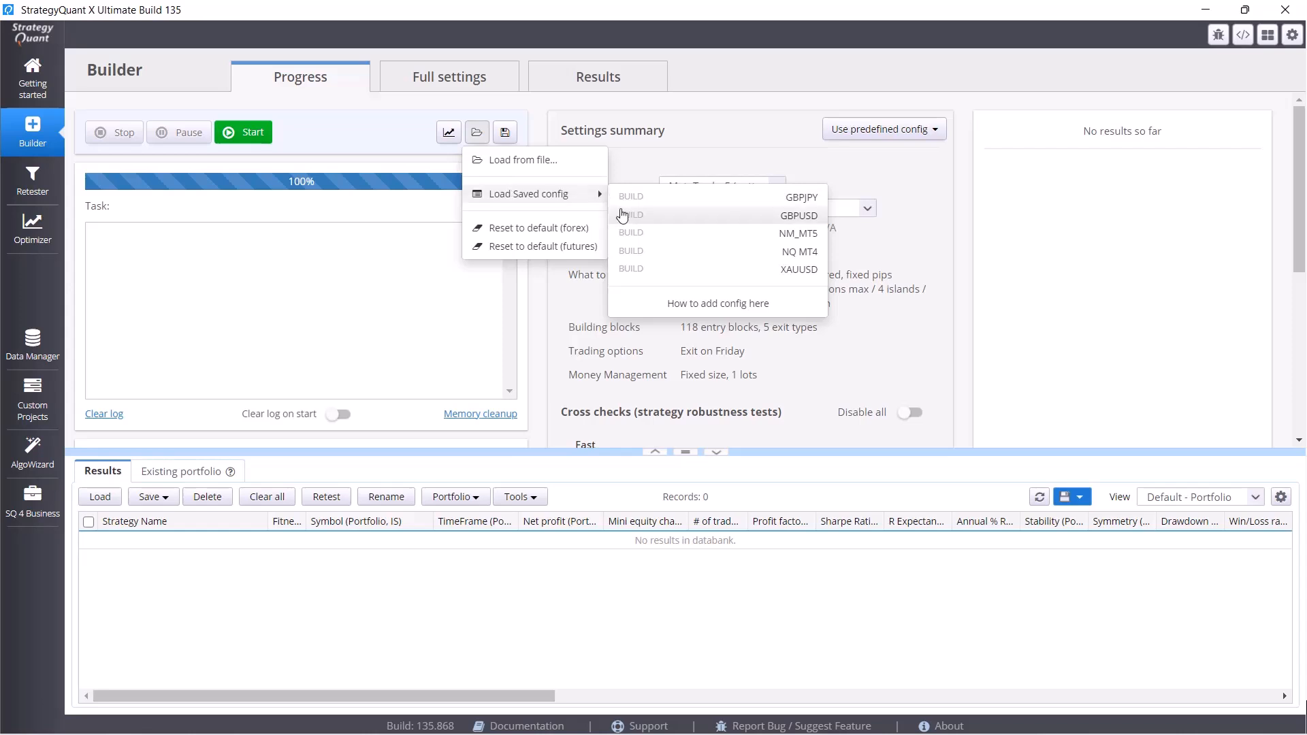
pyautogui.moveTo(527, 203)
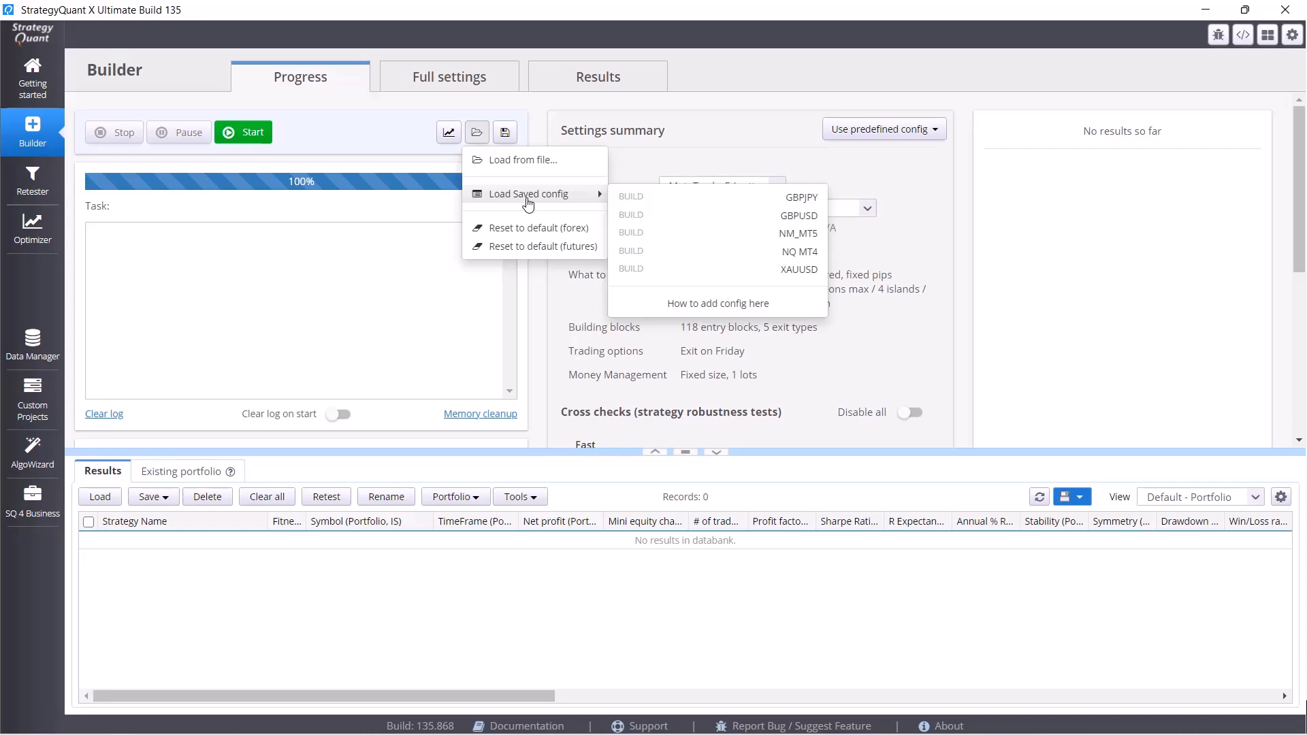
pyautogui.moveTo(669, 240)
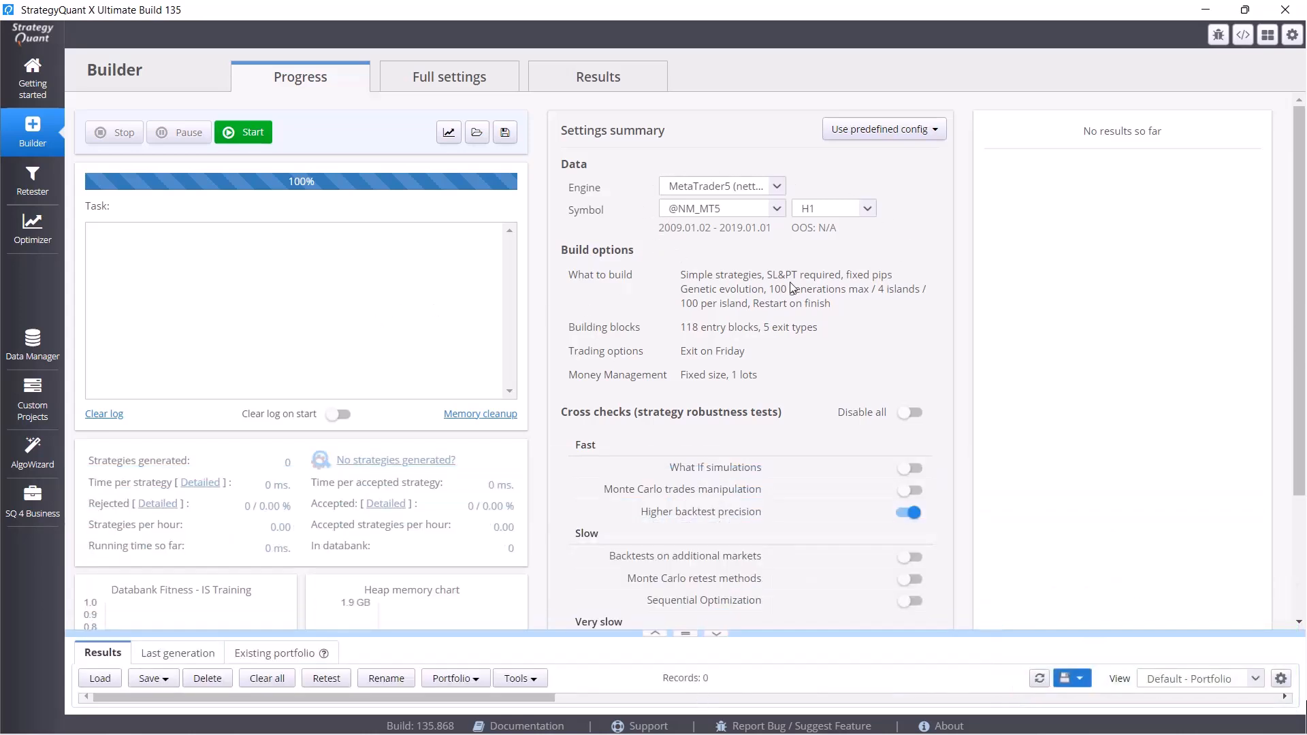
pyautogui.moveTo(451, 286)
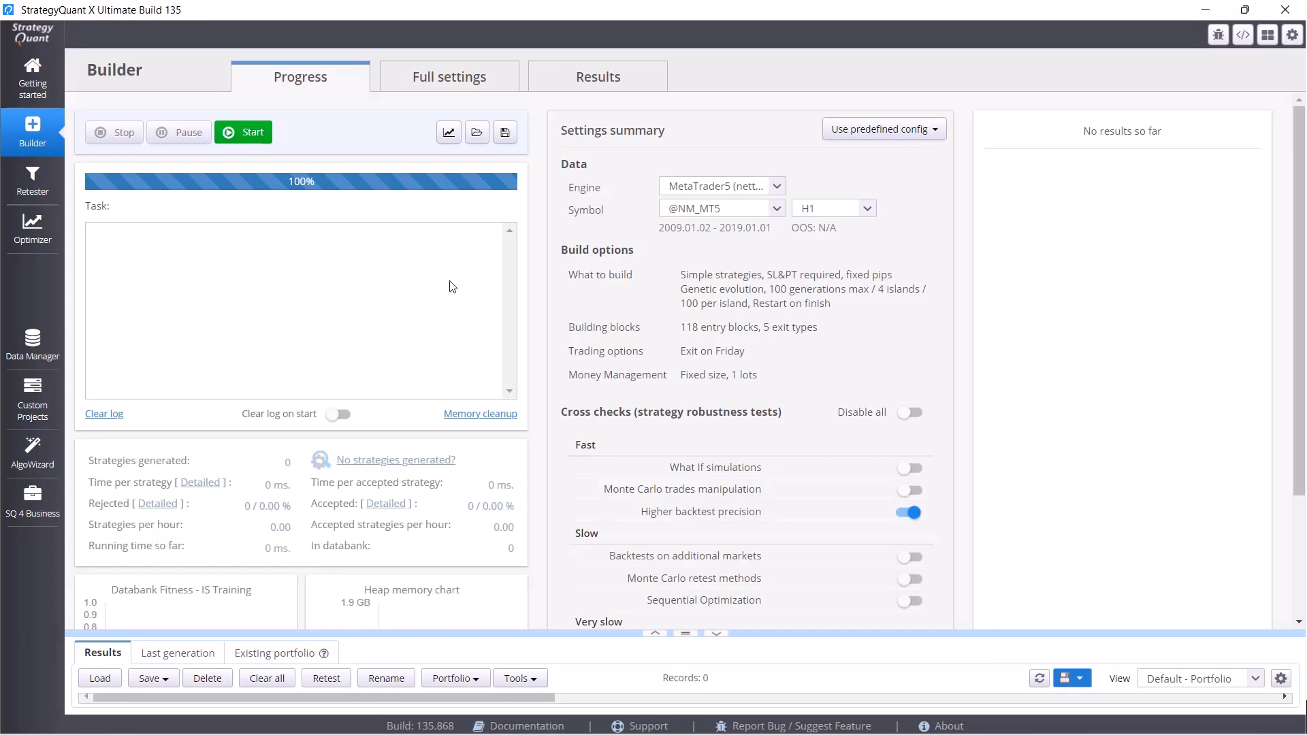
pyautogui.click(448, 76)
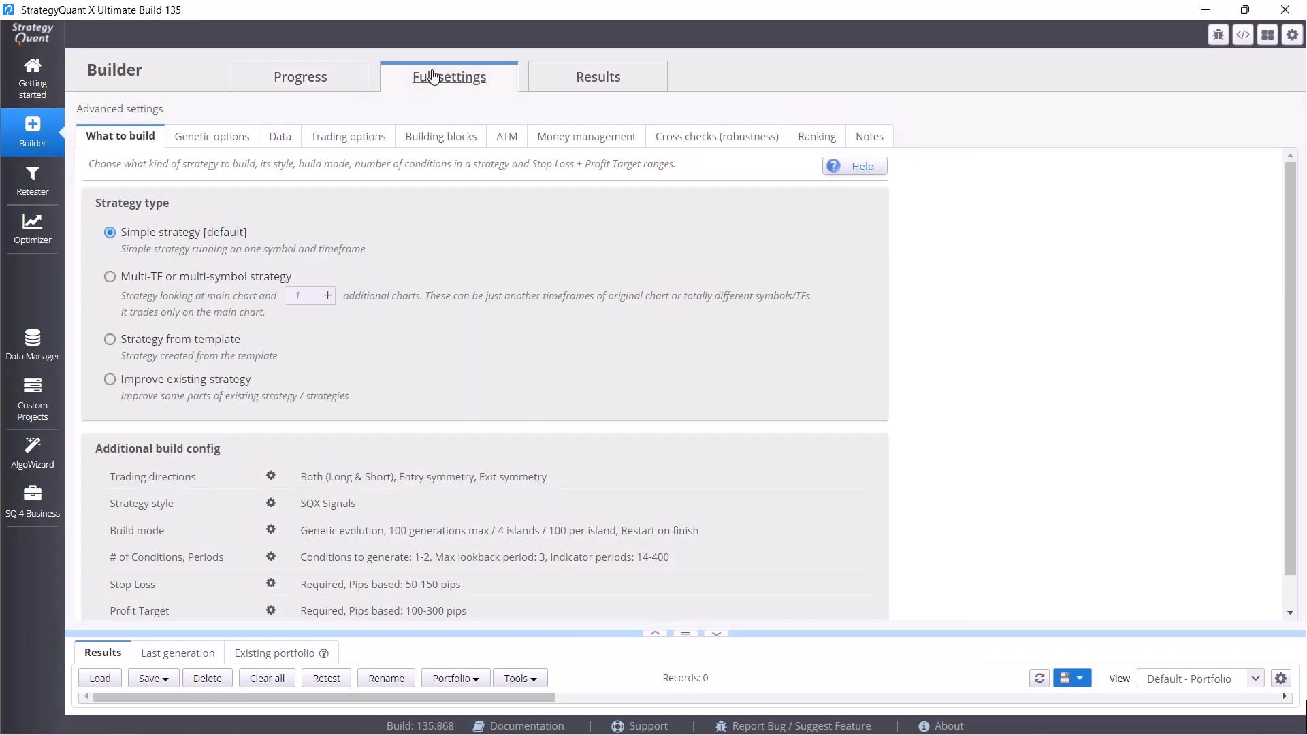
pyautogui.moveTo(339, 176)
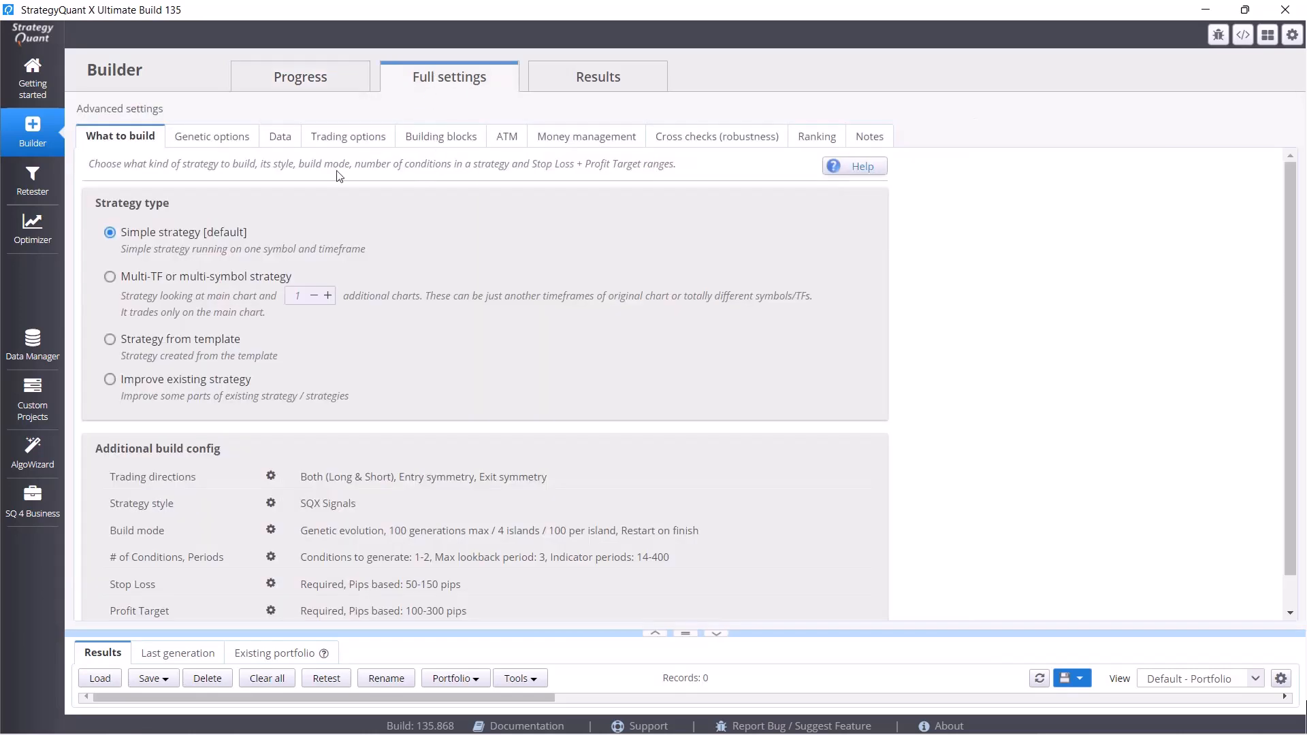
pyautogui.moveTo(870, 131)
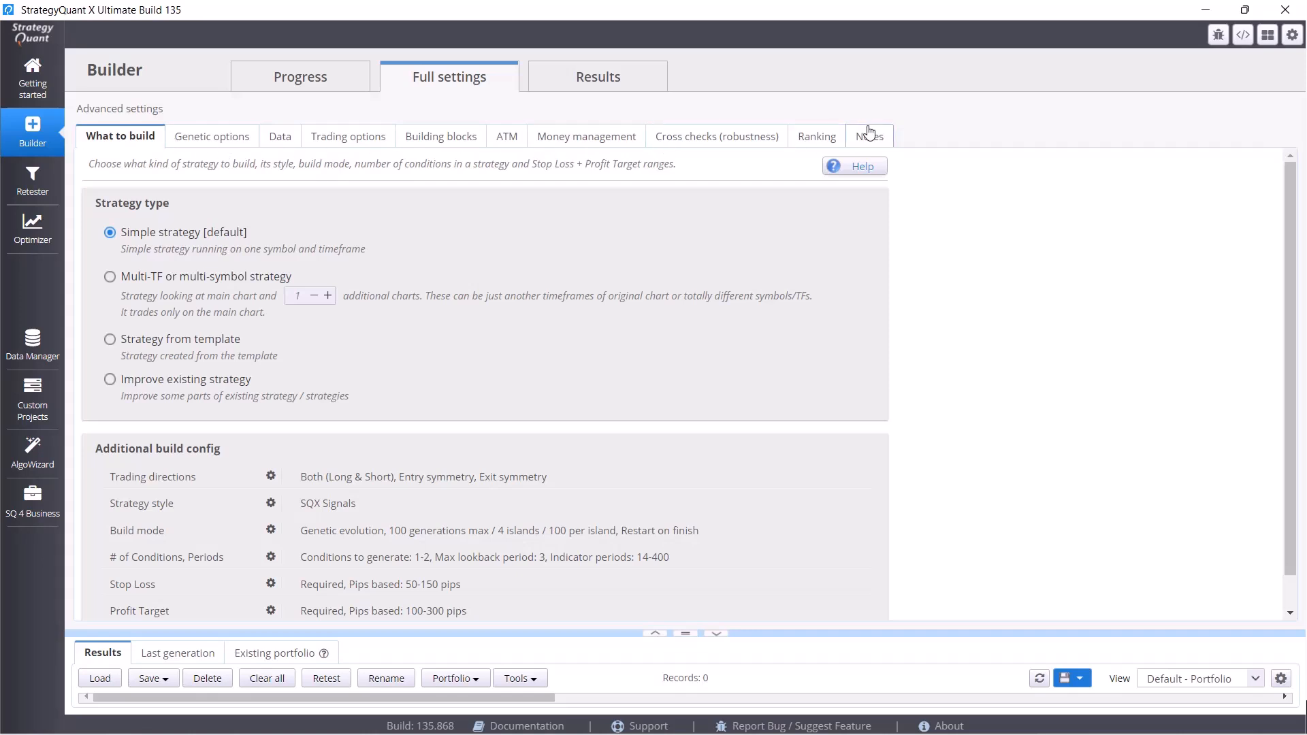
pyautogui.moveTo(247, 212)
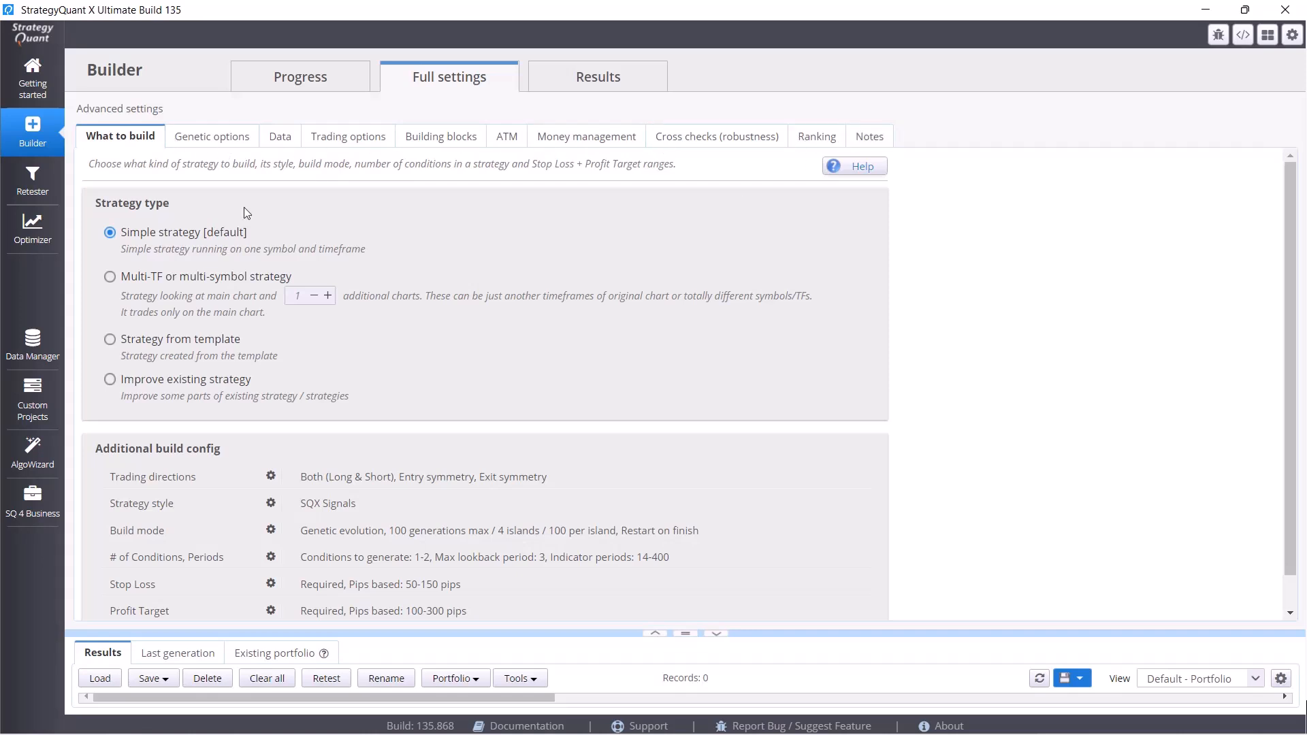
pyautogui.moveTo(378, 265)
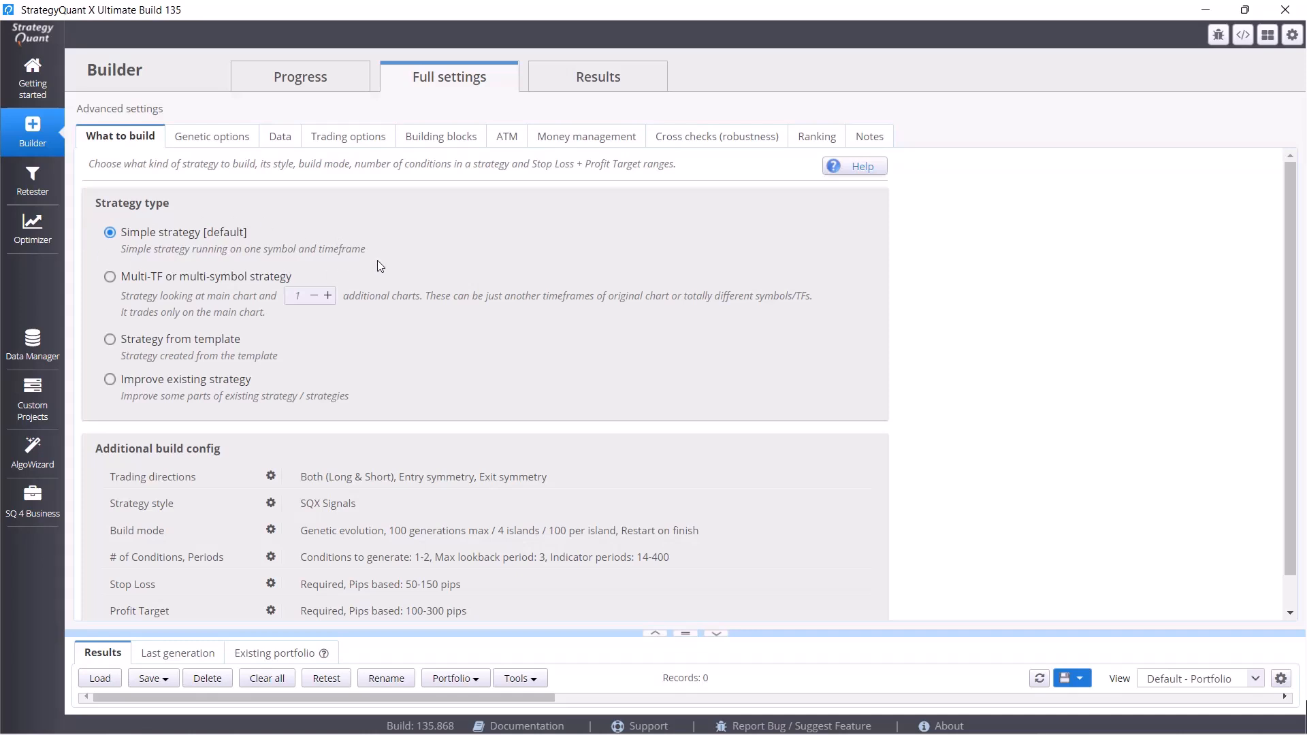
pyautogui.moveTo(257, 285)
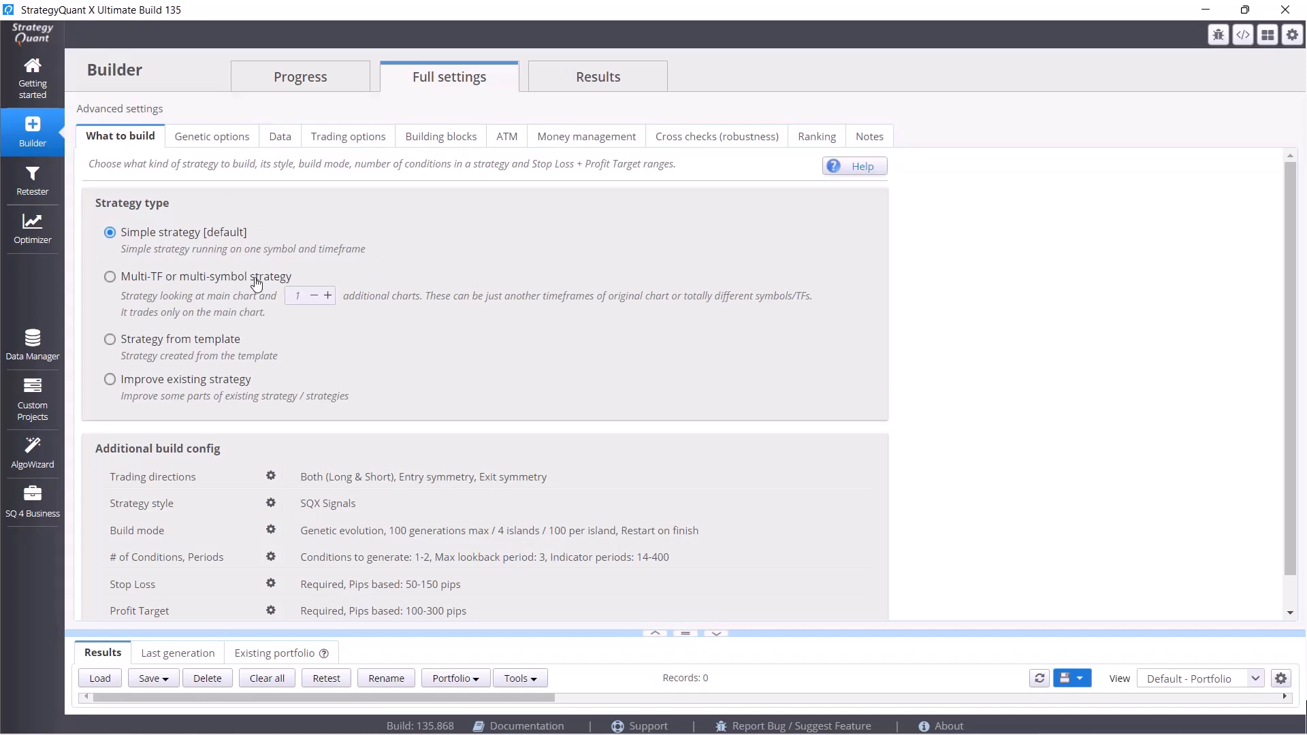
pyautogui.moveTo(537, 287)
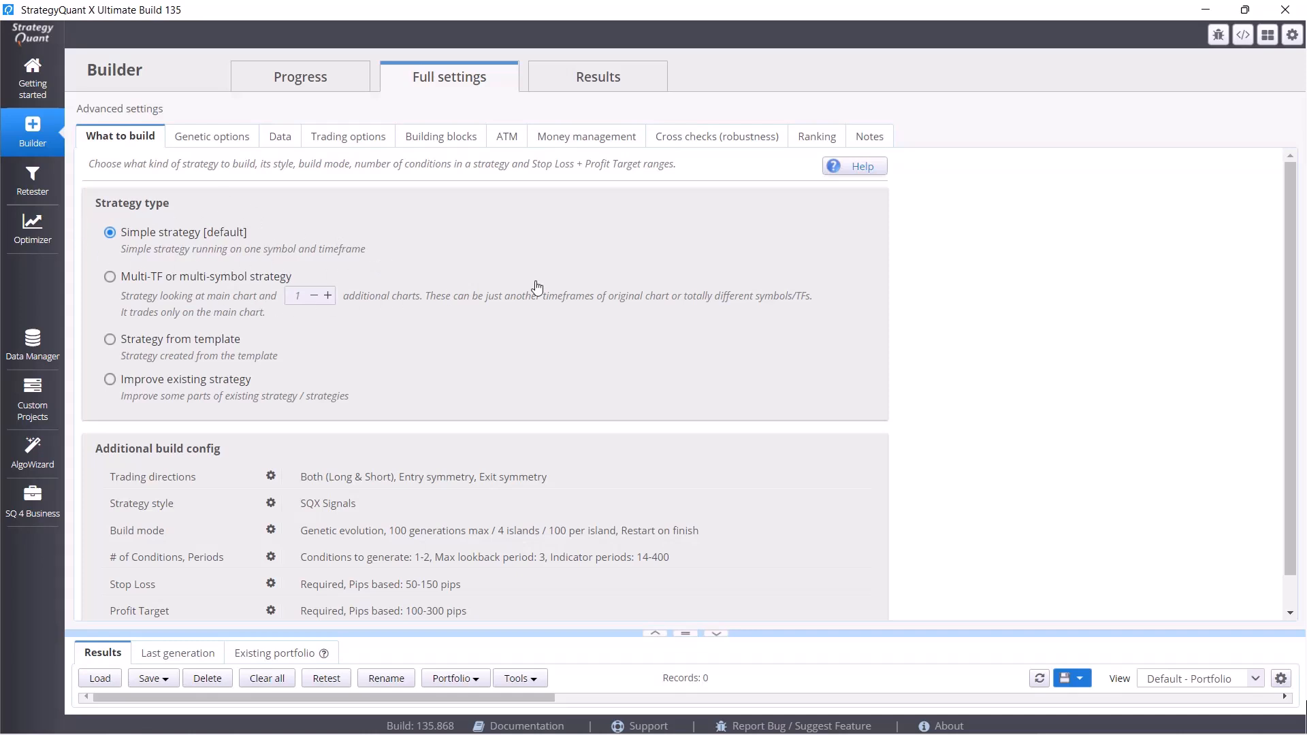
pyautogui.scroll(3)
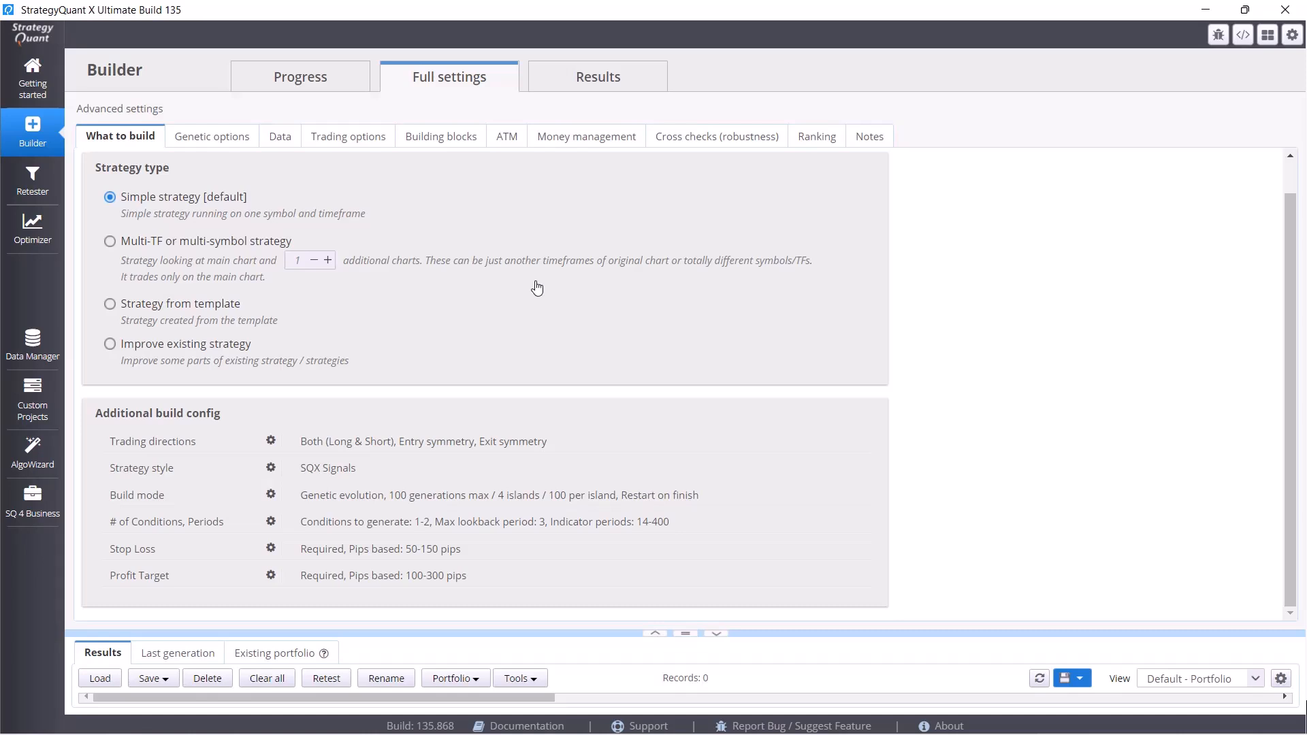
pyautogui.moveTo(162, 562)
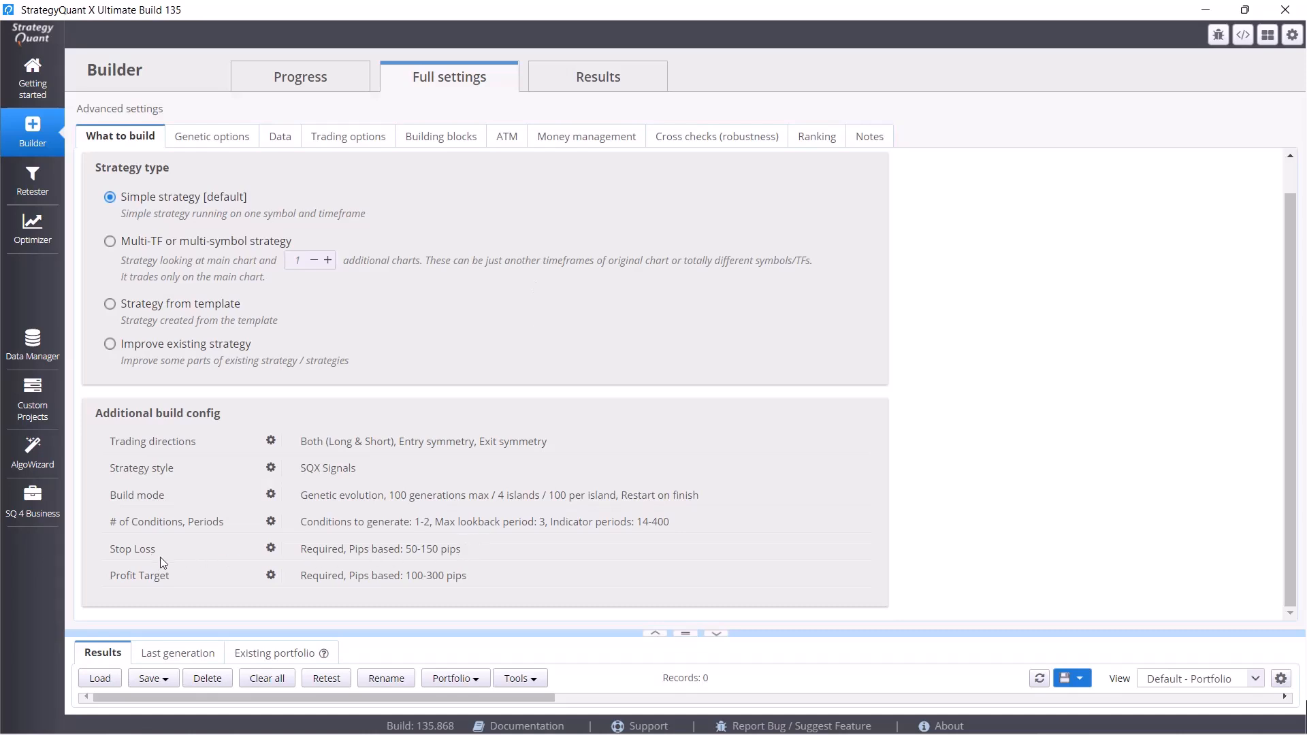
pyautogui.moveTo(388, 559)
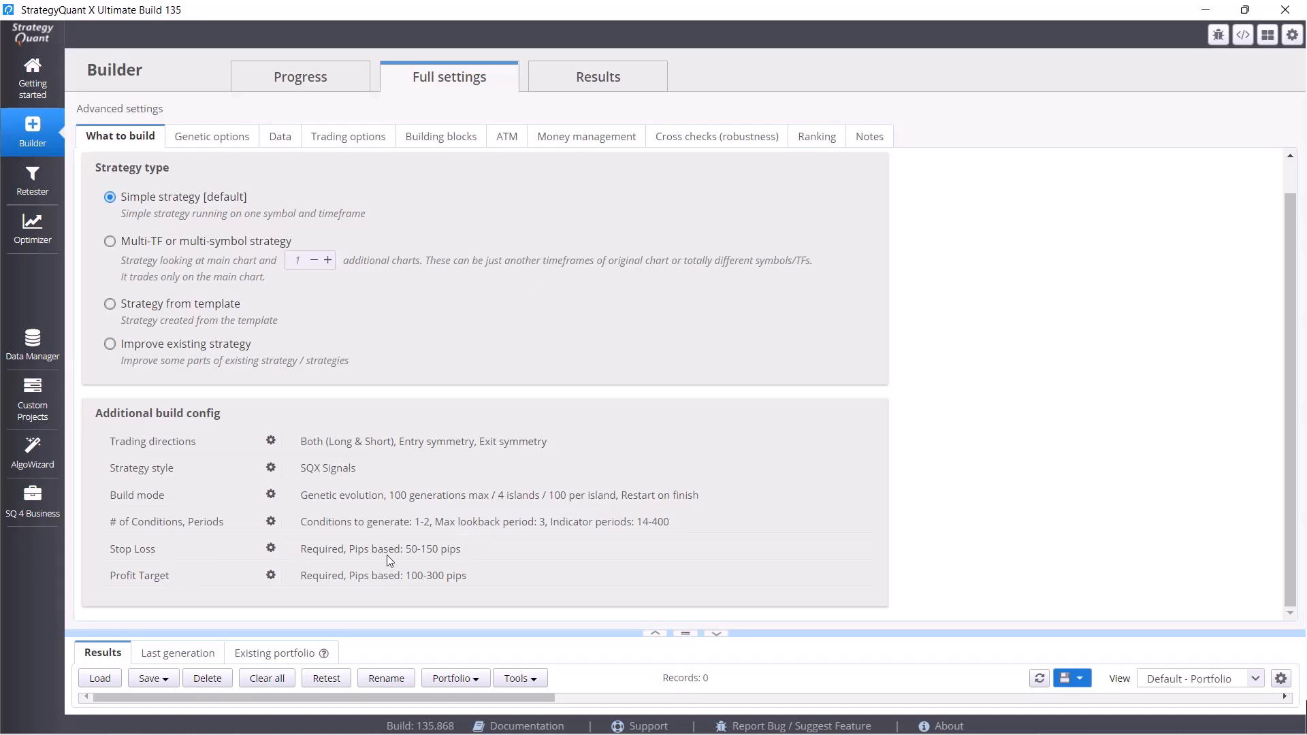
pyautogui.moveTo(468, 556)
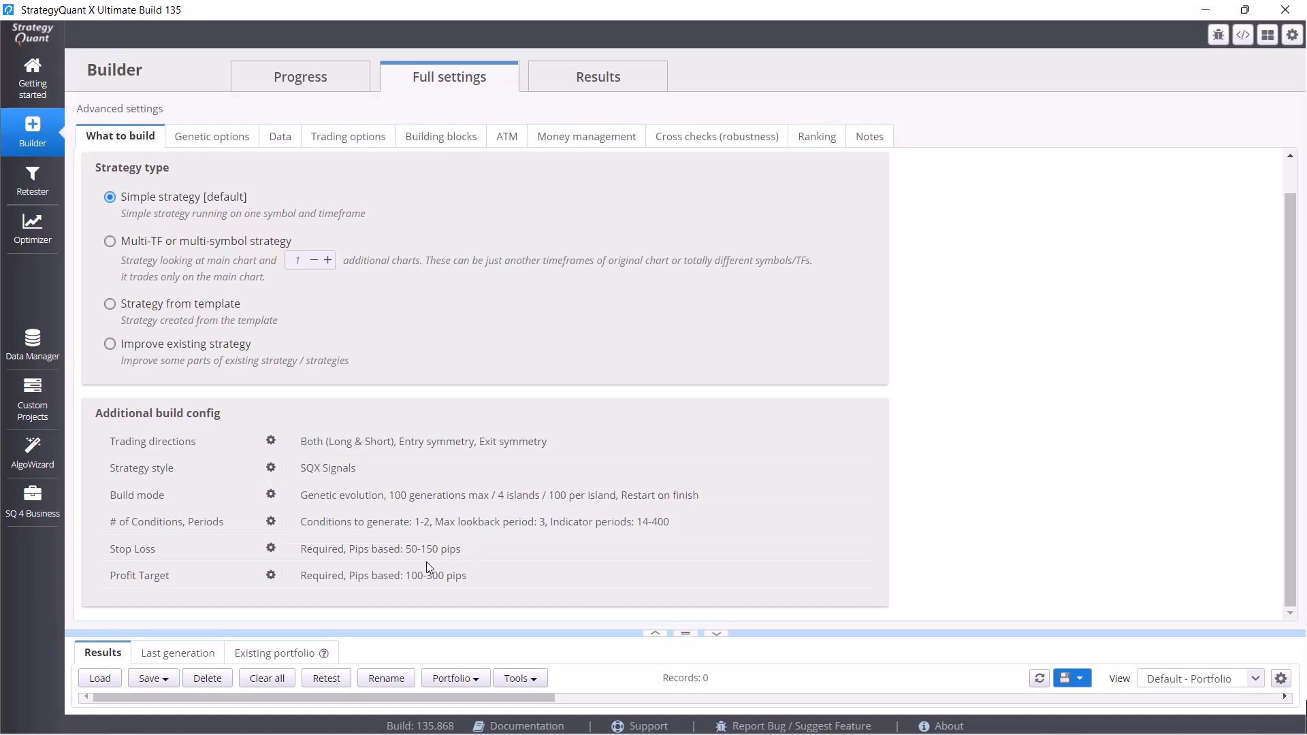
pyautogui.moveTo(396, 573)
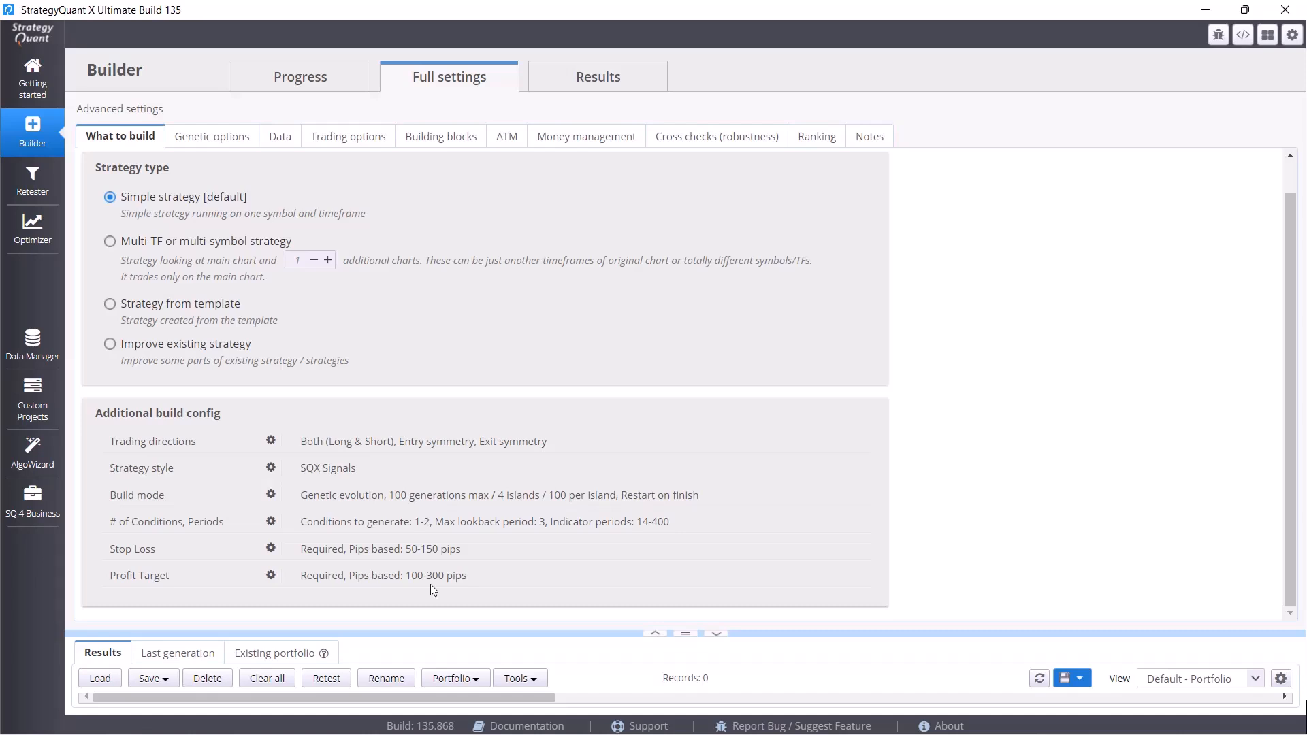
pyautogui.moveTo(500, 564)
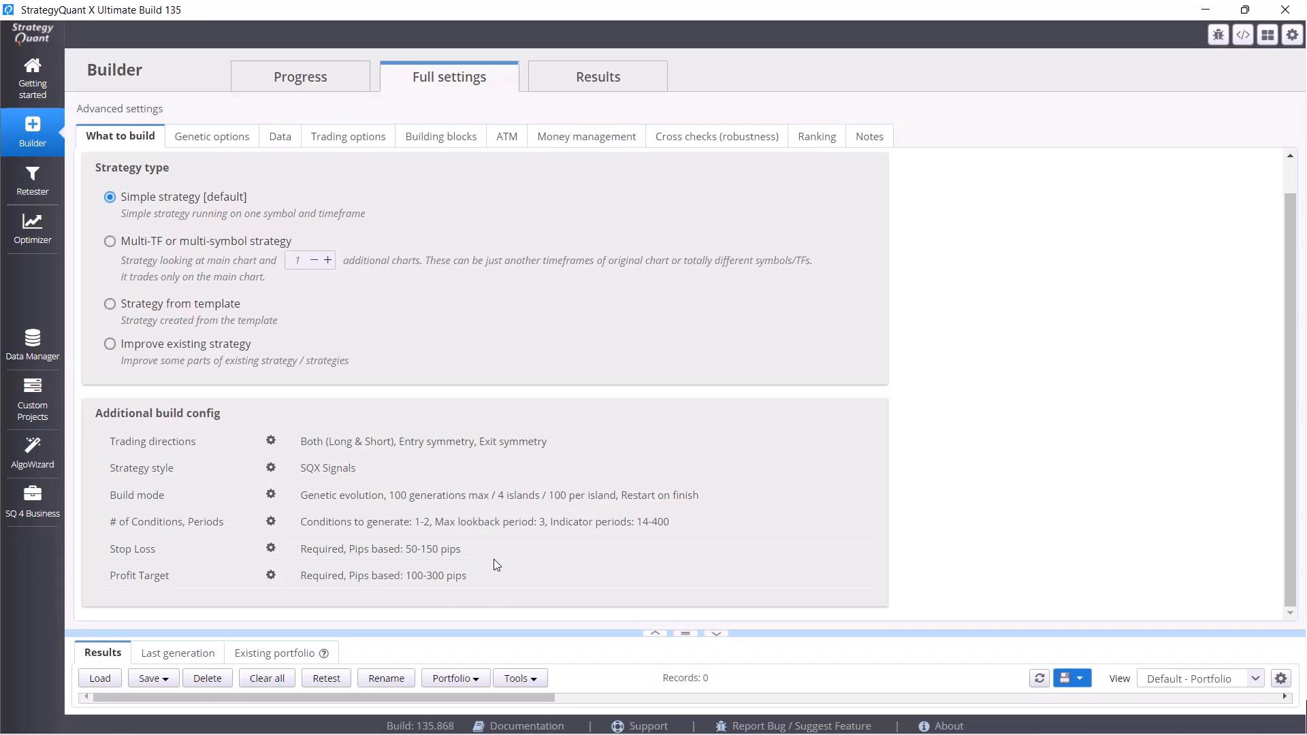
pyautogui.moveTo(388, 523)
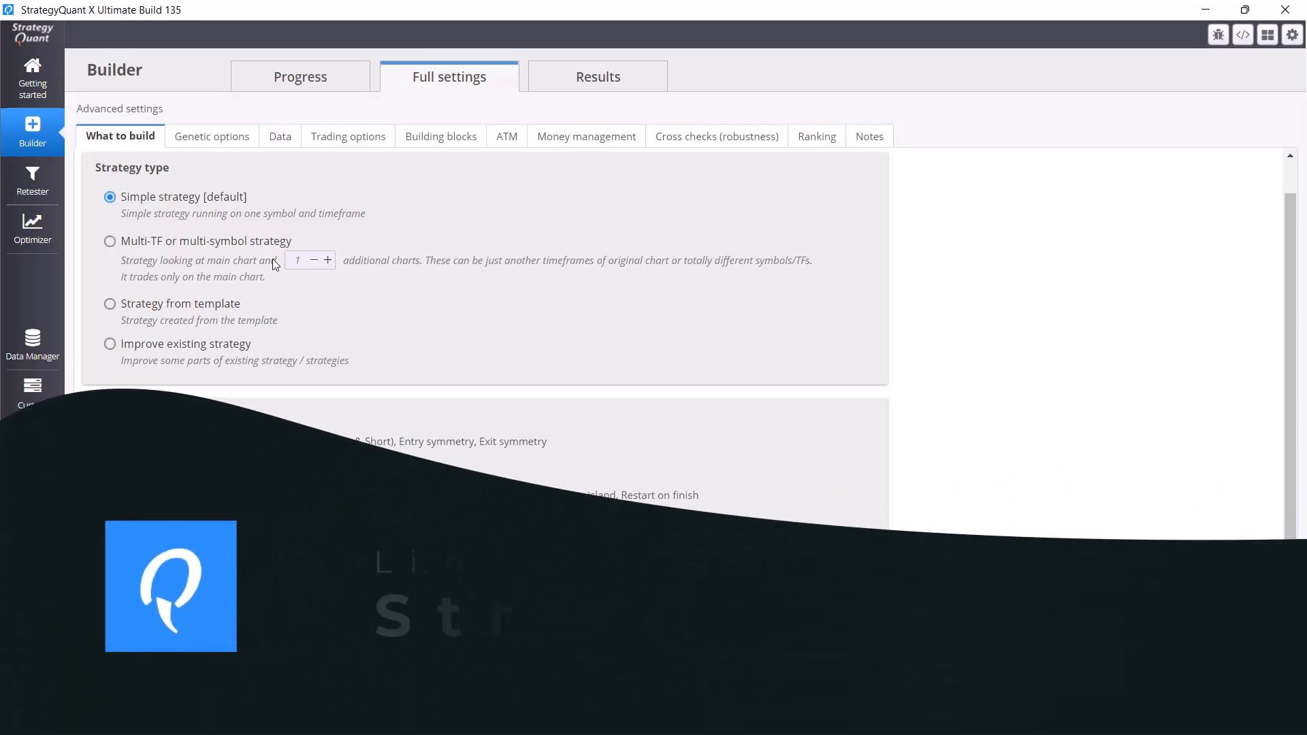
# In Genetic options, switch off 'Show last generation databank - for island #1 only'.
pyautogui.click(212, 136)
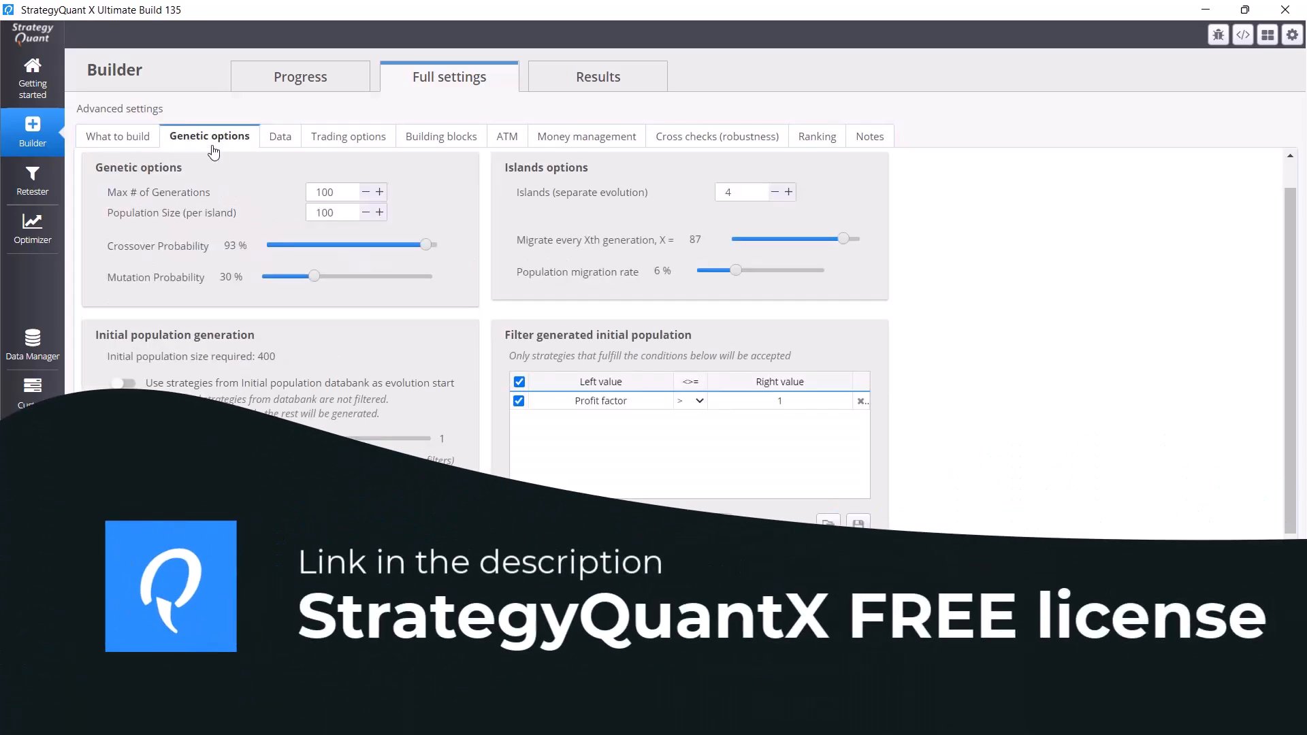
pyautogui.moveTo(255, 294)
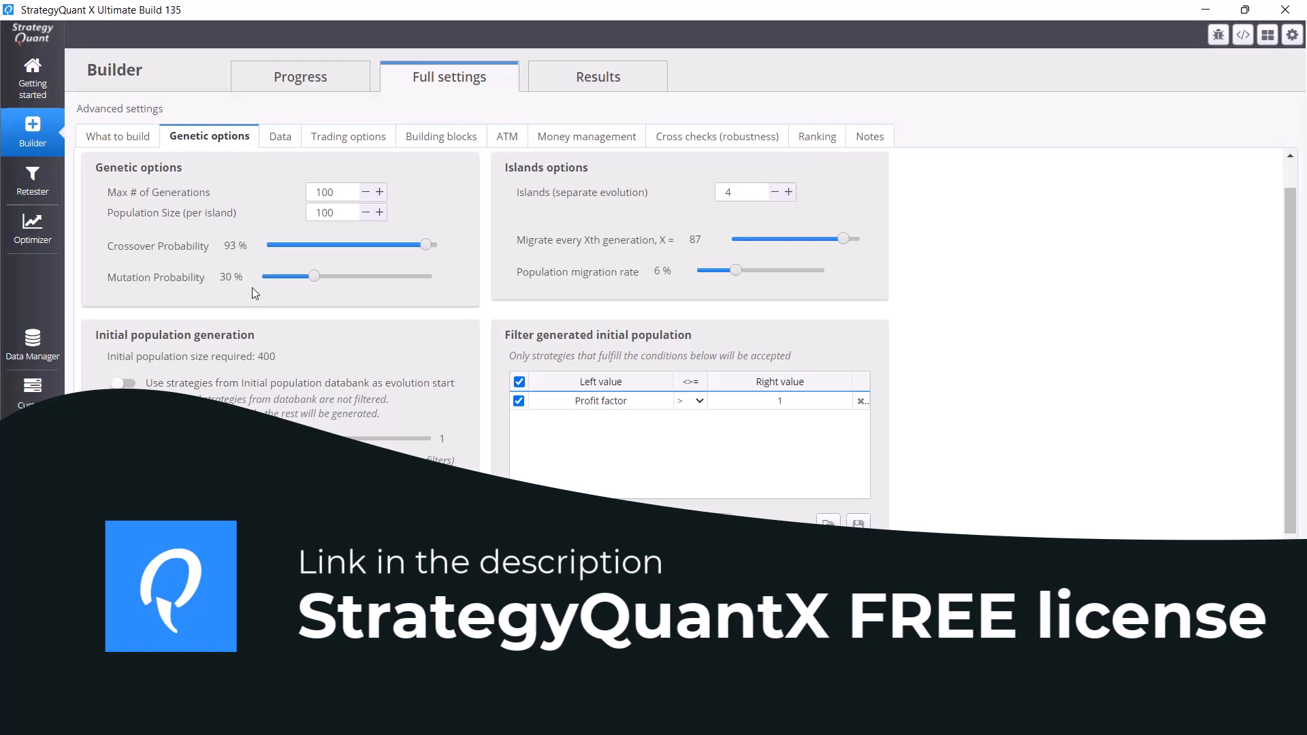
pyautogui.scroll(-3)
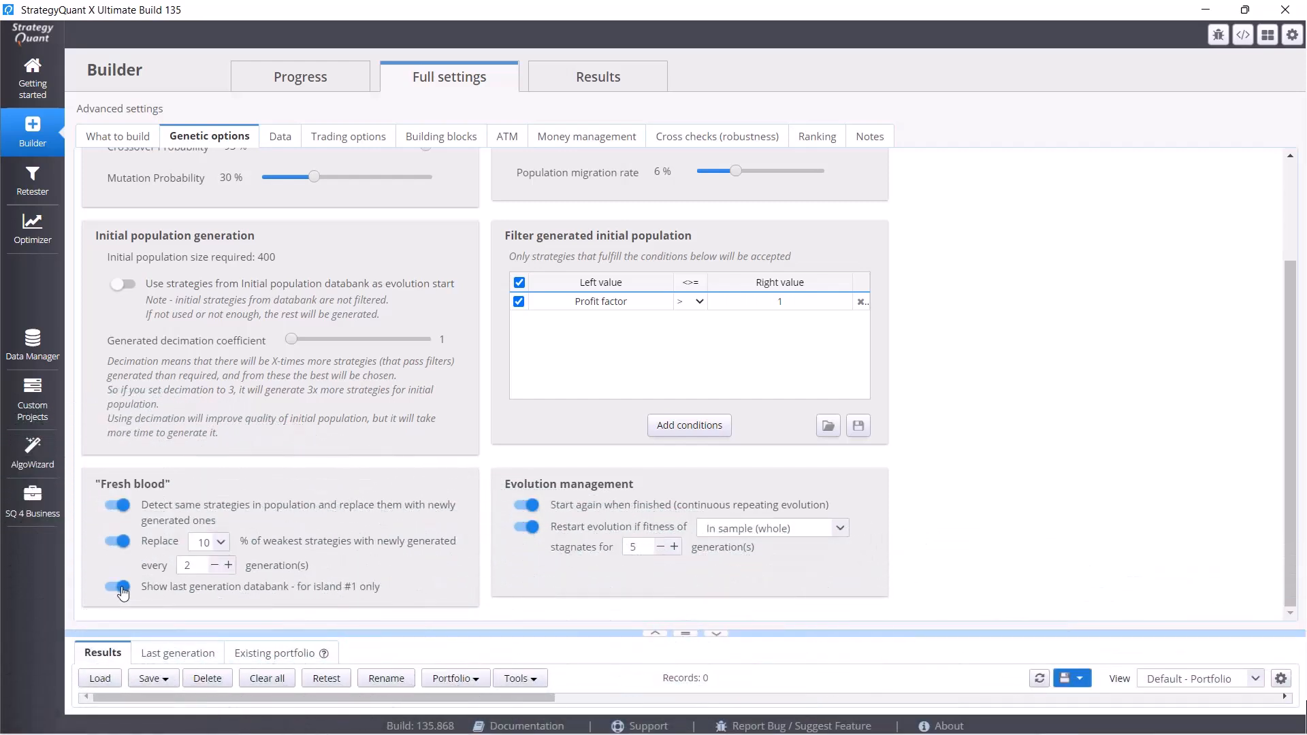
pyautogui.click(119, 585)
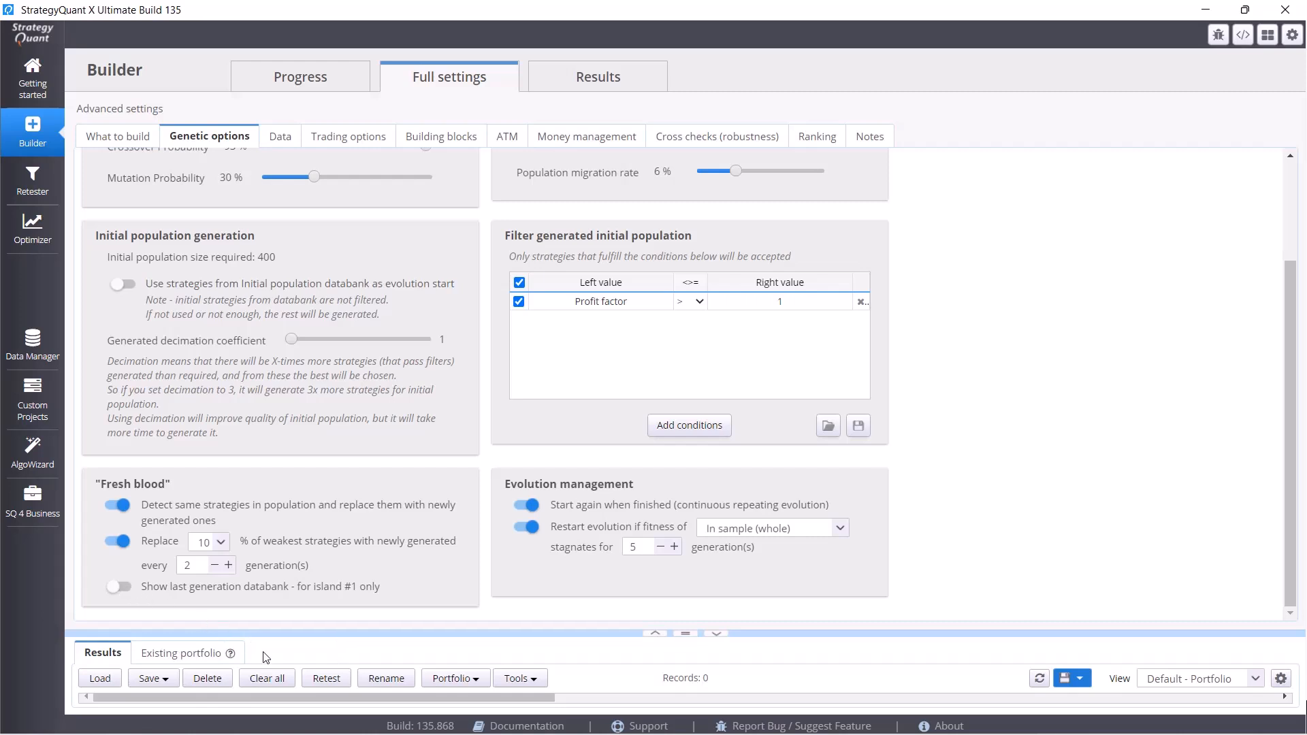
pyautogui.click(120, 587)
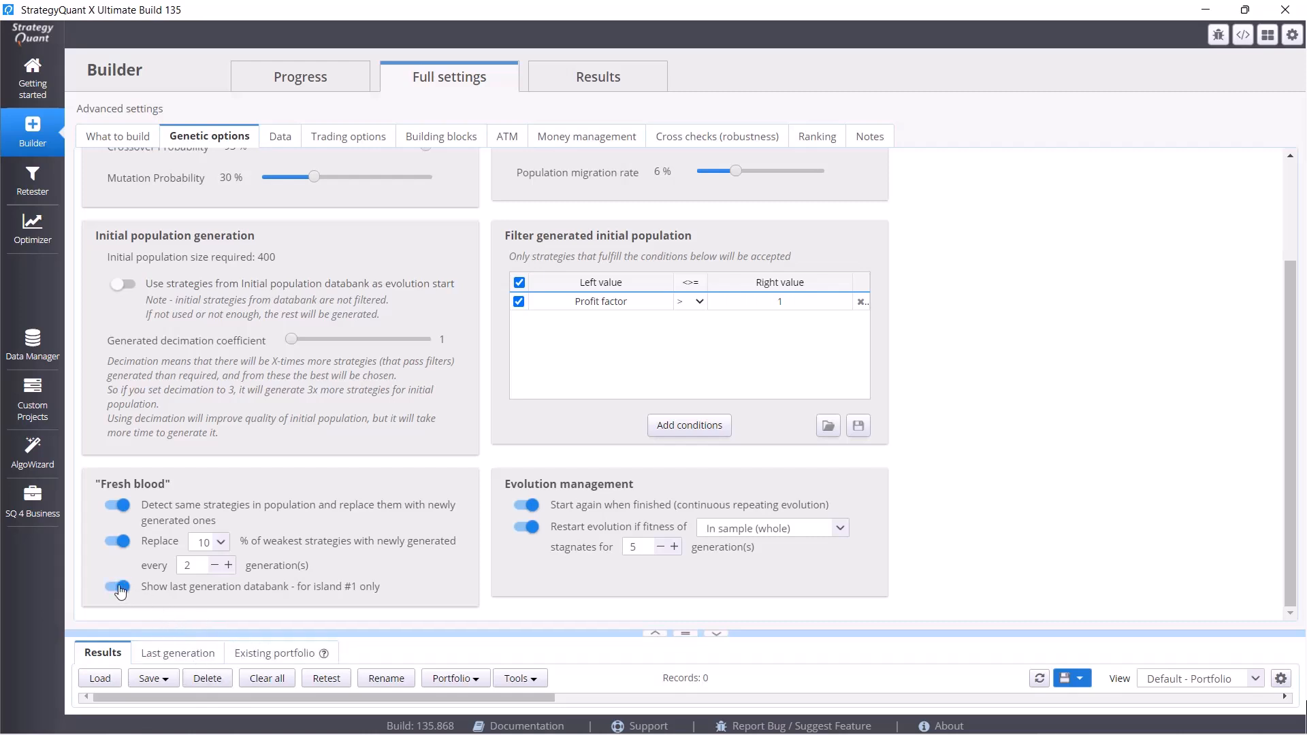
pyautogui.click(118, 587)
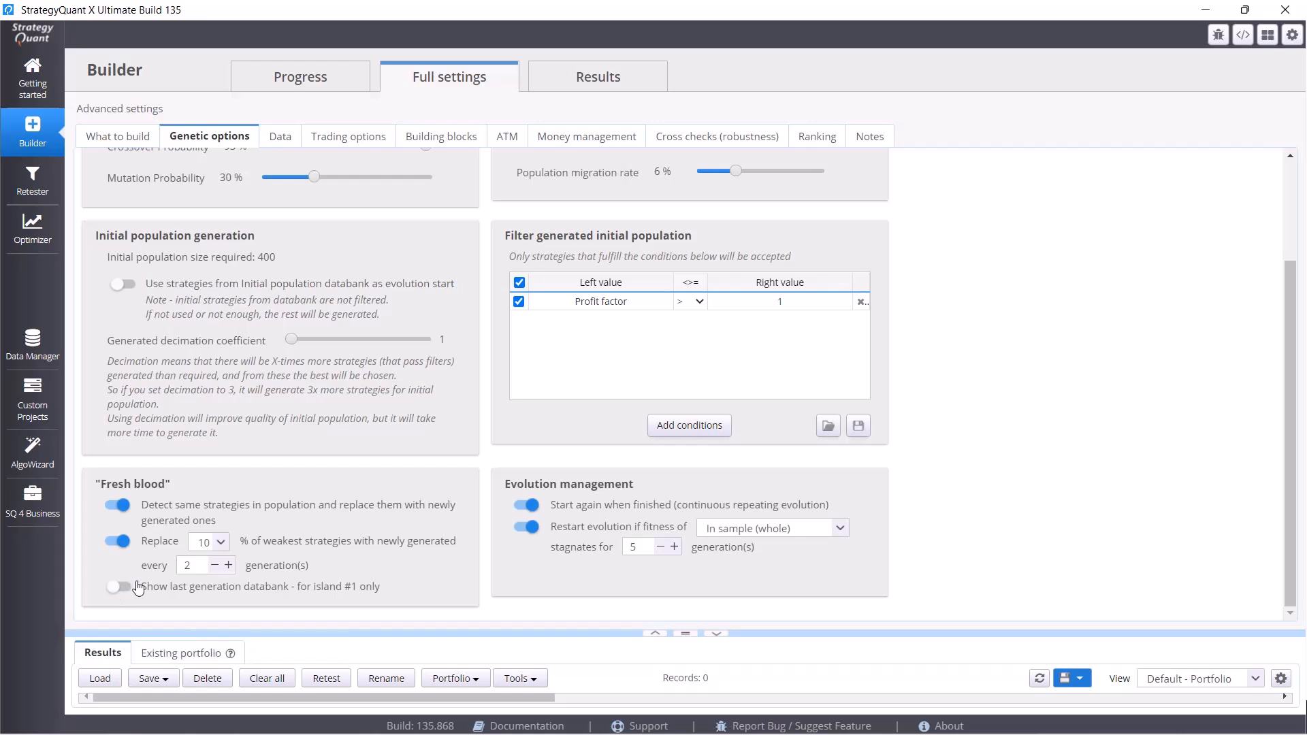
pyautogui.moveTo(298, 543)
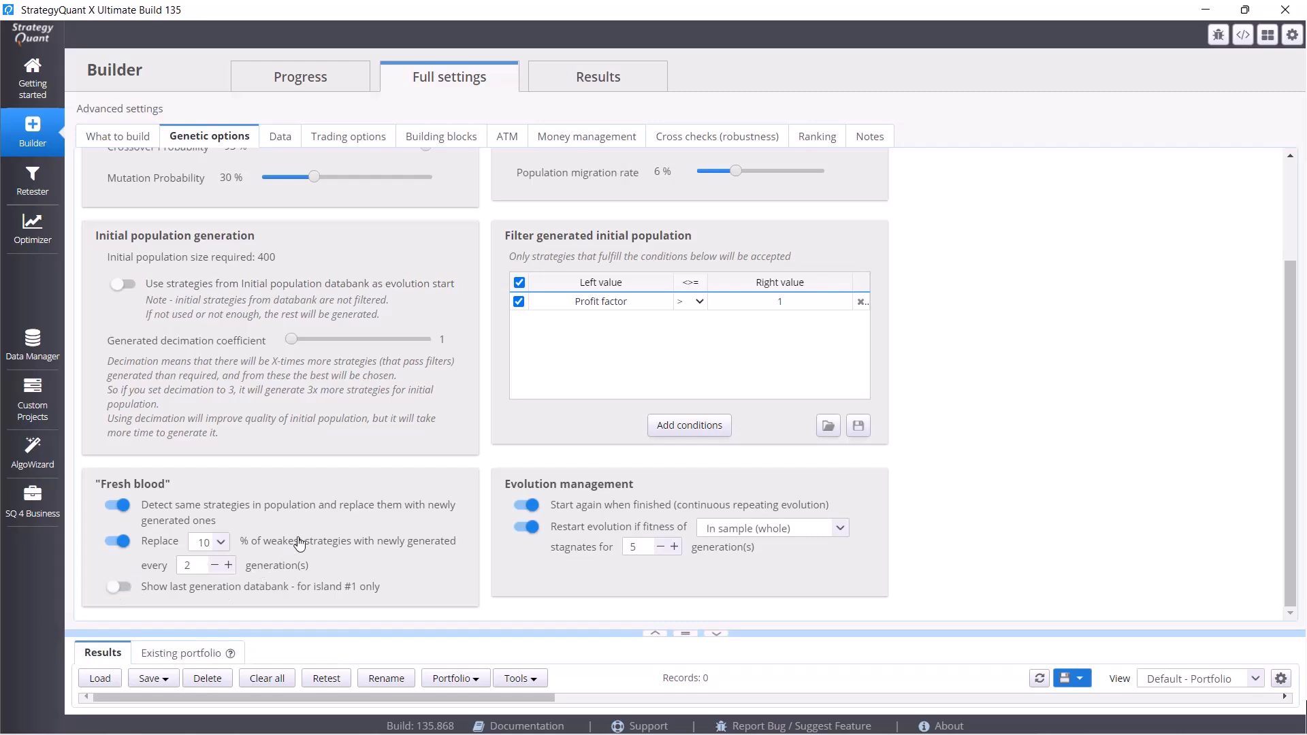
pyautogui.scroll(3)
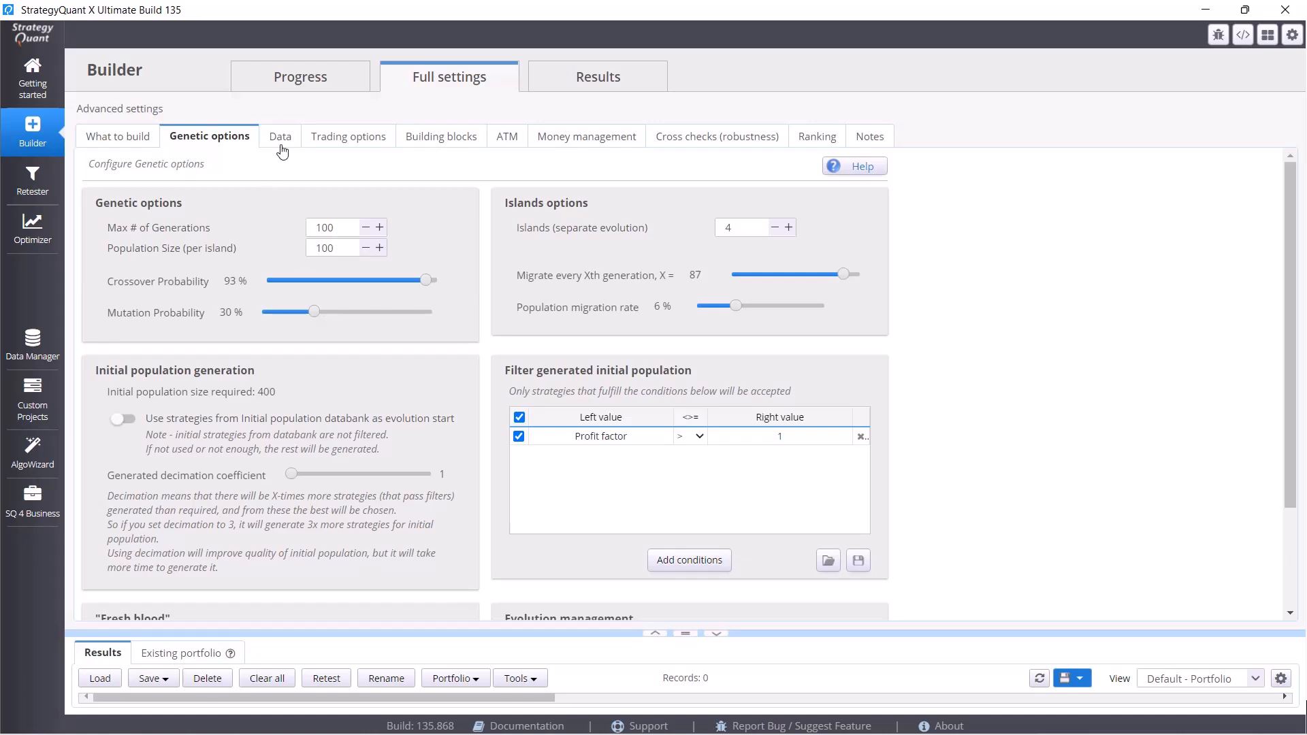
# Show the Data settings and list the trading engines, keeping MetaTrader5 (netted).
pyautogui.click(280, 137)
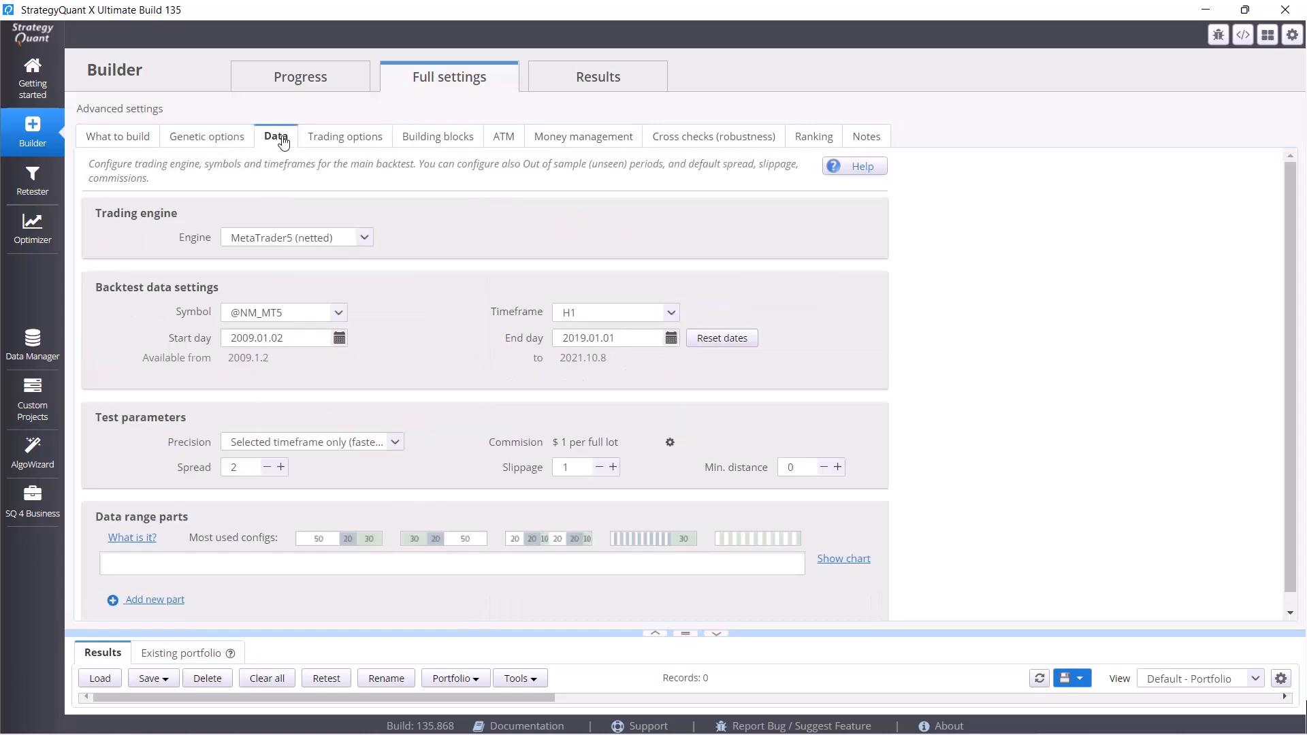
pyautogui.moveTo(187, 520)
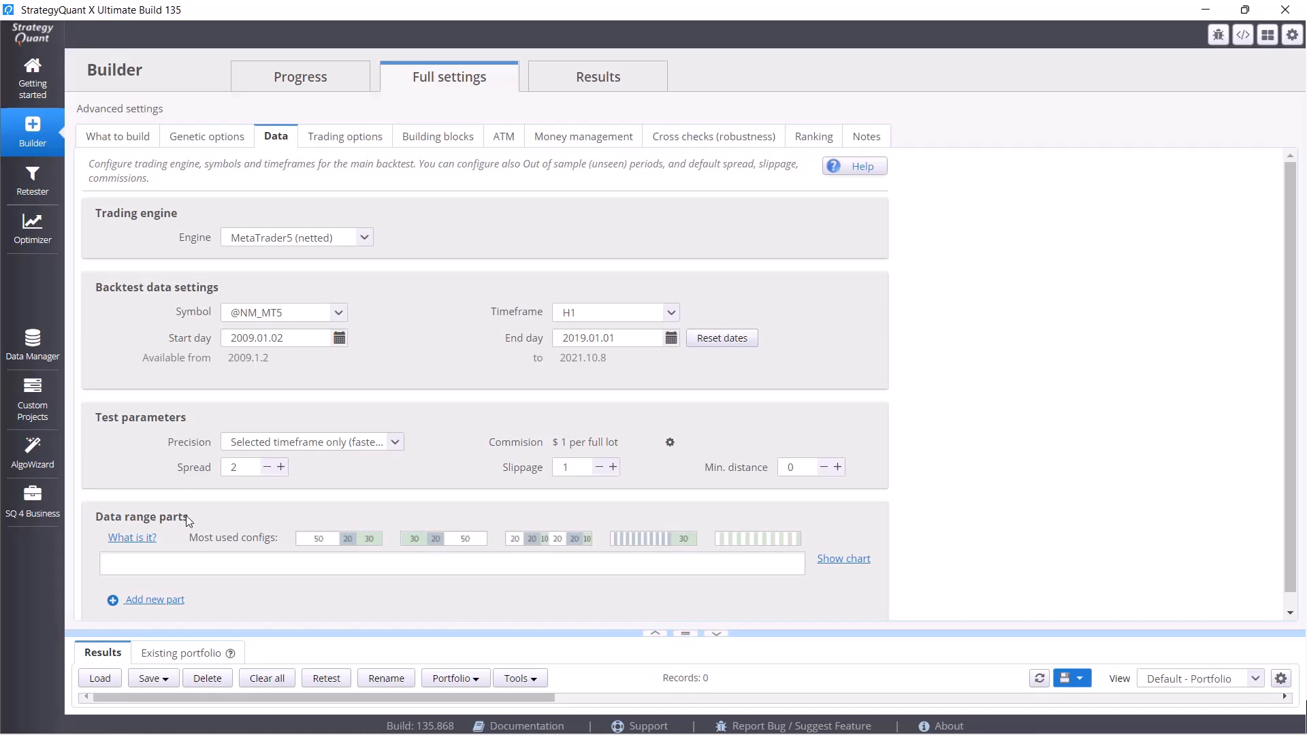
pyautogui.moveTo(870, 289)
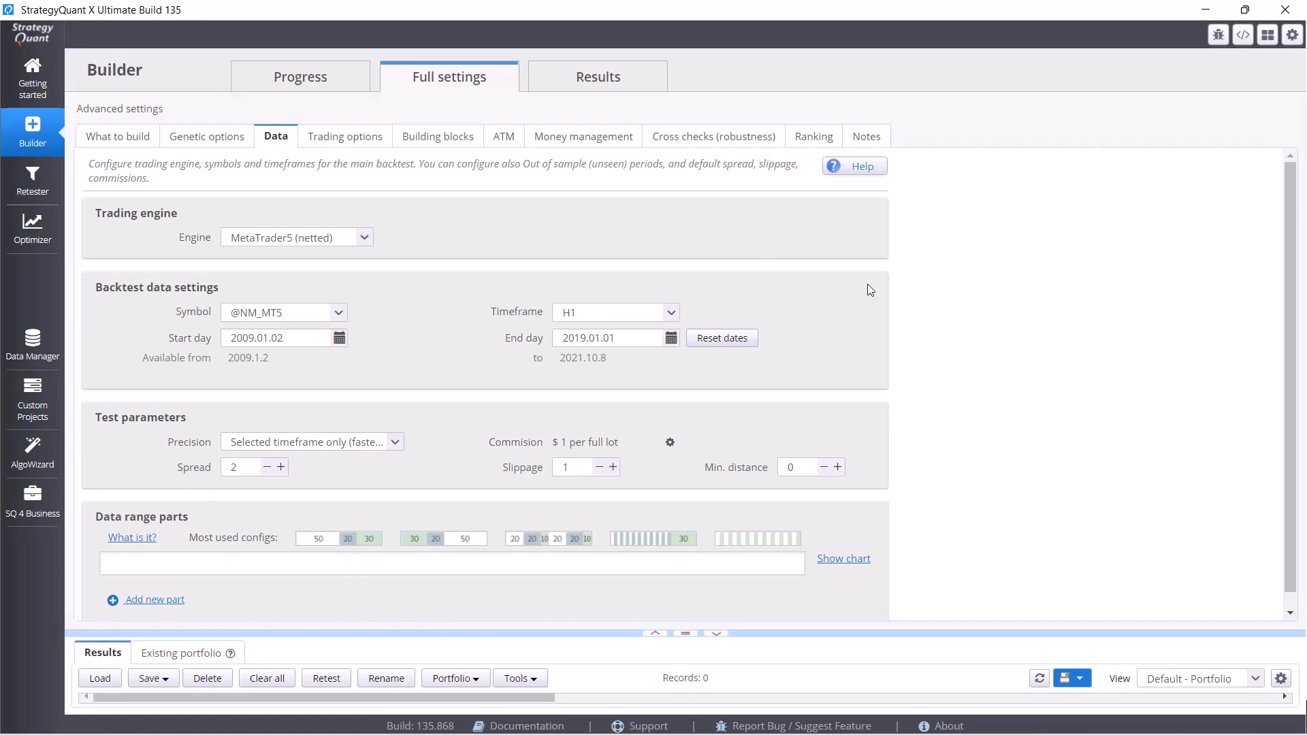
pyautogui.moveTo(433, 226)
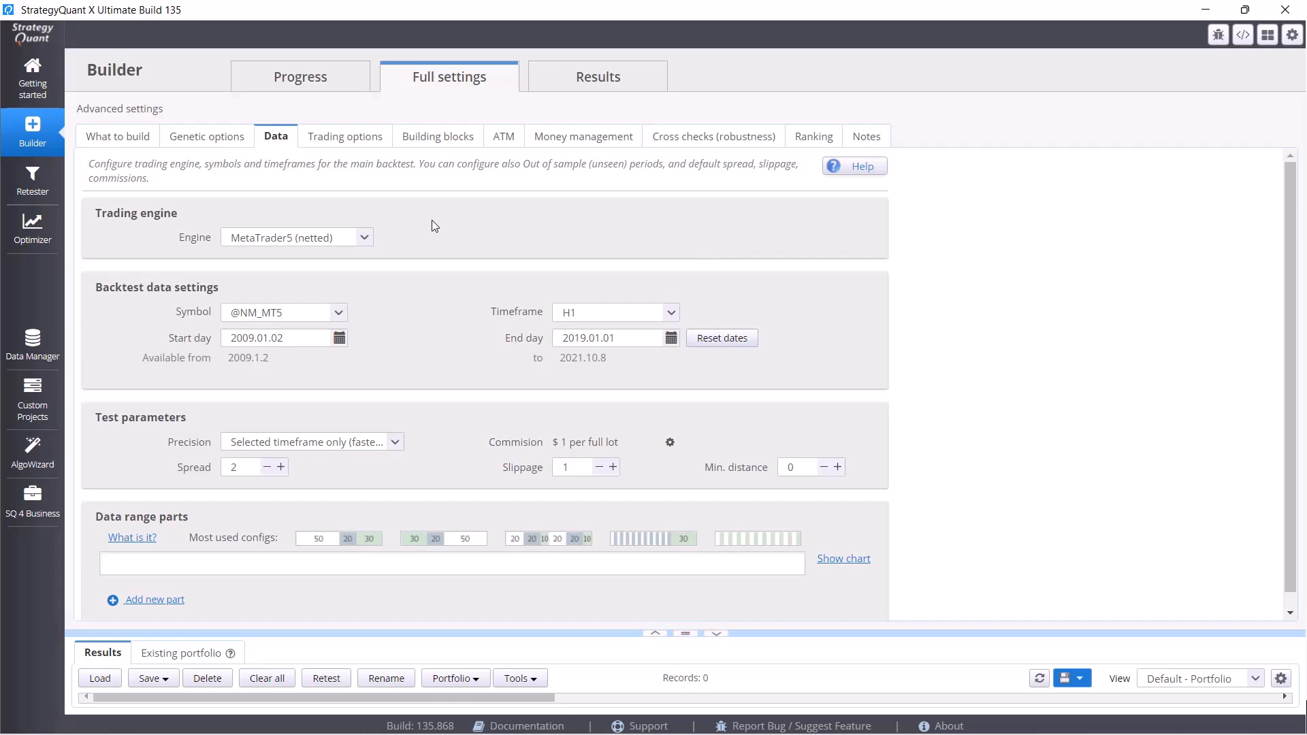
pyautogui.click(362, 237)
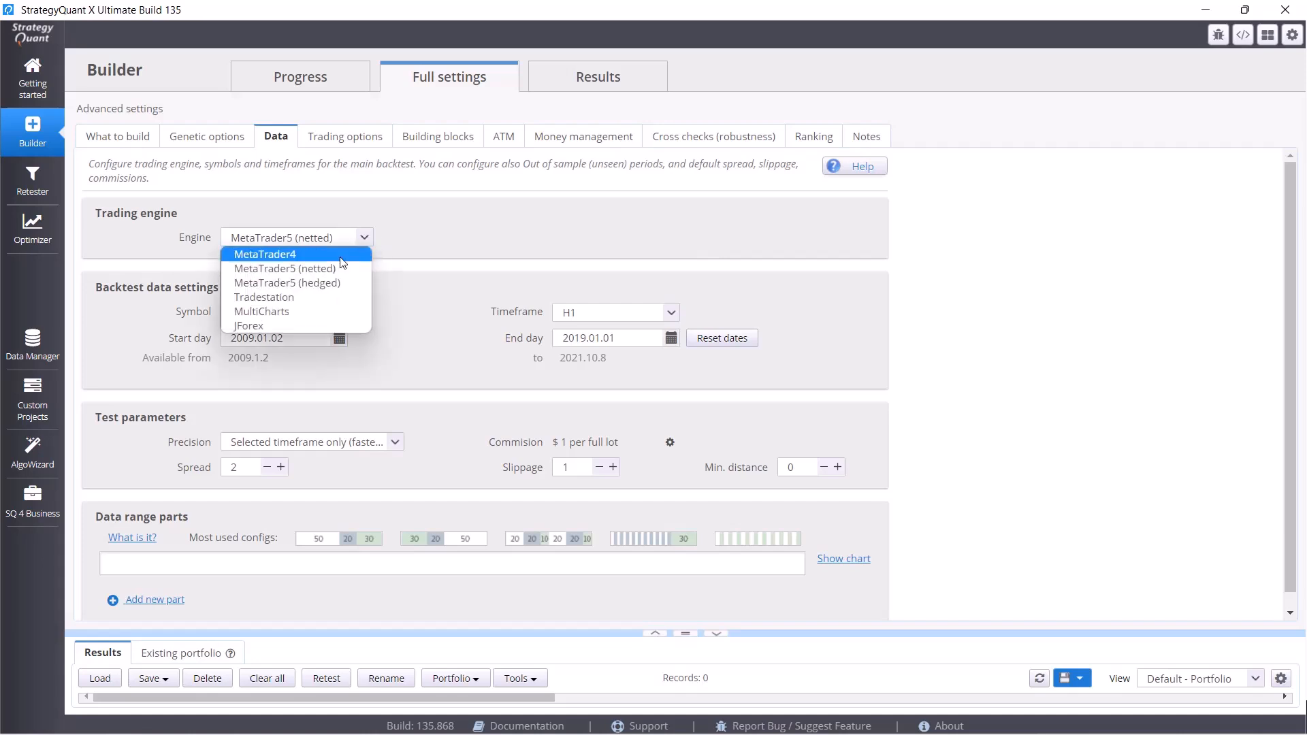
pyautogui.moveTo(309, 319)
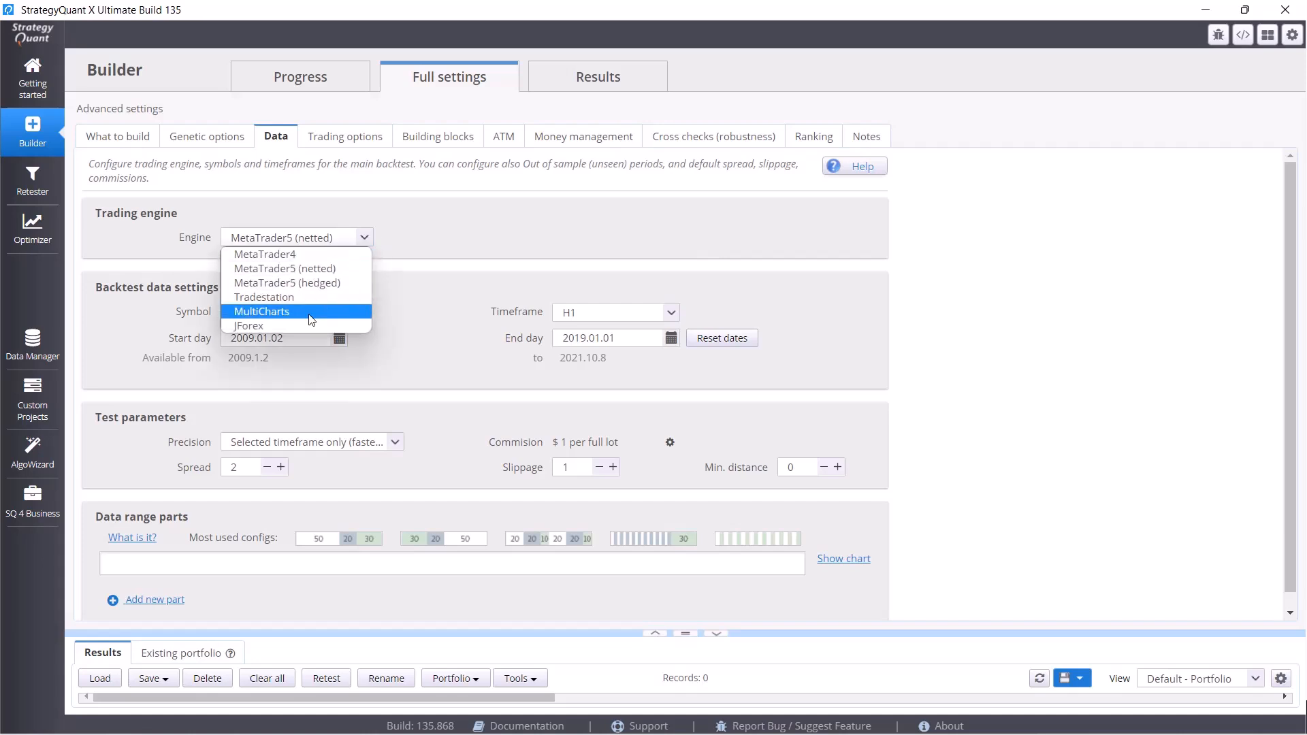
pyautogui.moveTo(471, 277)
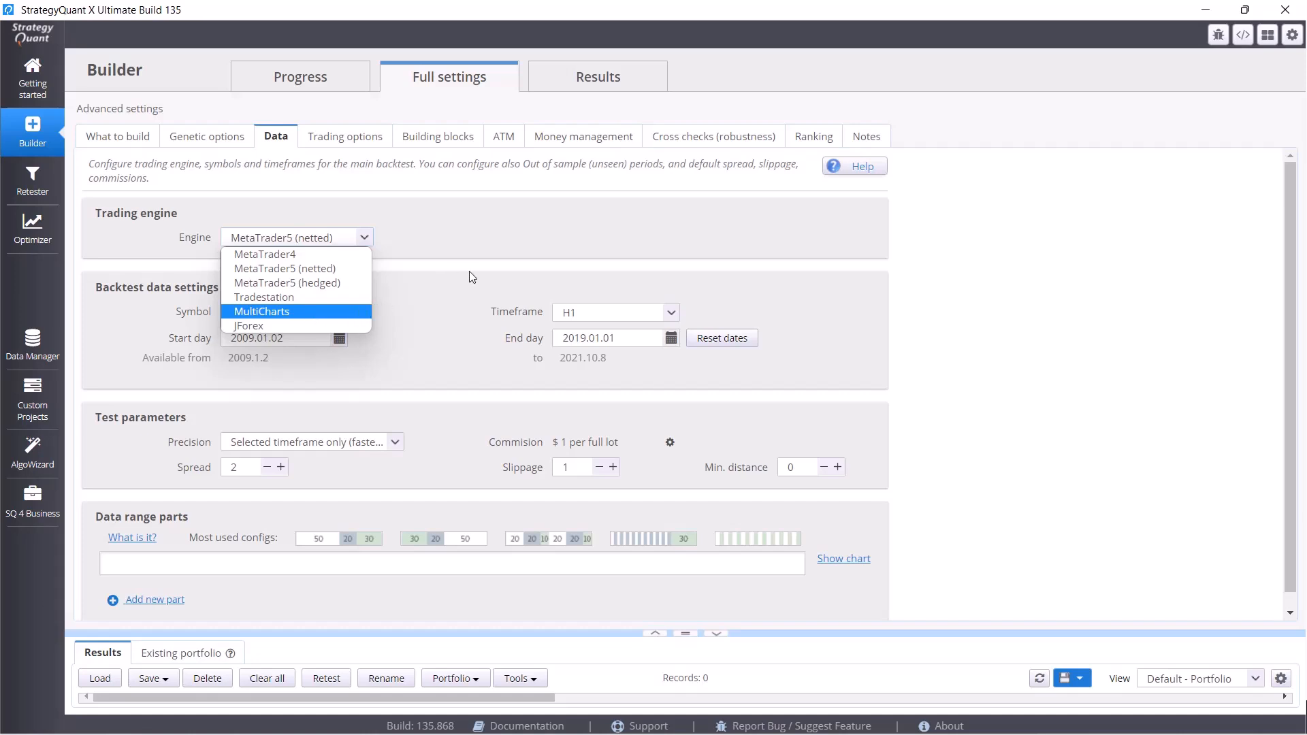
pyautogui.moveTo(297, 296)
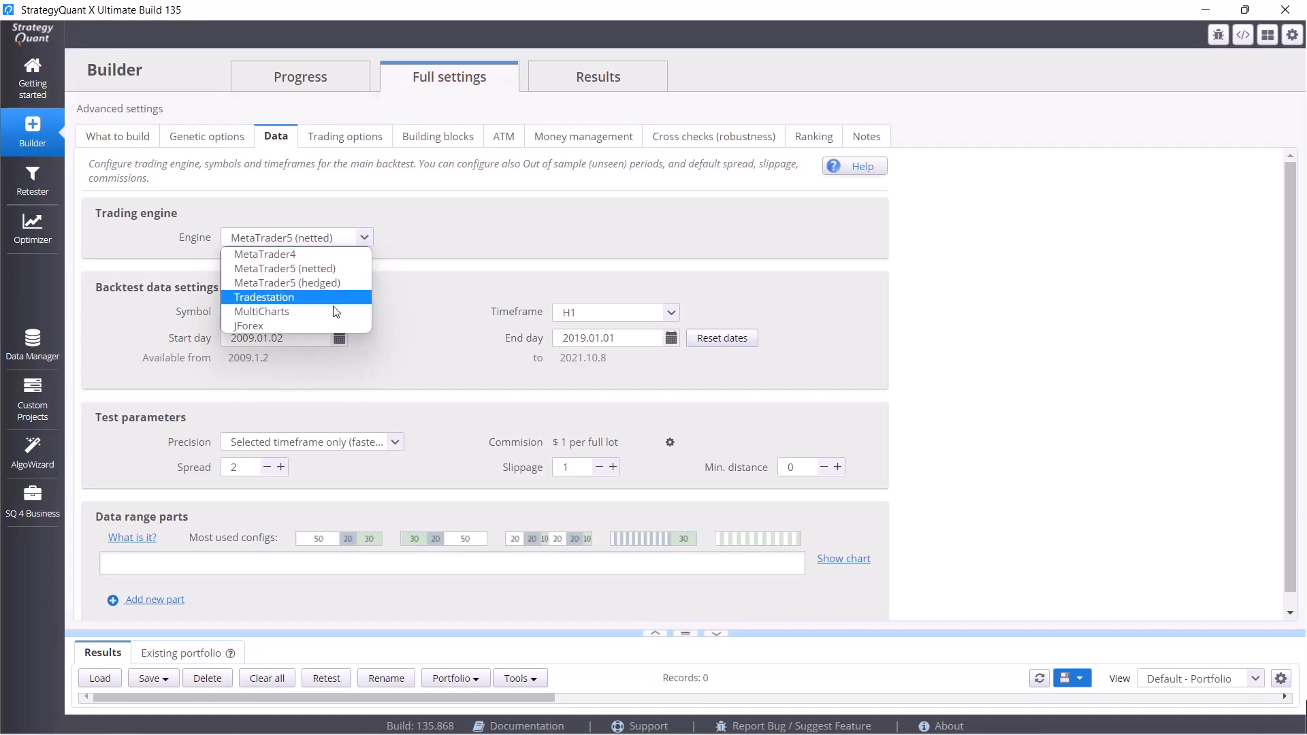
pyautogui.moveTo(370, 308)
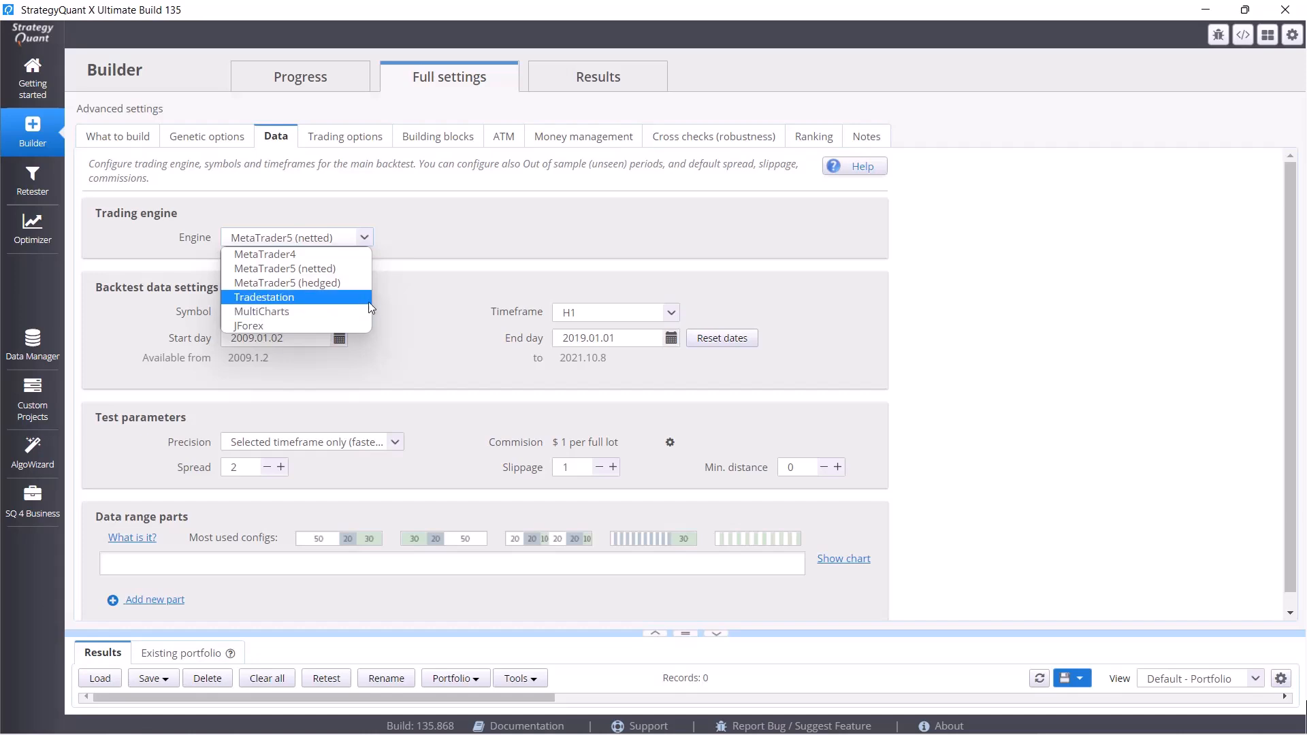
pyautogui.moveTo(385, 301)
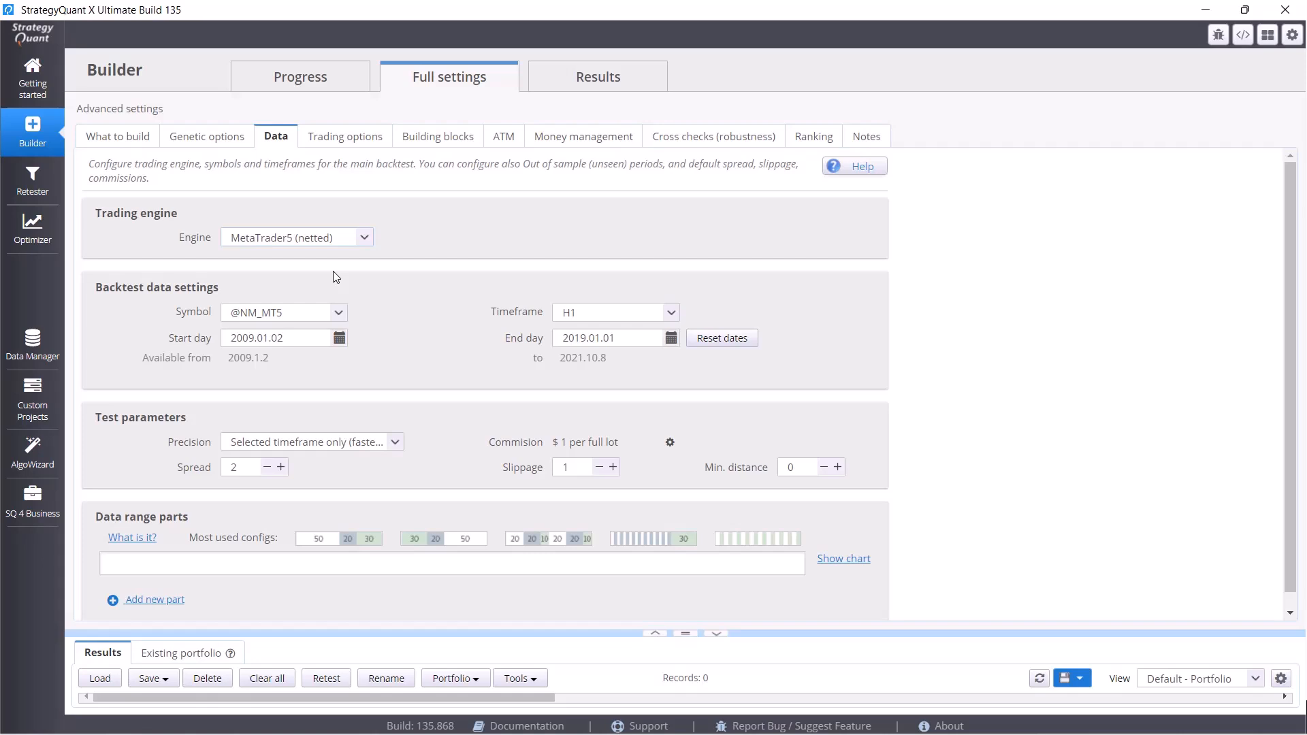
pyautogui.moveTo(373, 324)
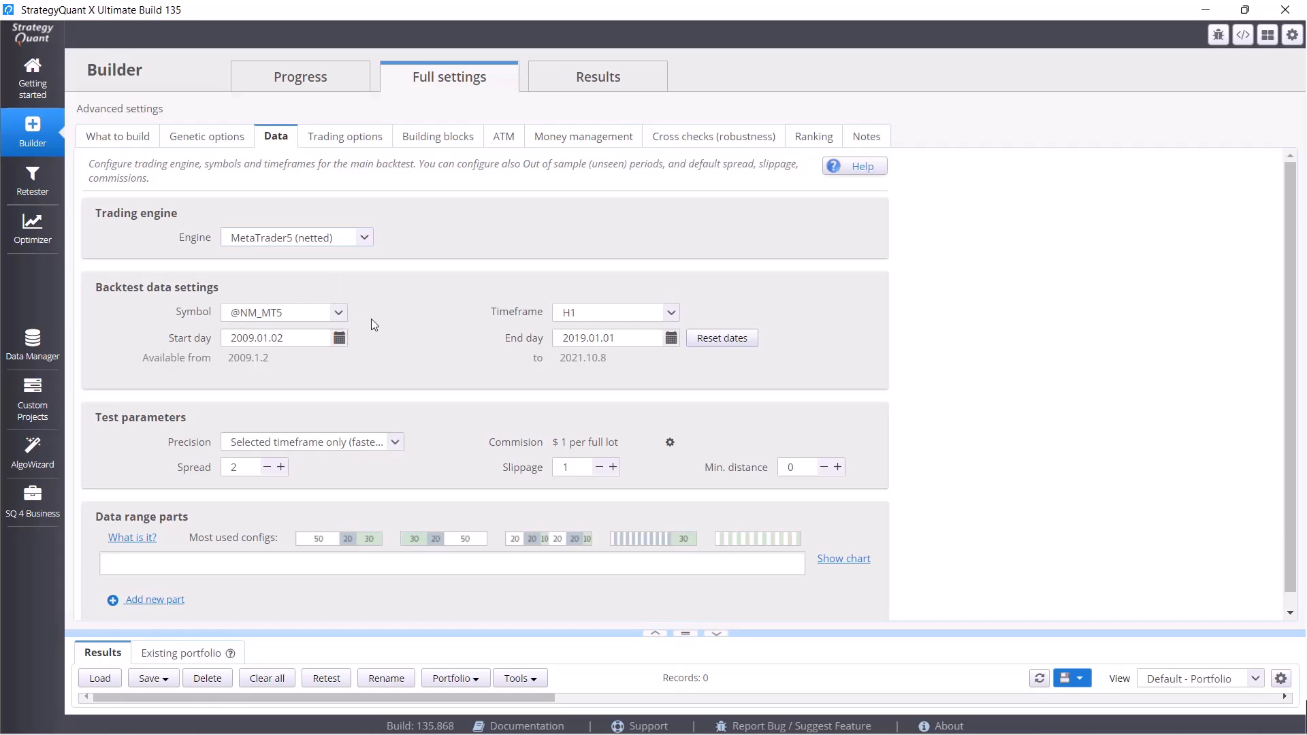
pyautogui.moveTo(713, 322)
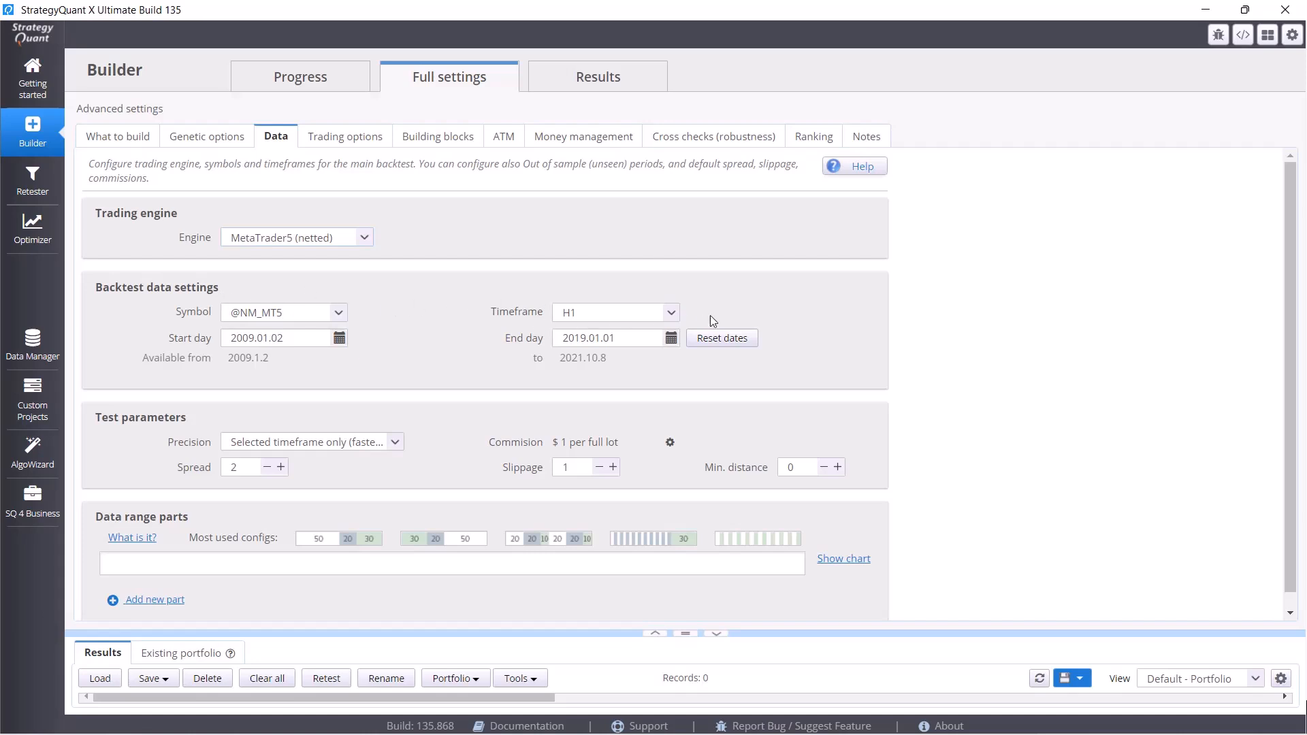
pyautogui.moveTo(663, 321)
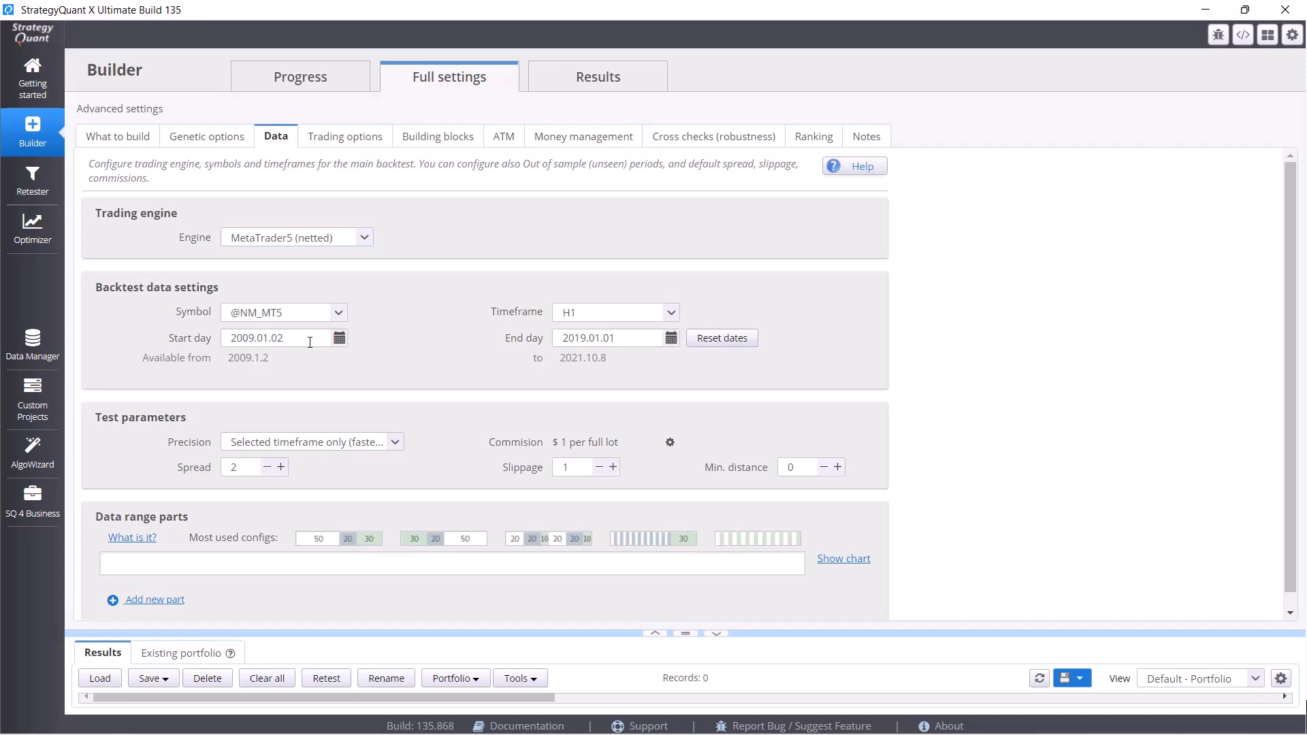
# Set the backtest end day to 30 June 2019 via the calendar.
pyautogui.click(671, 337)
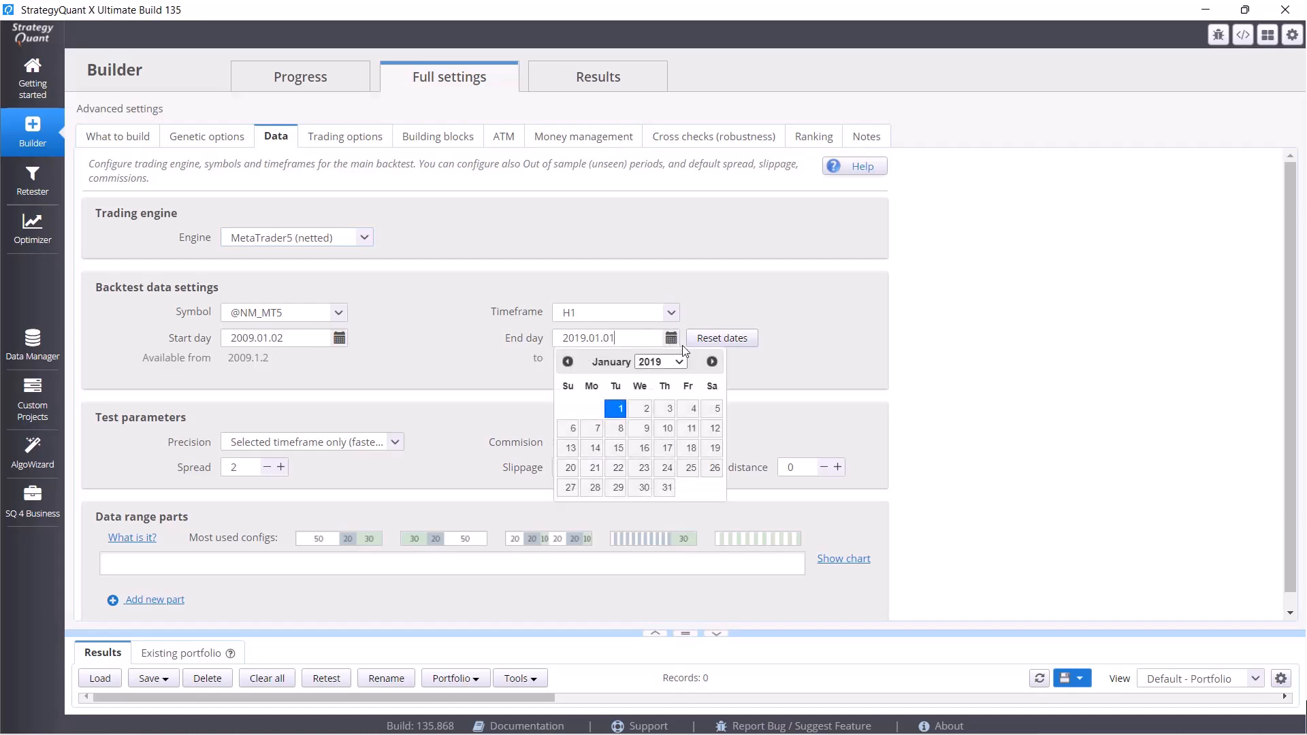
pyautogui.click(712, 362)
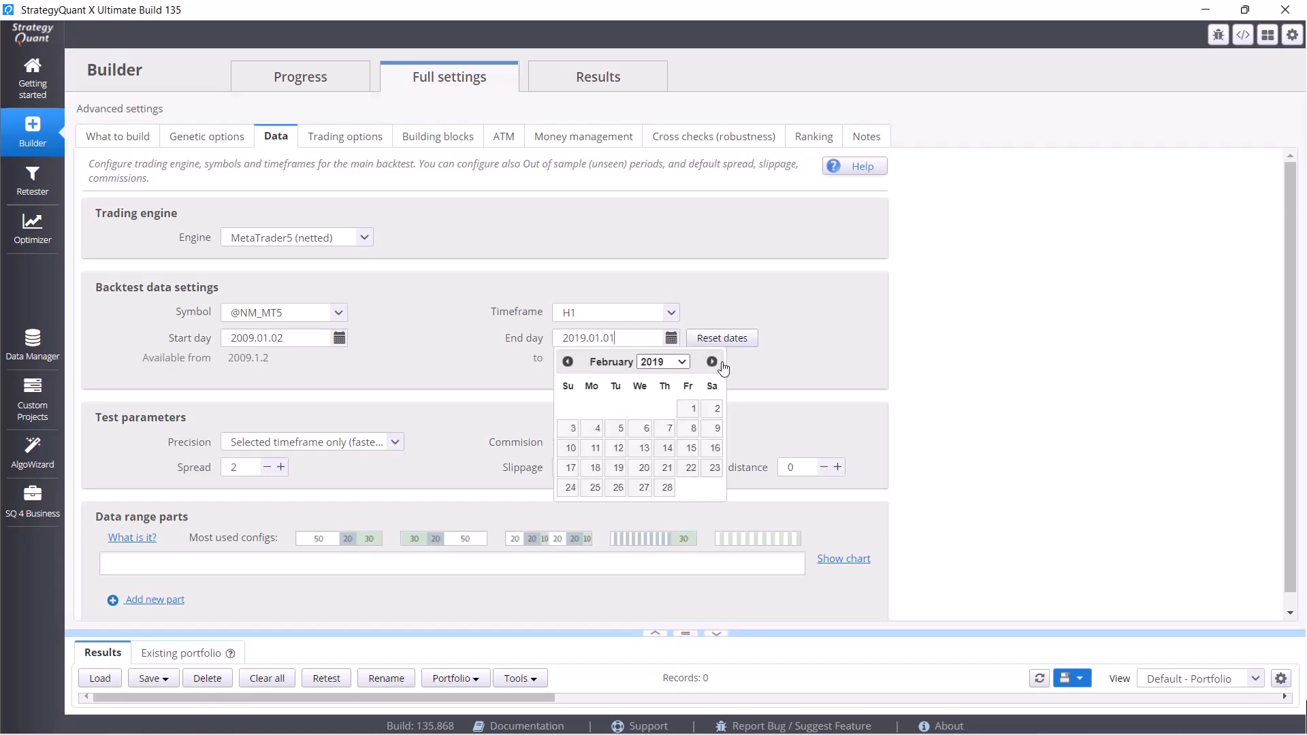
pyautogui.click(712, 362)
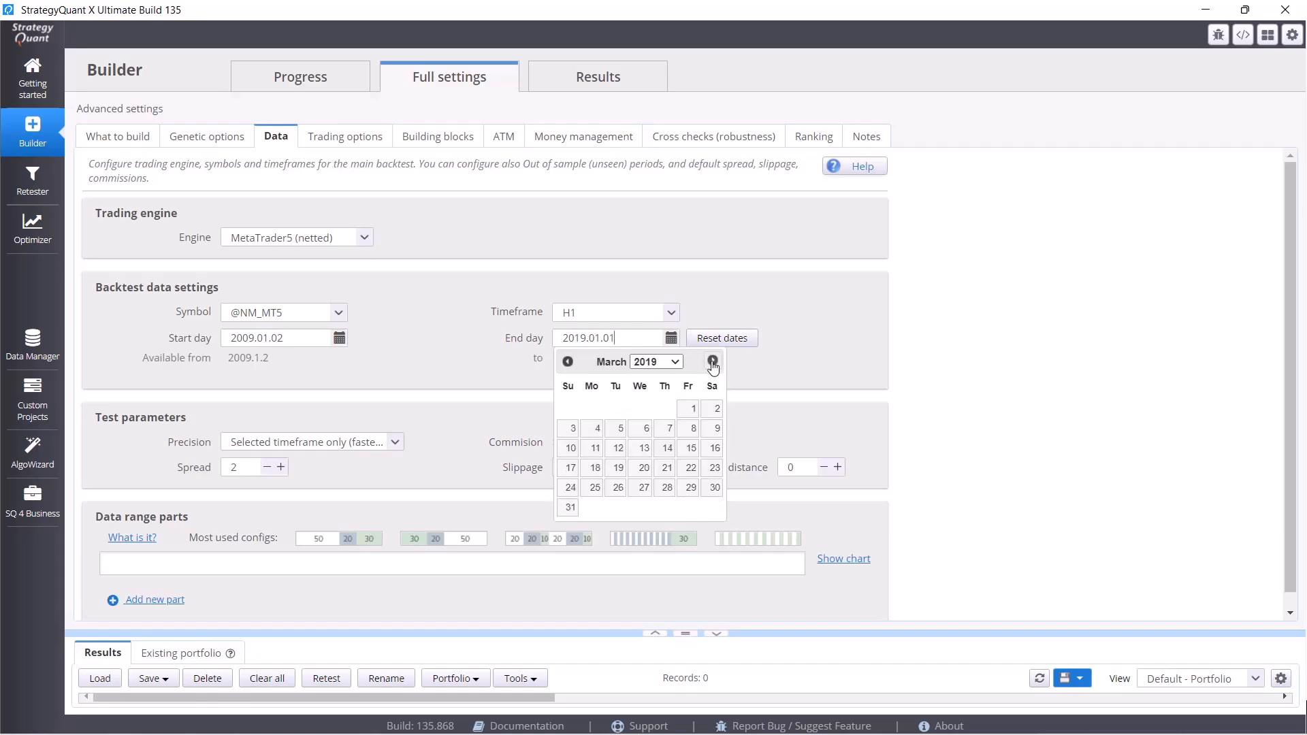
pyautogui.click(712, 361)
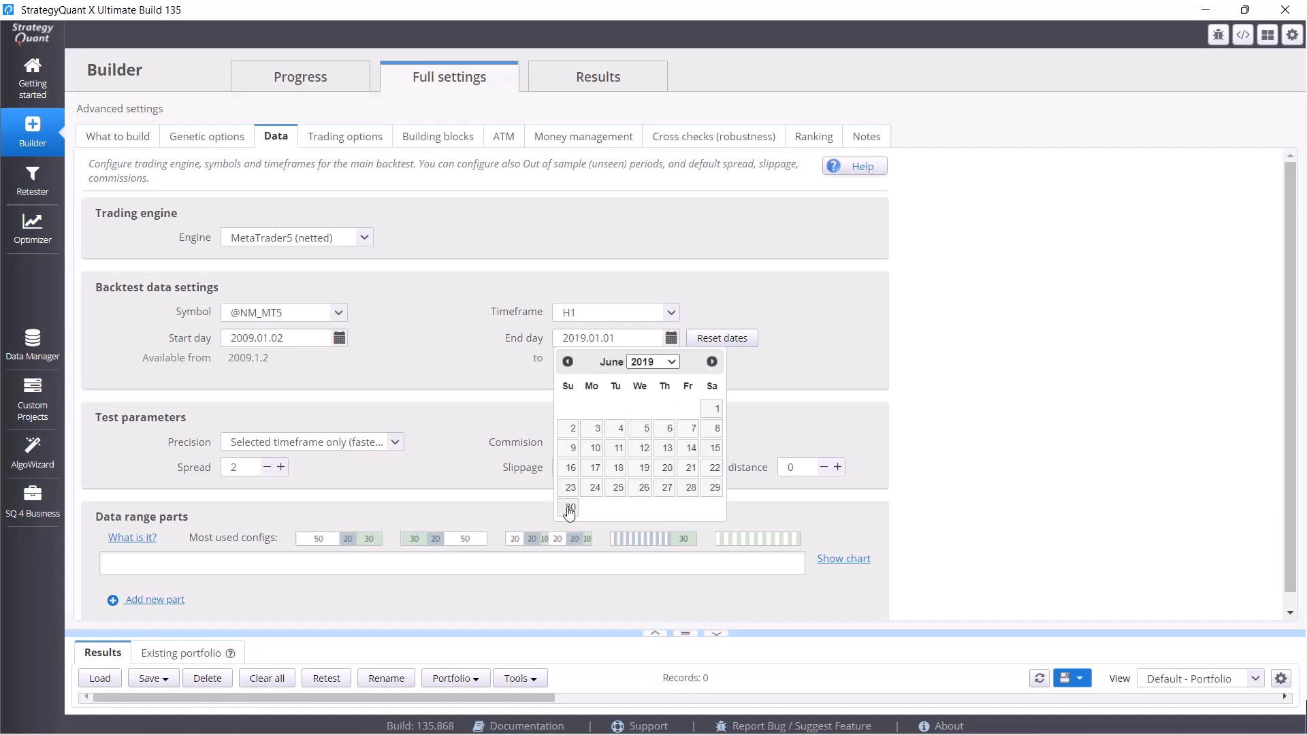
pyautogui.click(568, 508)
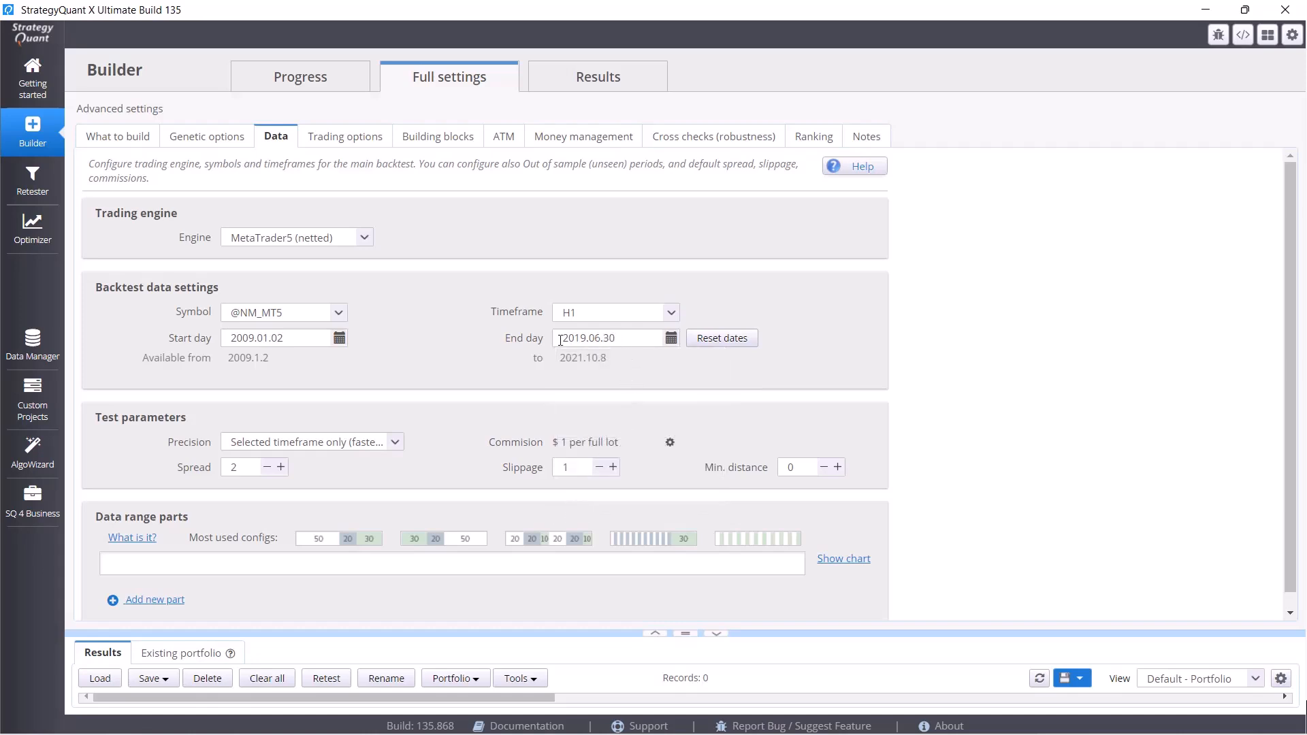
pyautogui.moveTo(165, 429)
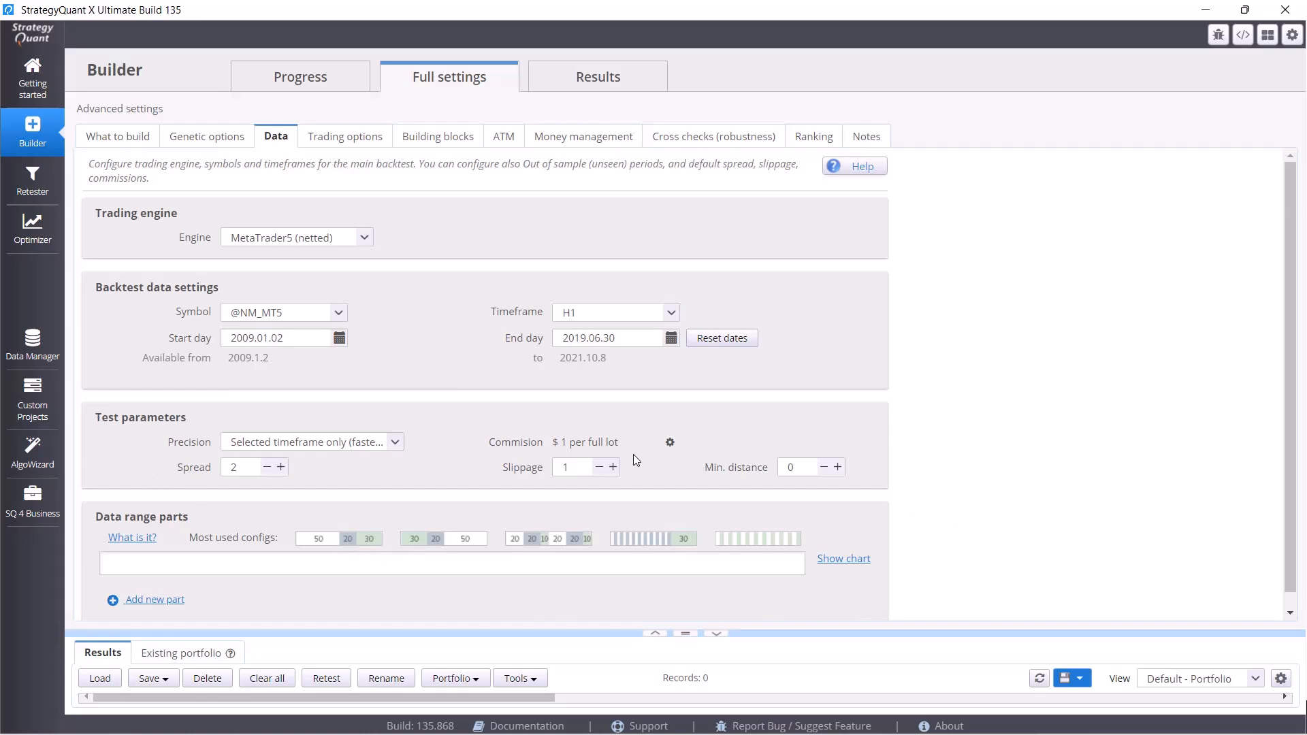
pyautogui.moveTo(618, 457)
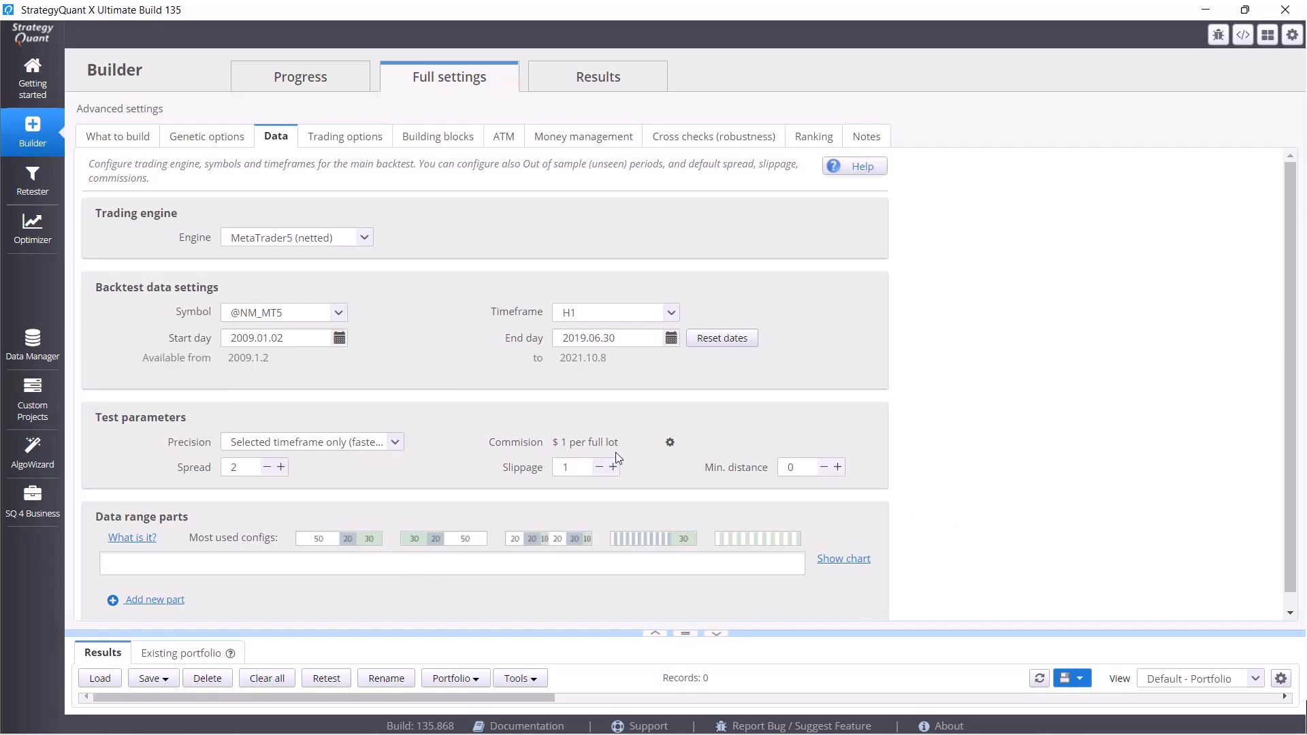
pyautogui.moveTo(527, 451)
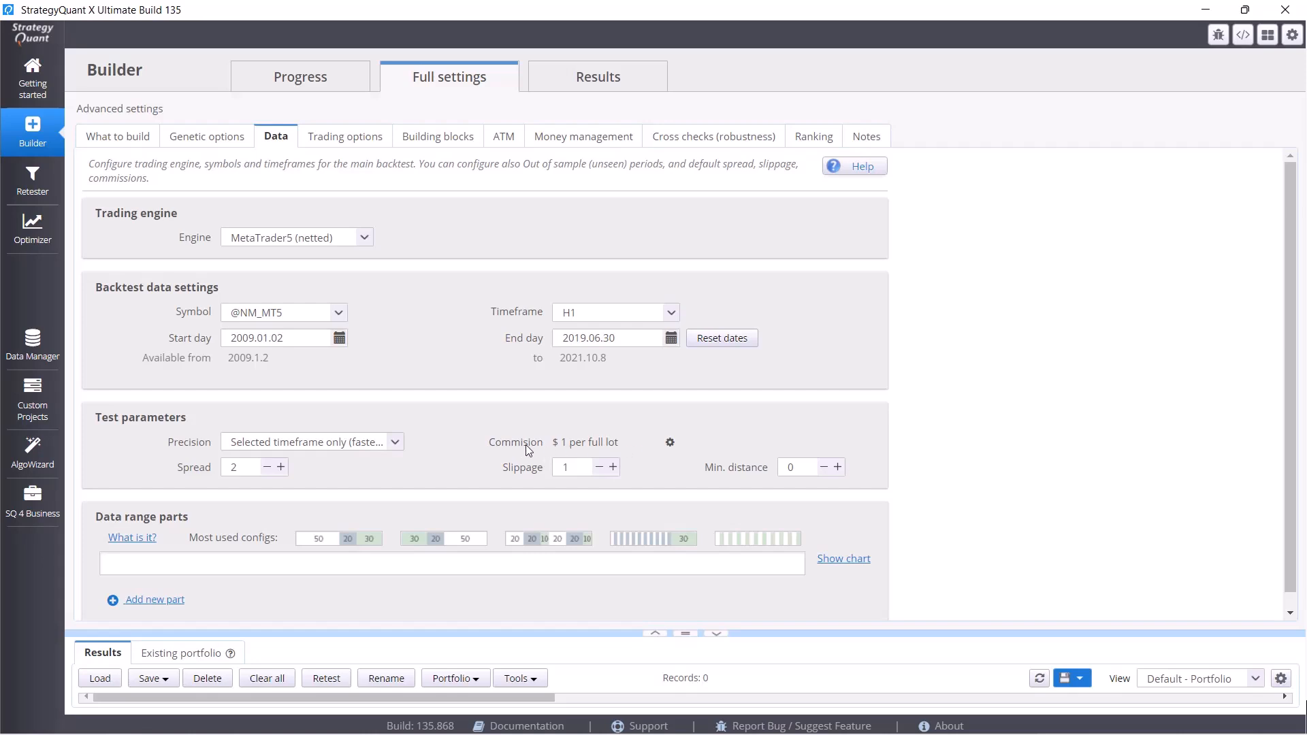
pyautogui.moveTo(831, 452)
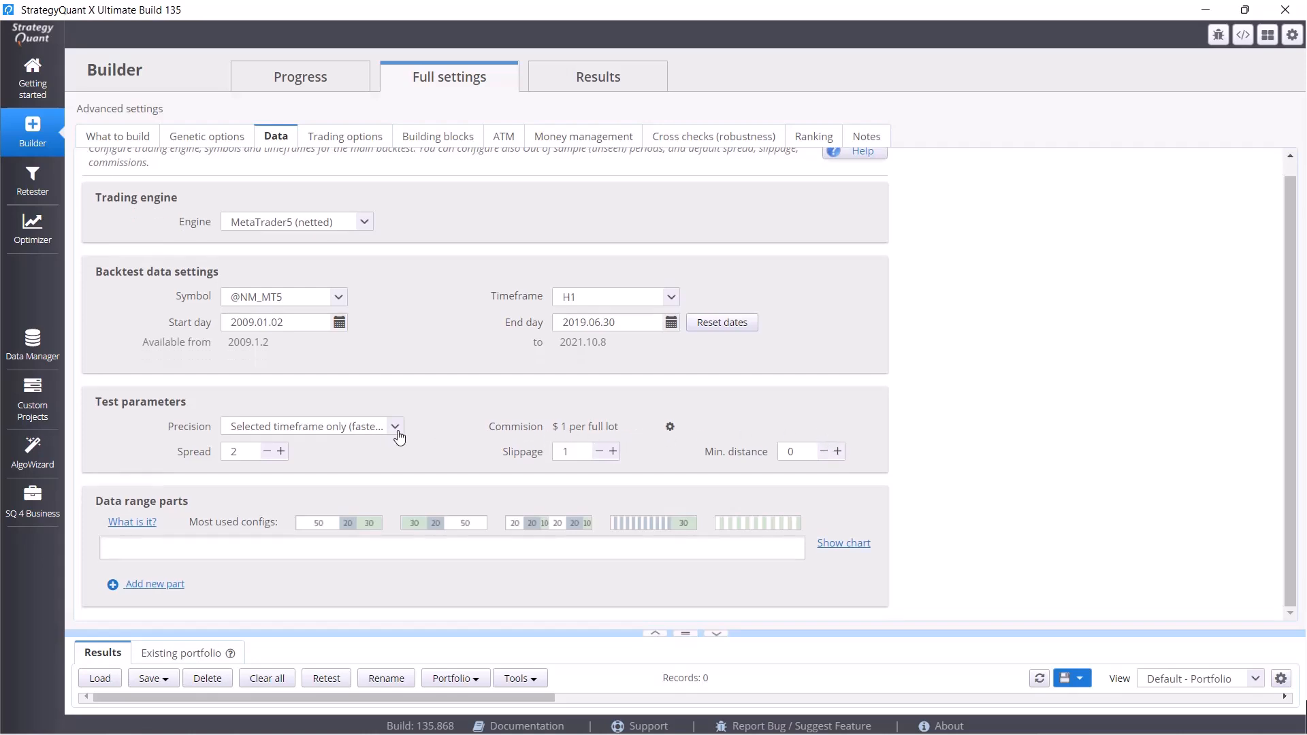
pyautogui.click(394, 426)
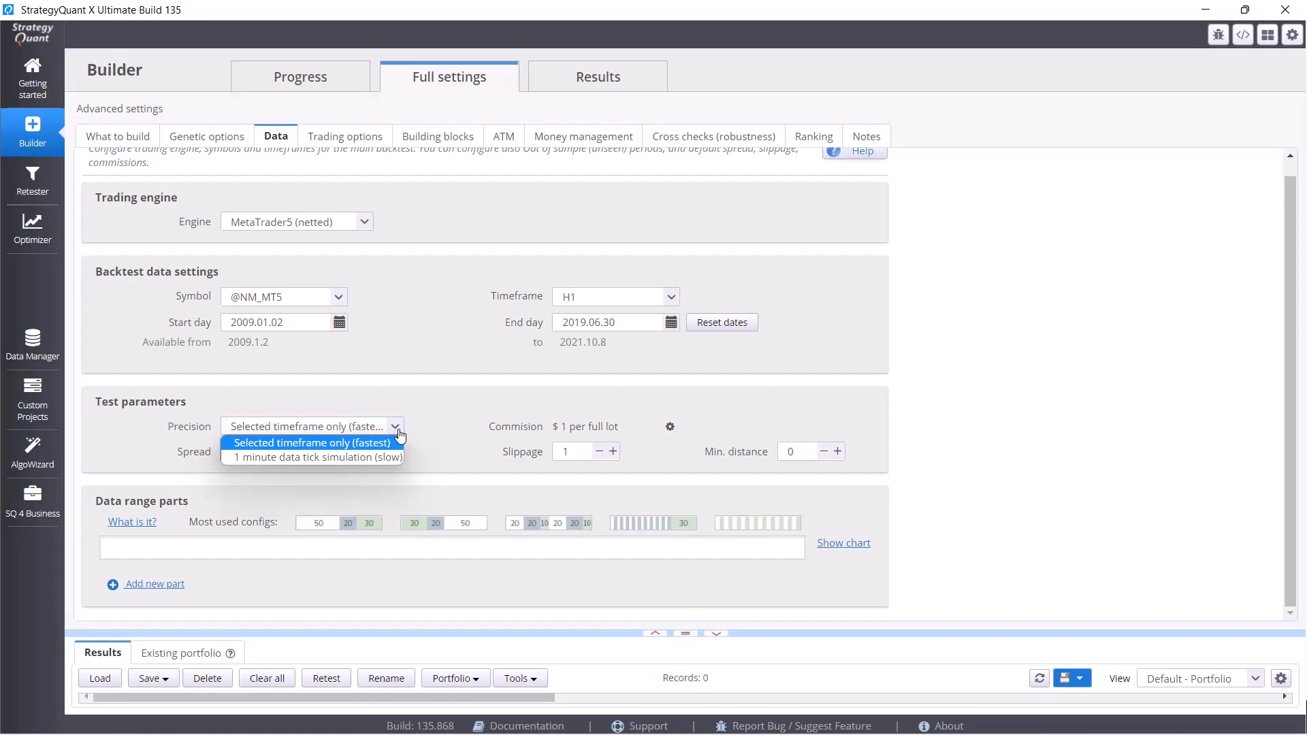
pyautogui.click(313, 443)
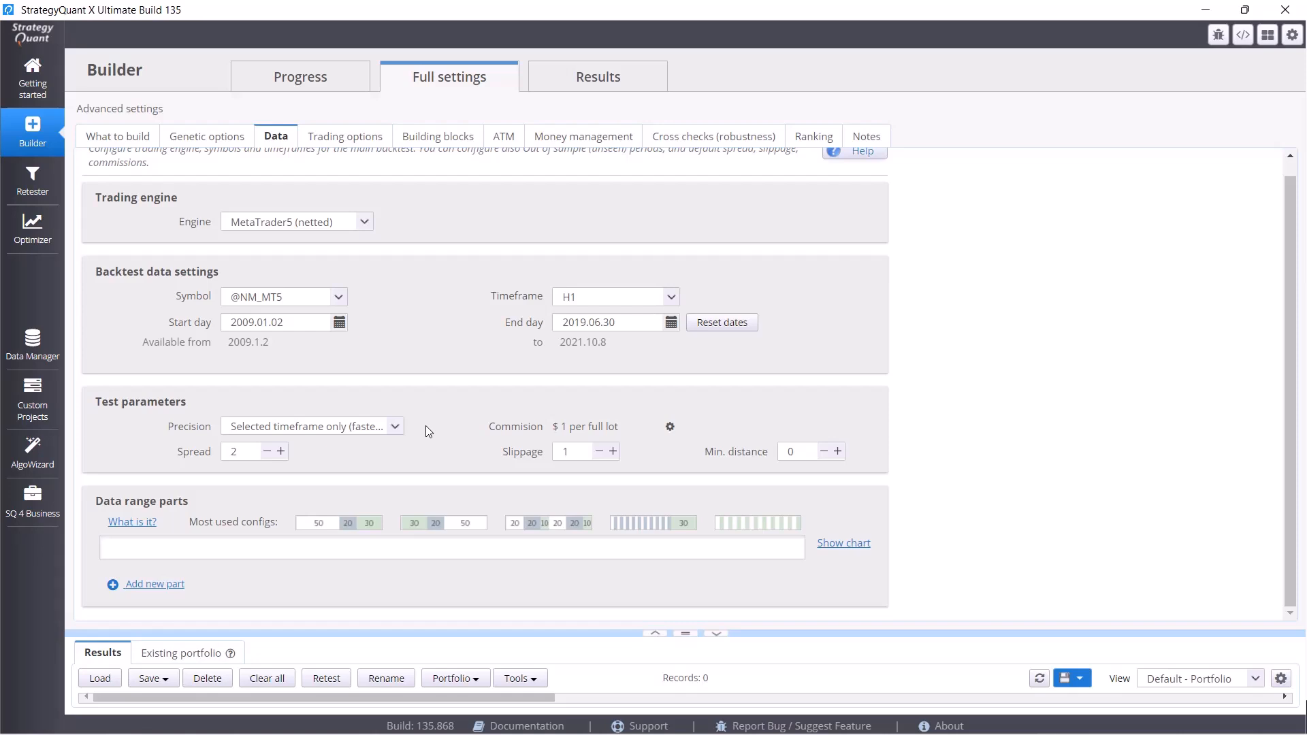
pyautogui.click(395, 426)
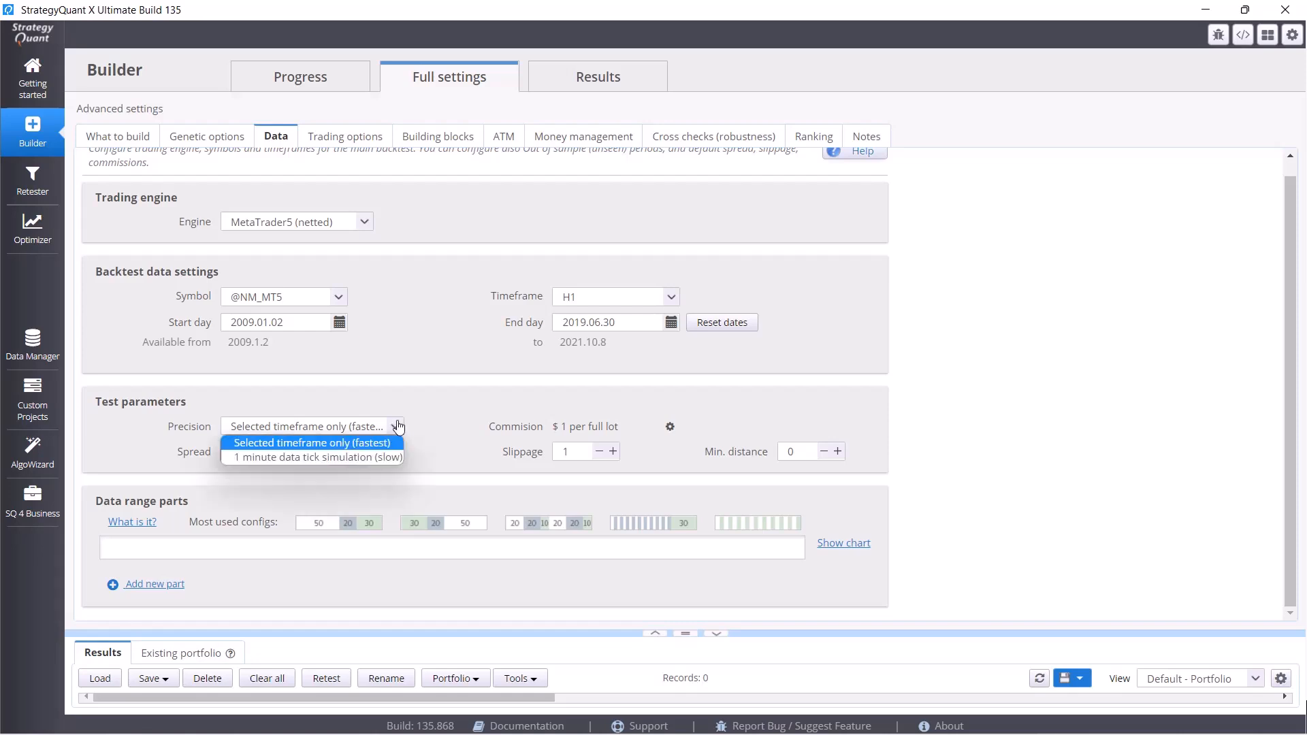
pyautogui.click(312, 443)
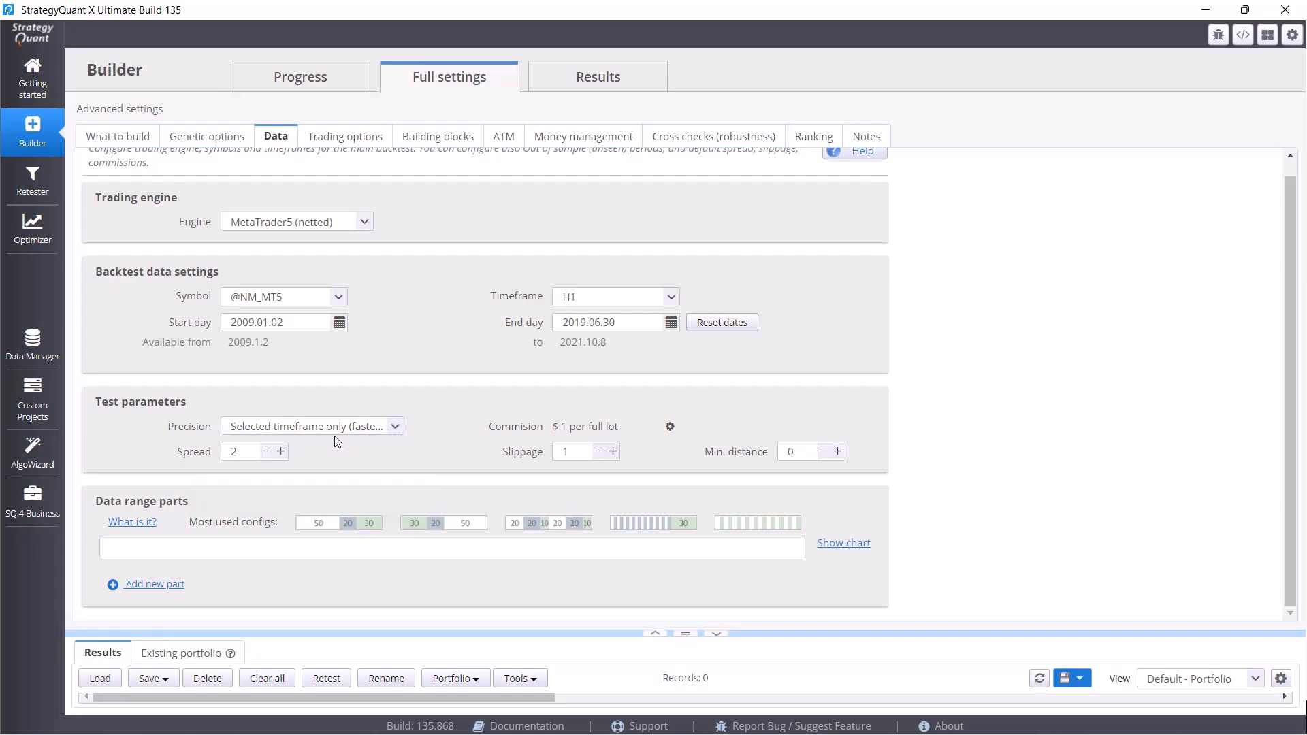
pyautogui.moveTo(303, 434)
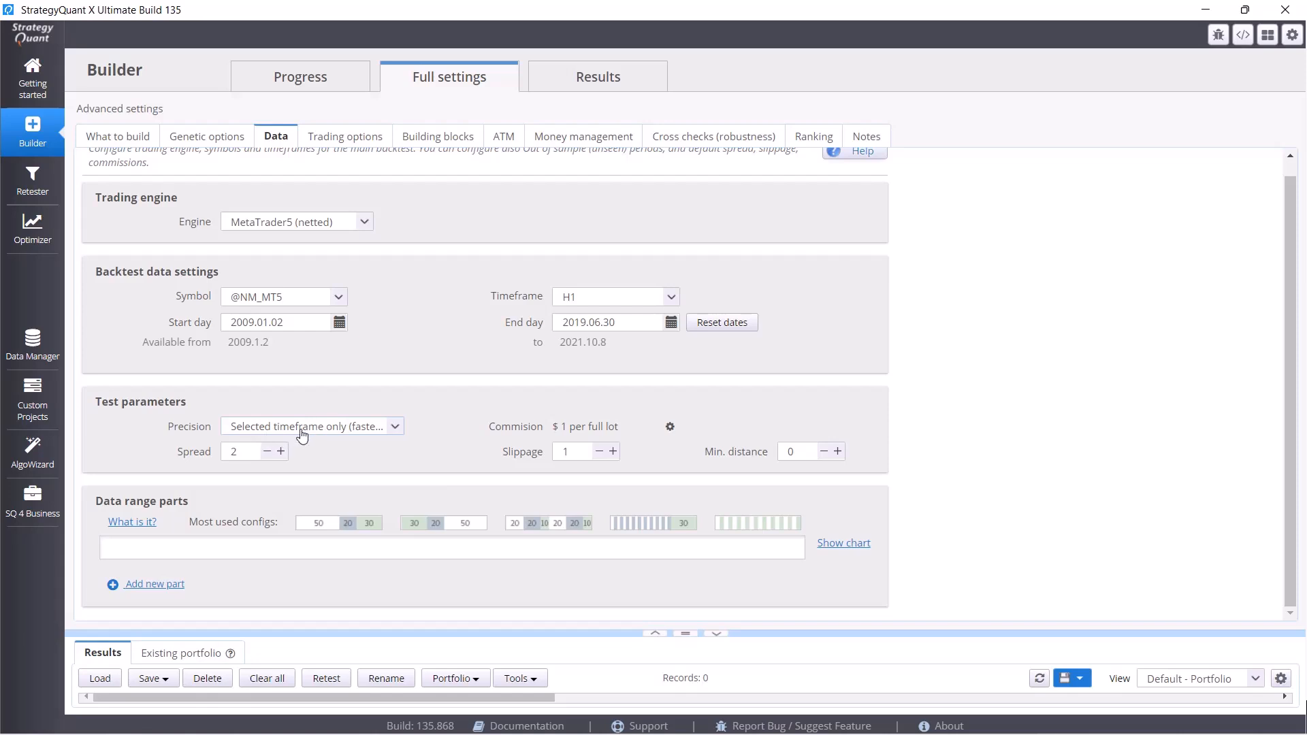
pyautogui.moveTo(339, 435)
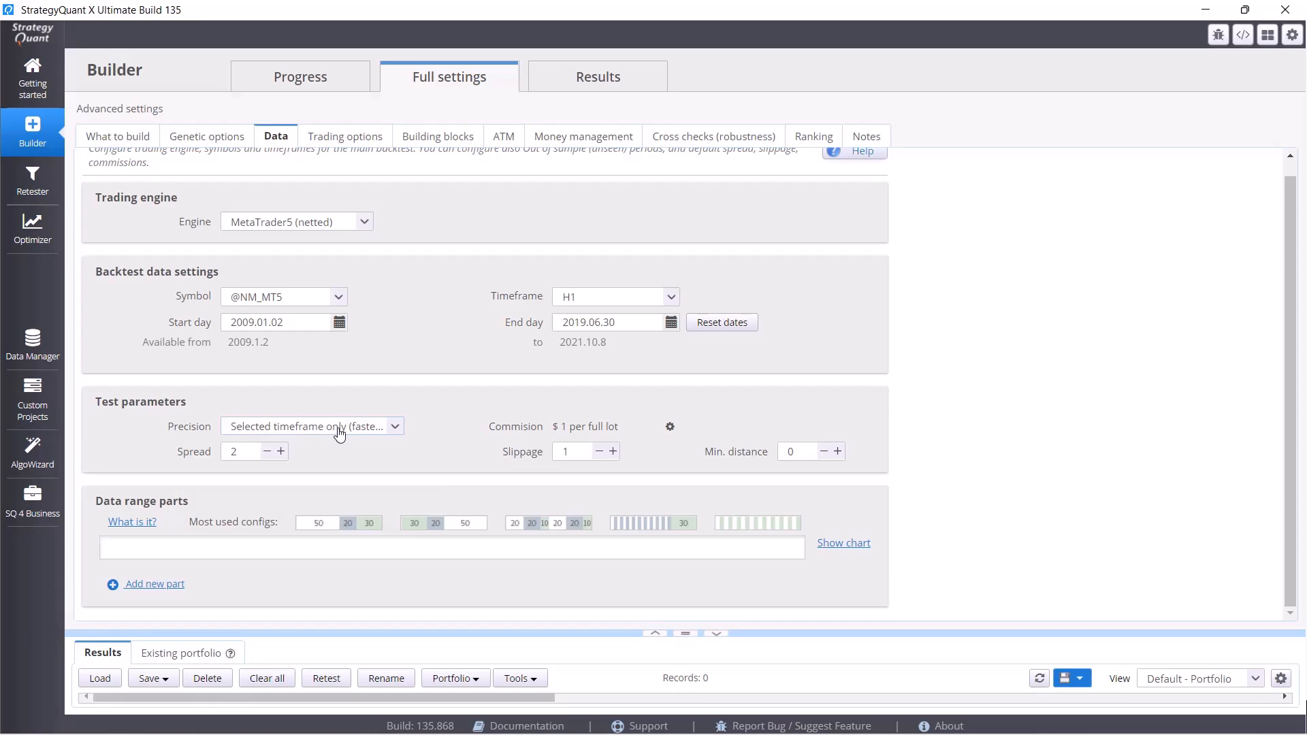
pyautogui.moveTo(429, 435)
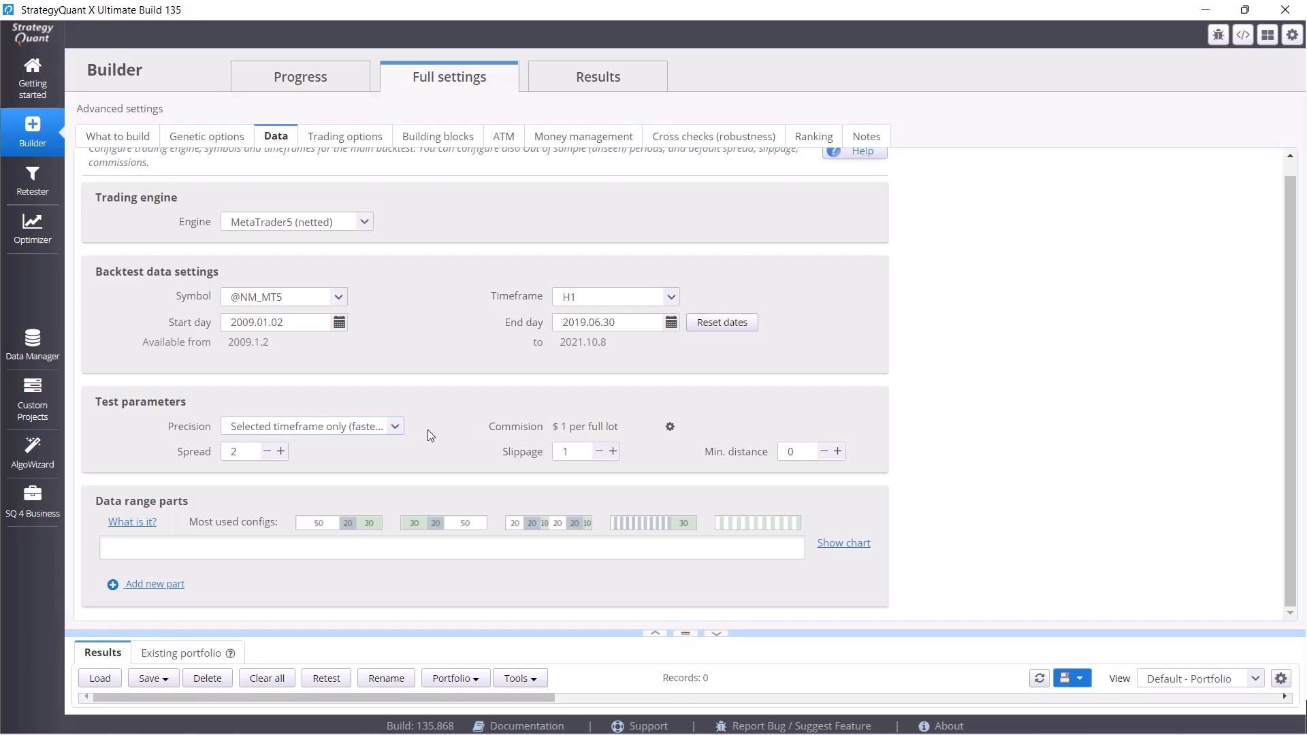
pyautogui.moveTo(459, 436)
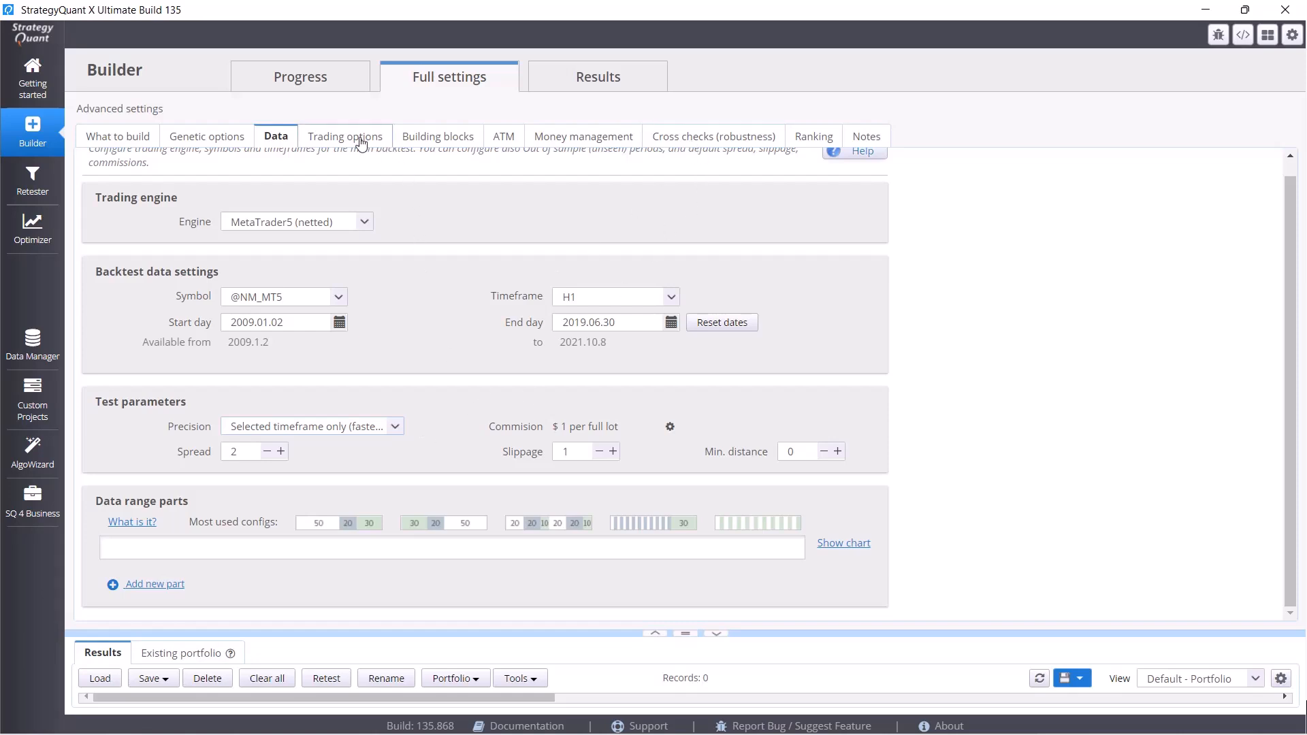
# Show the Trading options with Exit On Friday enabled at a 19:00 exit time.
pyautogui.click(345, 136)
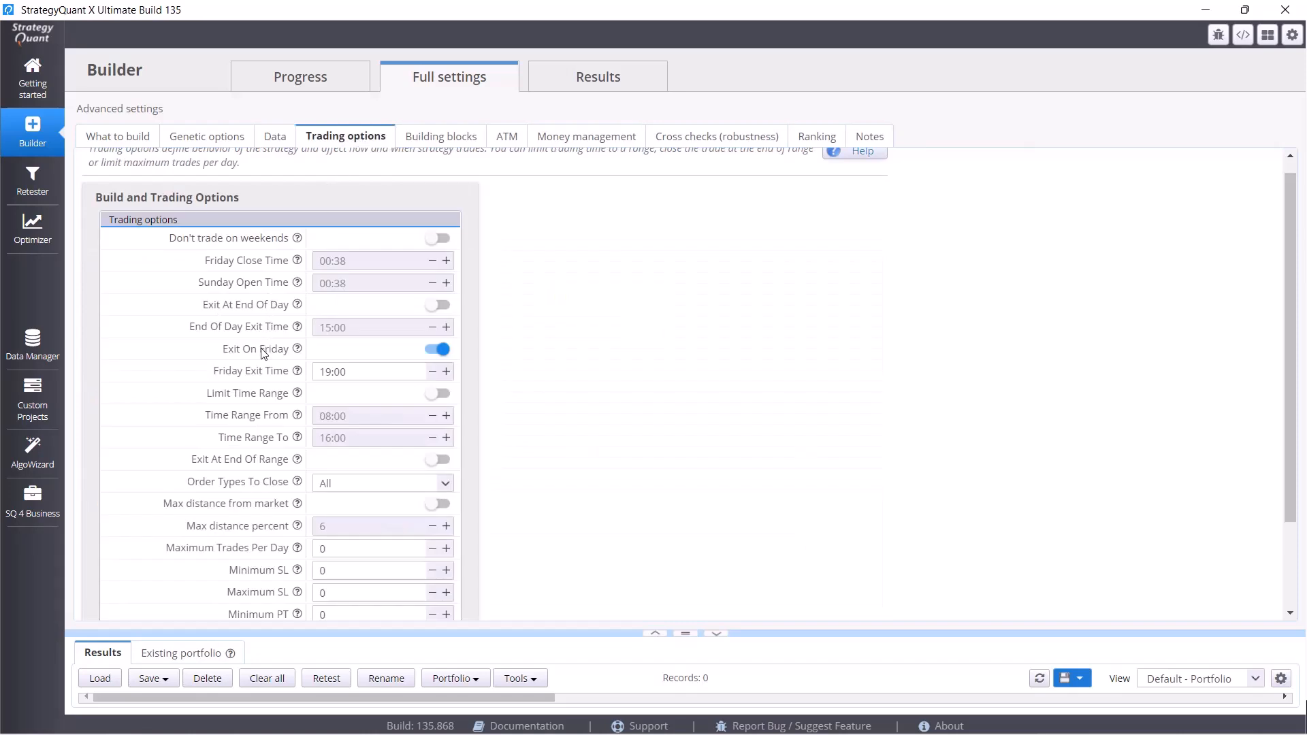
pyautogui.moveTo(437, 348)
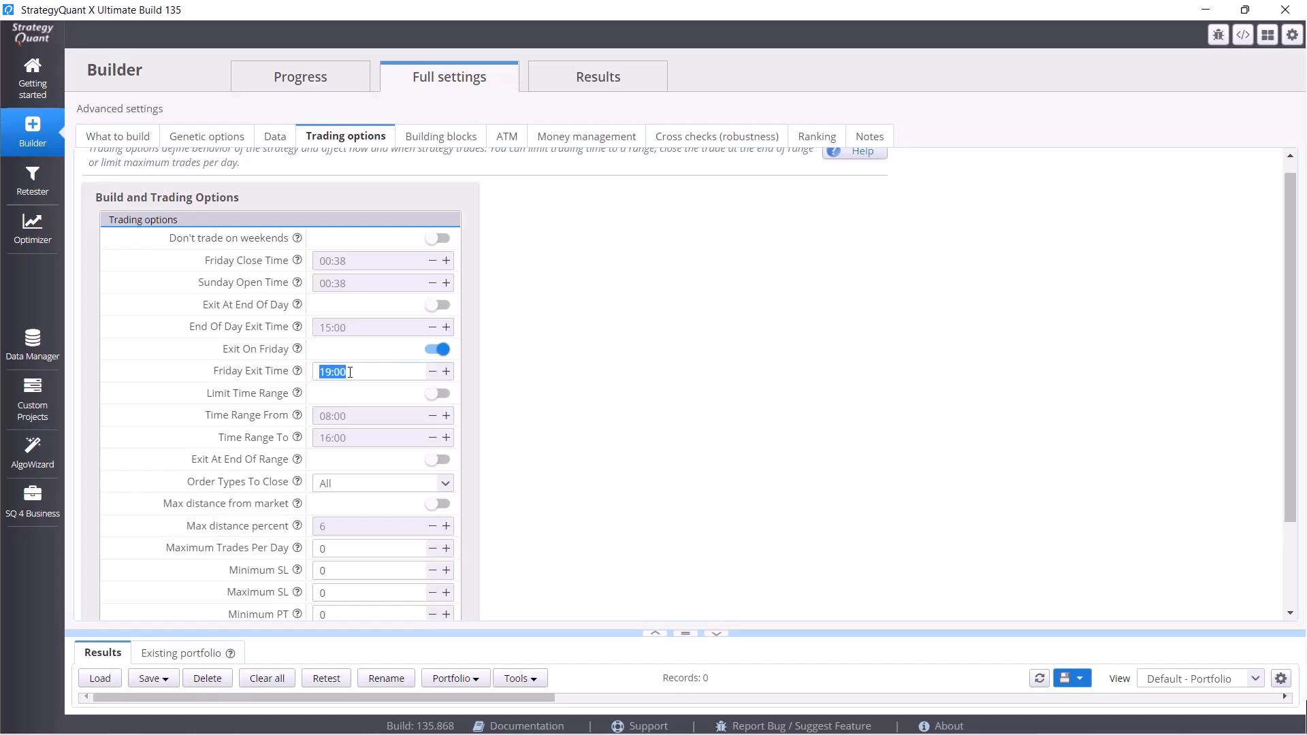
pyautogui.moveTo(380, 356)
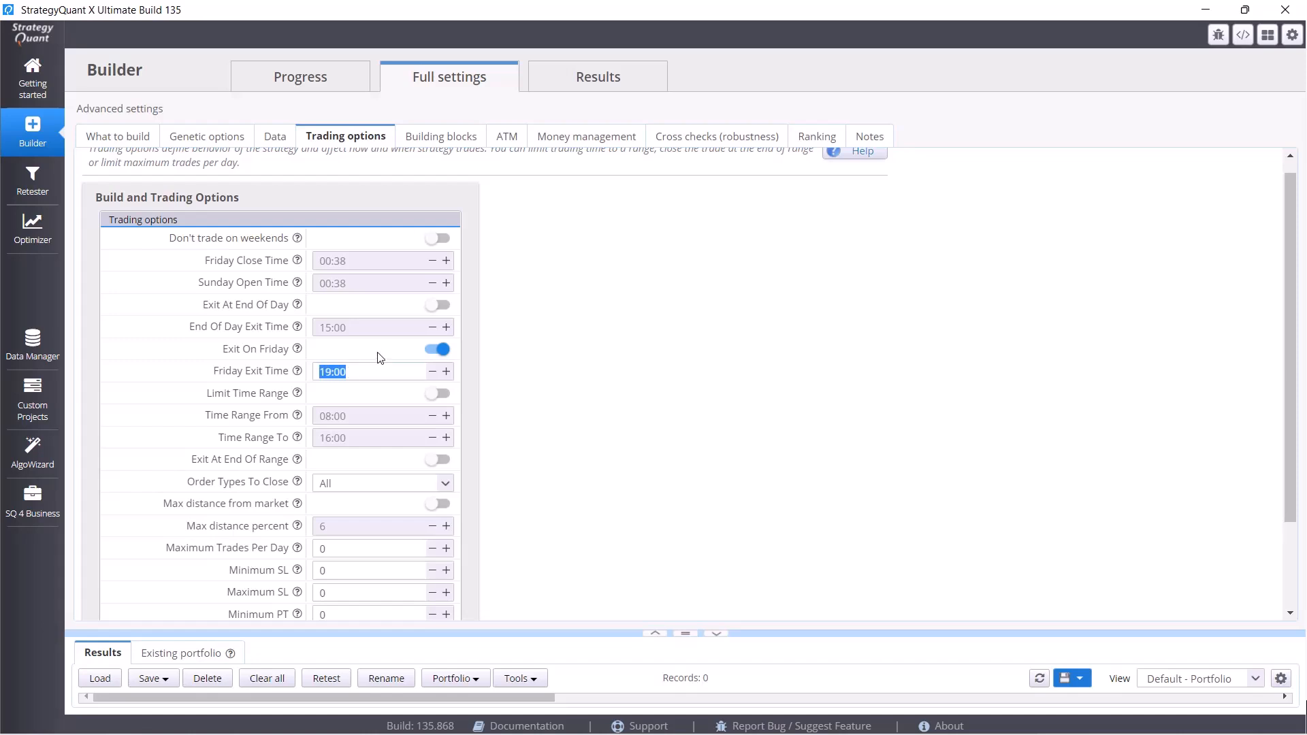
pyautogui.scroll(-3)
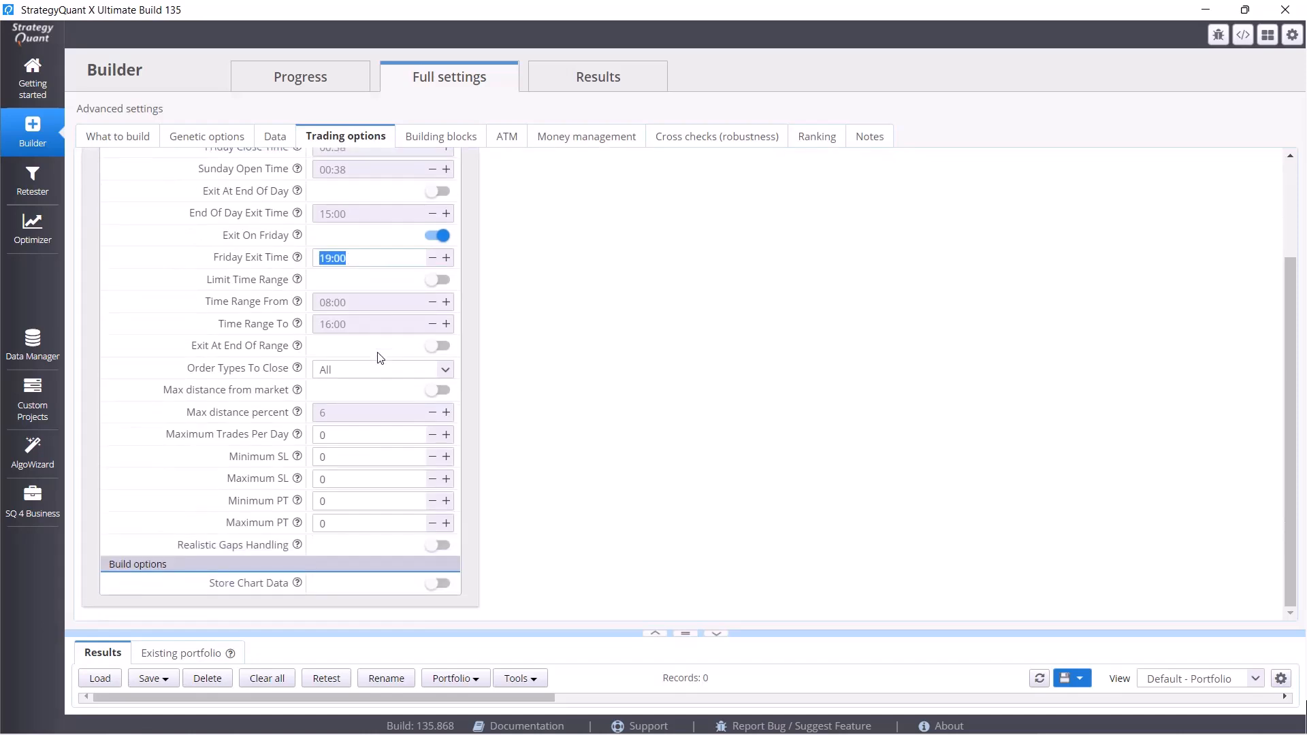
pyautogui.scroll(3)
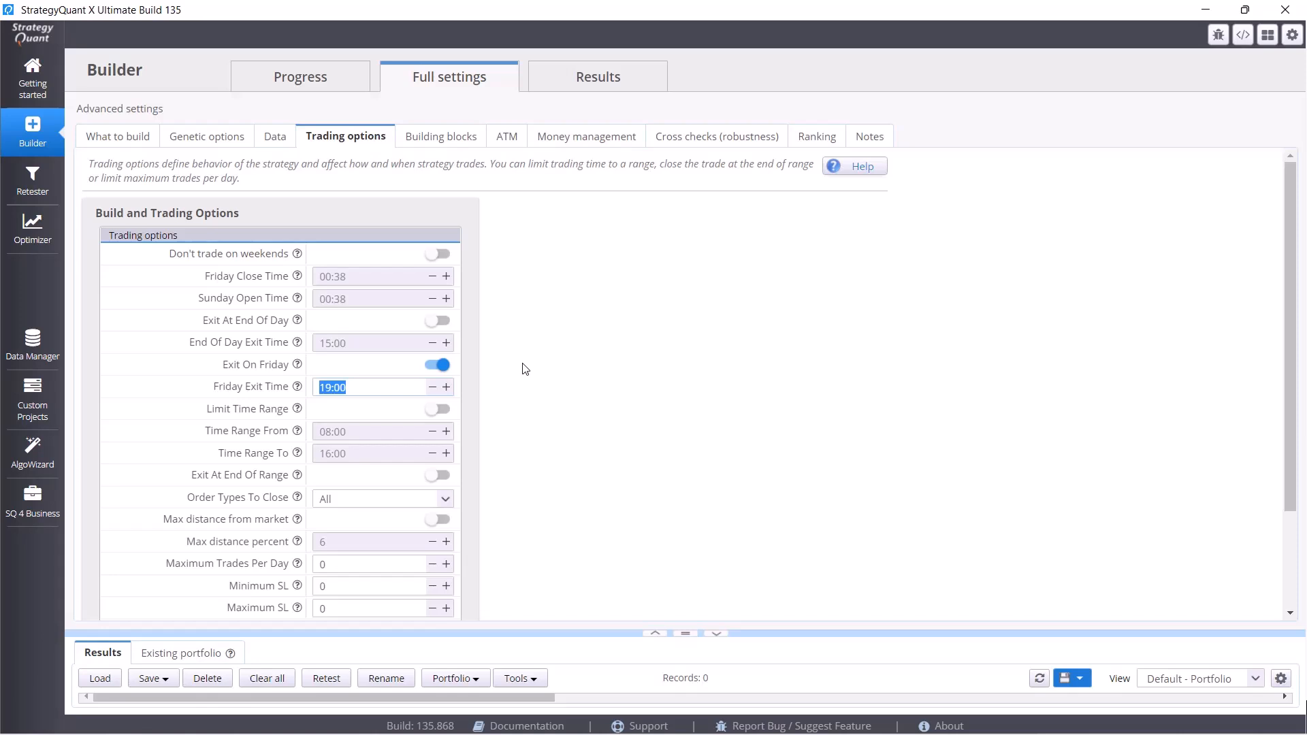
pyautogui.moveTo(442, 136)
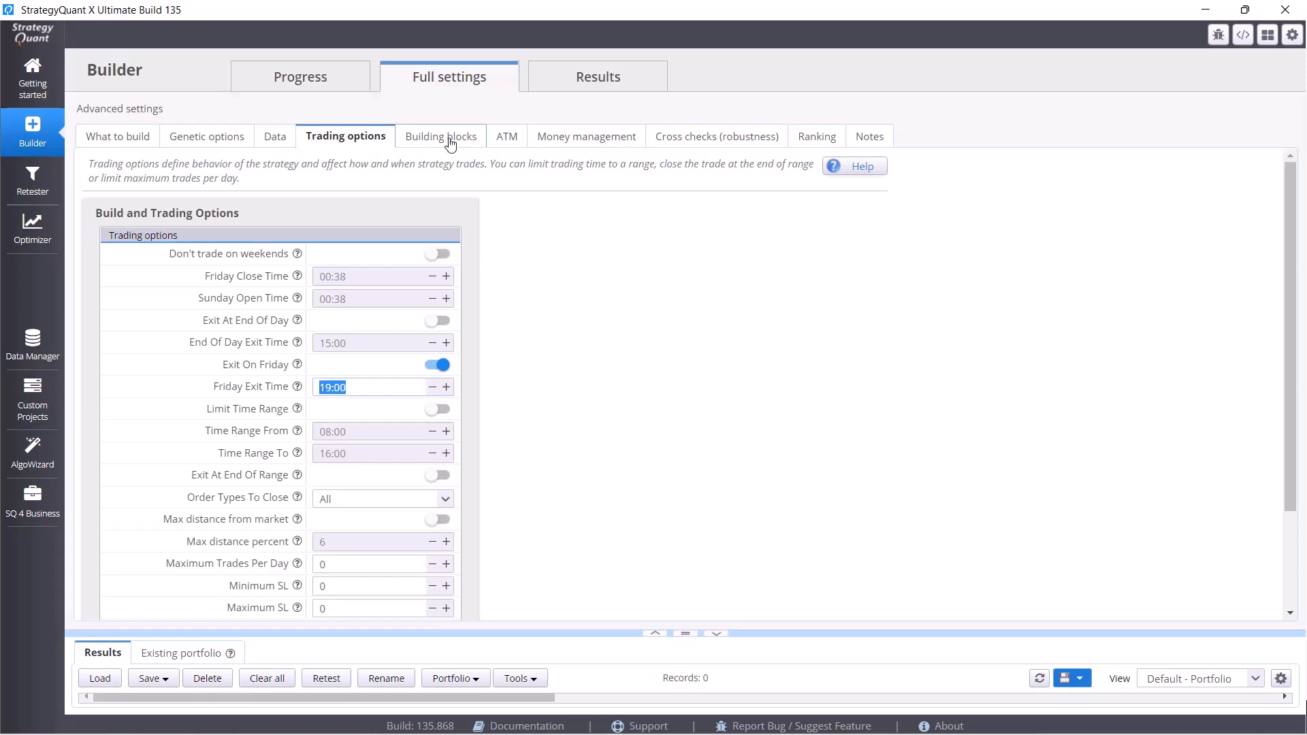
pyautogui.click(440, 137)
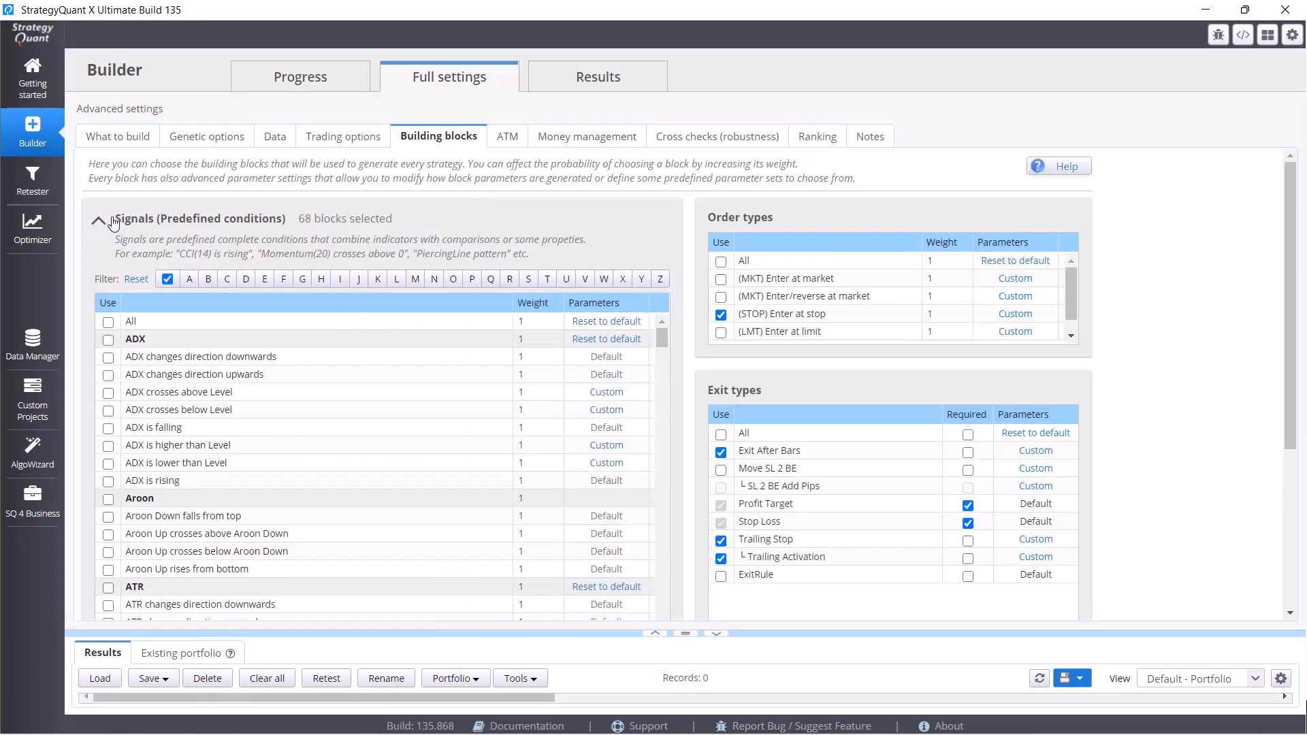
pyautogui.moveTo(1120, 363)
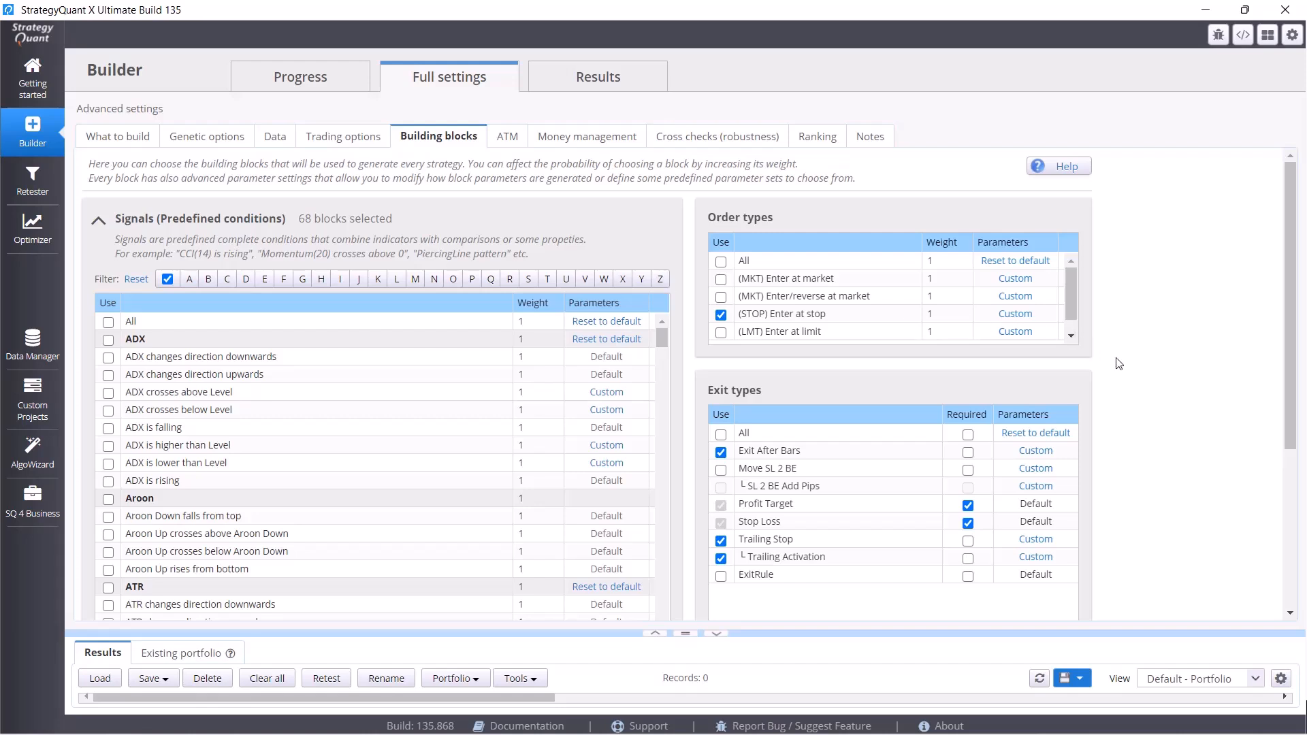
pyautogui.moveTo(1164, 367)
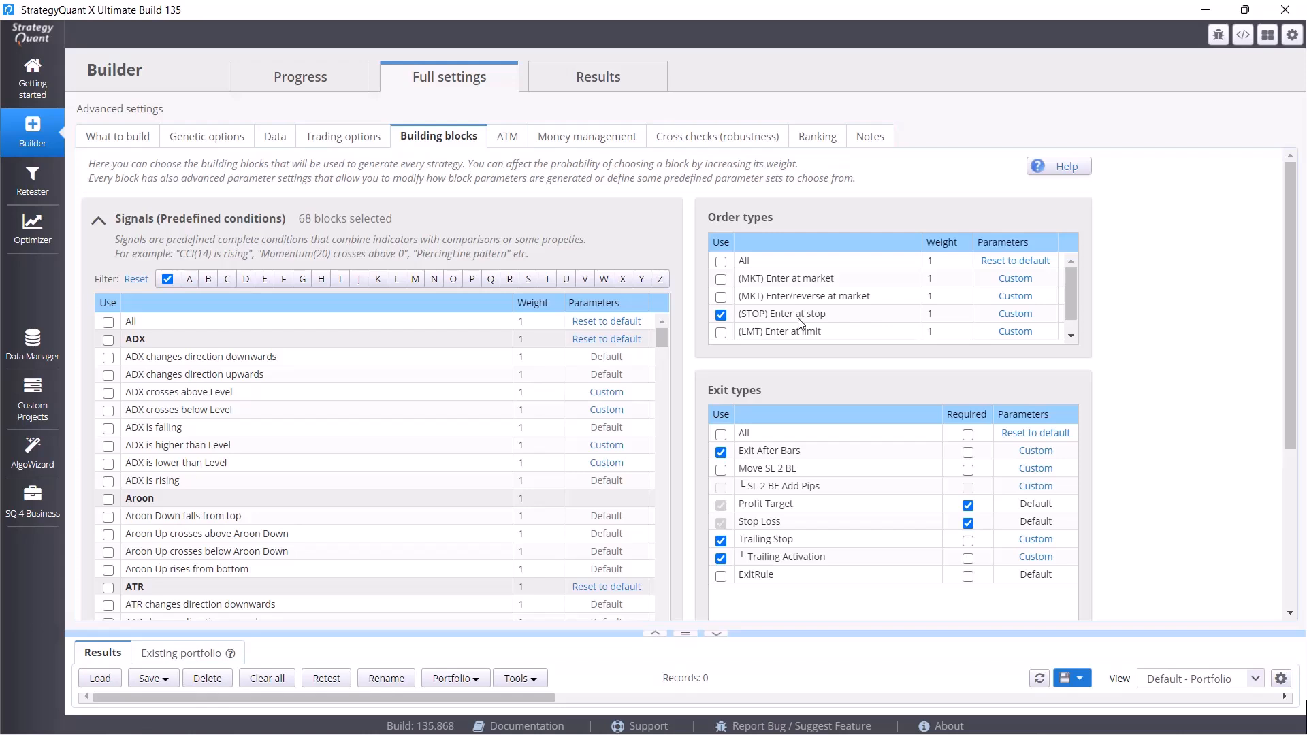
pyautogui.moveTo(836, 326)
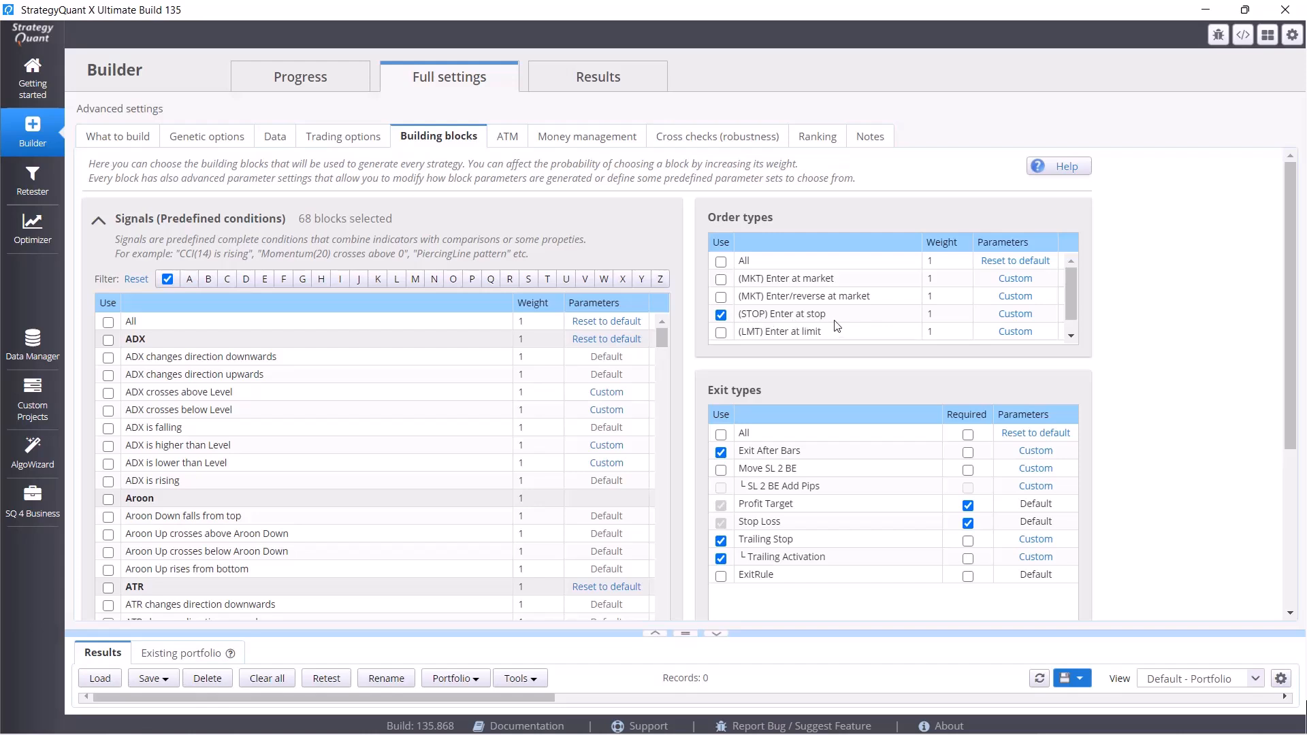
pyautogui.moveTo(842, 323)
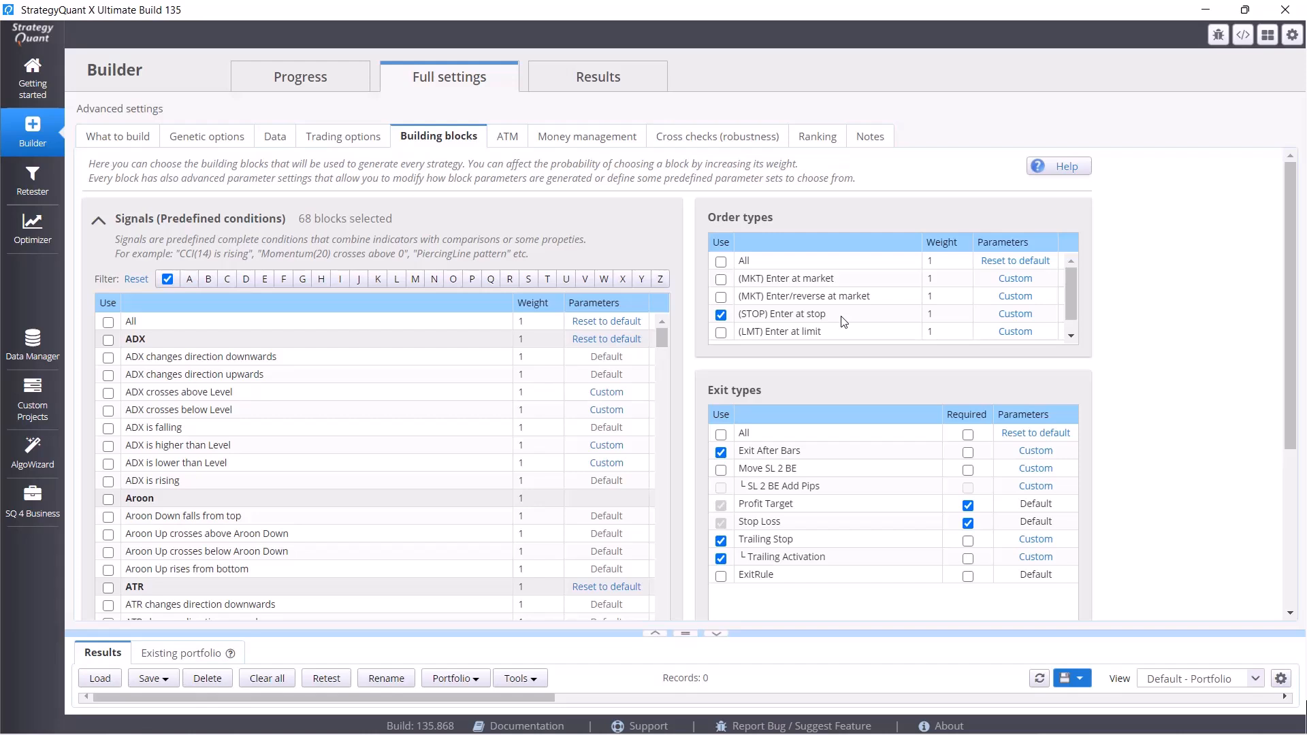
pyautogui.scroll(-3)
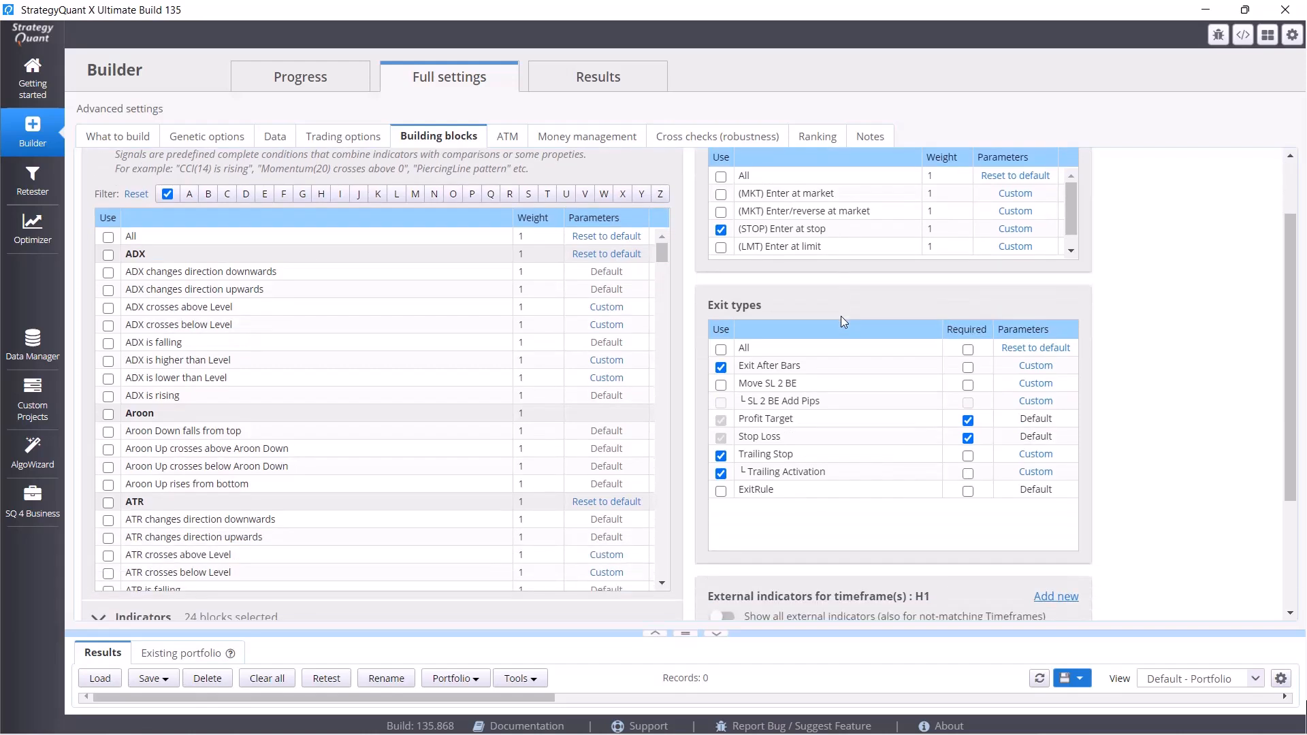
pyautogui.scroll(-3)
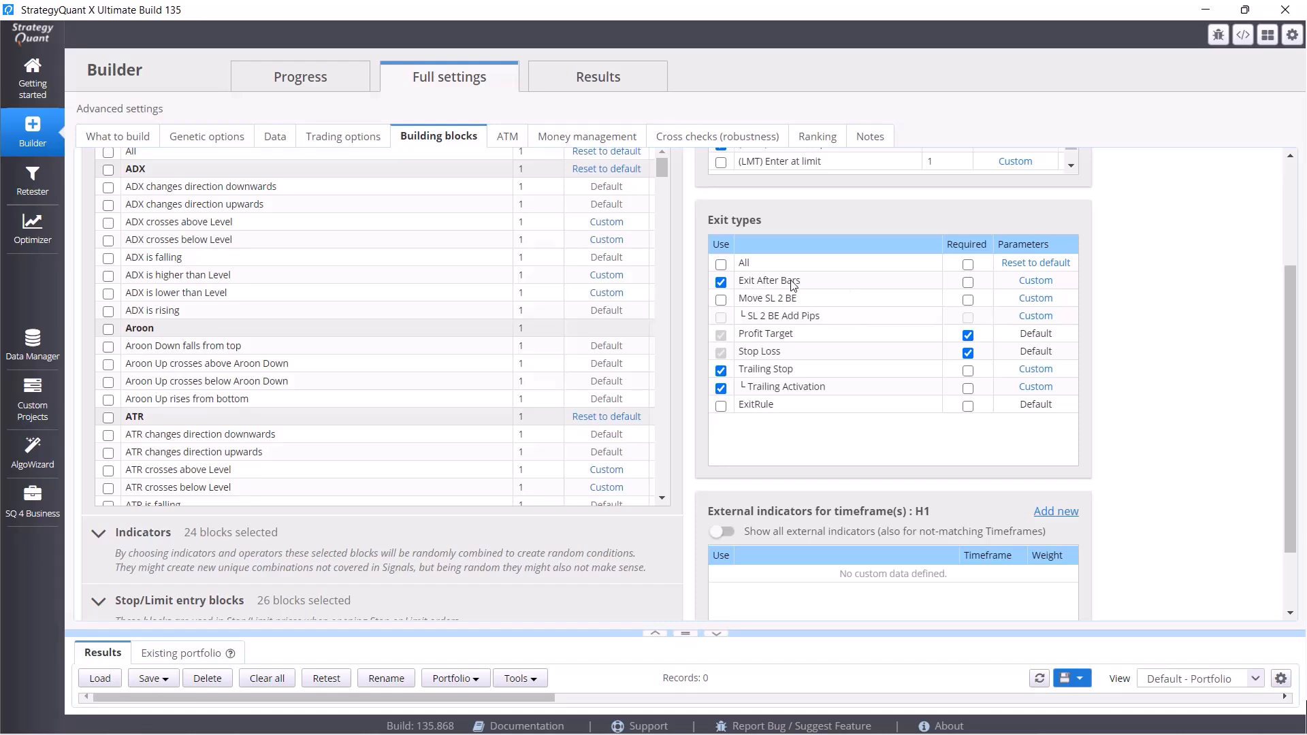
pyautogui.moveTo(775, 354)
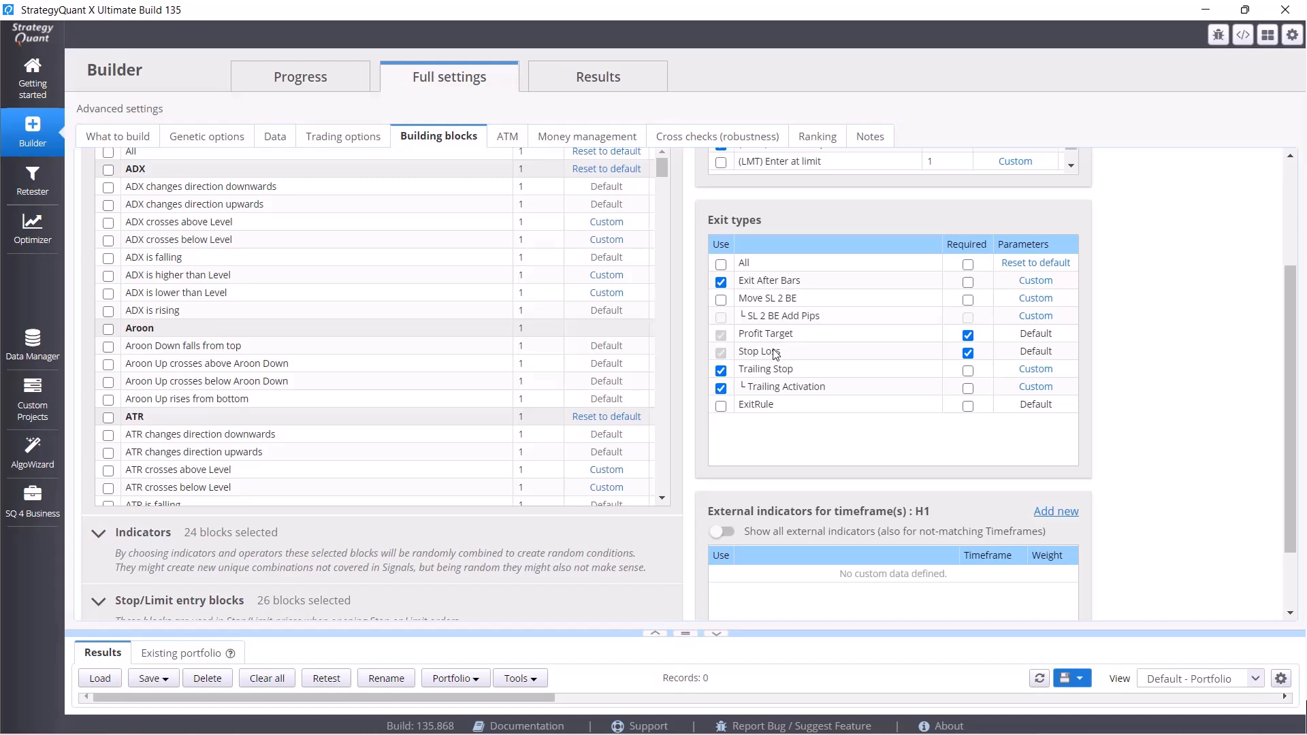
pyautogui.moveTo(829, 384)
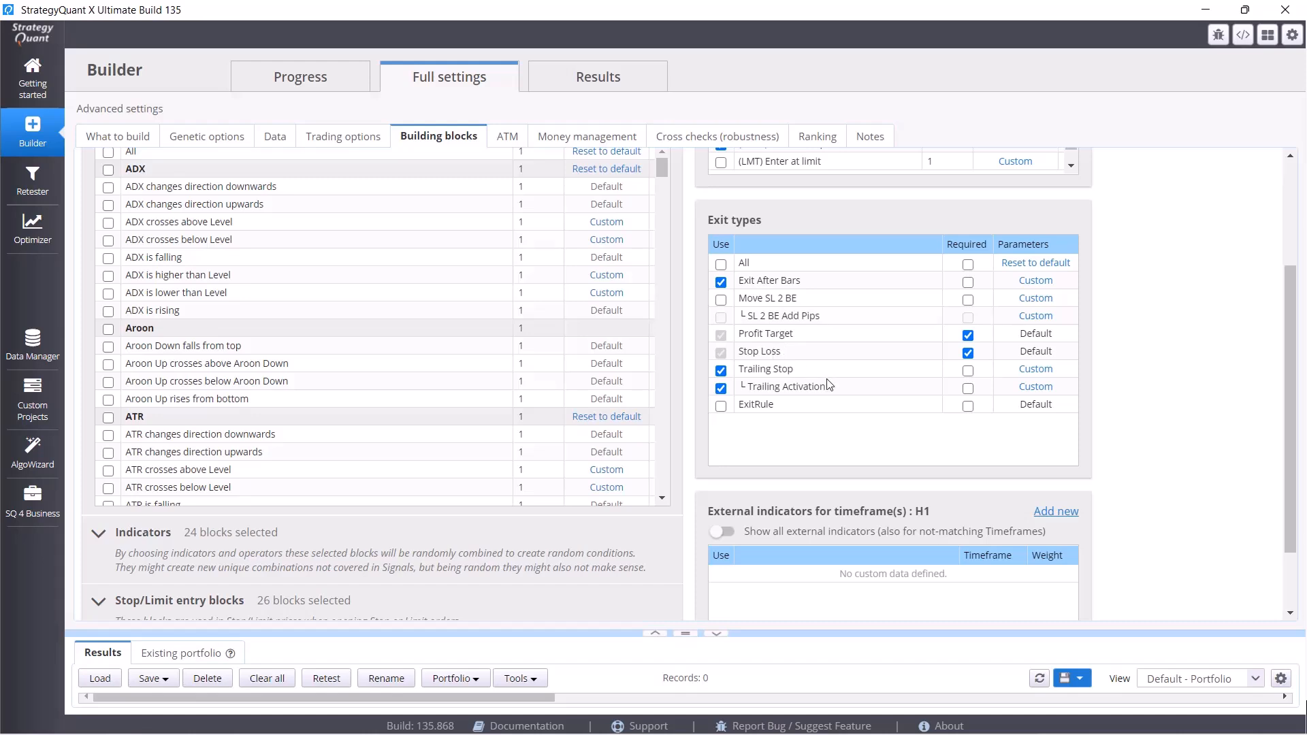
pyautogui.moveTo(763, 388)
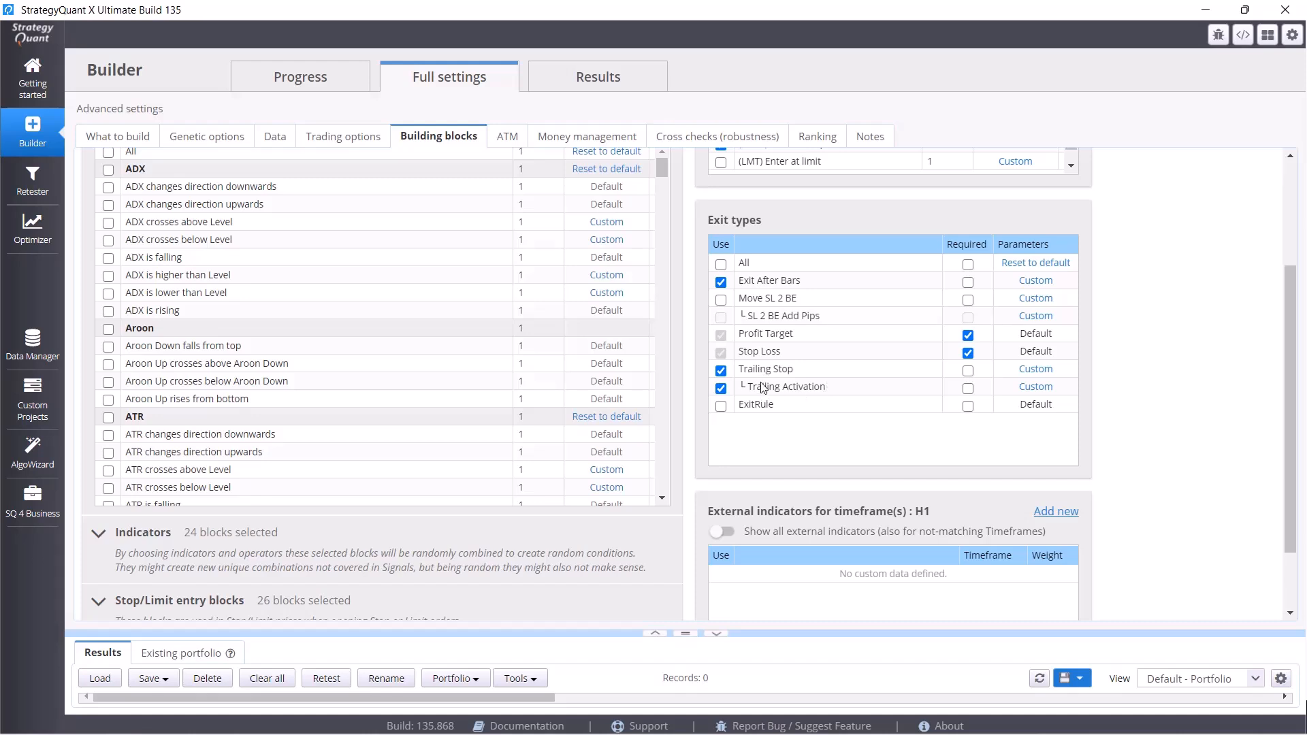
pyautogui.moveTo(799, 278)
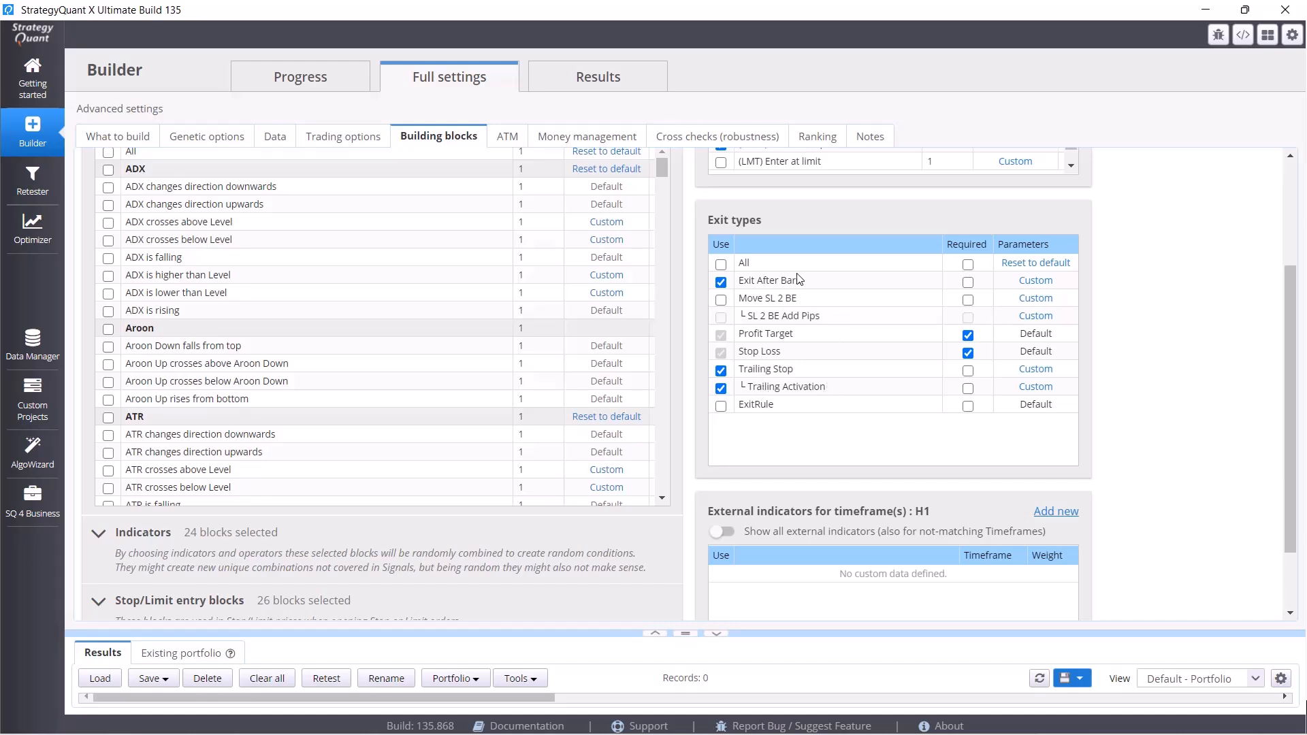
pyautogui.moveTo(858, 392)
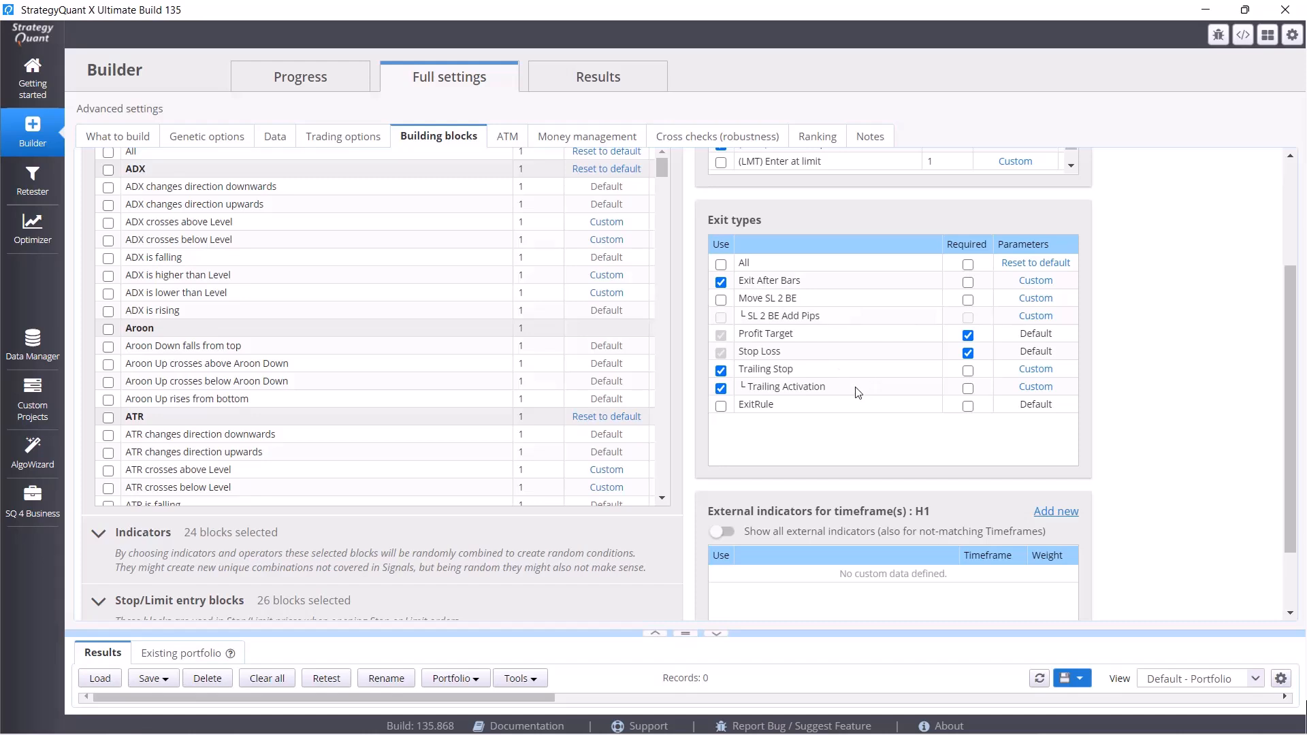
pyautogui.moveTo(866, 384)
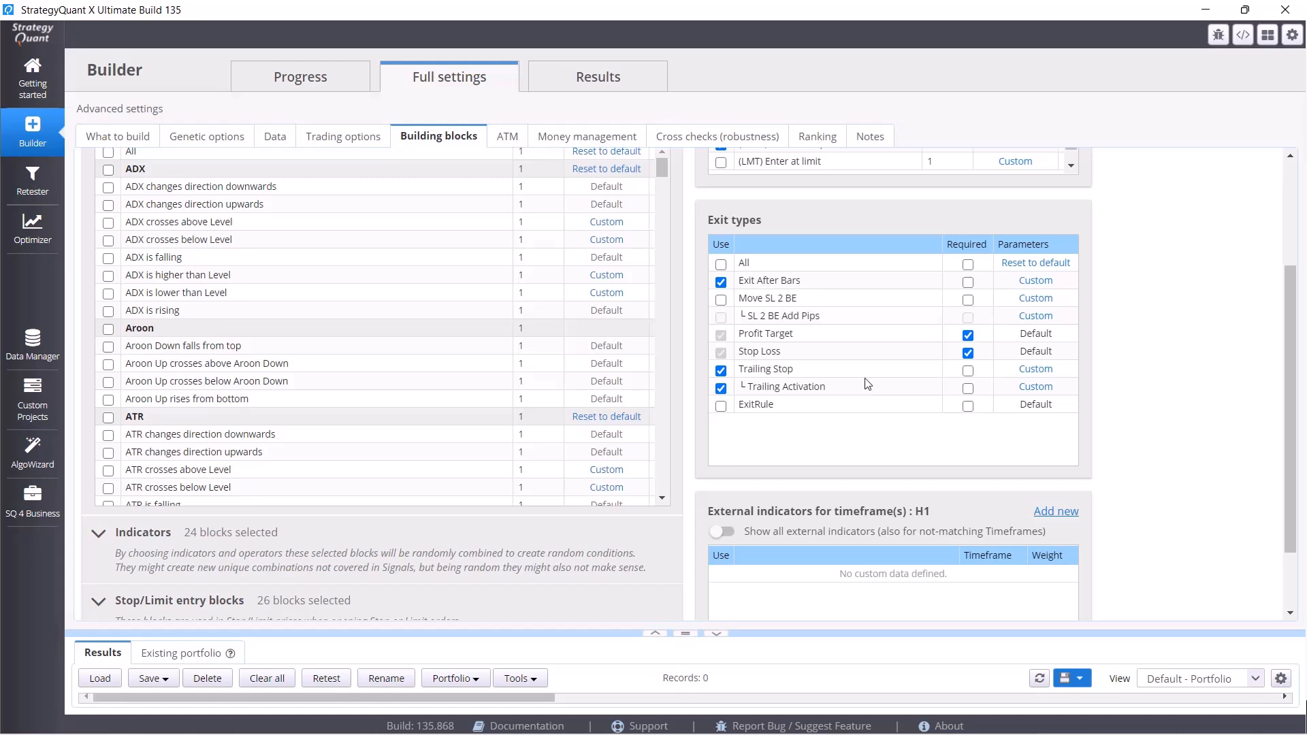
pyautogui.moveTo(689, 388)
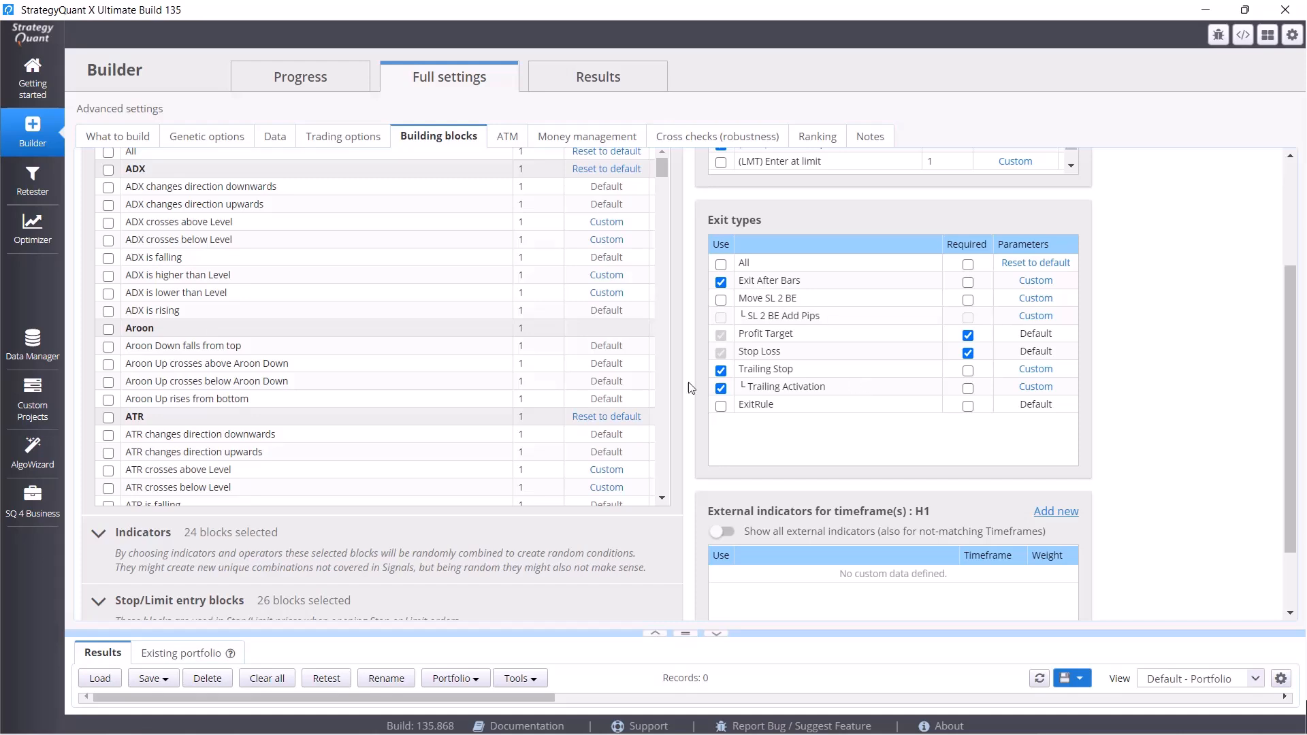
pyautogui.scroll(3)
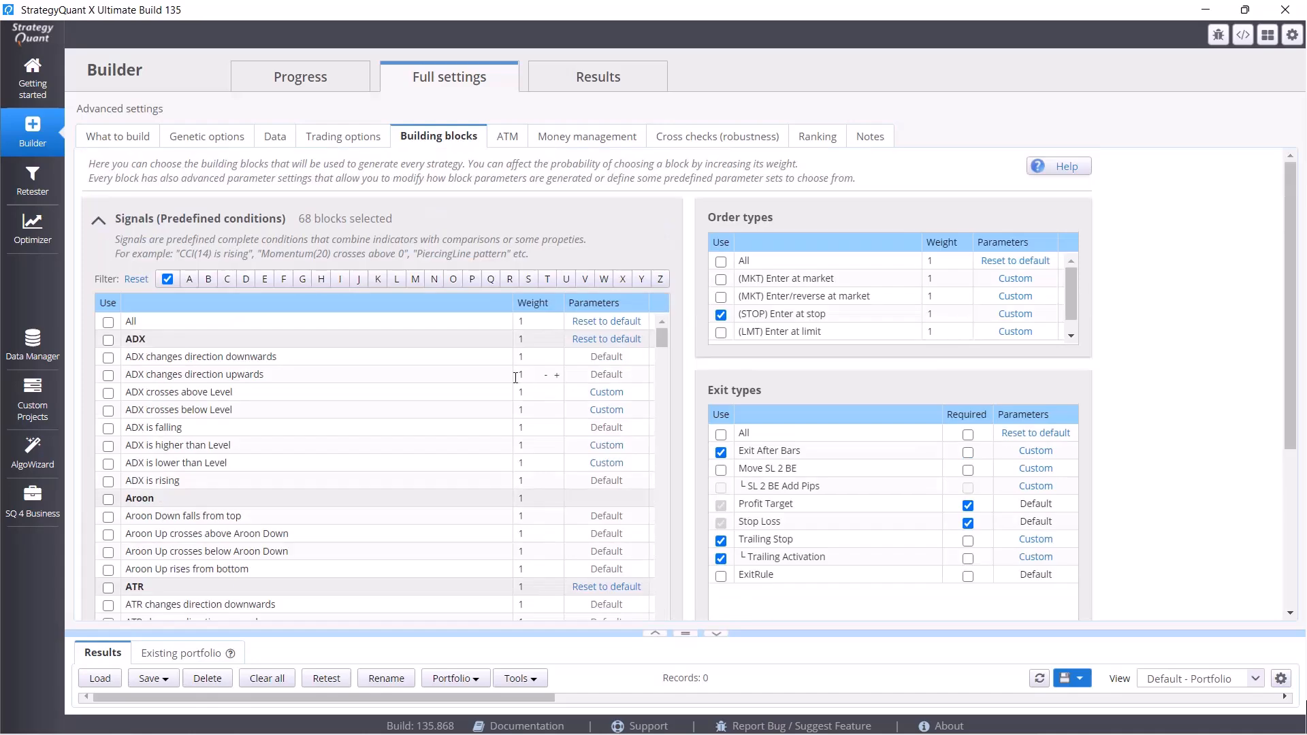
pyautogui.moveTo(281, 410)
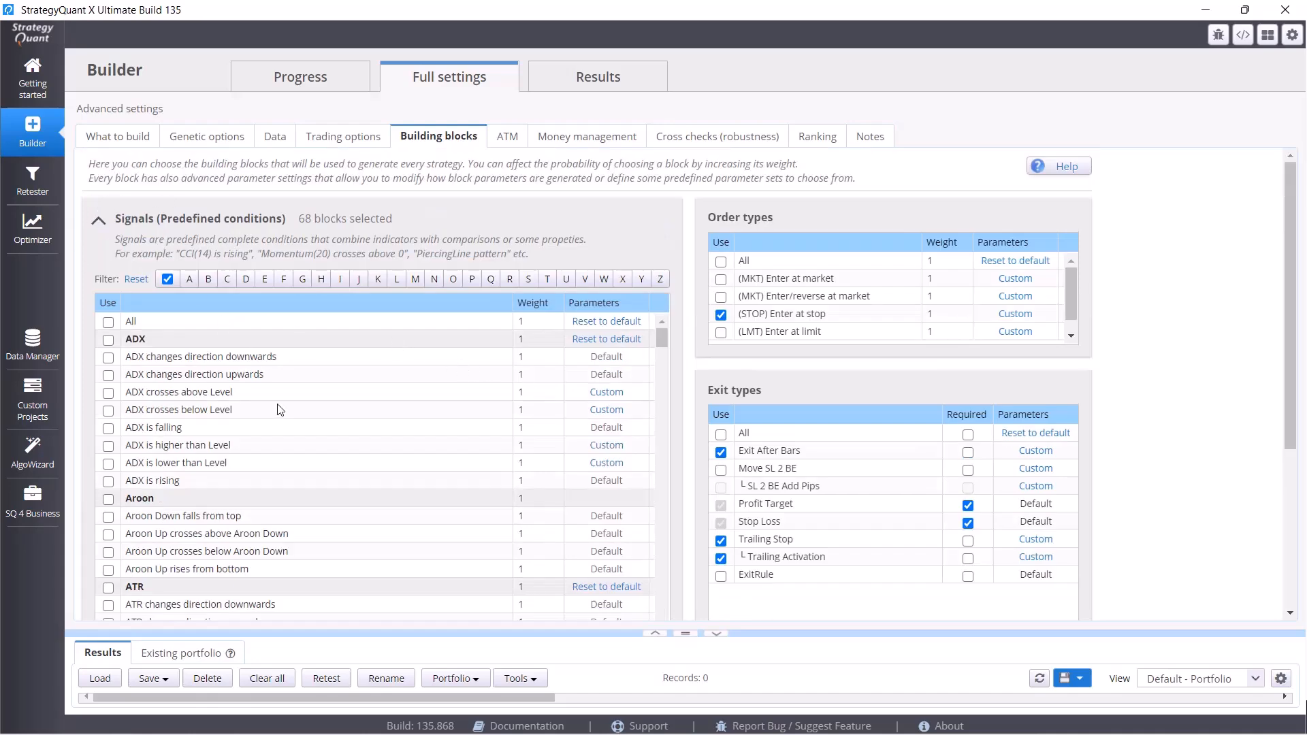
pyautogui.scroll(-3)
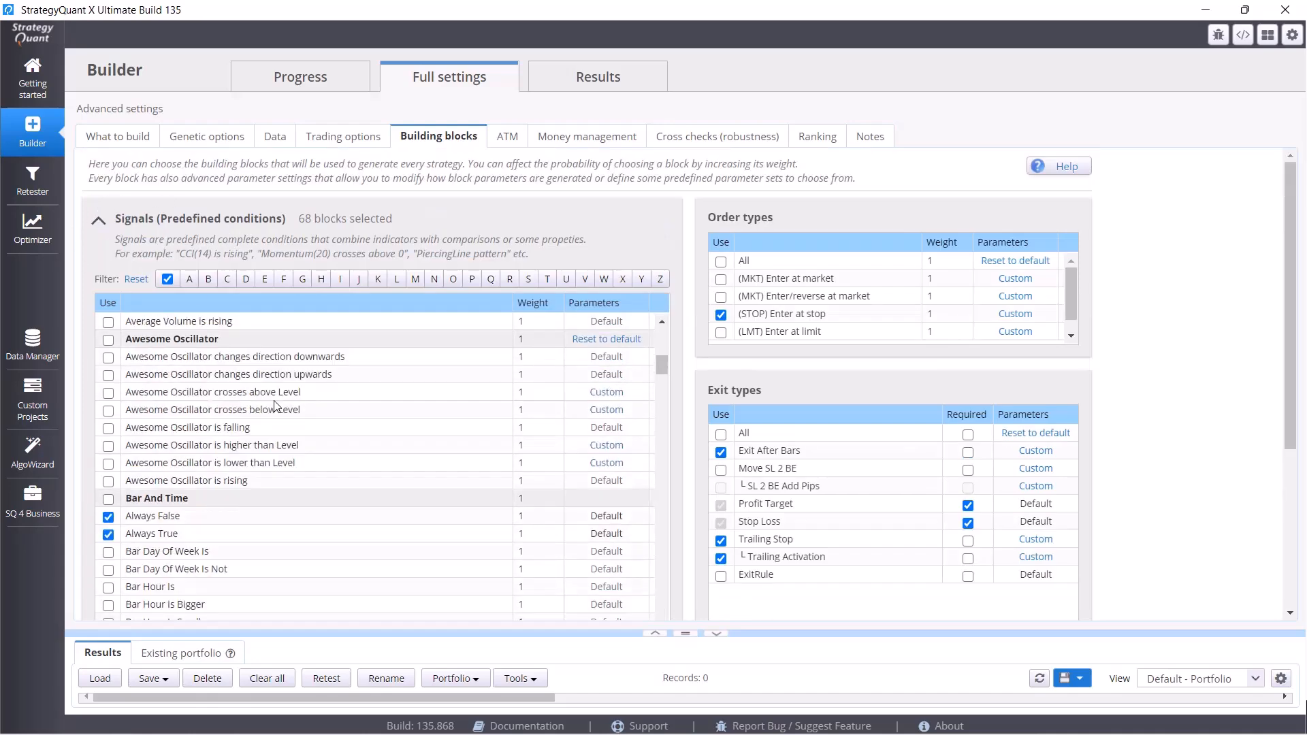
pyautogui.scroll(-3)
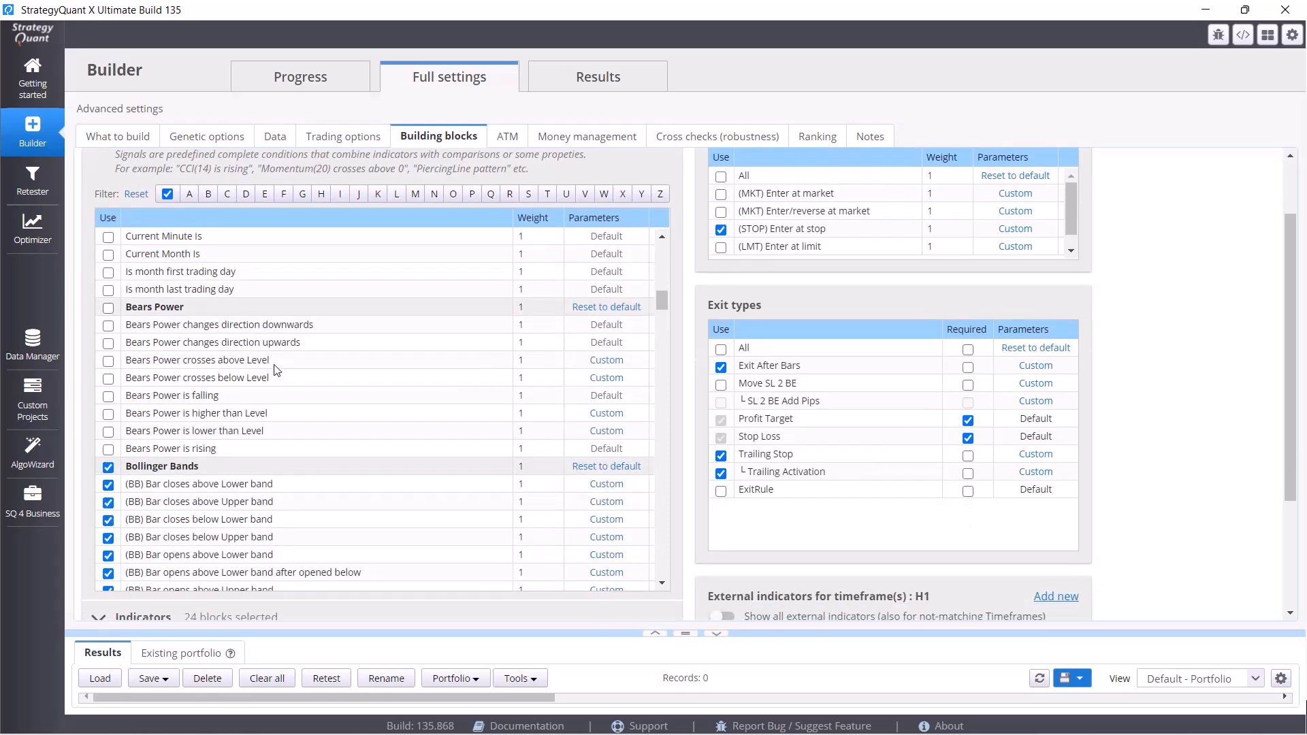
pyautogui.scroll(-3)
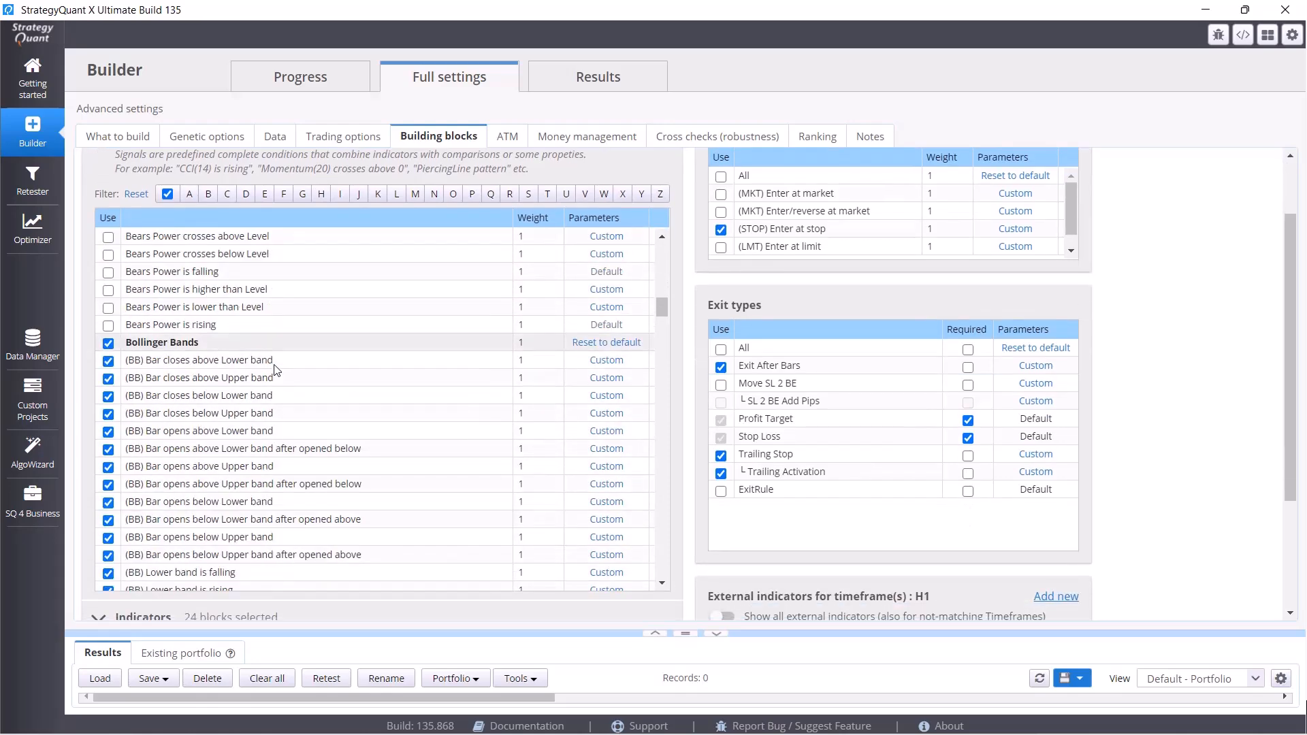
pyautogui.scroll(-3)
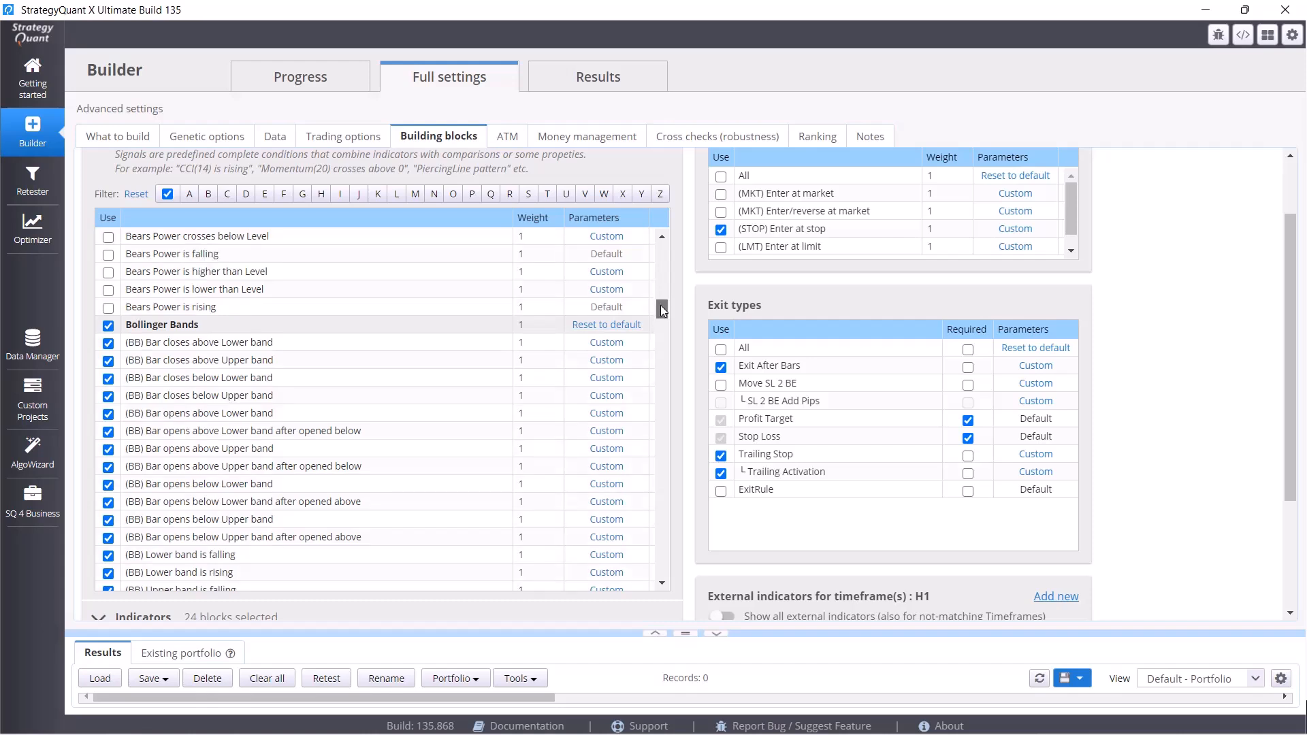
pyautogui.scroll(-3)
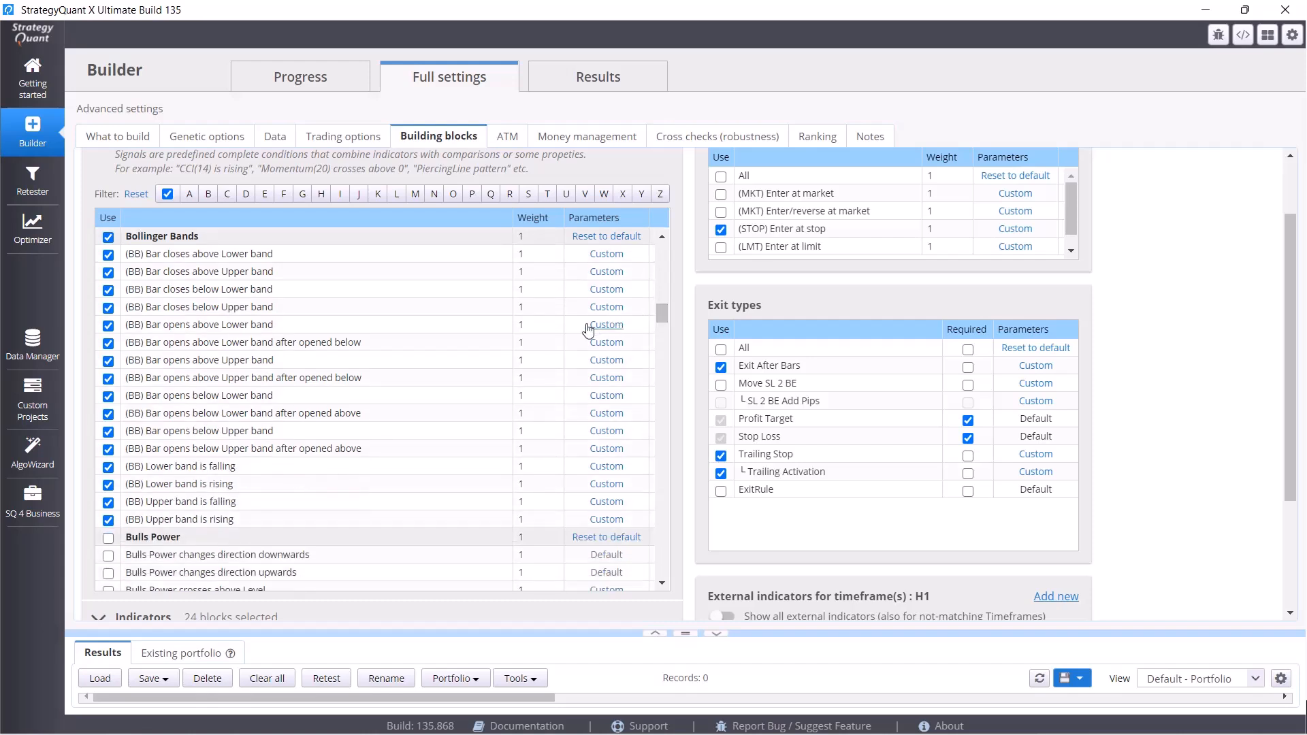
pyautogui.moveTo(314, 265)
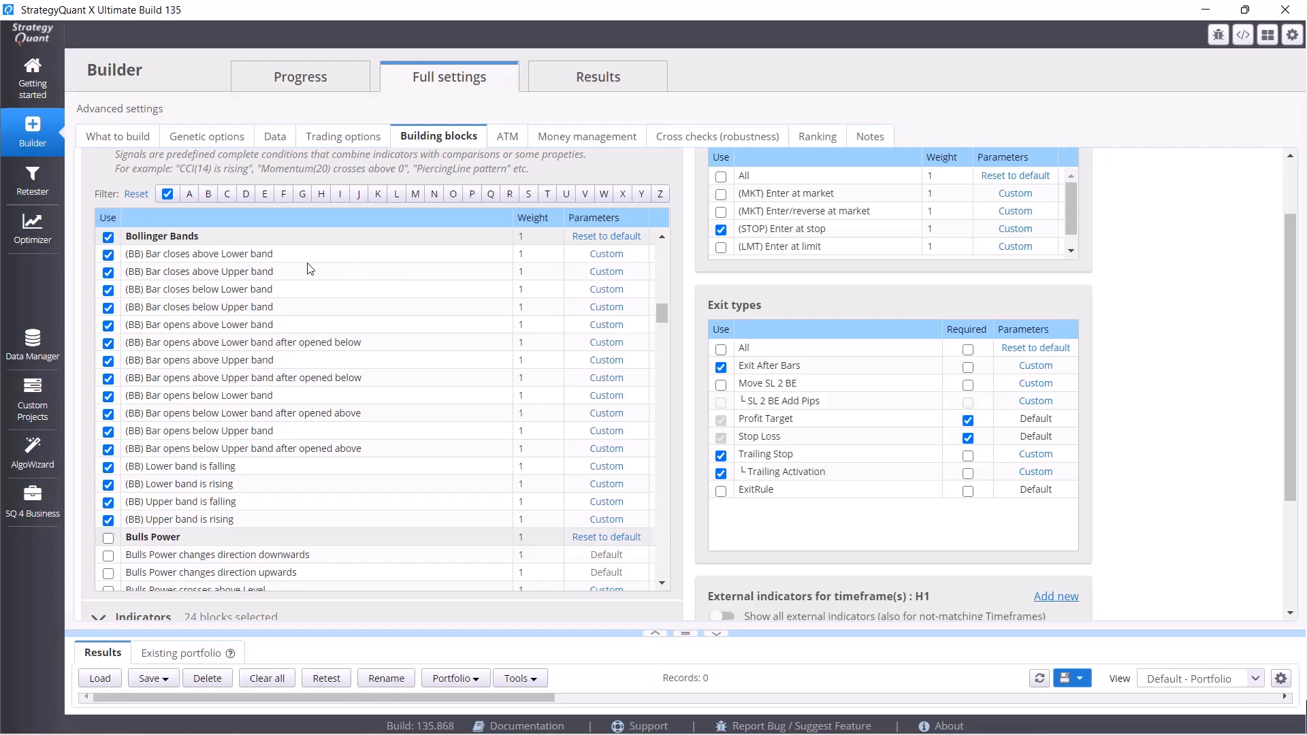
pyautogui.scroll(-3)
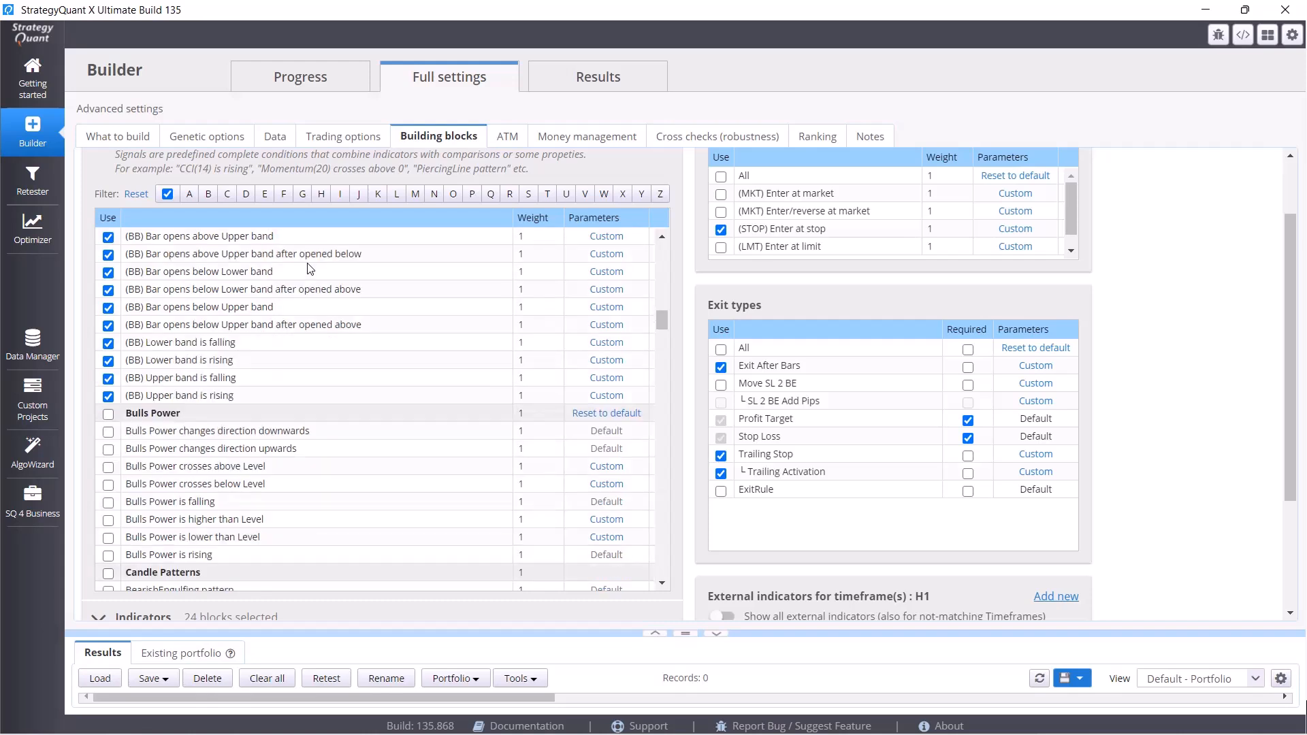
pyautogui.scroll(-3)
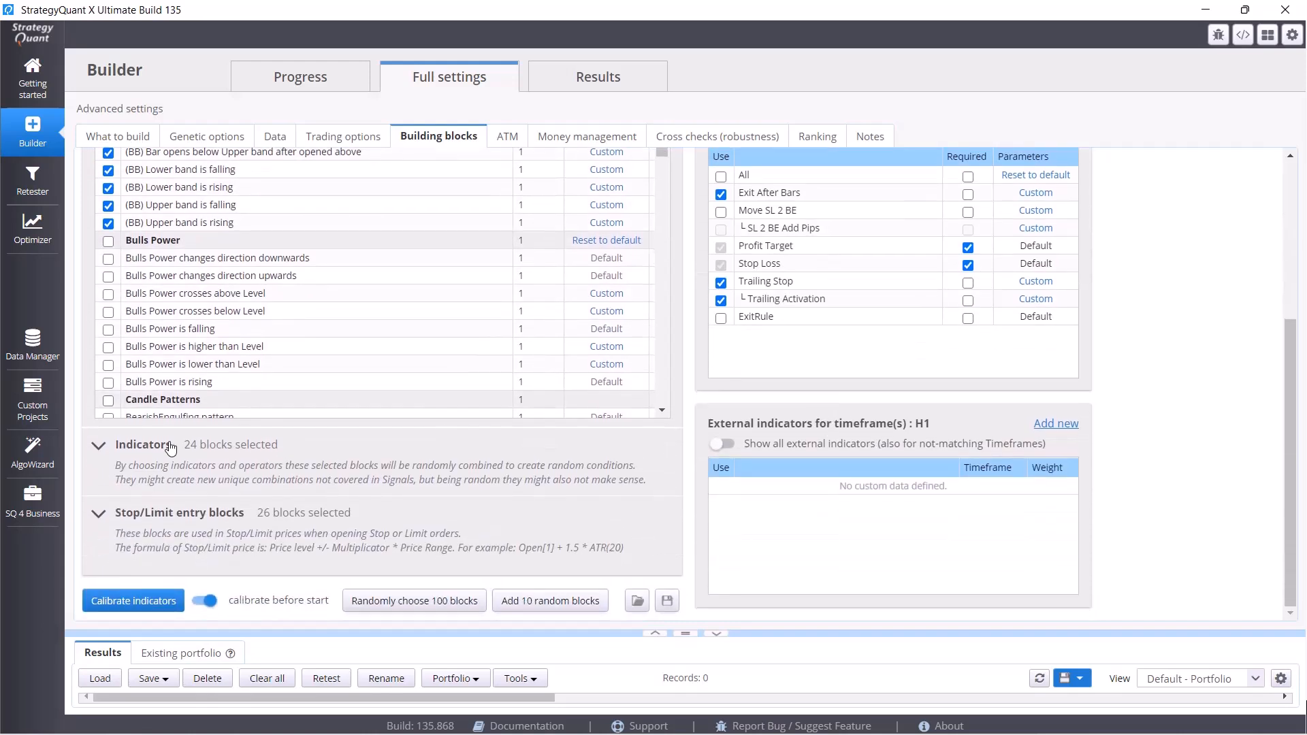
pyautogui.moveTo(193, 520)
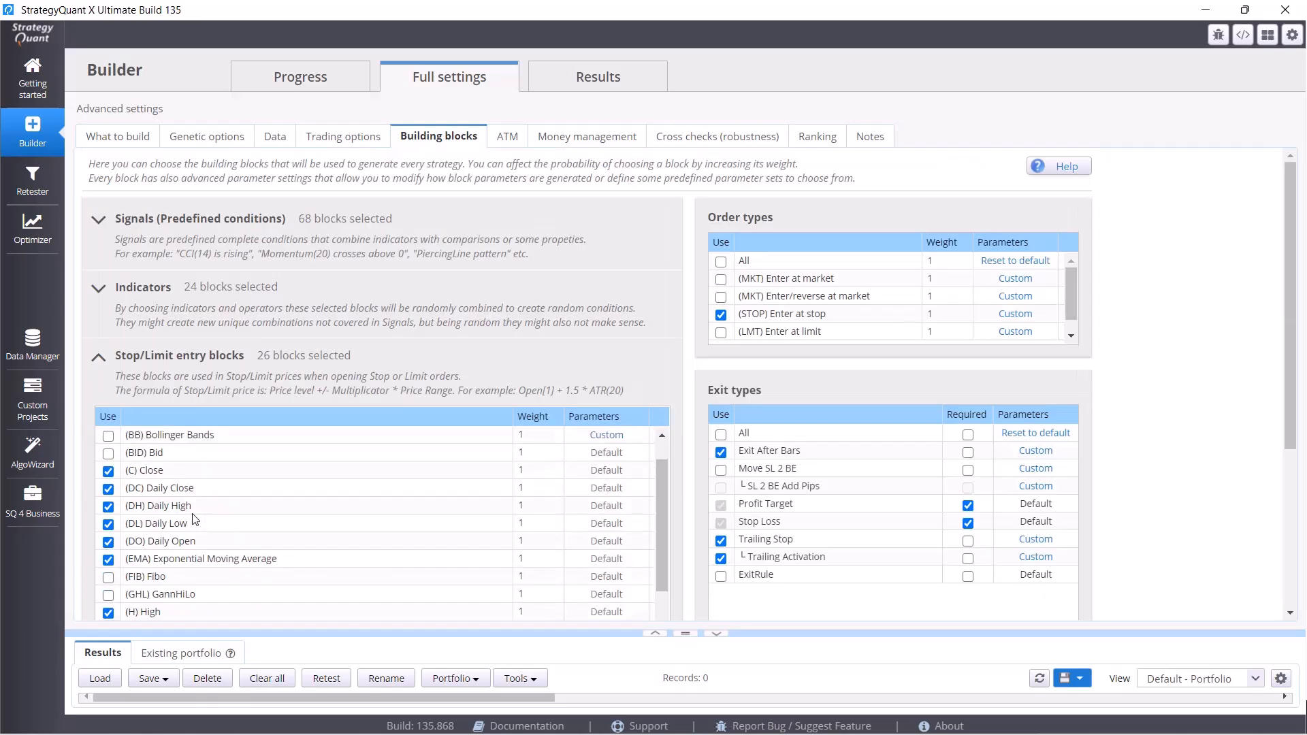
pyautogui.scroll(-3)
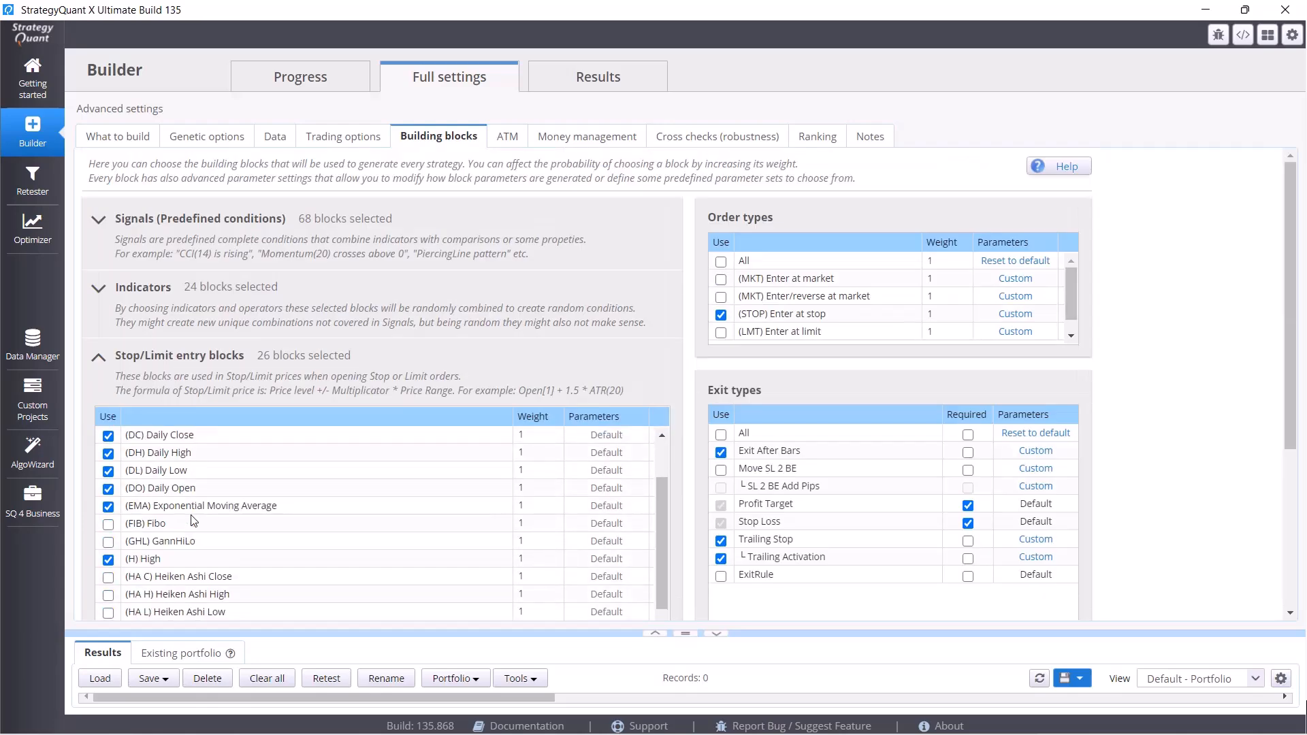
pyautogui.scroll(-3)
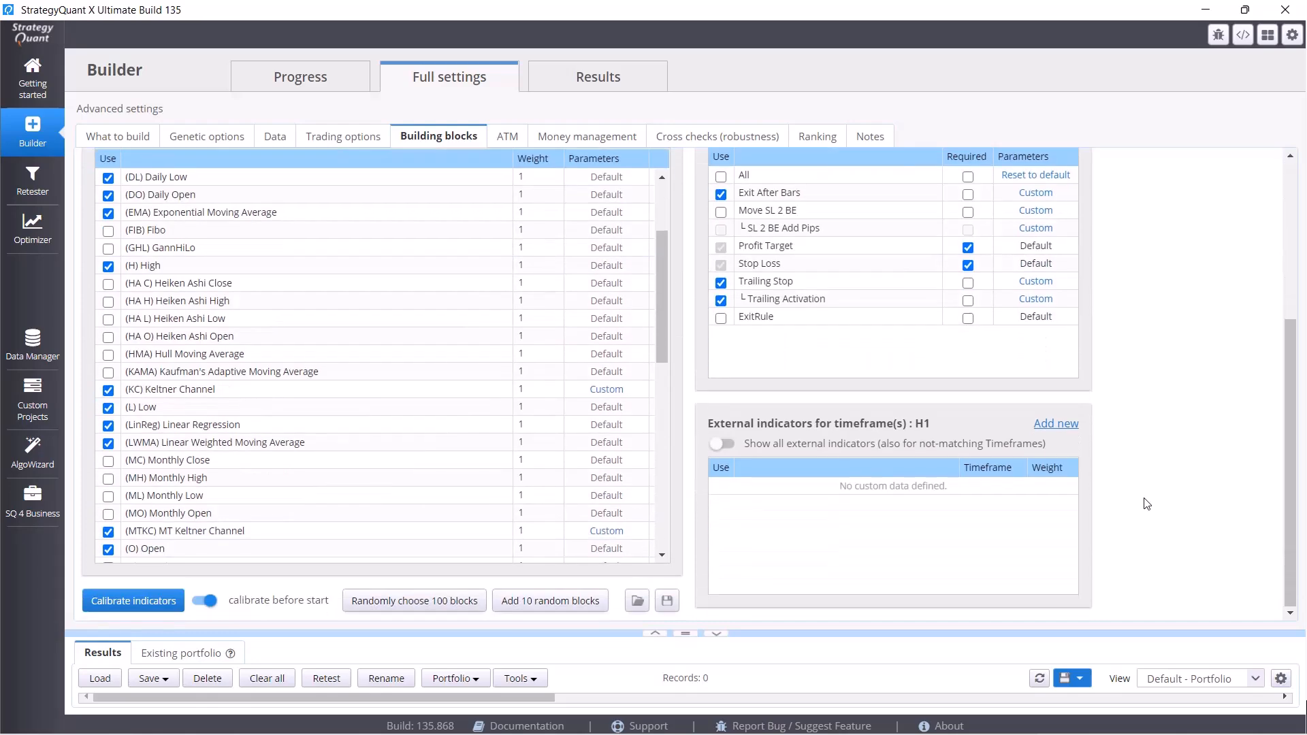
pyautogui.moveTo(507, 95)
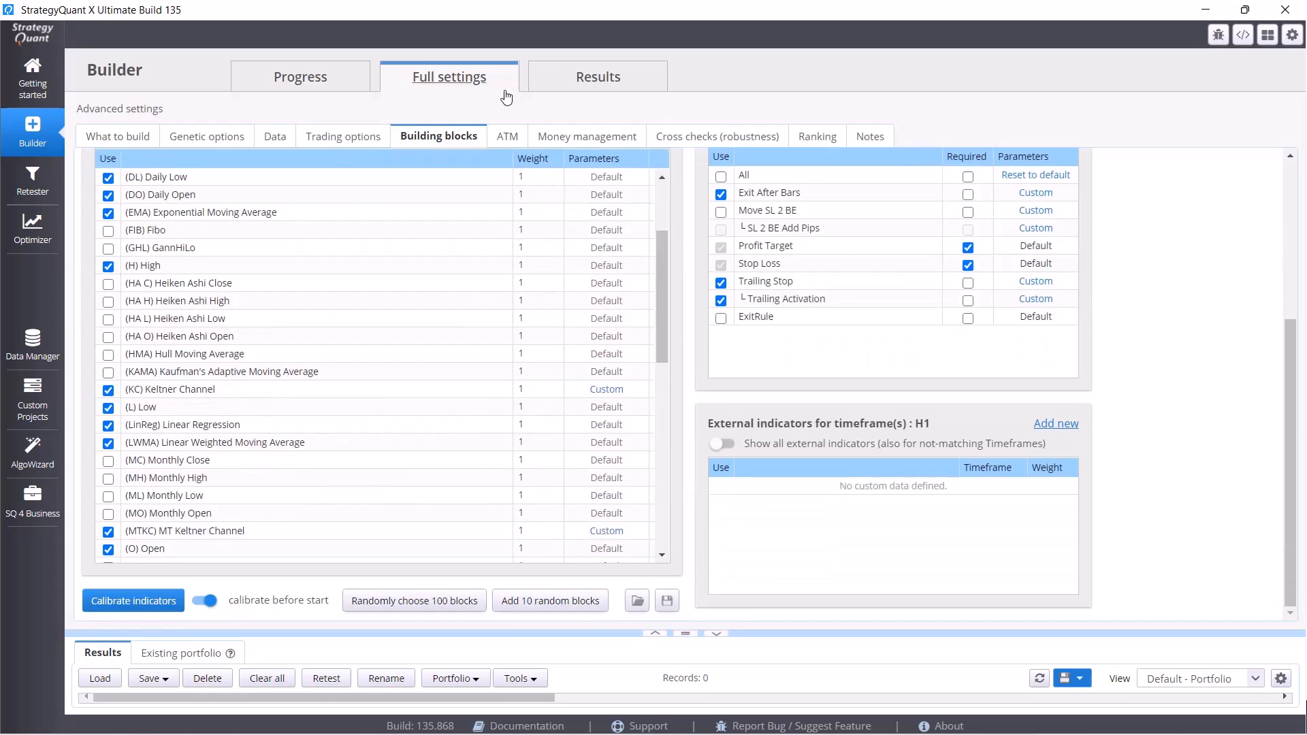
# Show ATM > Money management, briefly edit Initial capital and leave it at 10000 with fixed size 1.
pyautogui.click(502, 136)
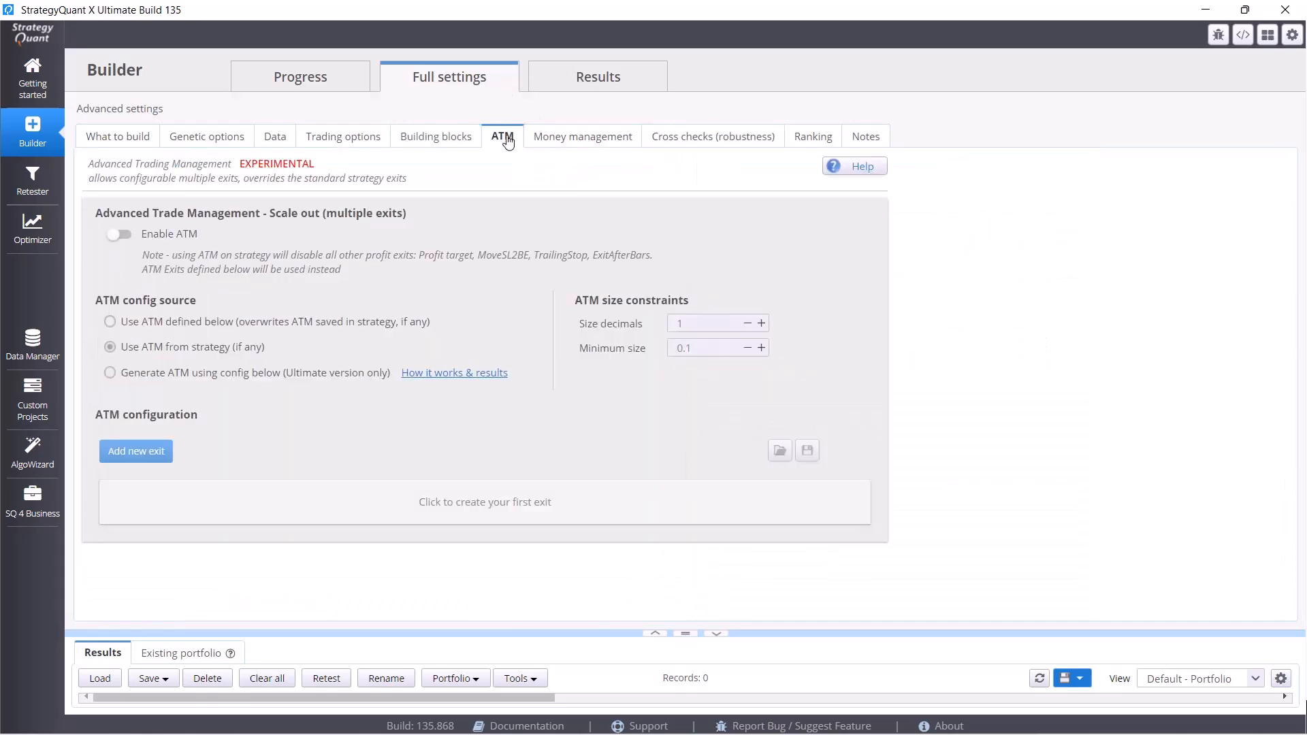
pyautogui.click(583, 136)
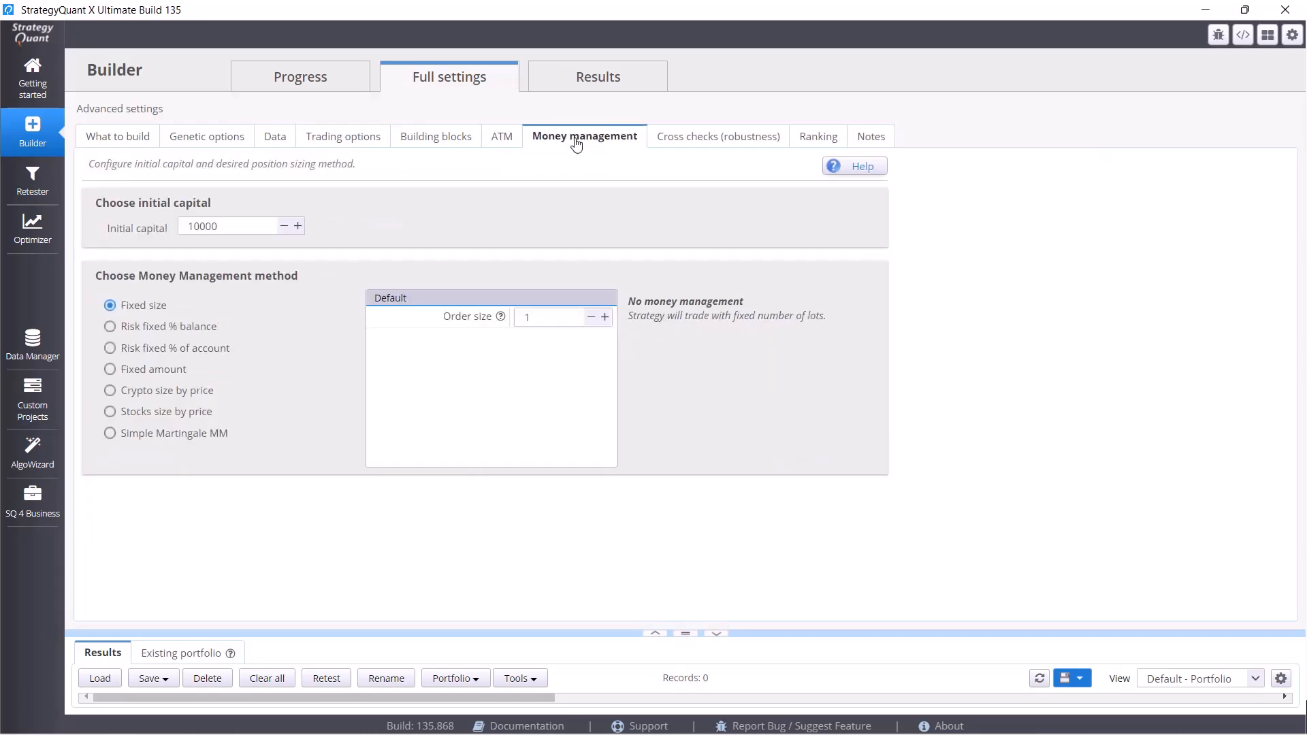
pyautogui.moveTo(472, 188)
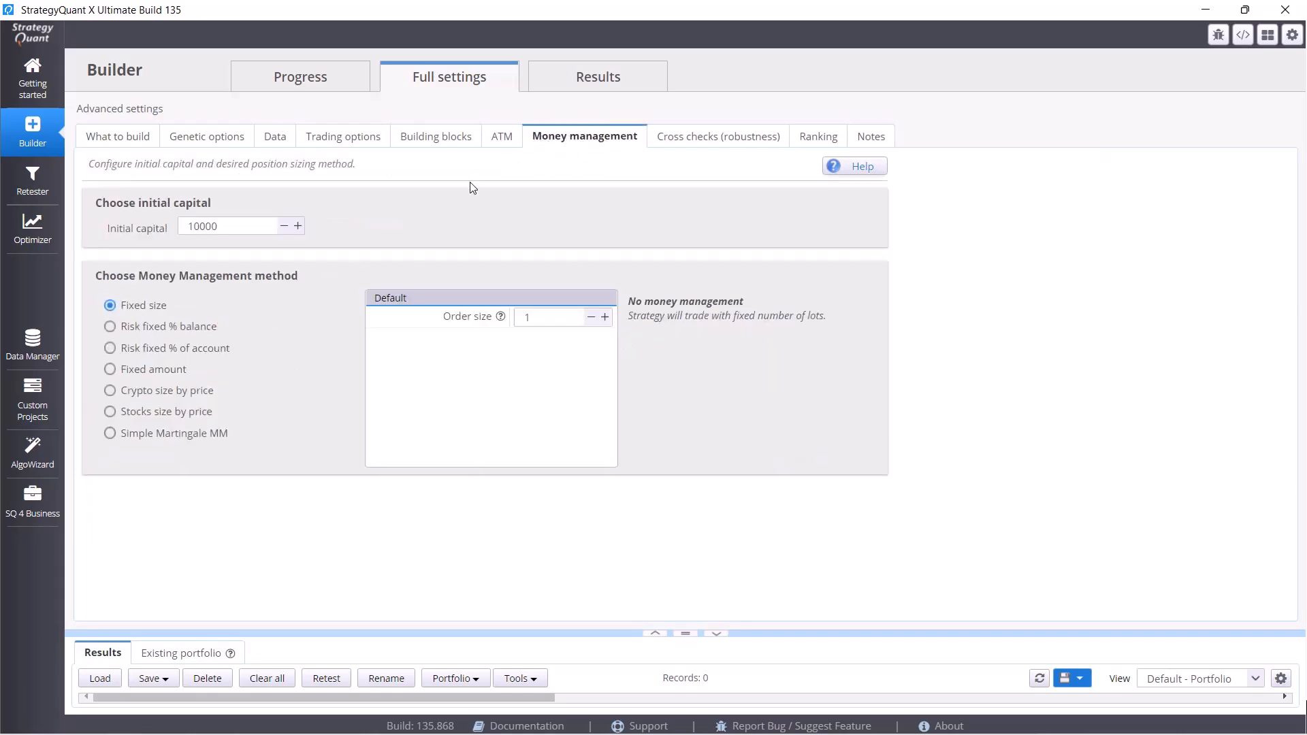
pyautogui.moveTo(550, 322)
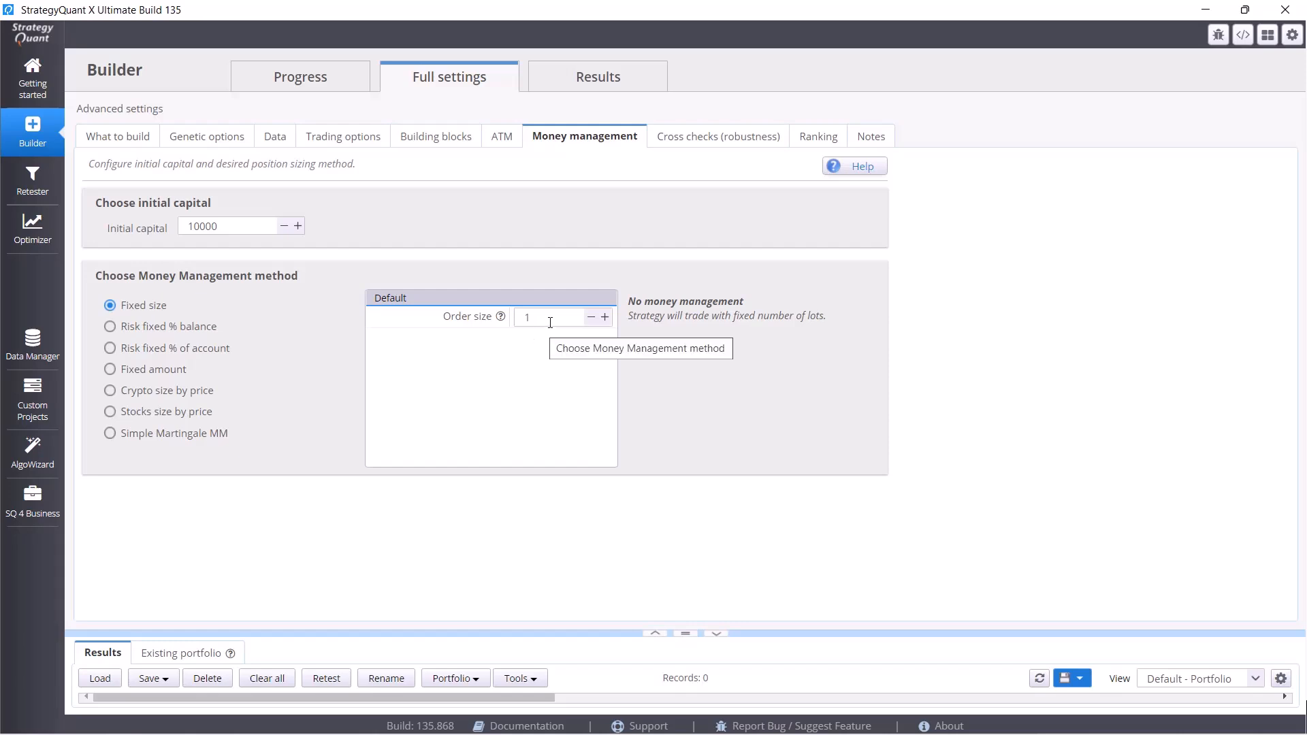
pyautogui.click(554, 318)
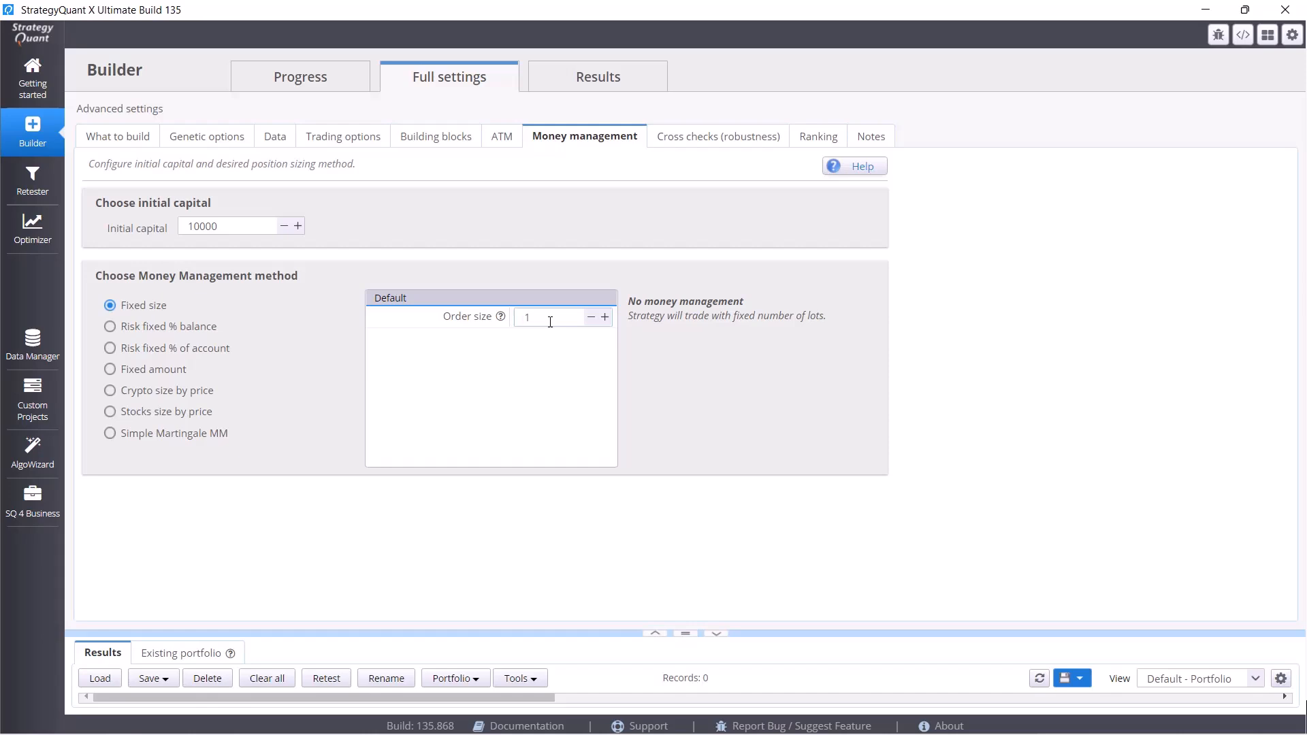
pyautogui.moveTo(105, 231)
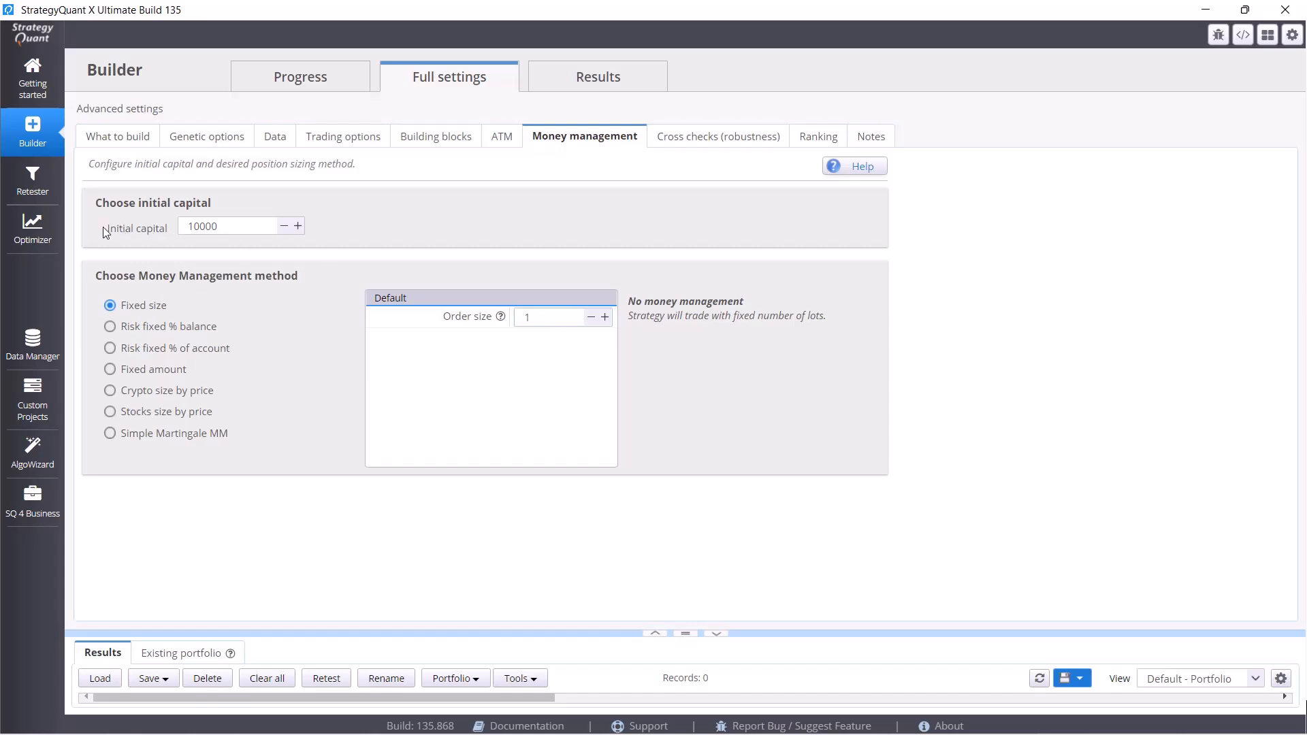
pyautogui.tripleClick(224, 226)
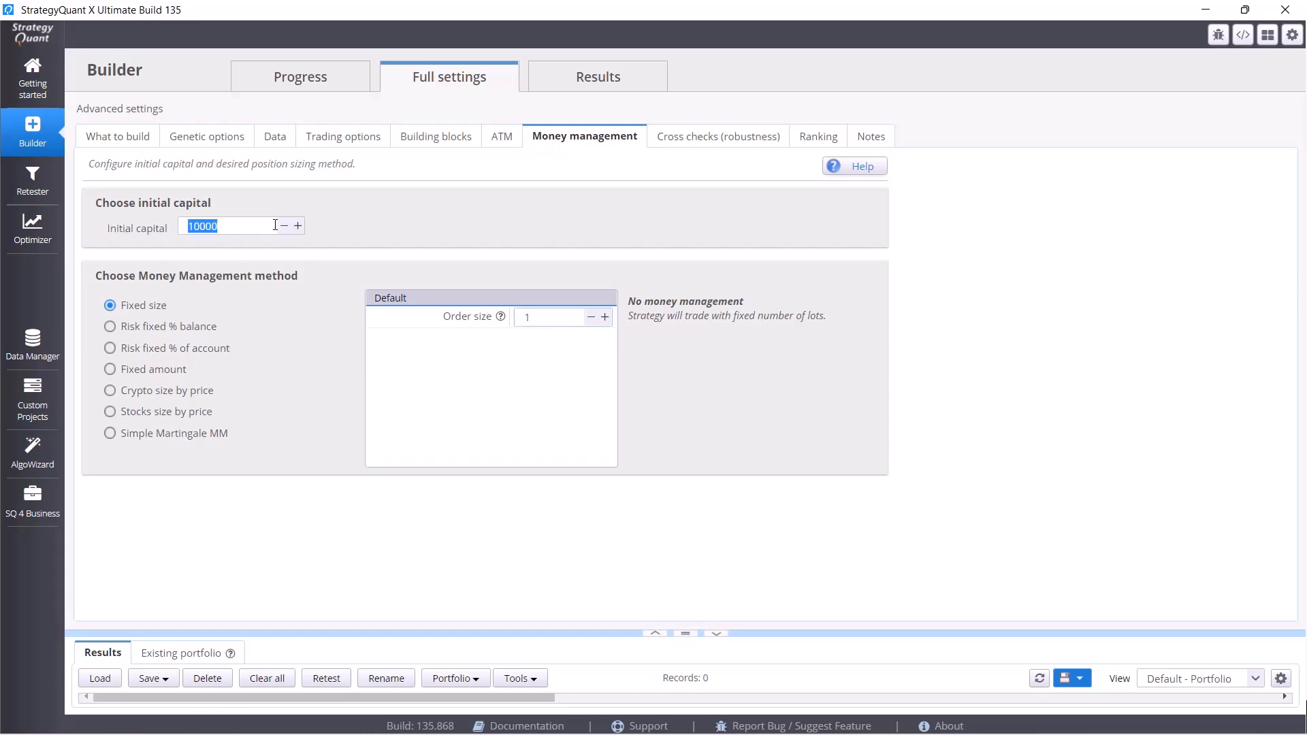
pyautogui.click(233, 226)
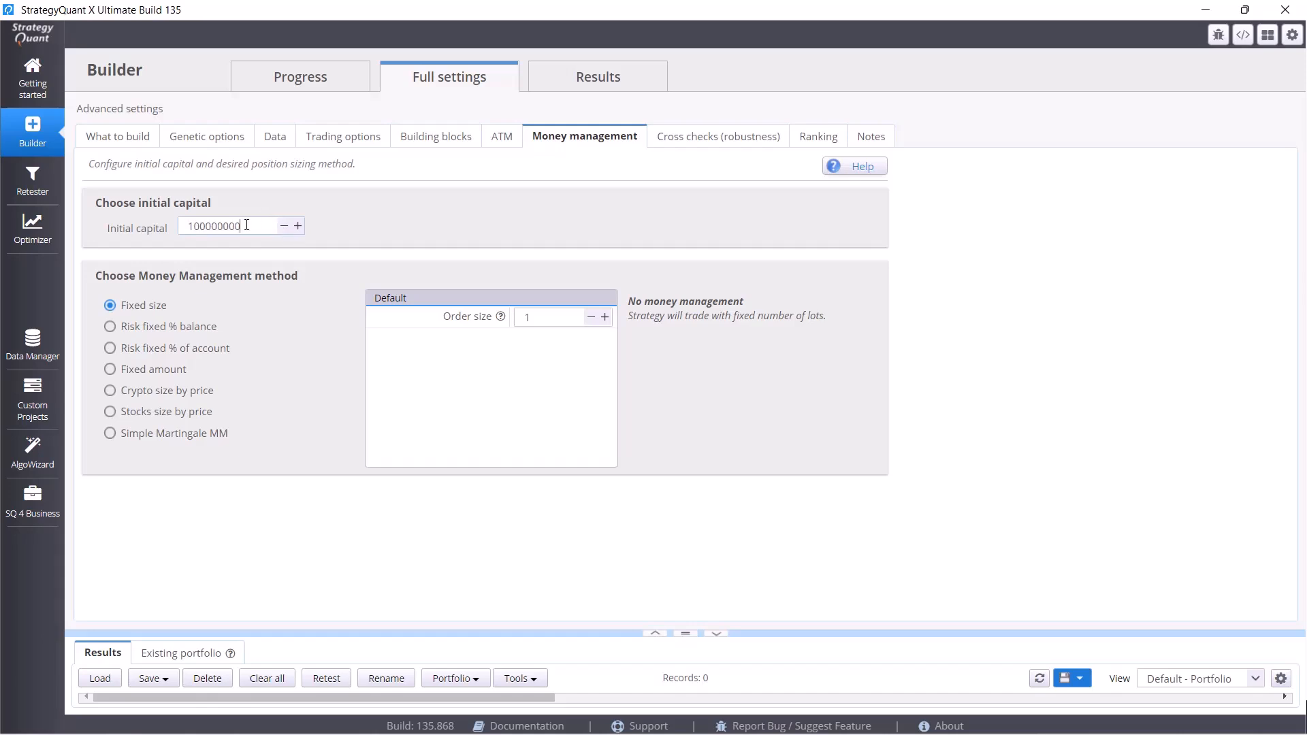
pyautogui.write('00000')
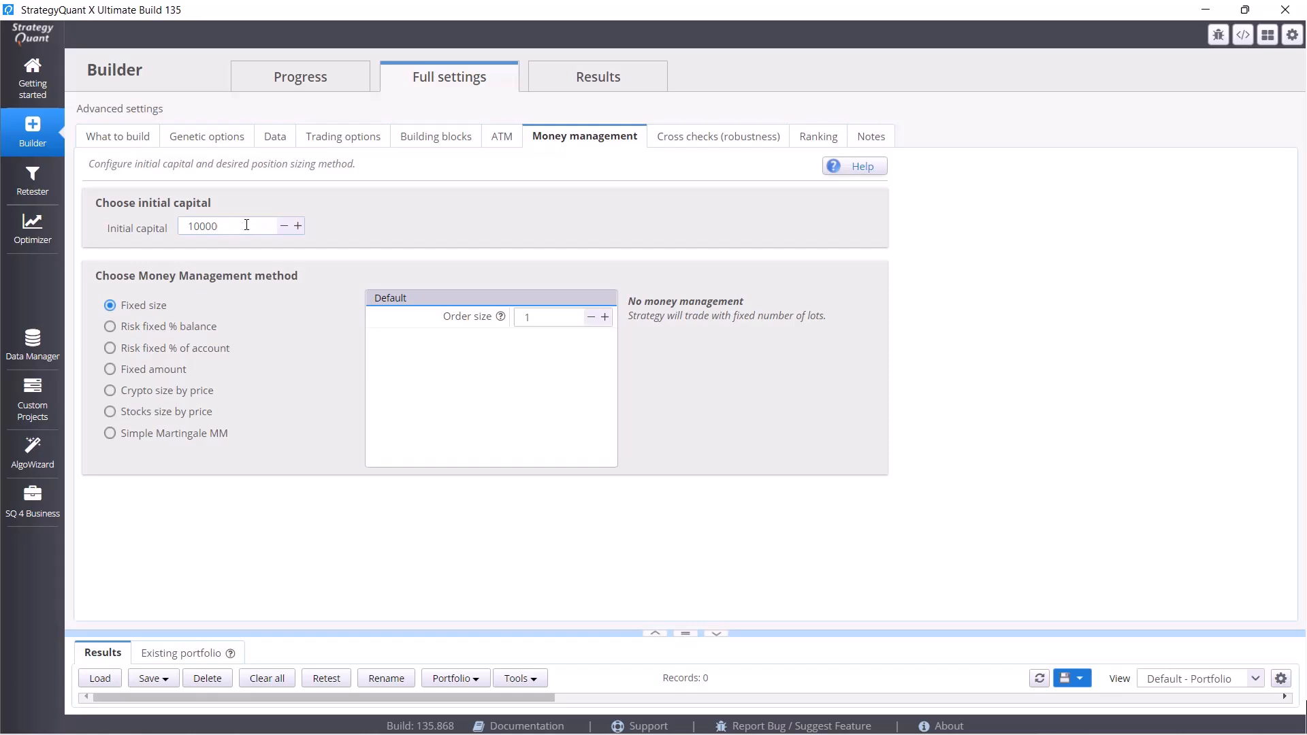
pyautogui.write('-')
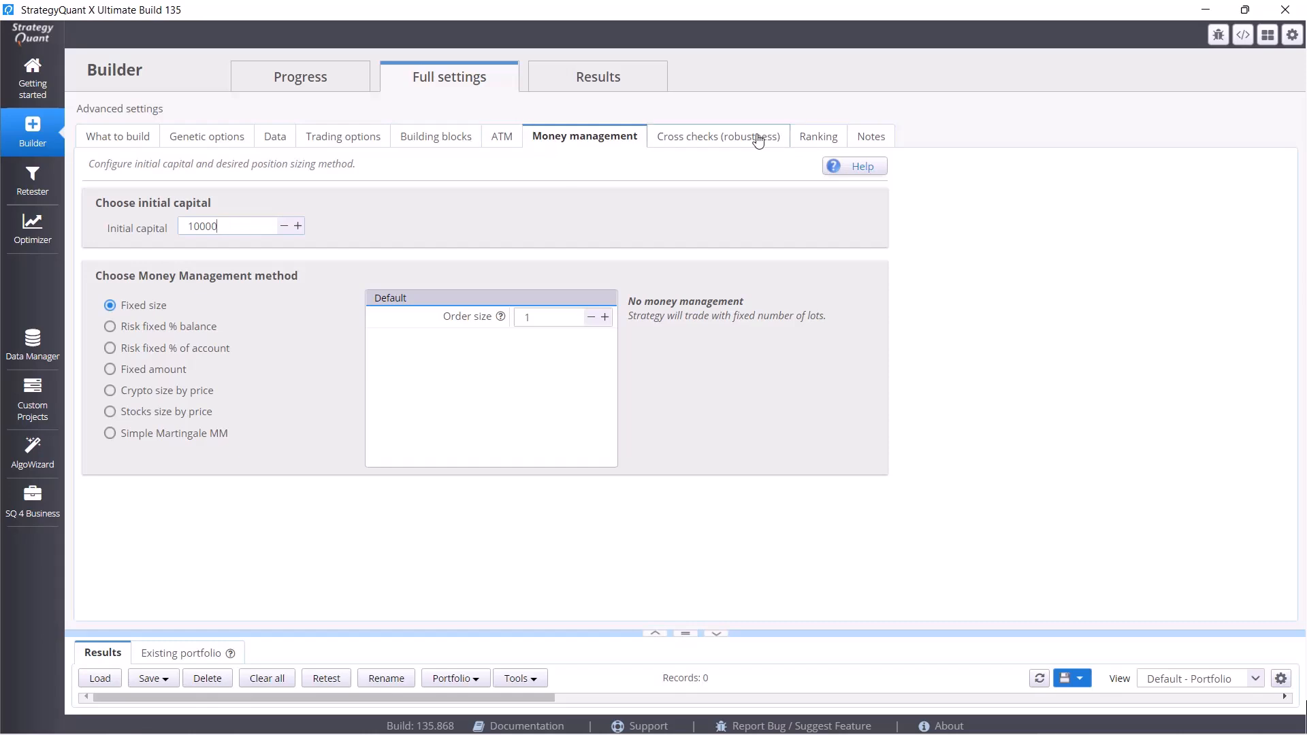
pyautogui.moveTo(804, 158)
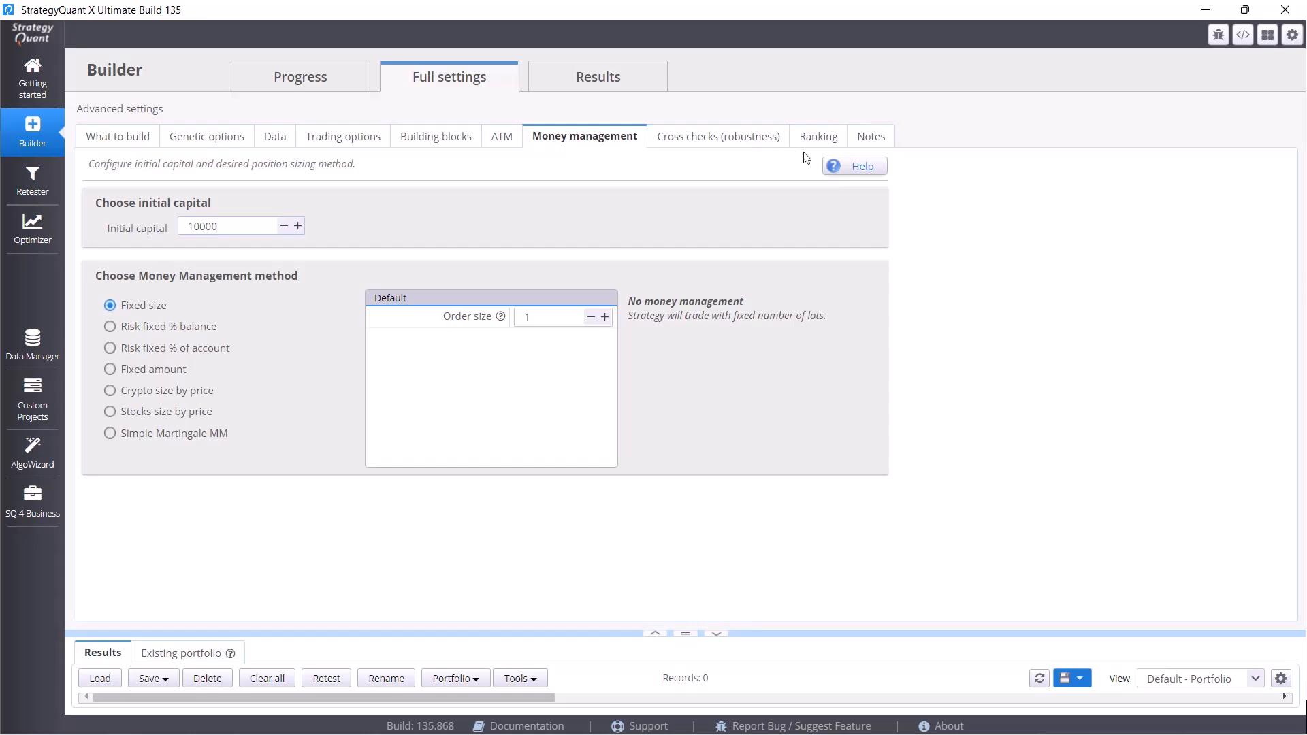
# Show the Ranking settings: 1000 databank strategies, Return/Drawdown ranking, three custom filters.
pyautogui.click(817, 137)
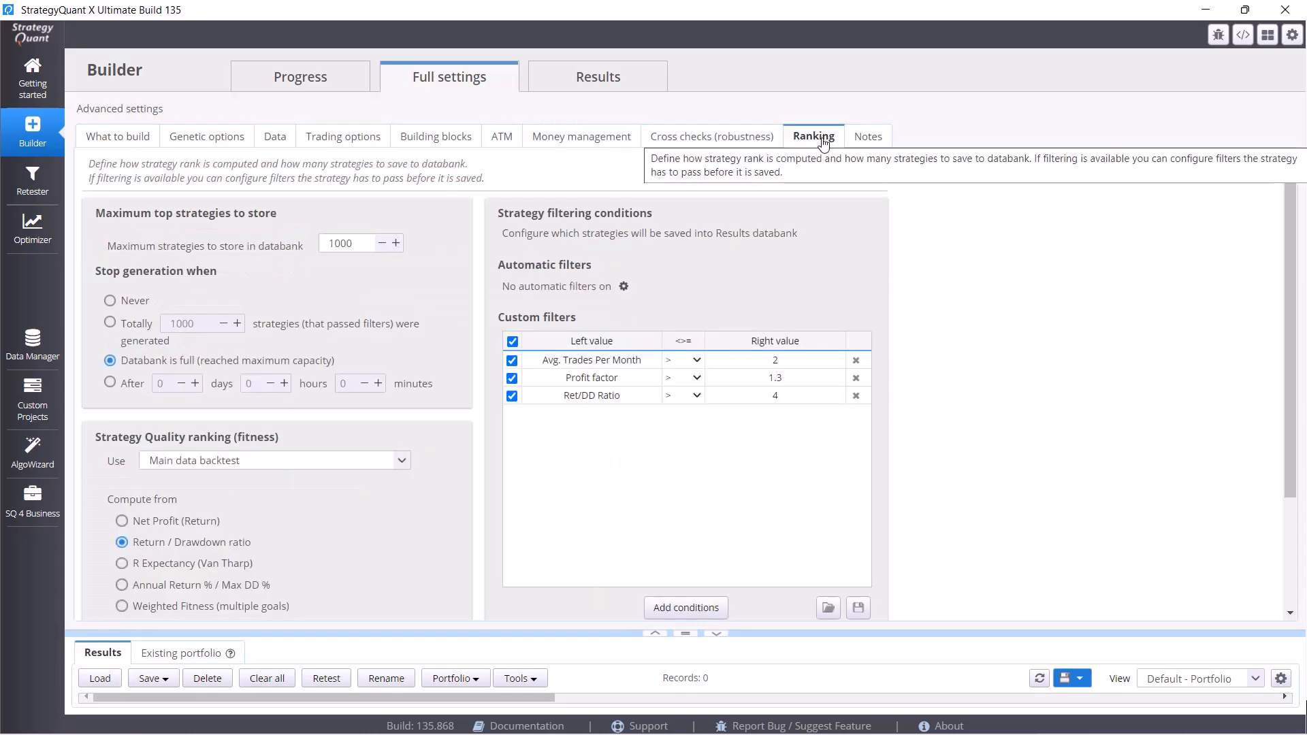
pyautogui.moveTo(872, 221)
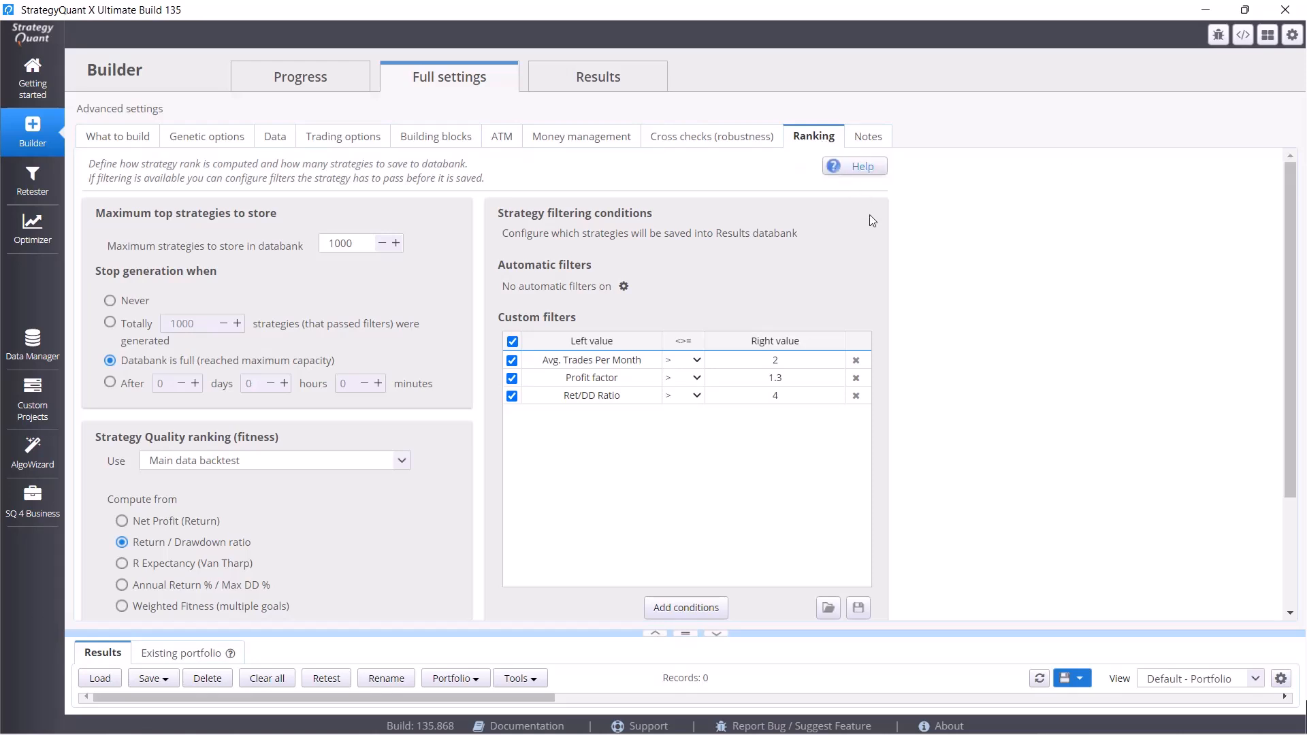
pyautogui.moveTo(696, 644)
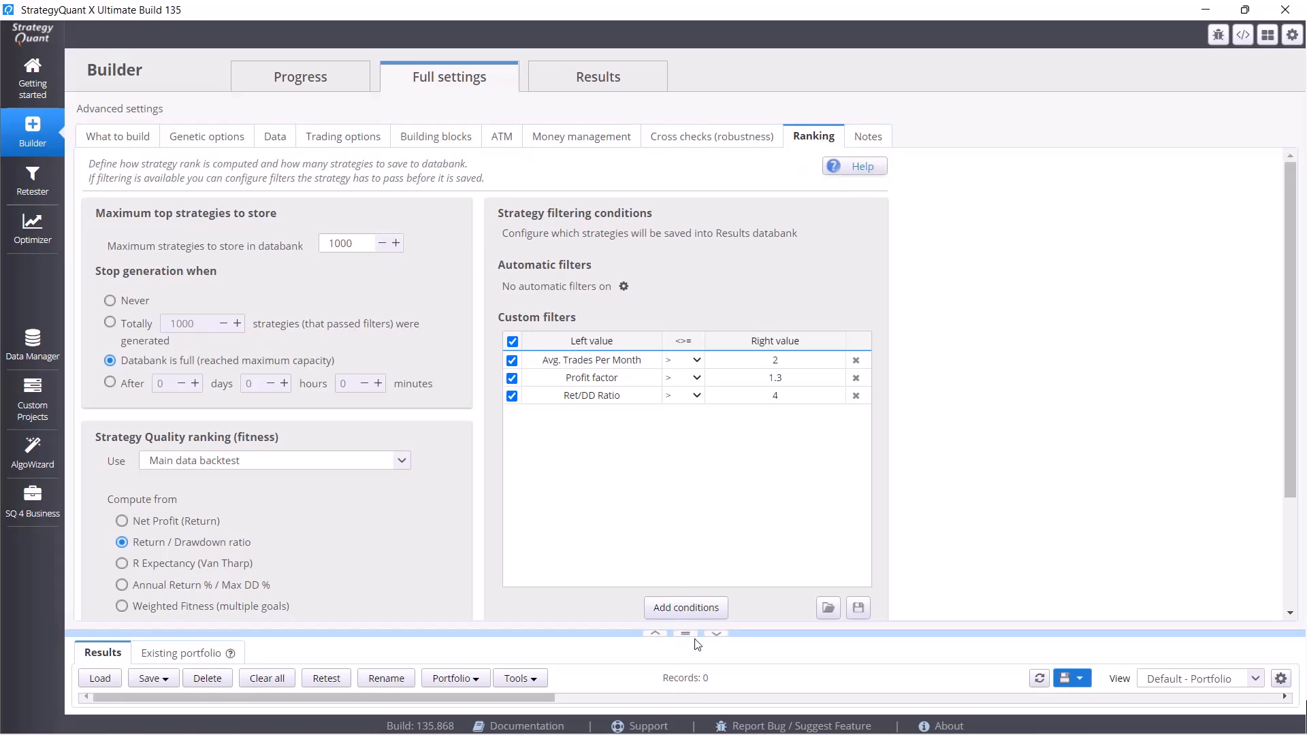
pyautogui.click(655, 541)
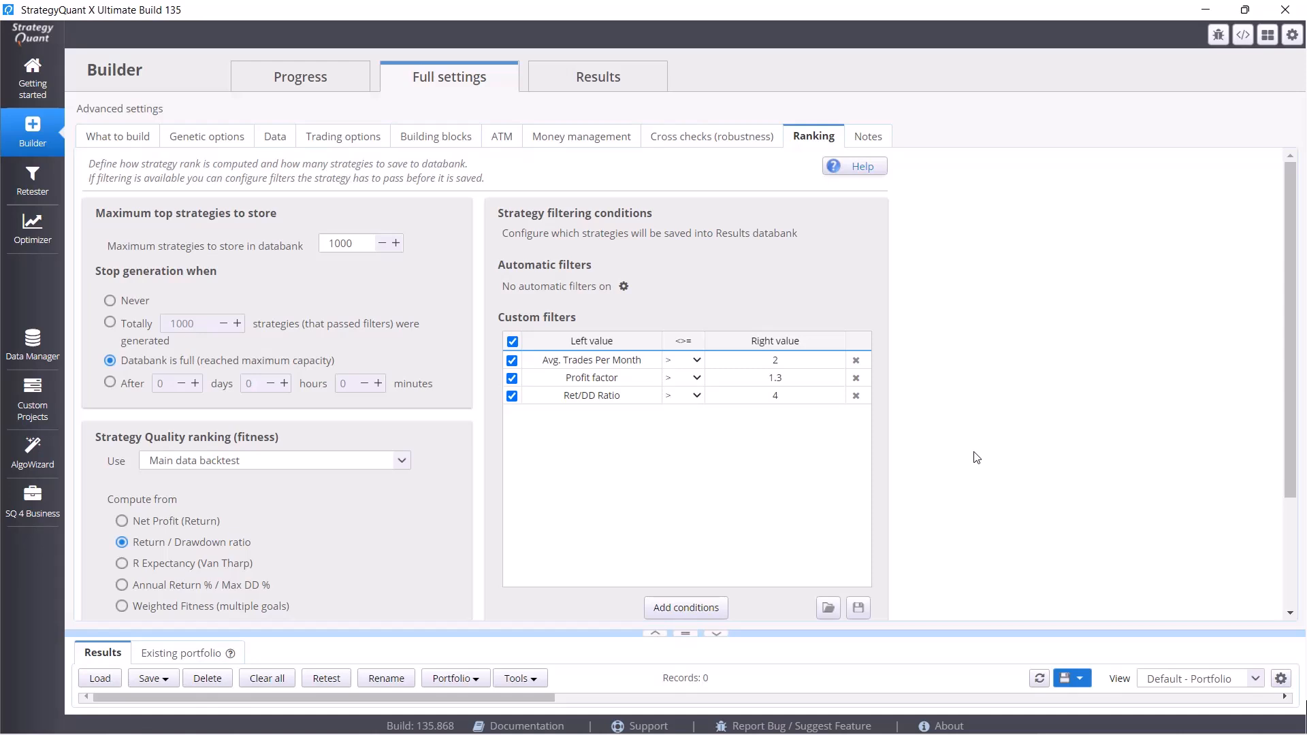
pyautogui.moveTo(998, 450)
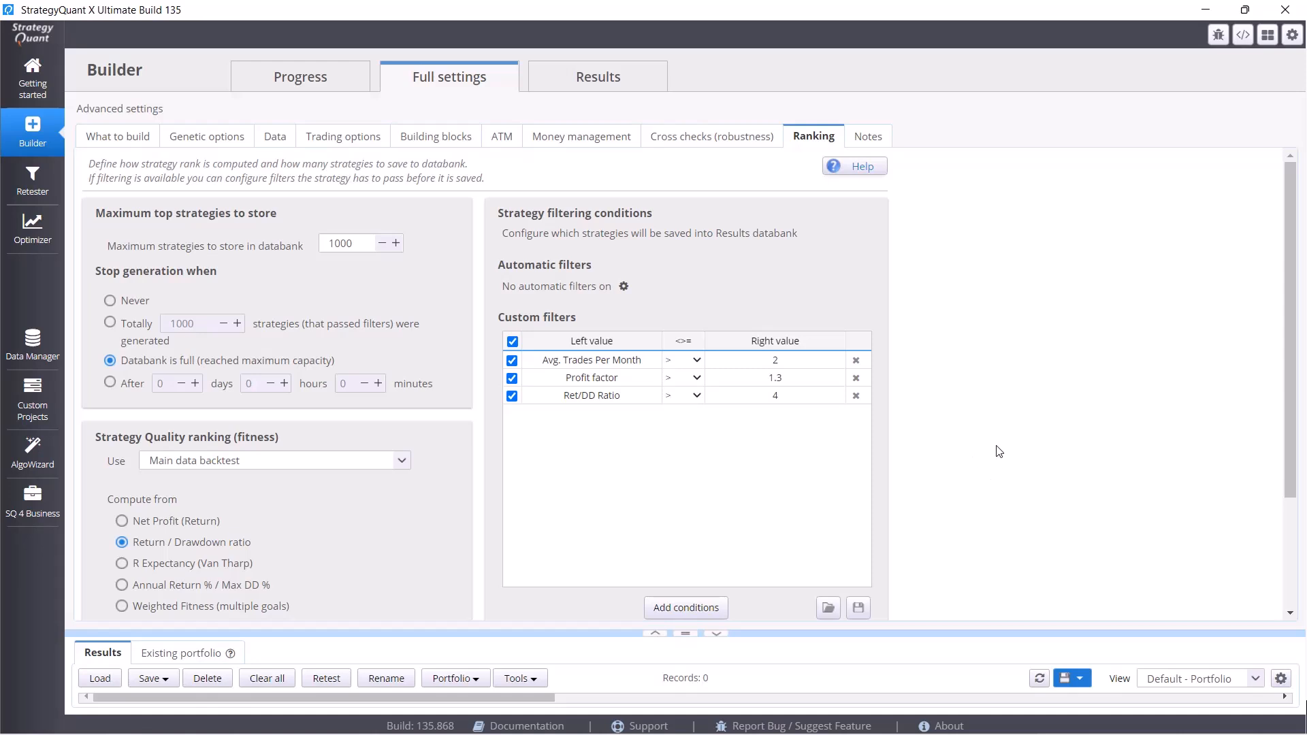
pyautogui.moveTo(991, 447)
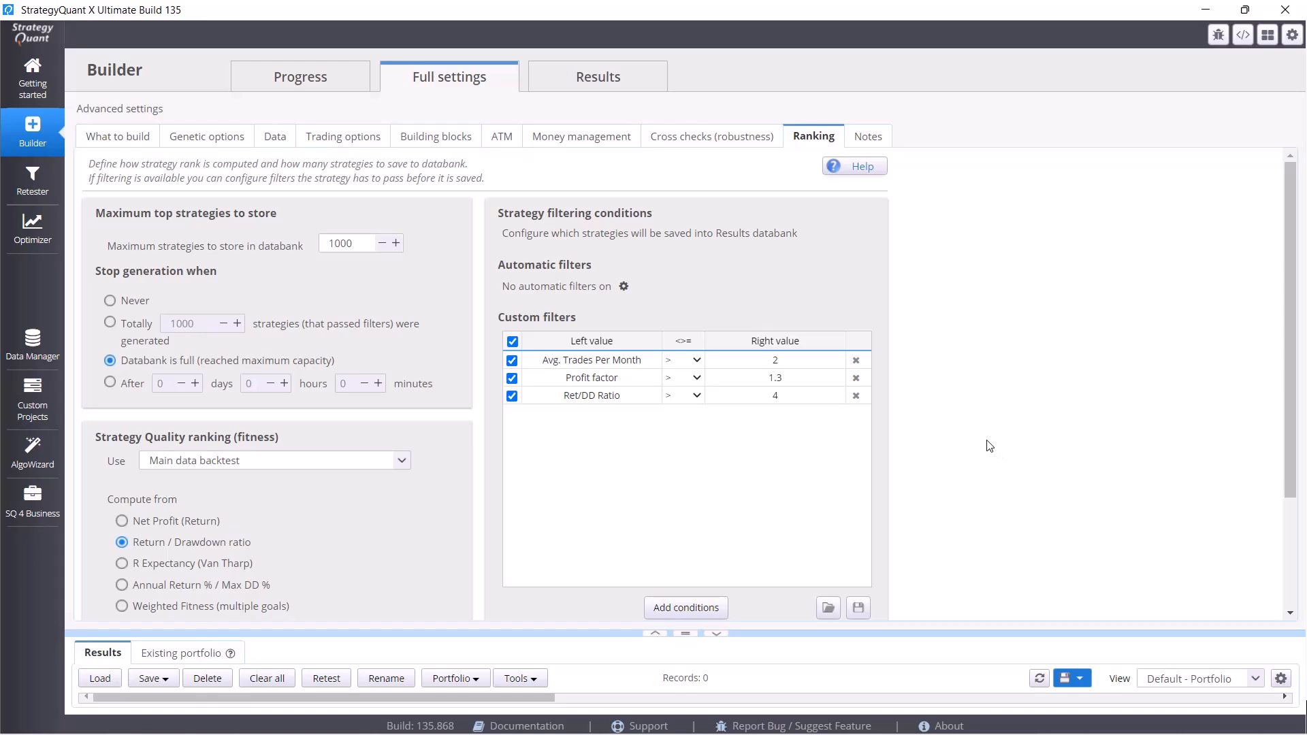
pyautogui.moveTo(983, 424)
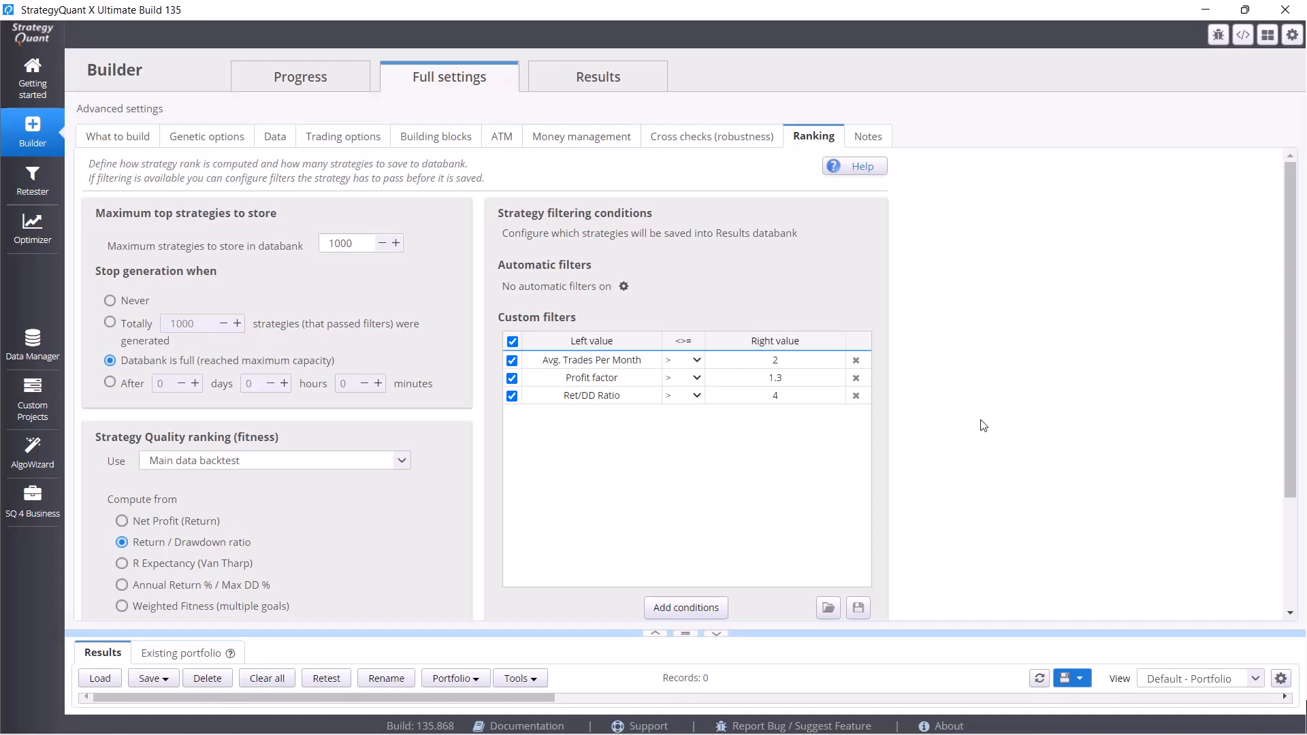
pyautogui.moveTo(479, 380)
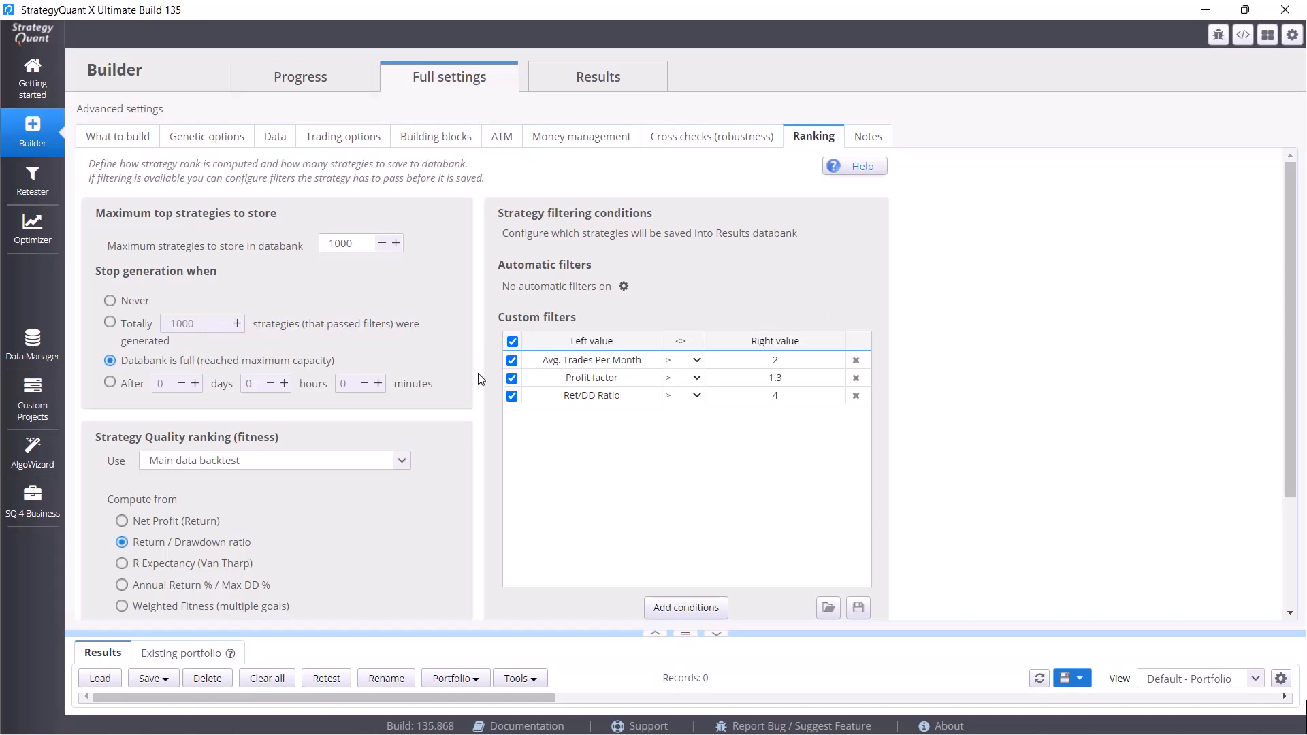
pyautogui.moveTo(508, 470)
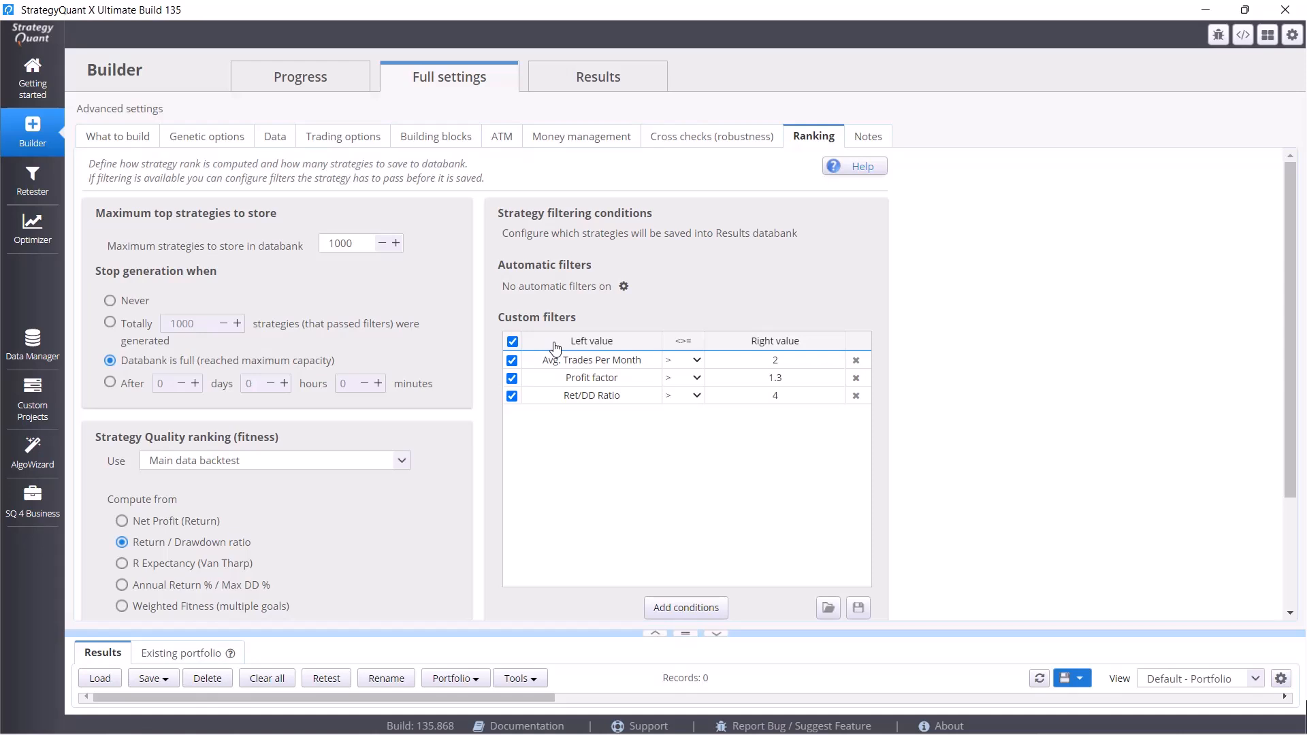
pyautogui.moveTo(708, 315)
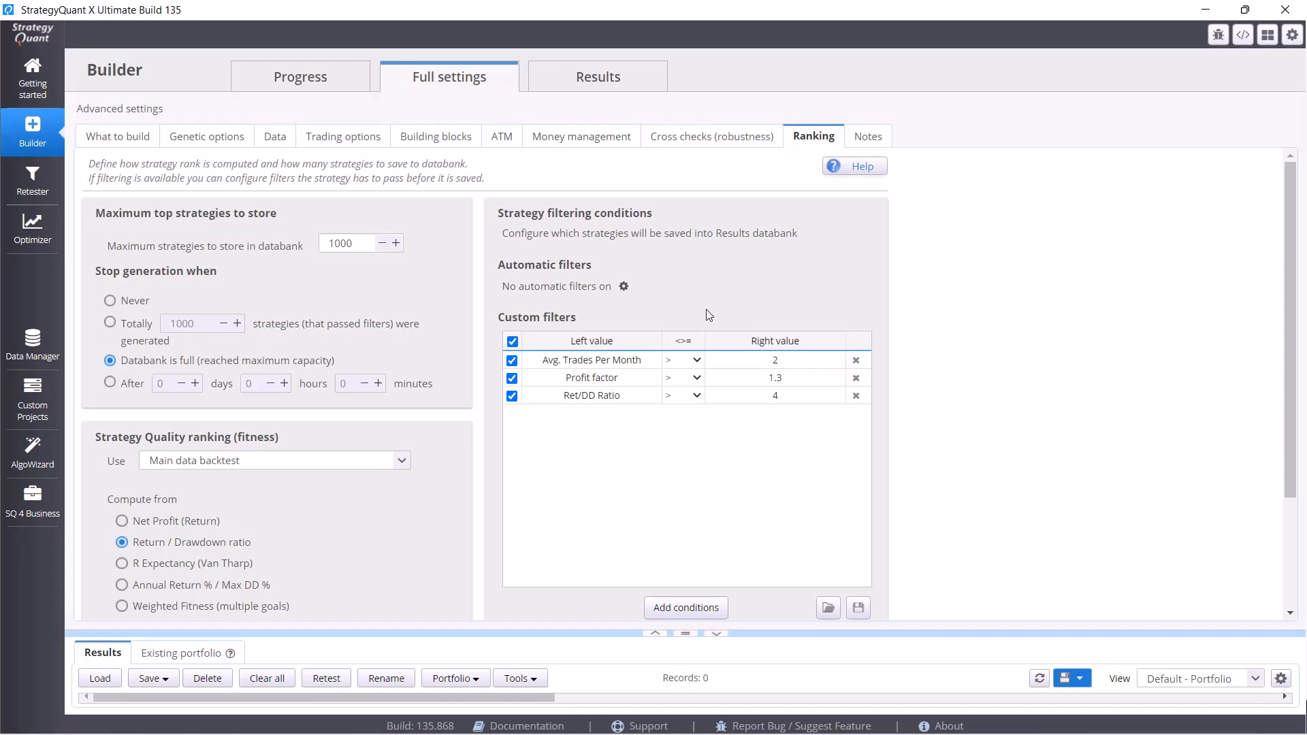
pyautogui.moveTo(876, 384)
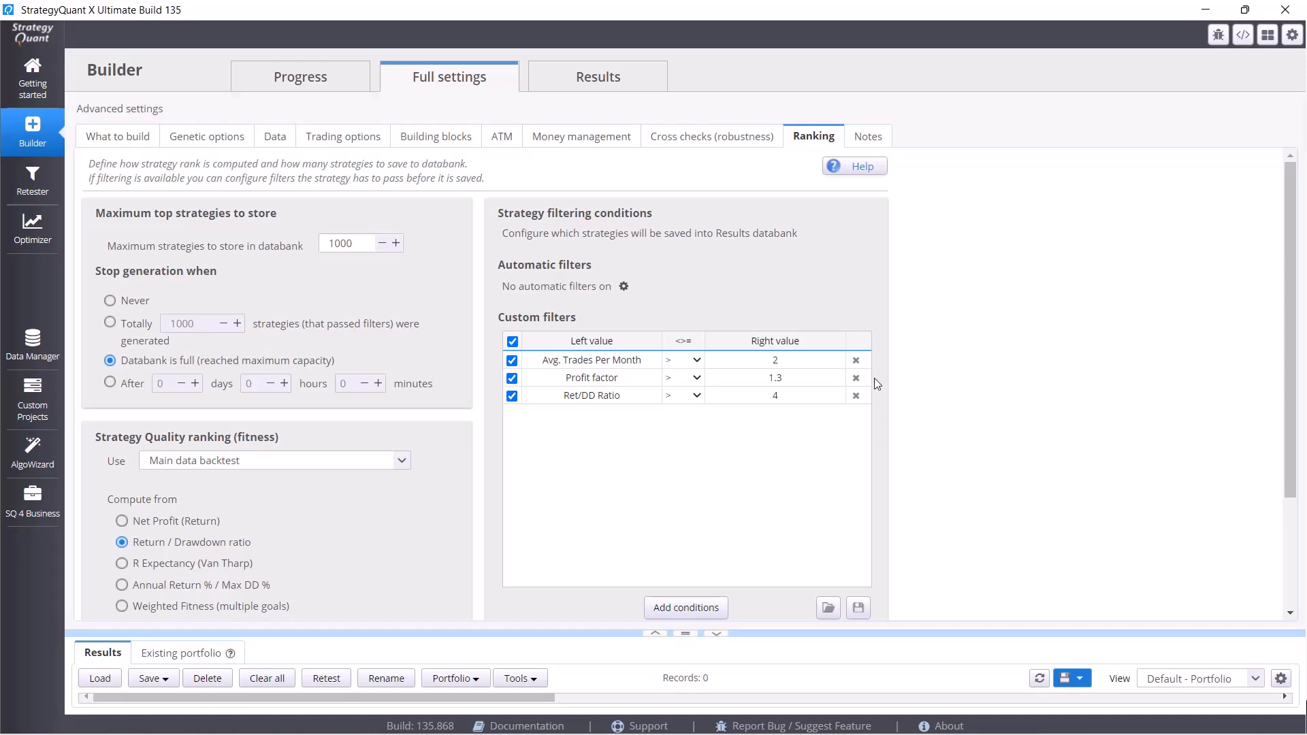
pyautogui.moveTo(546, 365)
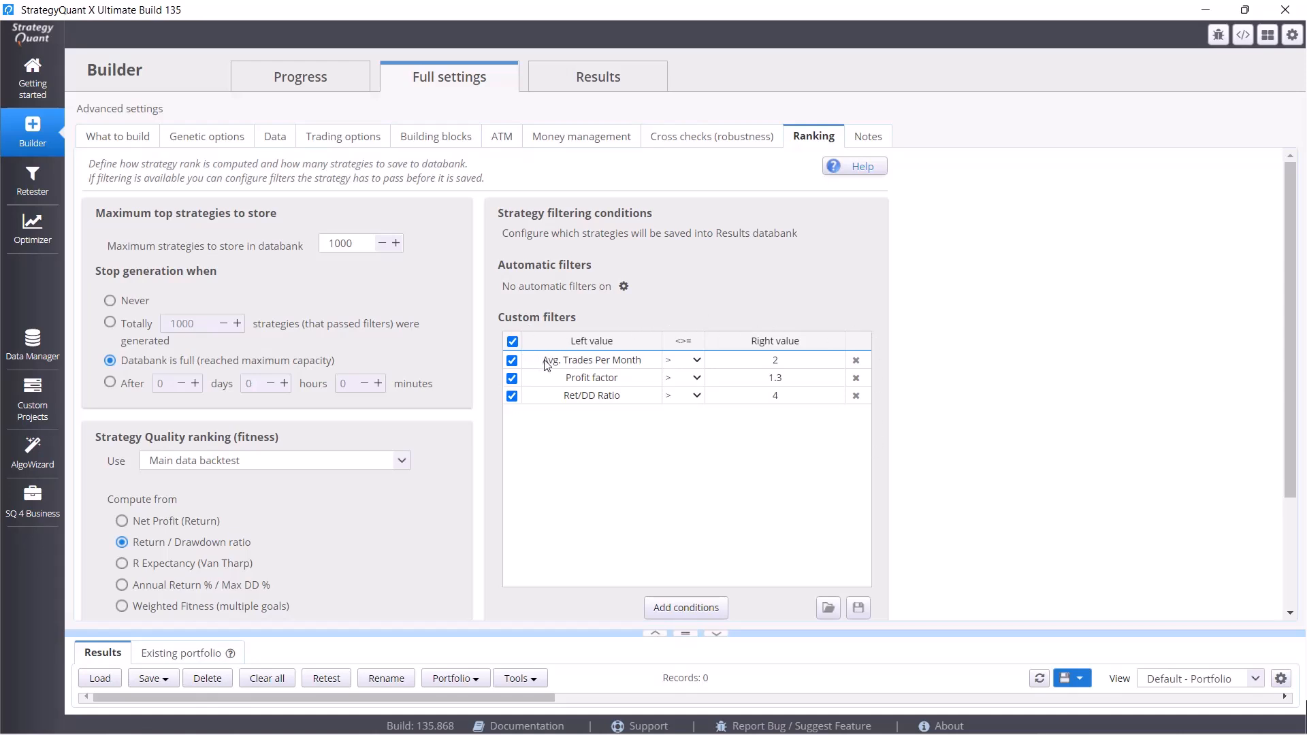
pyautogui.moveTo(708, 370)
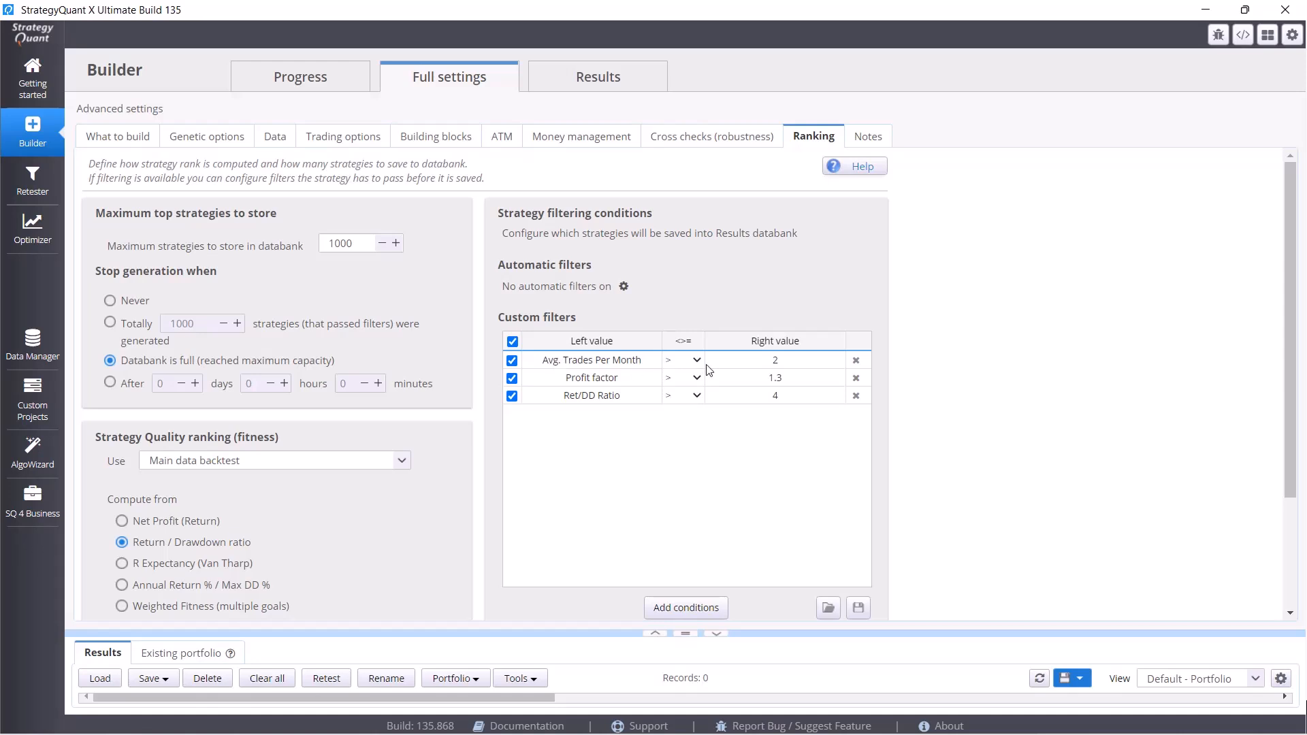
pyautogui.moveTo(804, 367)
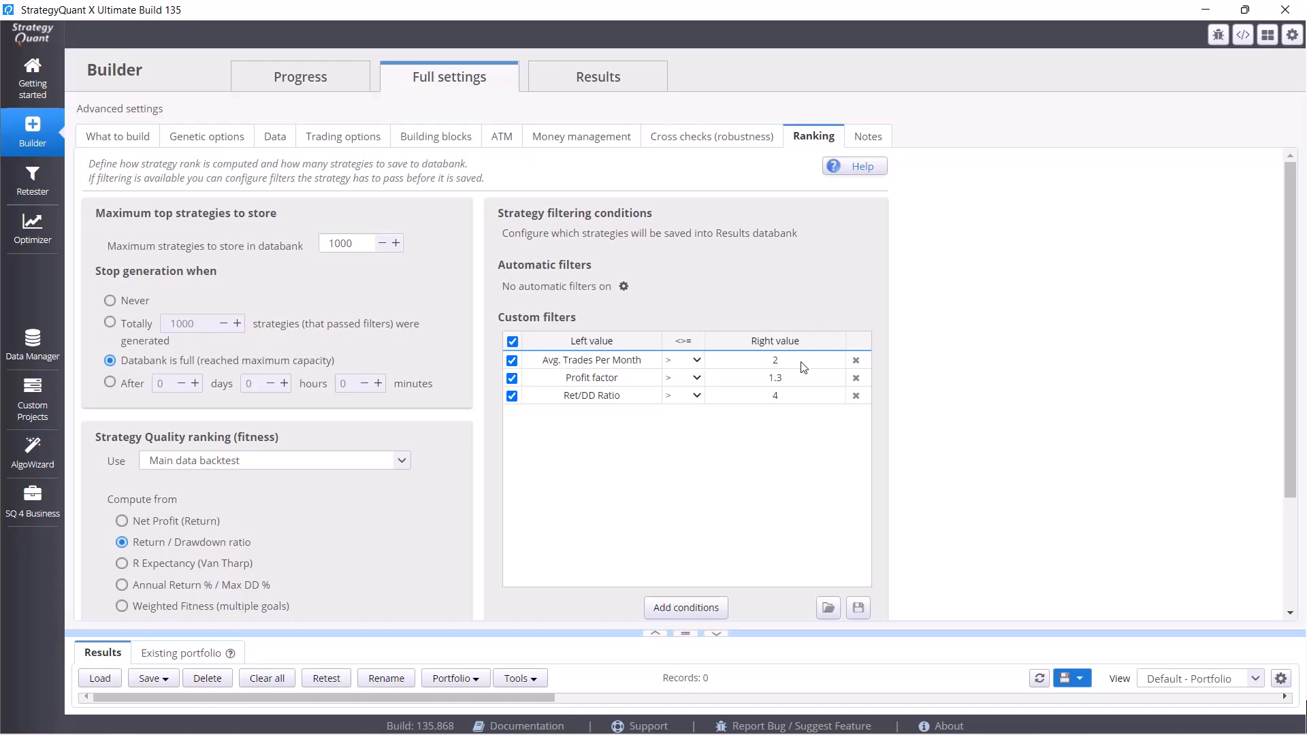
pyautogui.moveTo(799, 385)
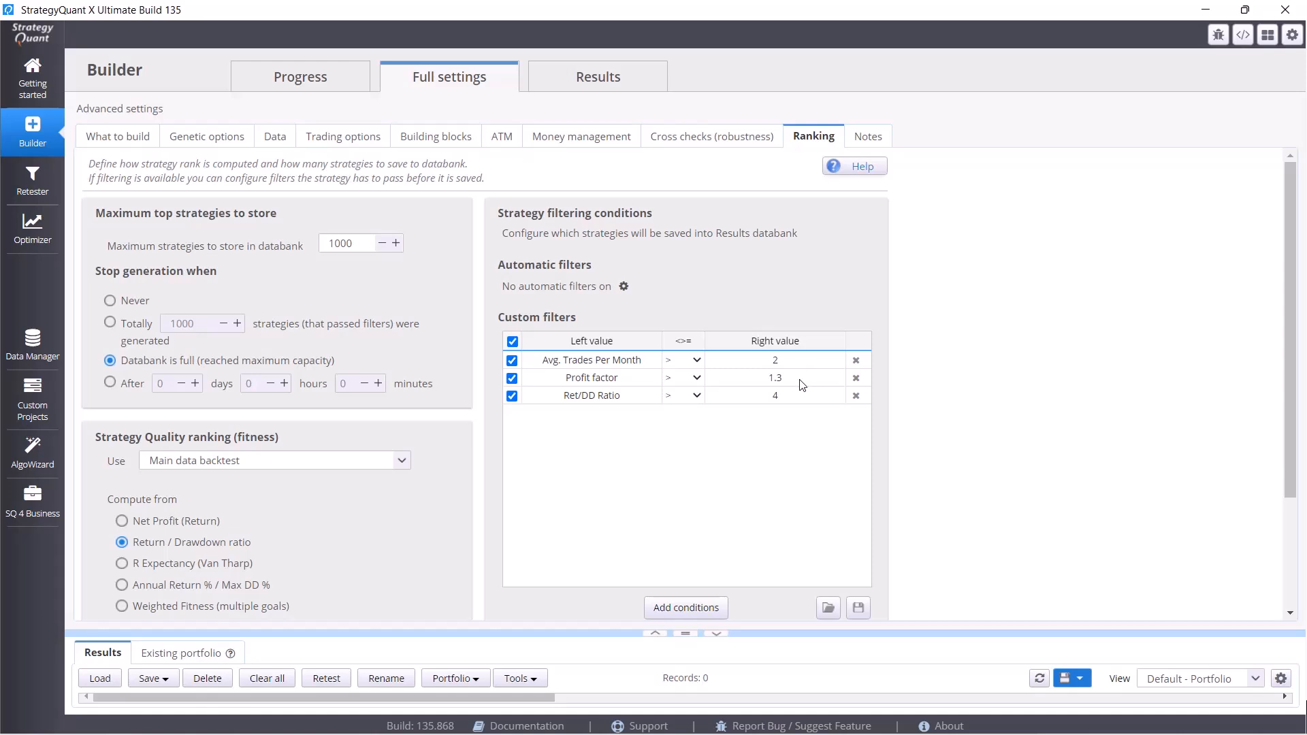
pyautogui.moveTo(799, 397)
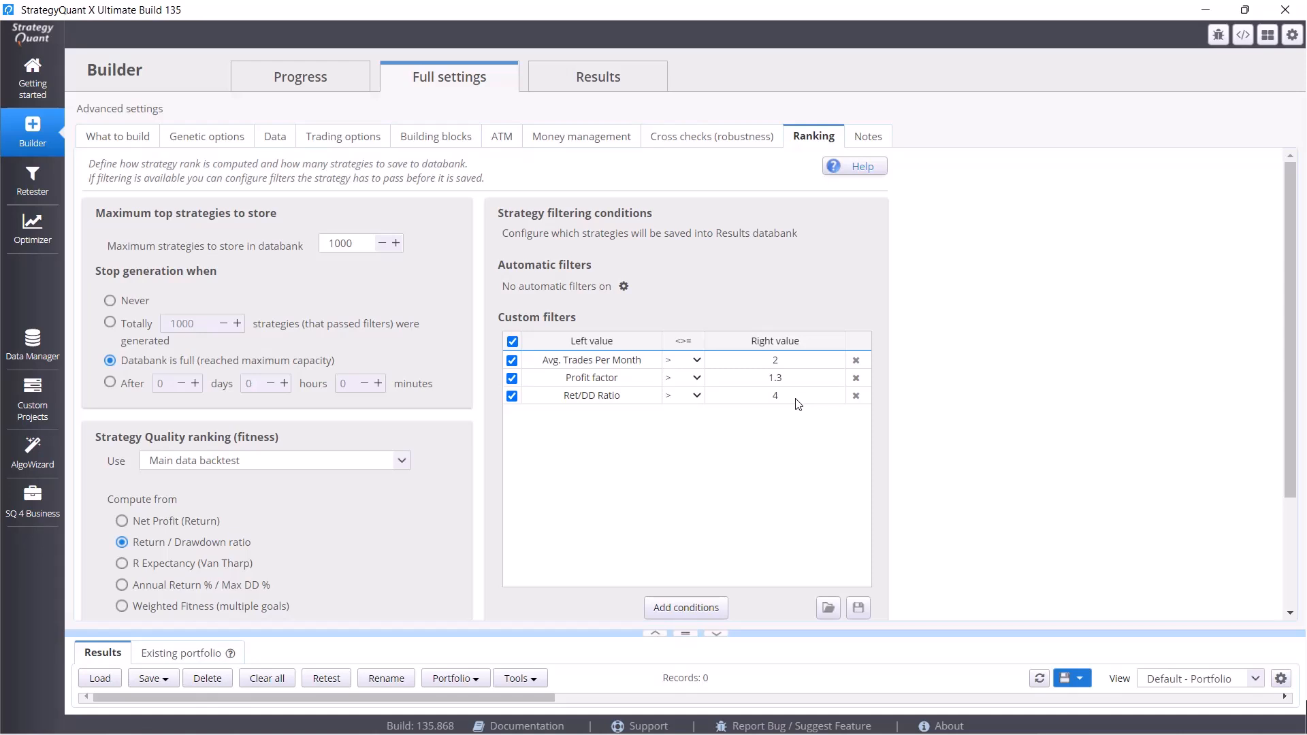
pyautogui.moveTo(764, 408)
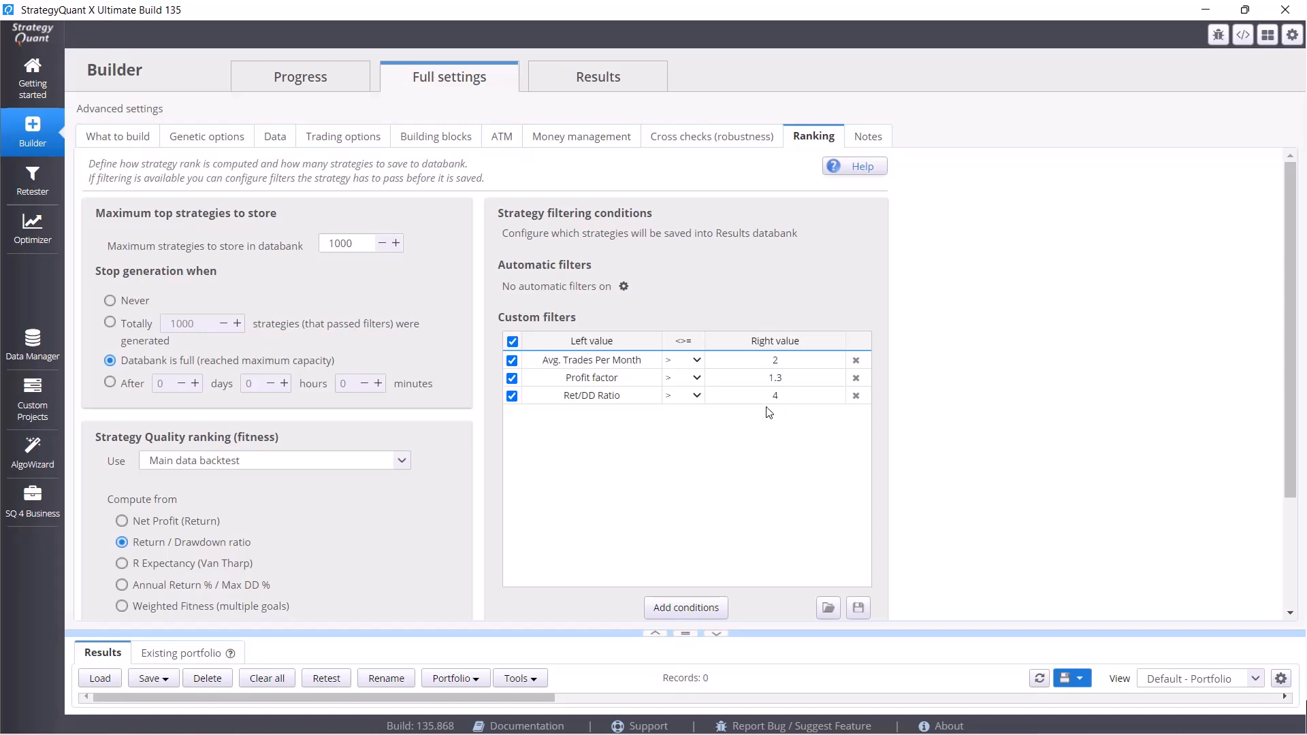
pyautogui.moveTo(599, 404)
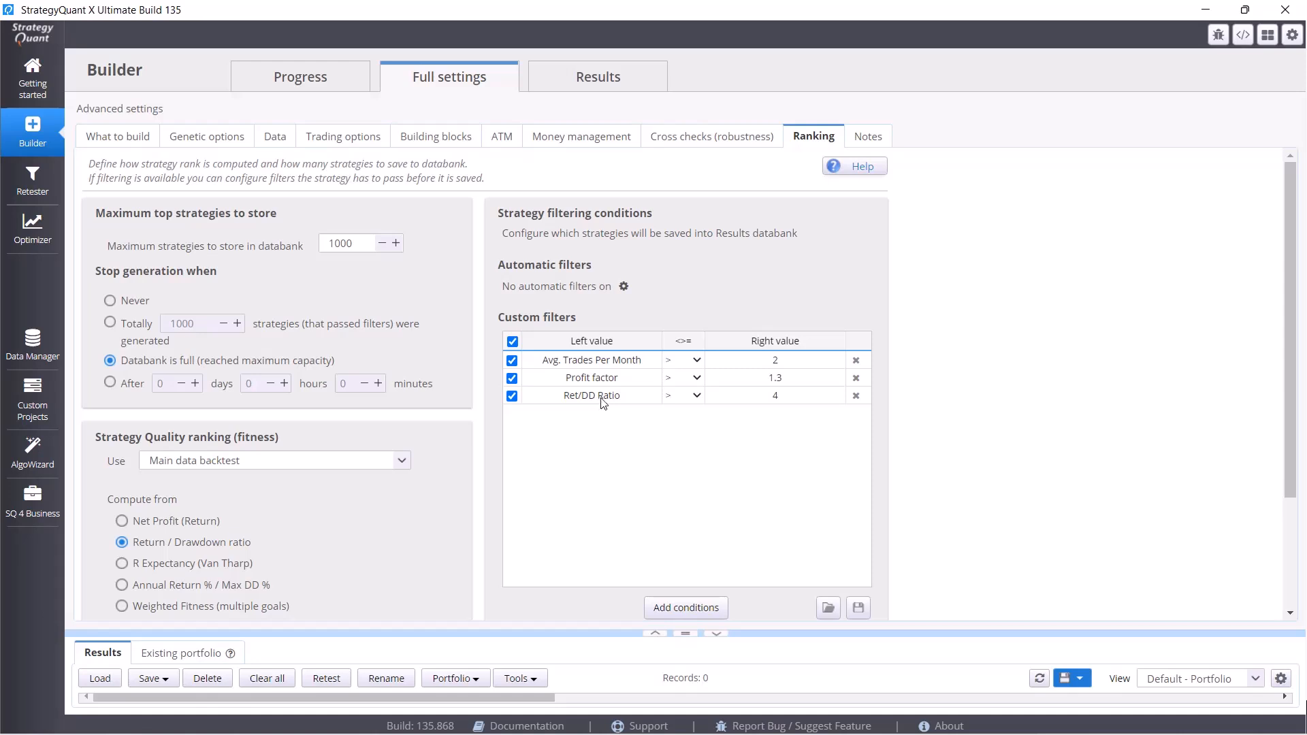
pyautogui.moveTo(360, 422)
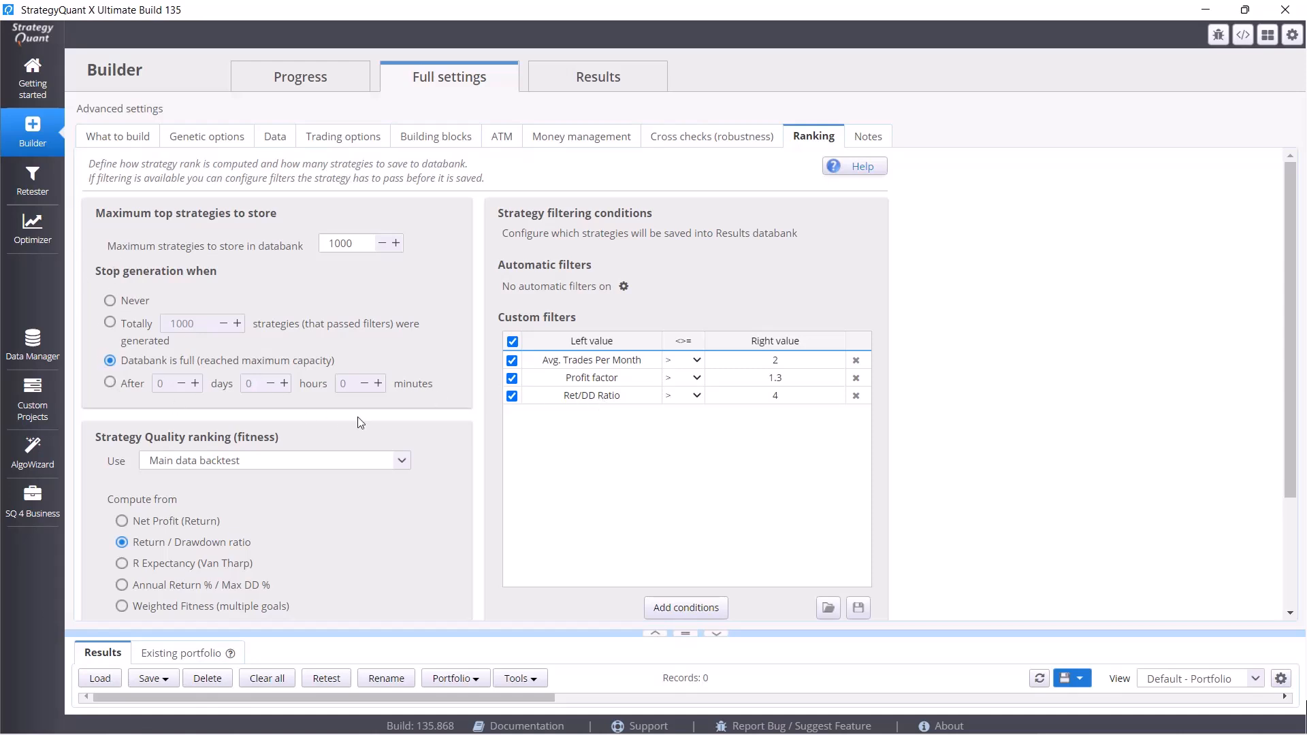
pyautogui.moveTo(154, 215)
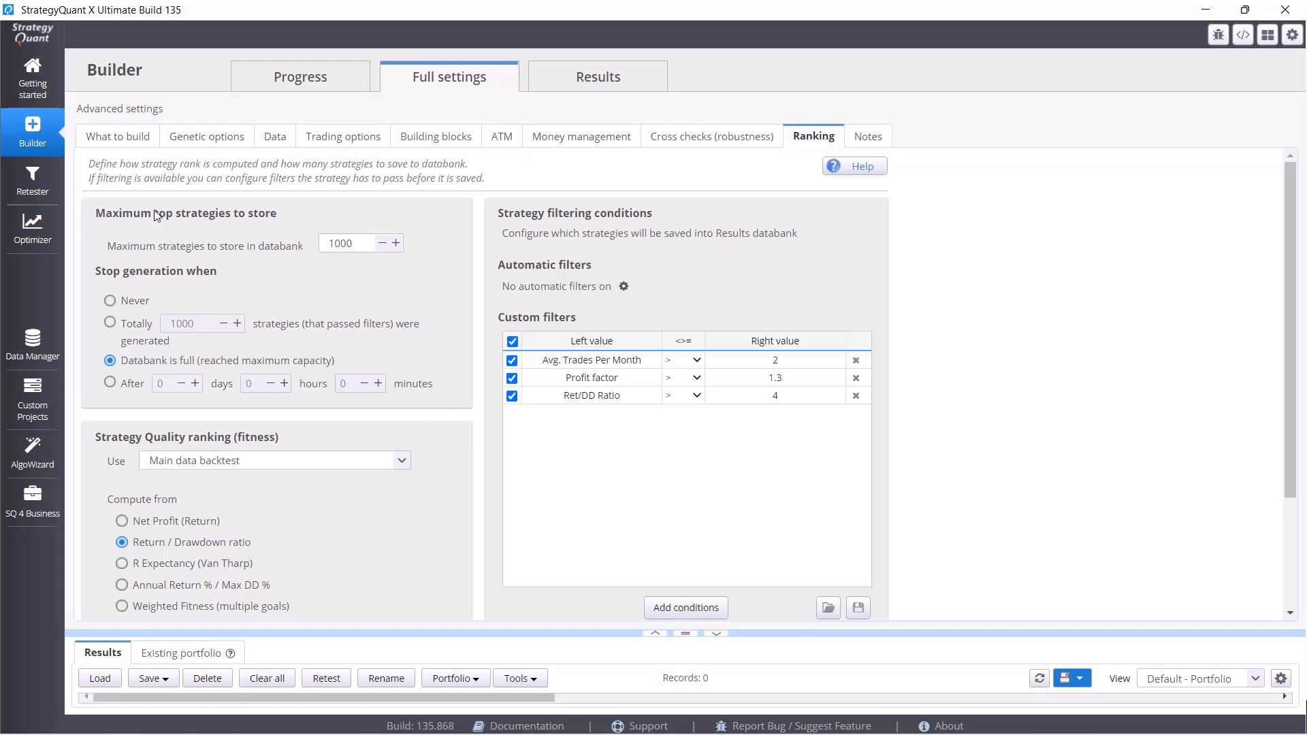
pyautogui.click(346, 243)
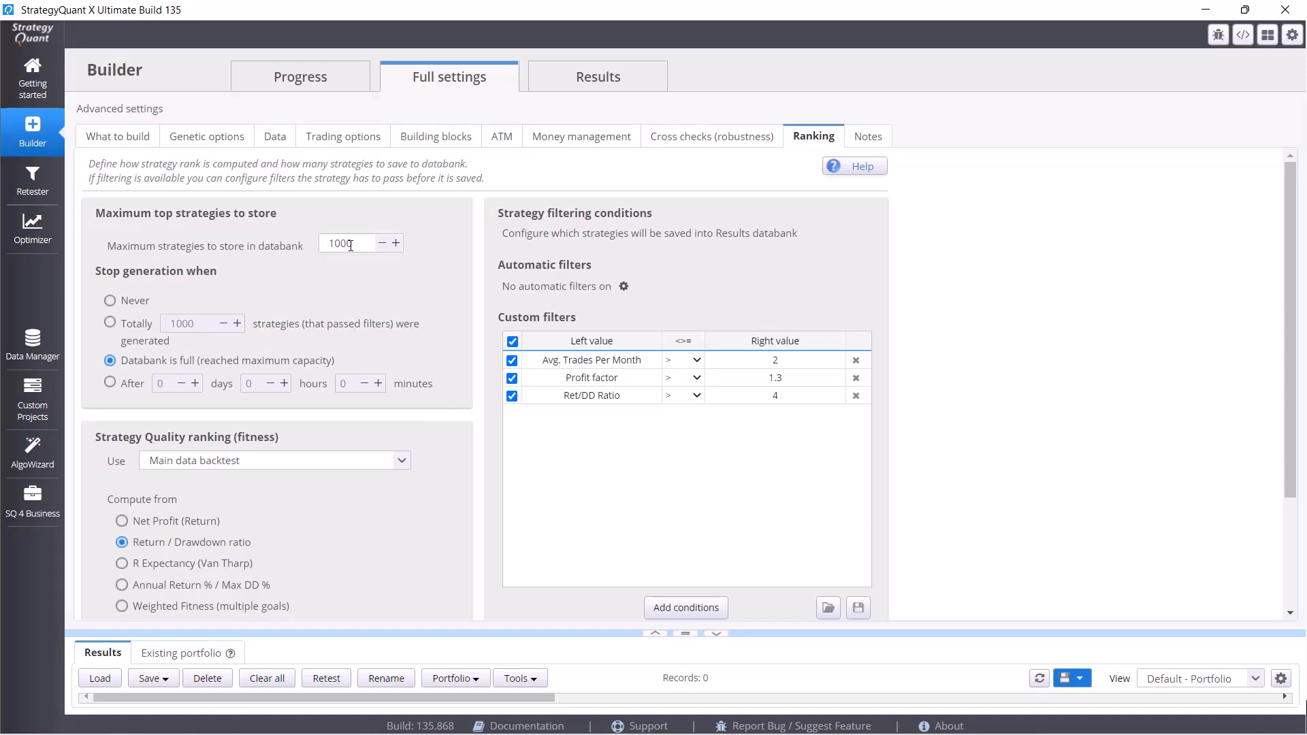
pyautogui.tripleClick(345, 242)
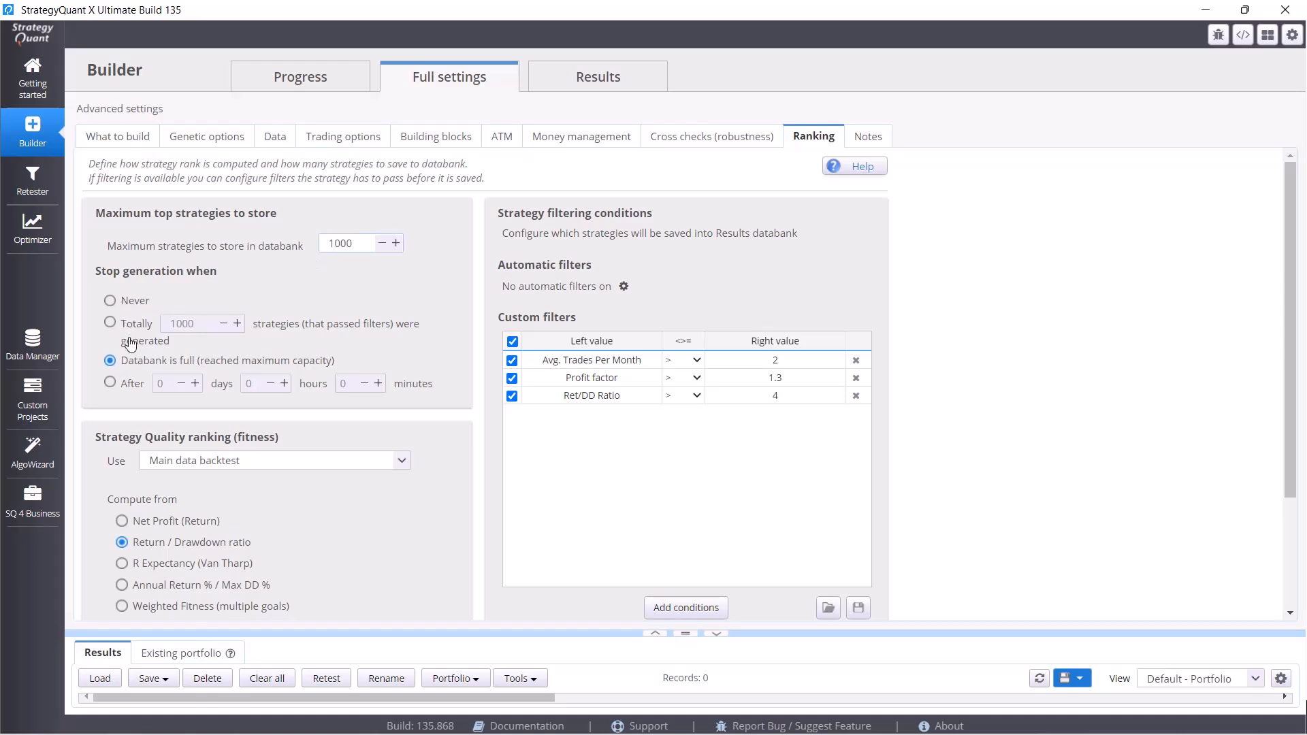
pyautogui.moveTo(106, 388)
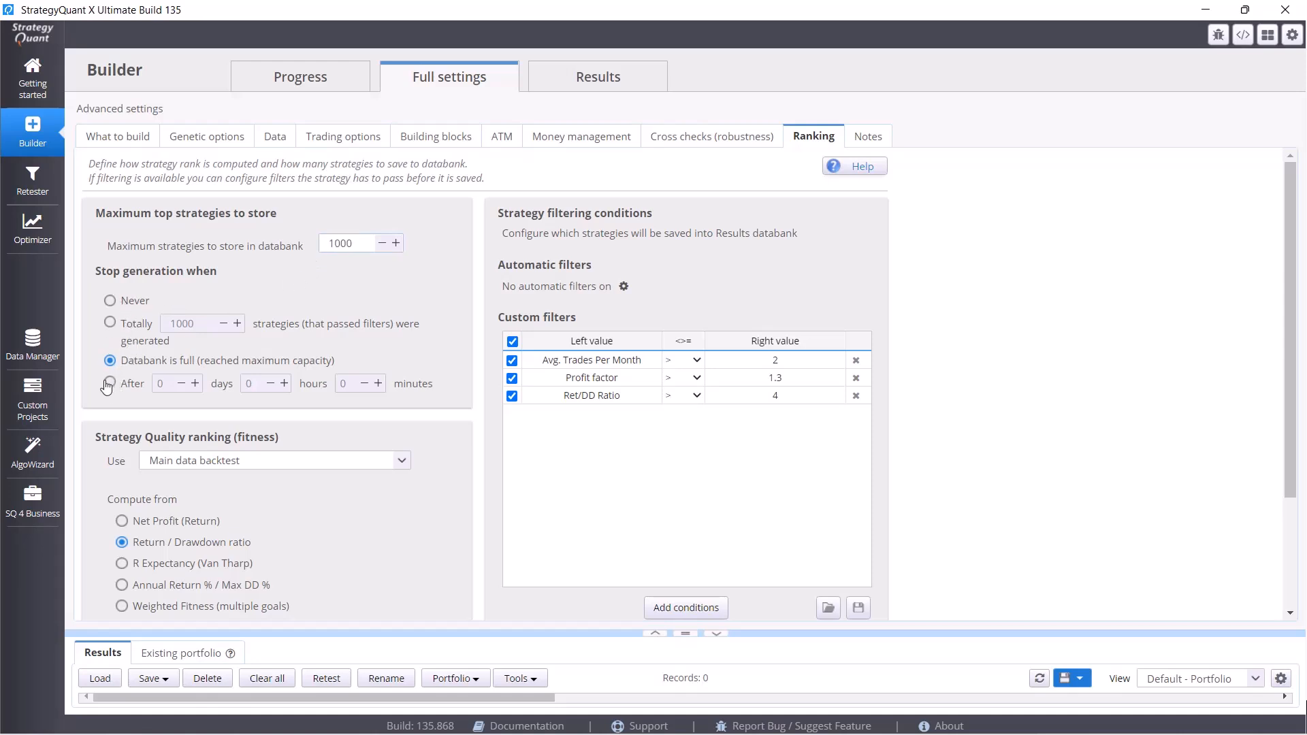
pyautogui.moveTo(332, 296)
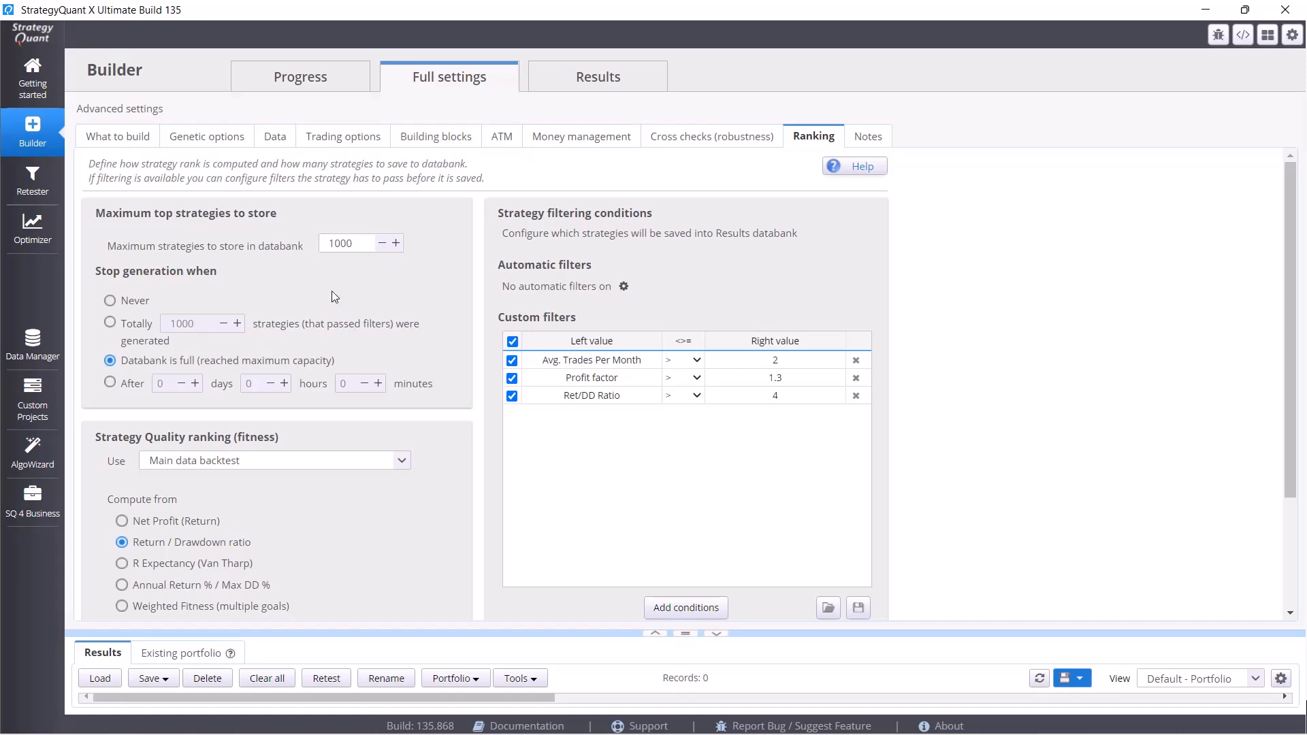
pyautogui.tripleClick(341, 242)
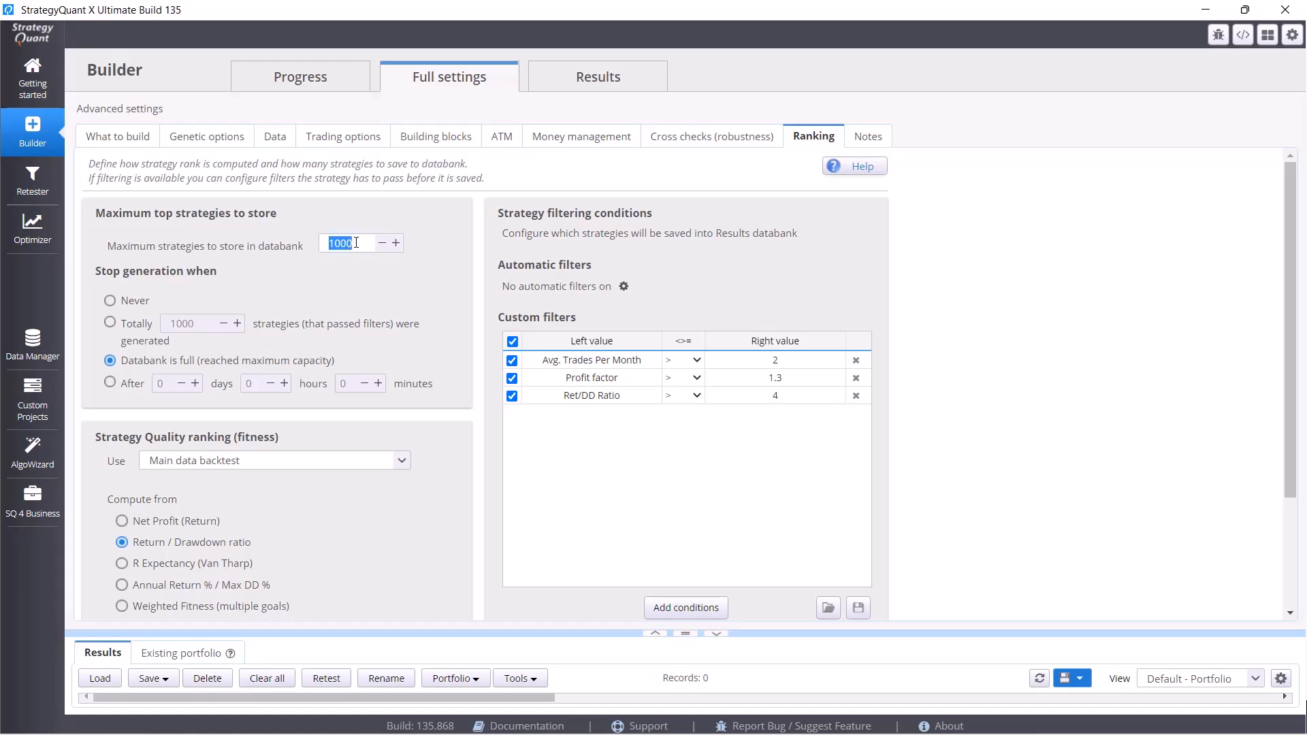
pyautogui.moveTo(340, 286)
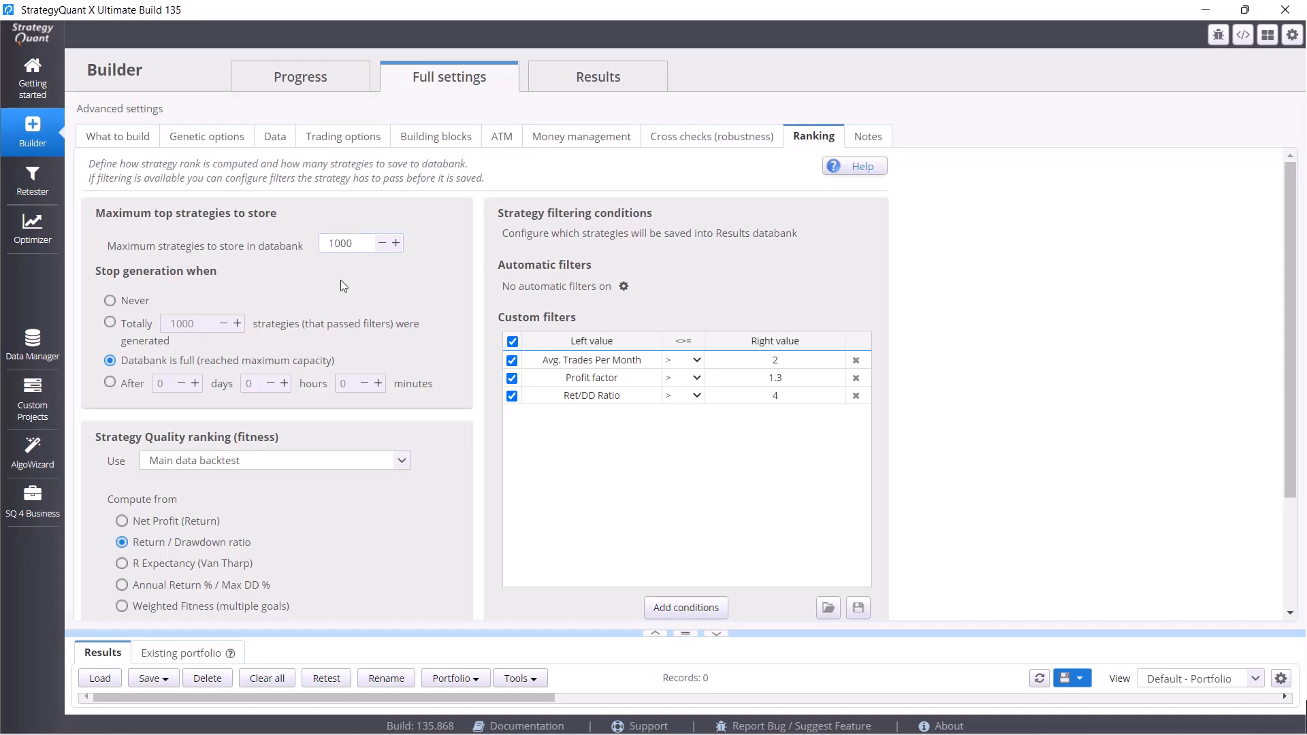
pyautogui.moveTo(274, 370)
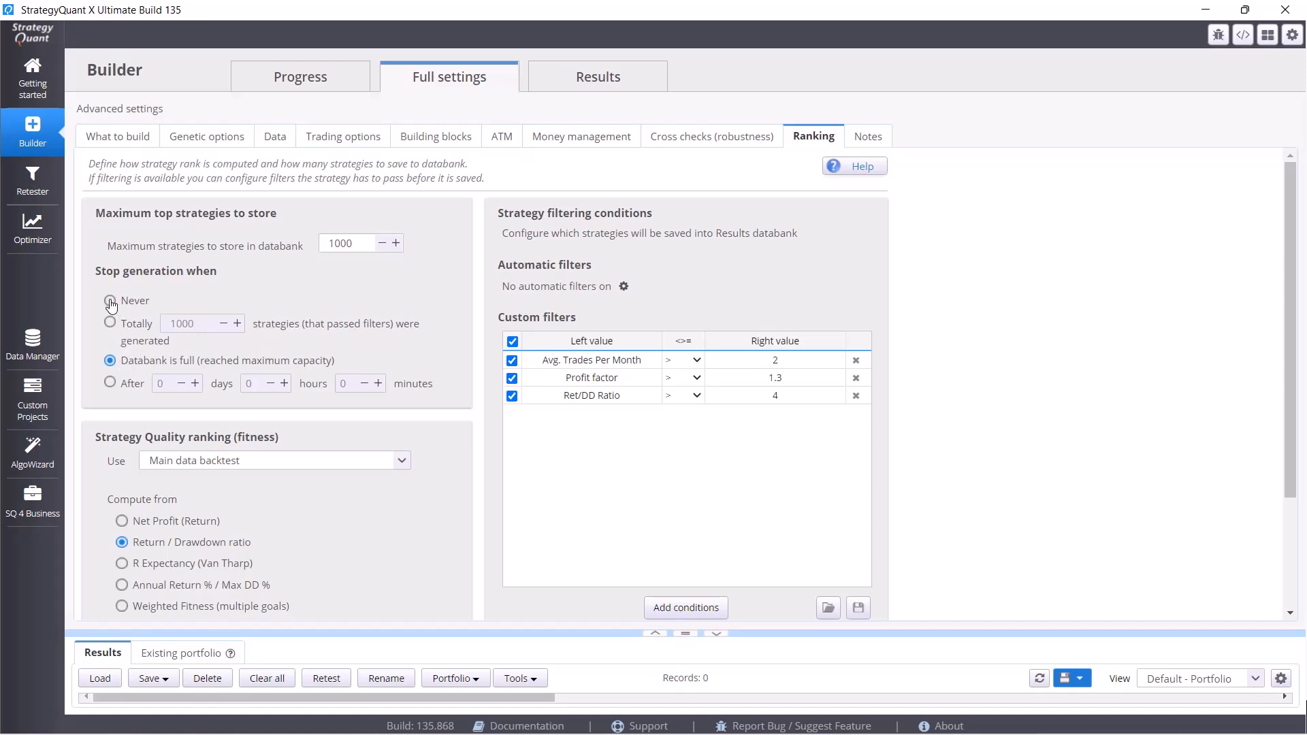
pyautogui.click(109, 299)
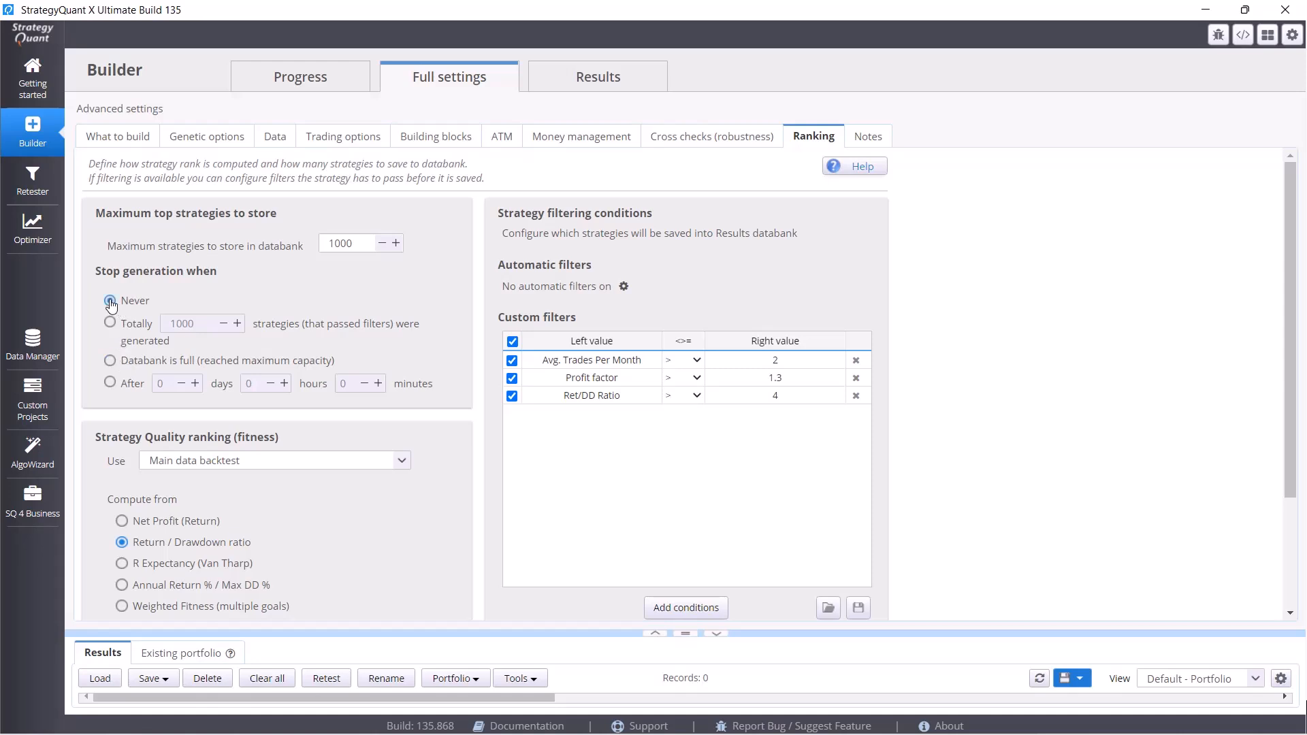
pyautogui.click(111, 301)
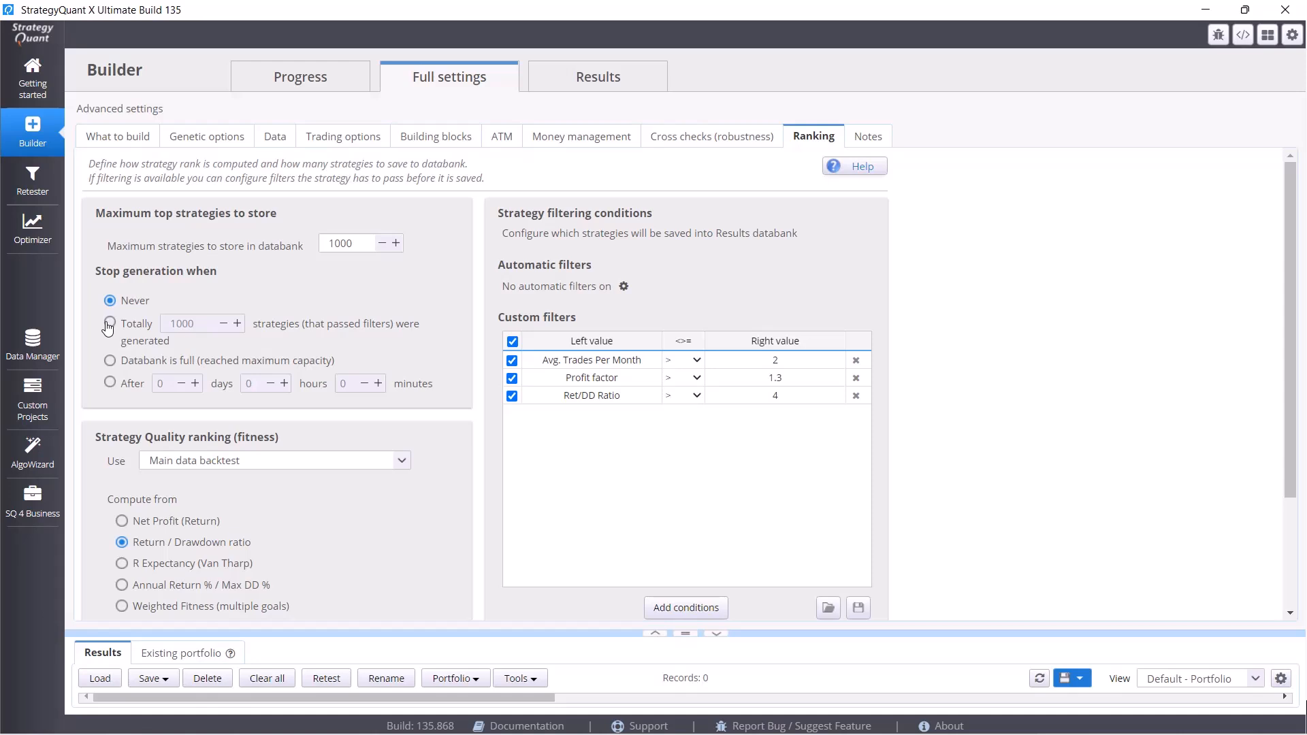
pyautogui.click(111, 324)
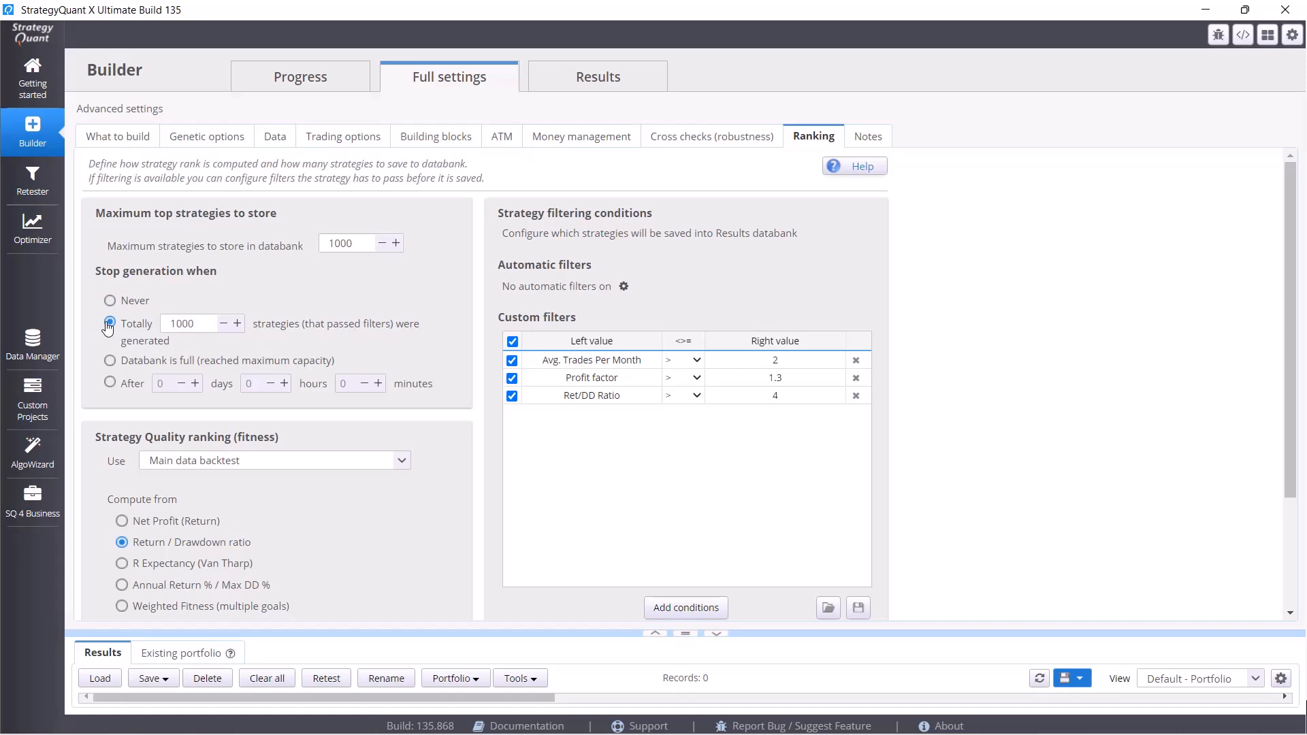
pyautogui.click(109, 359)
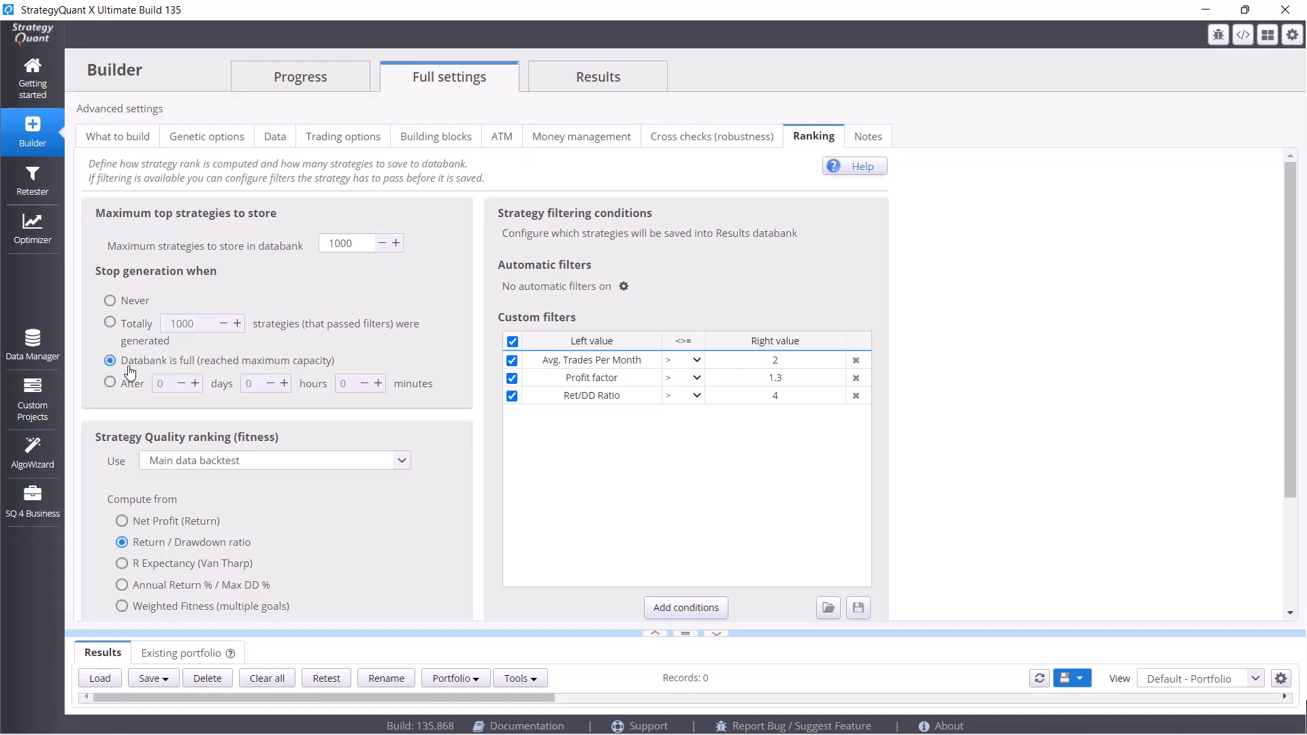
pyautogui.moveTo(229, 371)
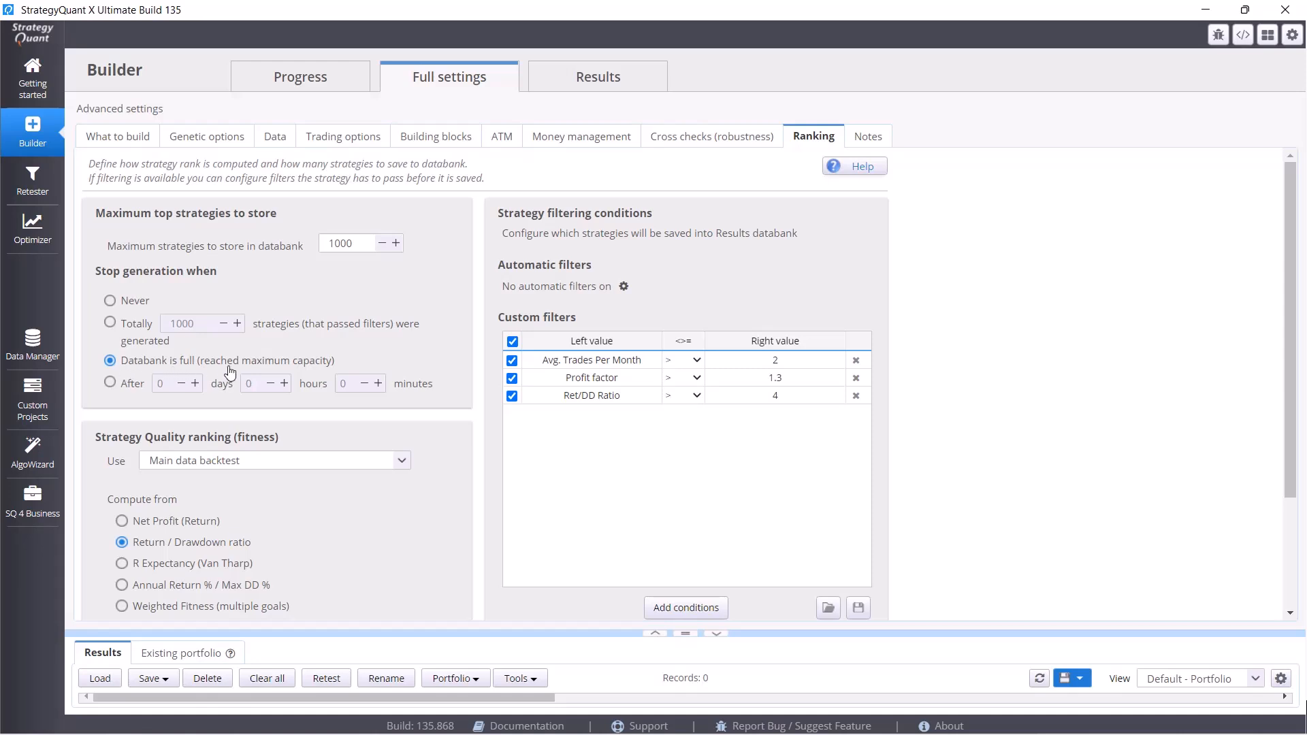
pyautogui.moveTo(704, 153)
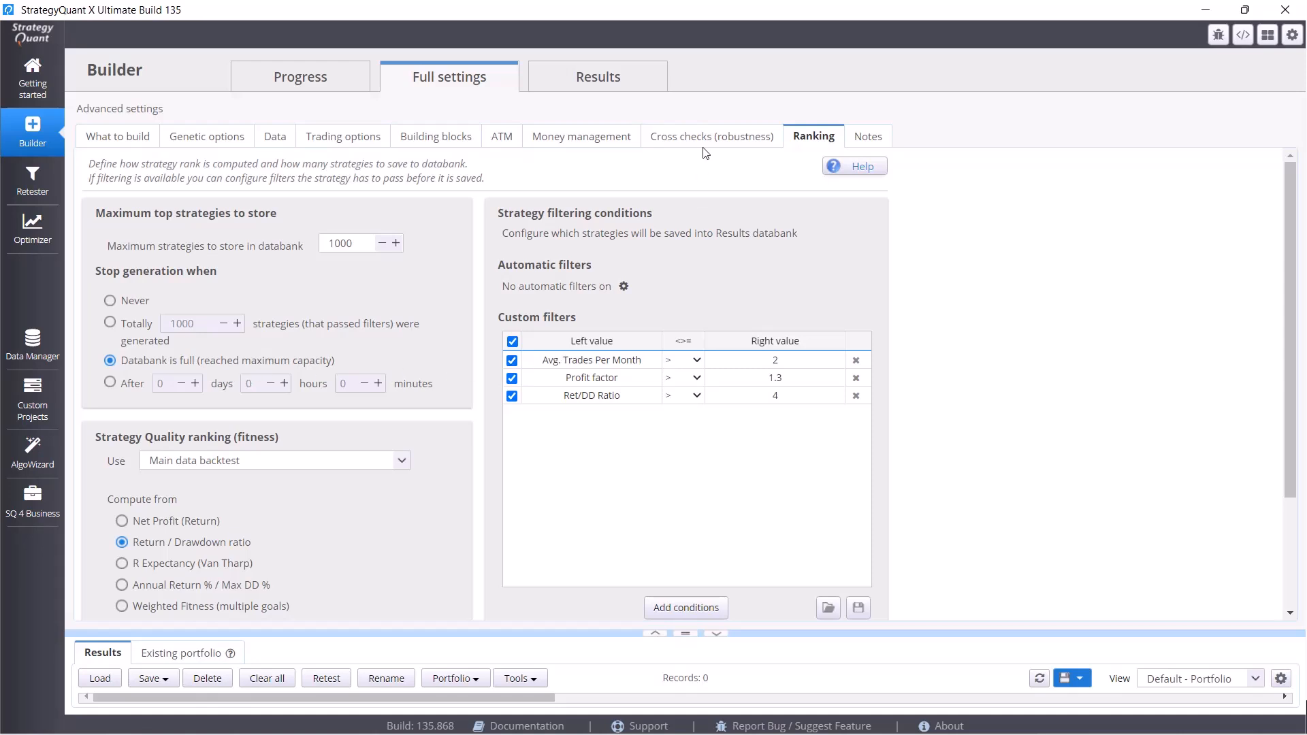
# Review the Data and Ranking settings, then return to Cross checks with Higher backtest precision enabled.
pyautogui.click(711, 136)
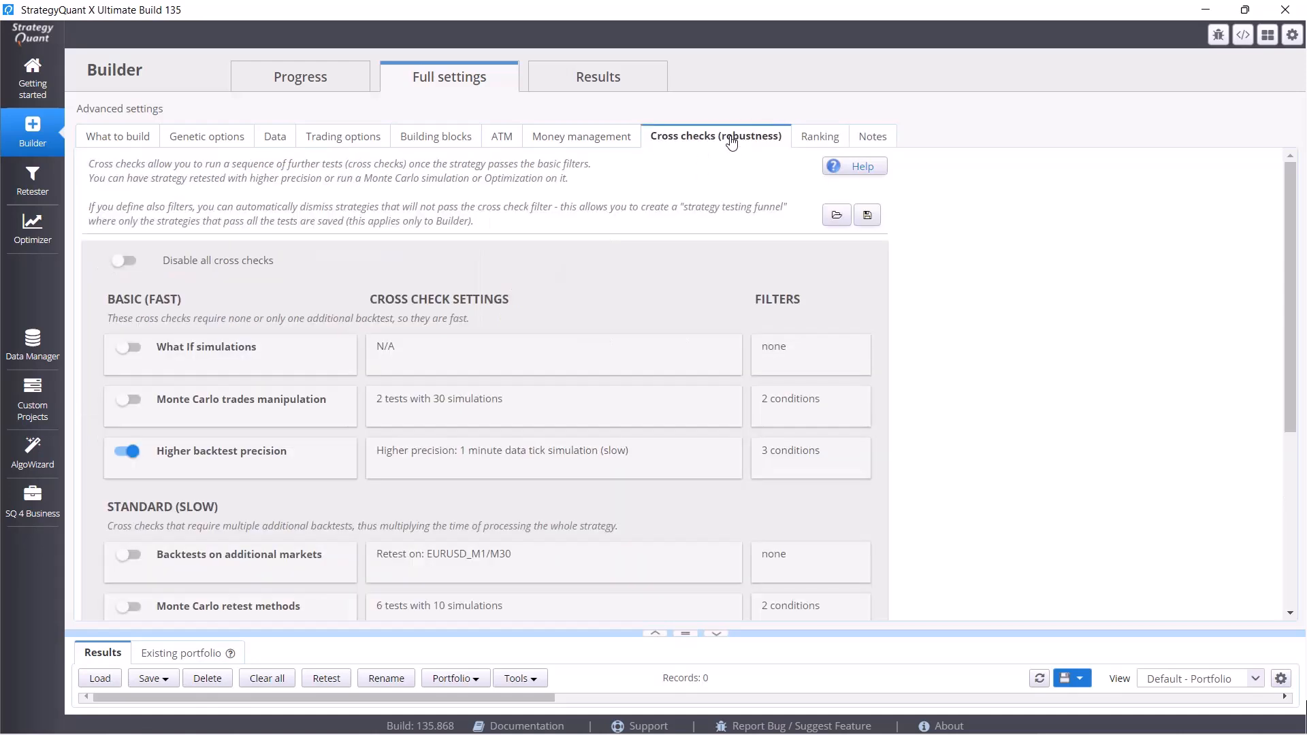
pyautogui.moveTo(834, 404)
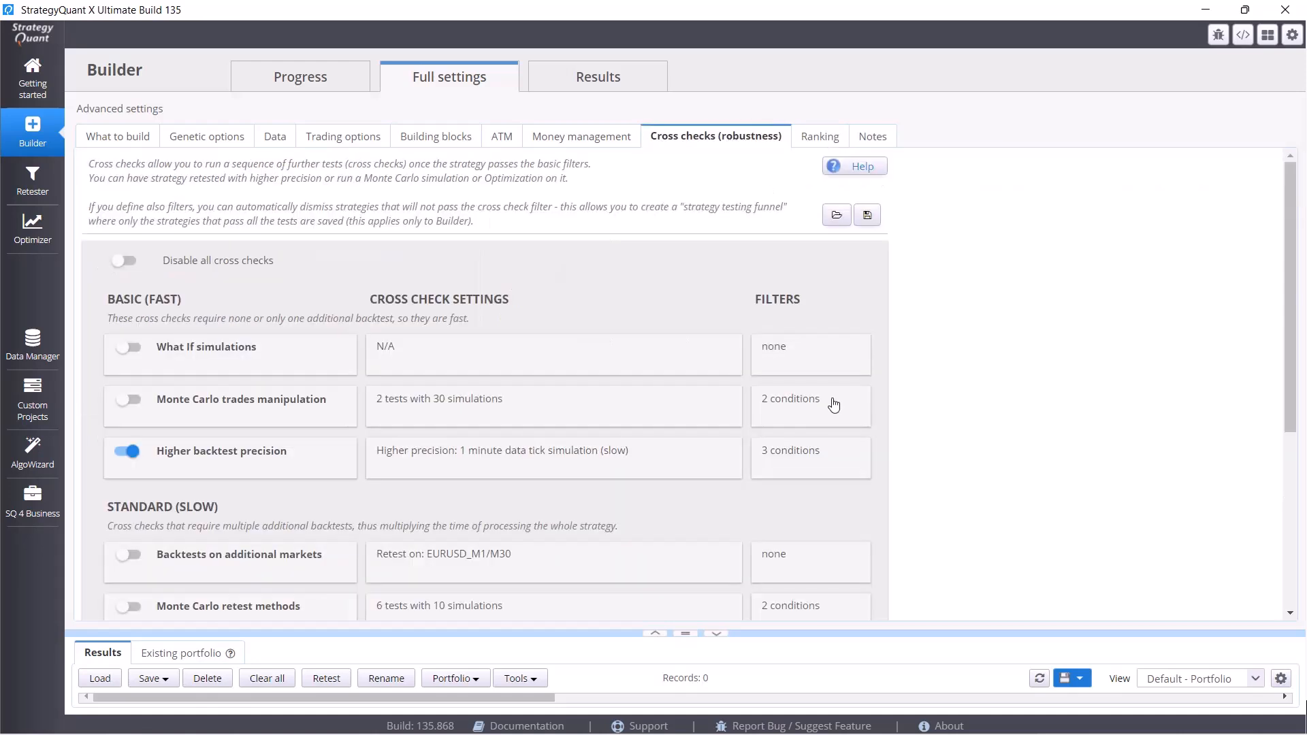
pyautogui.moveTo(463, 491)
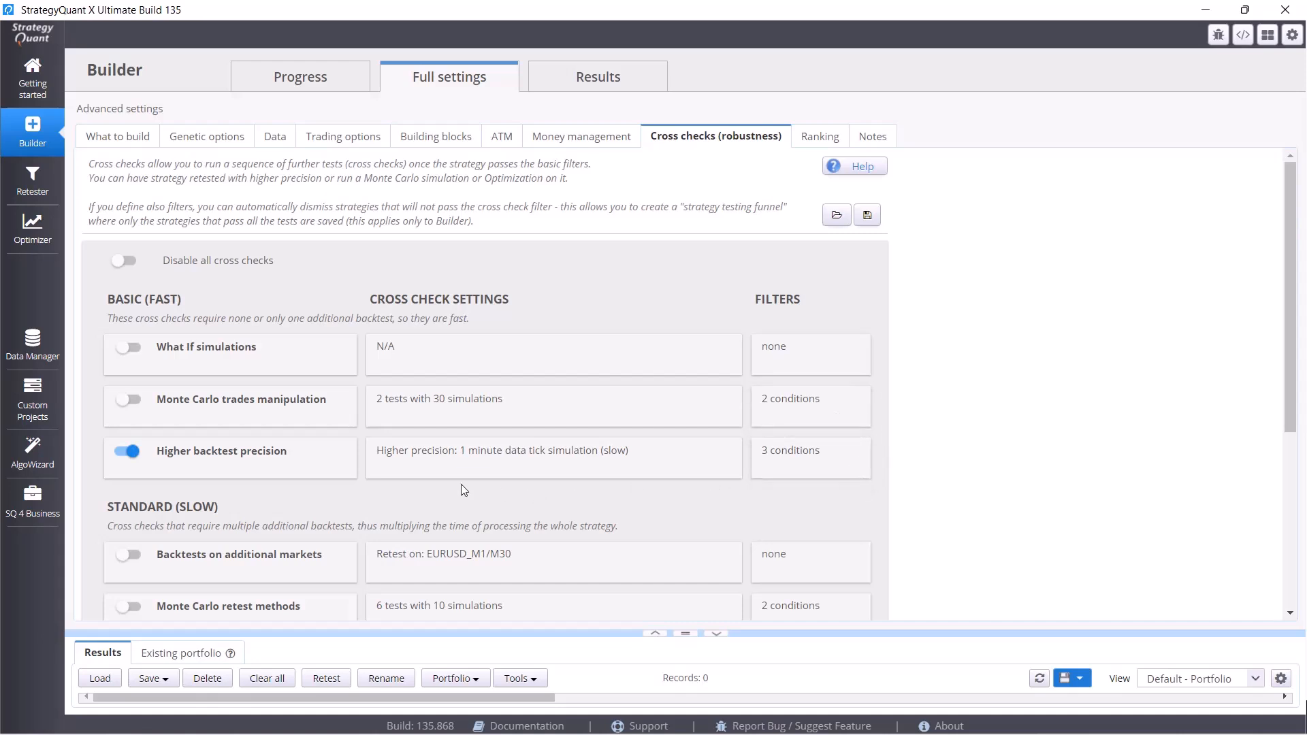
pyautogui.moveTo(447, 487)
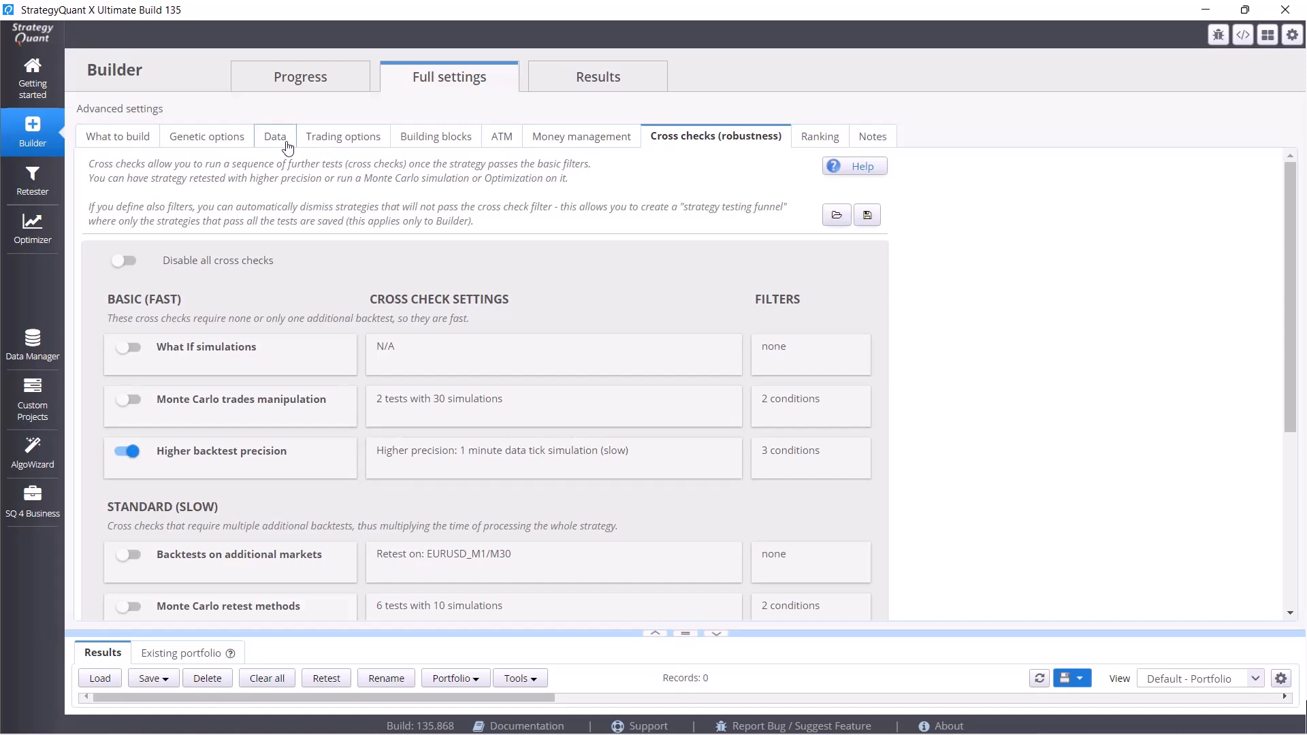
pyautogui.click(276, 136)
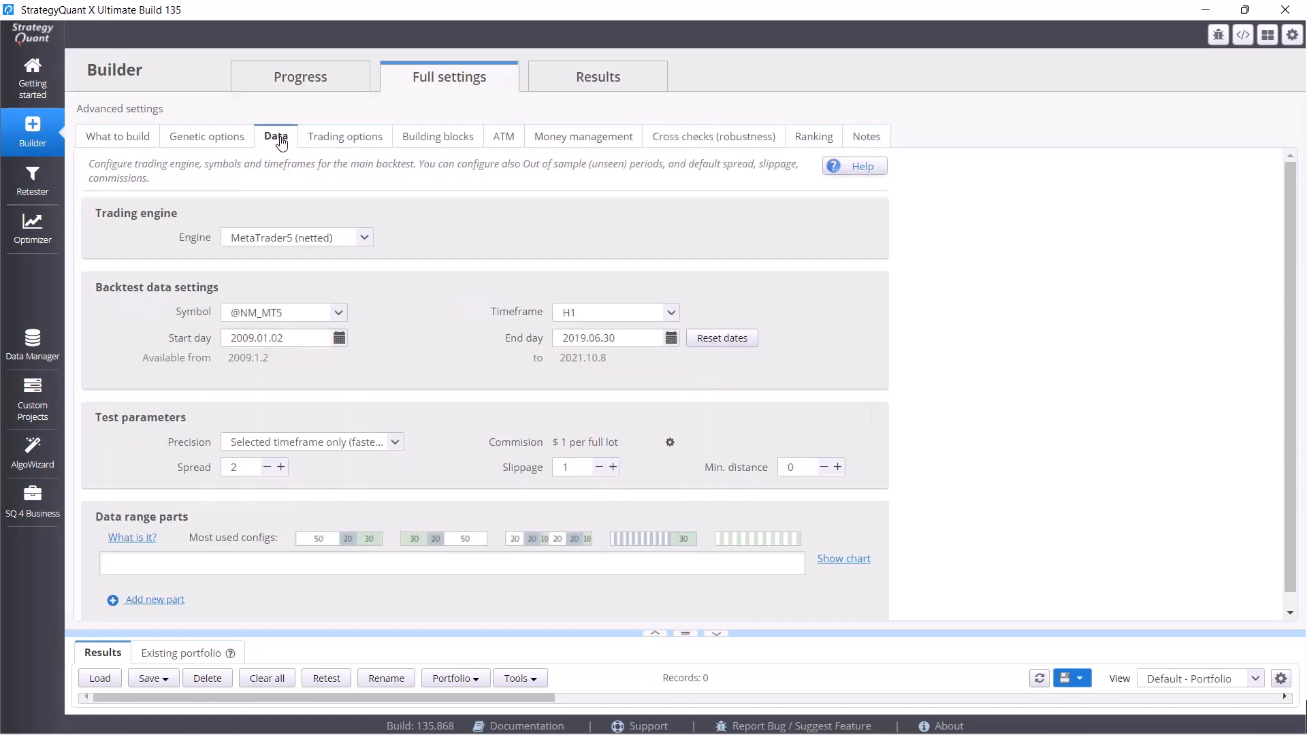
pyautogui.moveTo(351, 440)
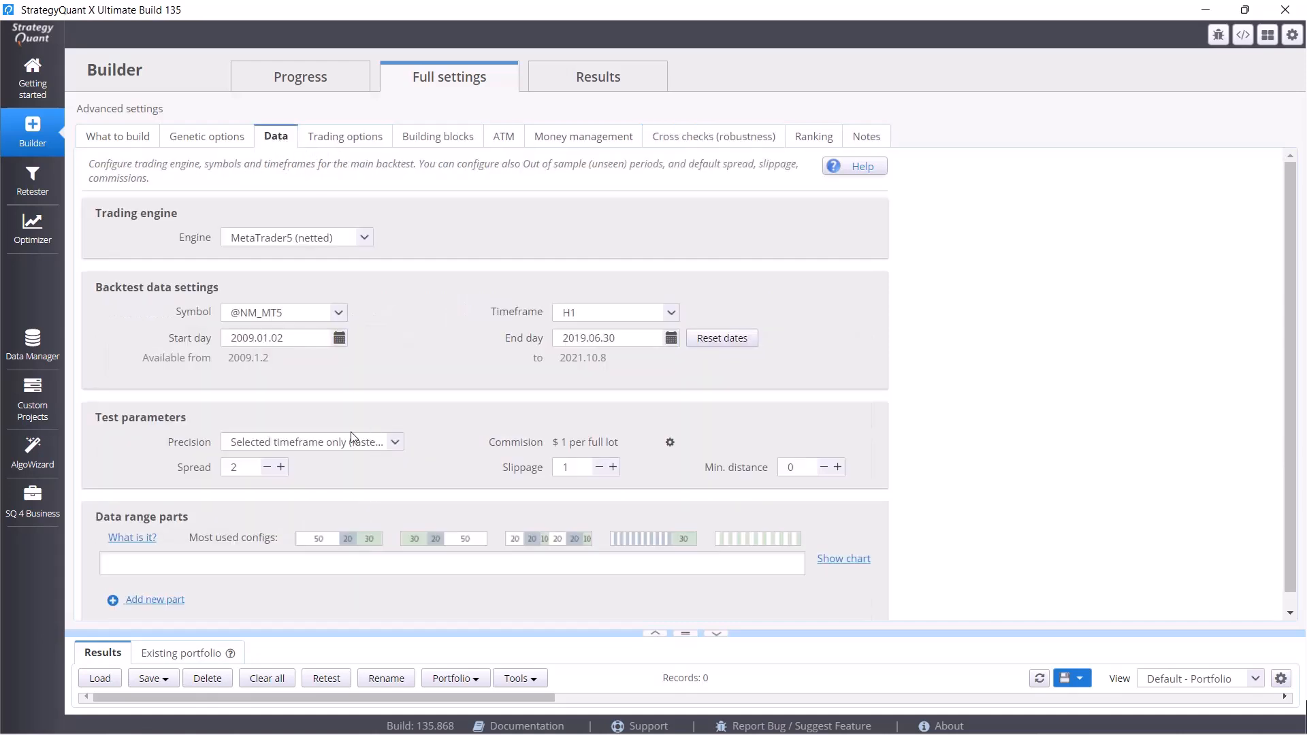
pyautogui.moveTo(338, 450)
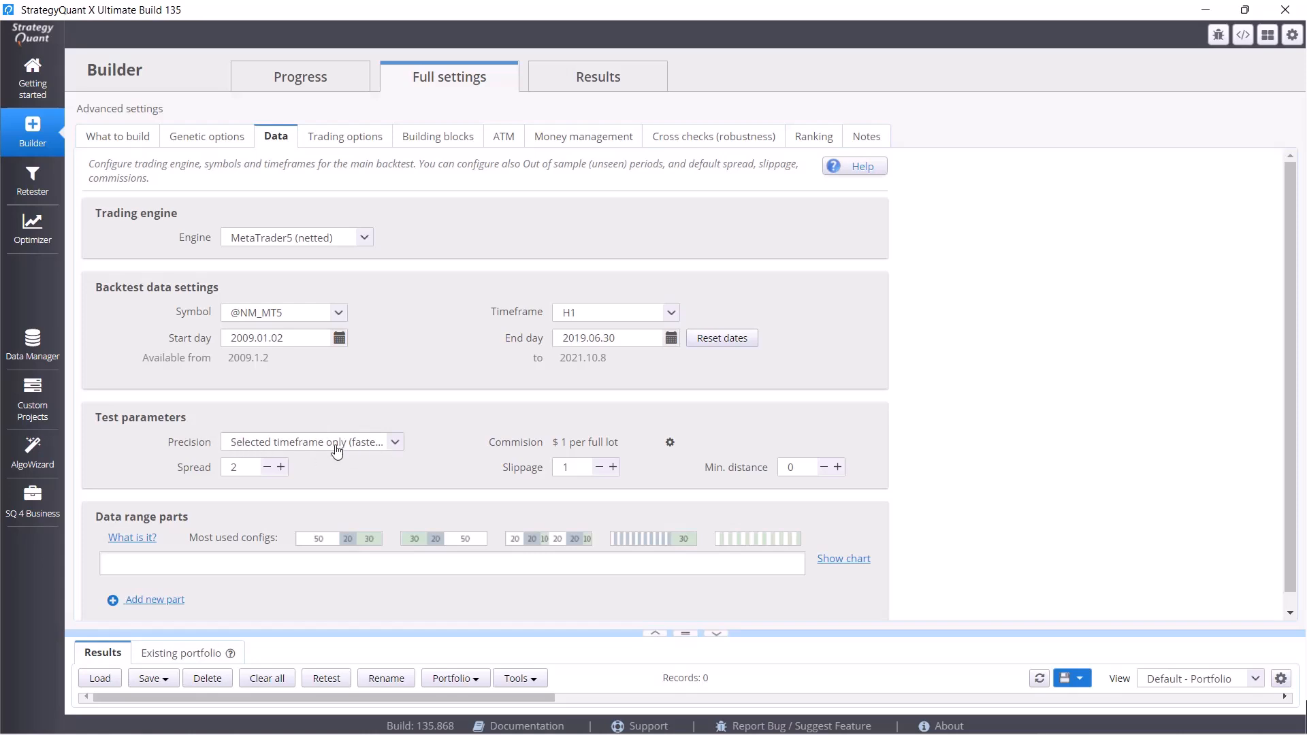
pyautogui.moveTo(260, 447)
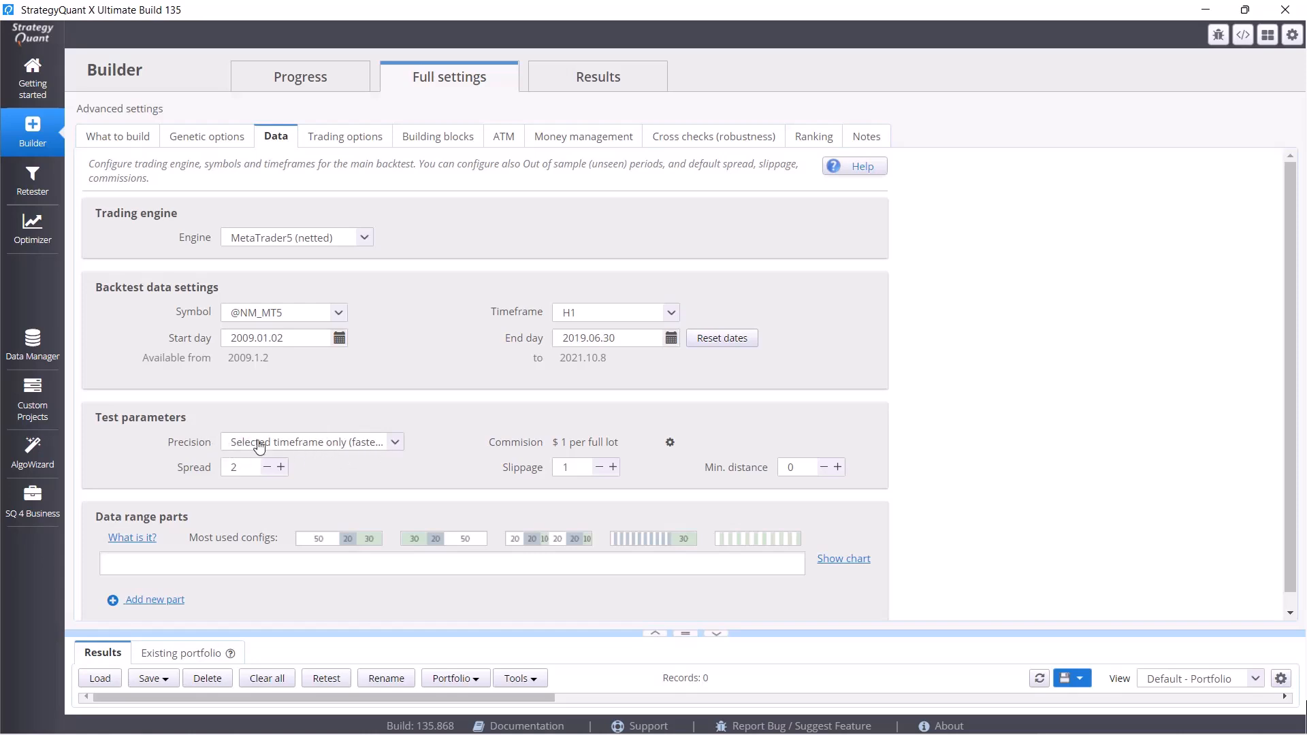
pyautogui.moveTo(341, 452)
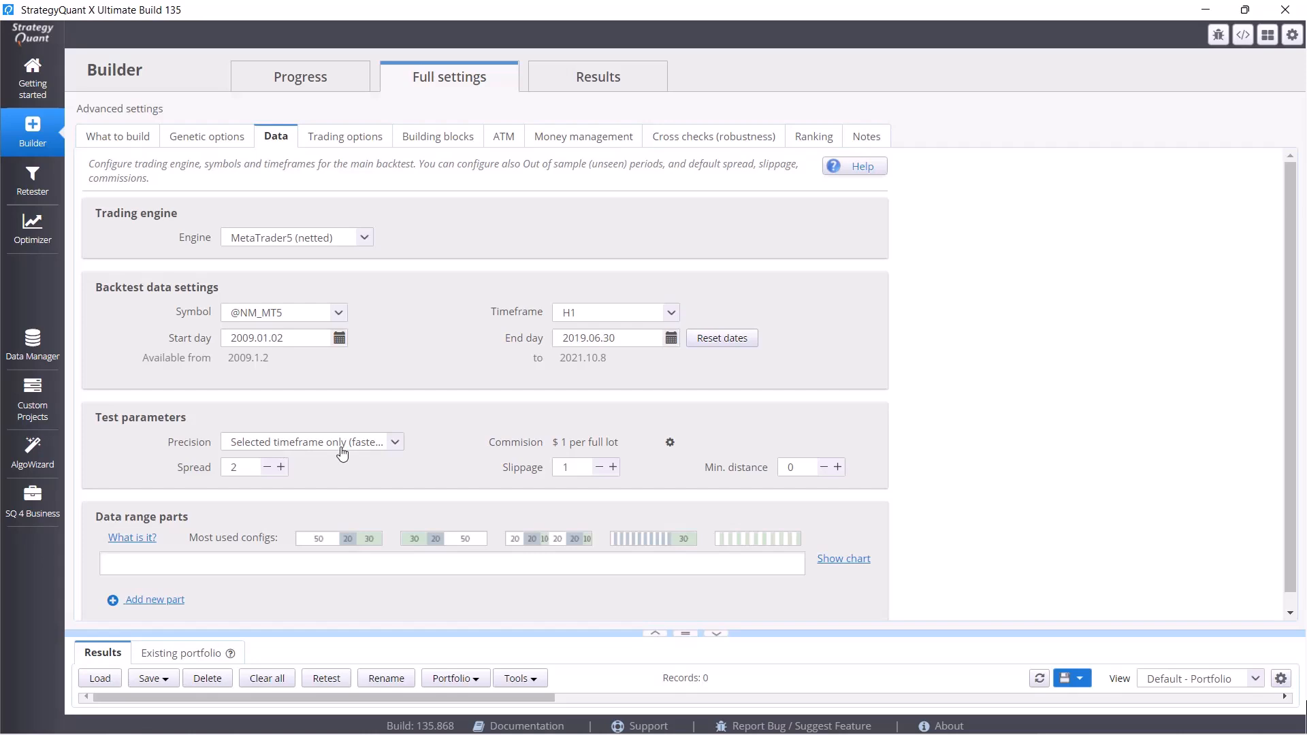
pyautogui.moveTo(281, 147)
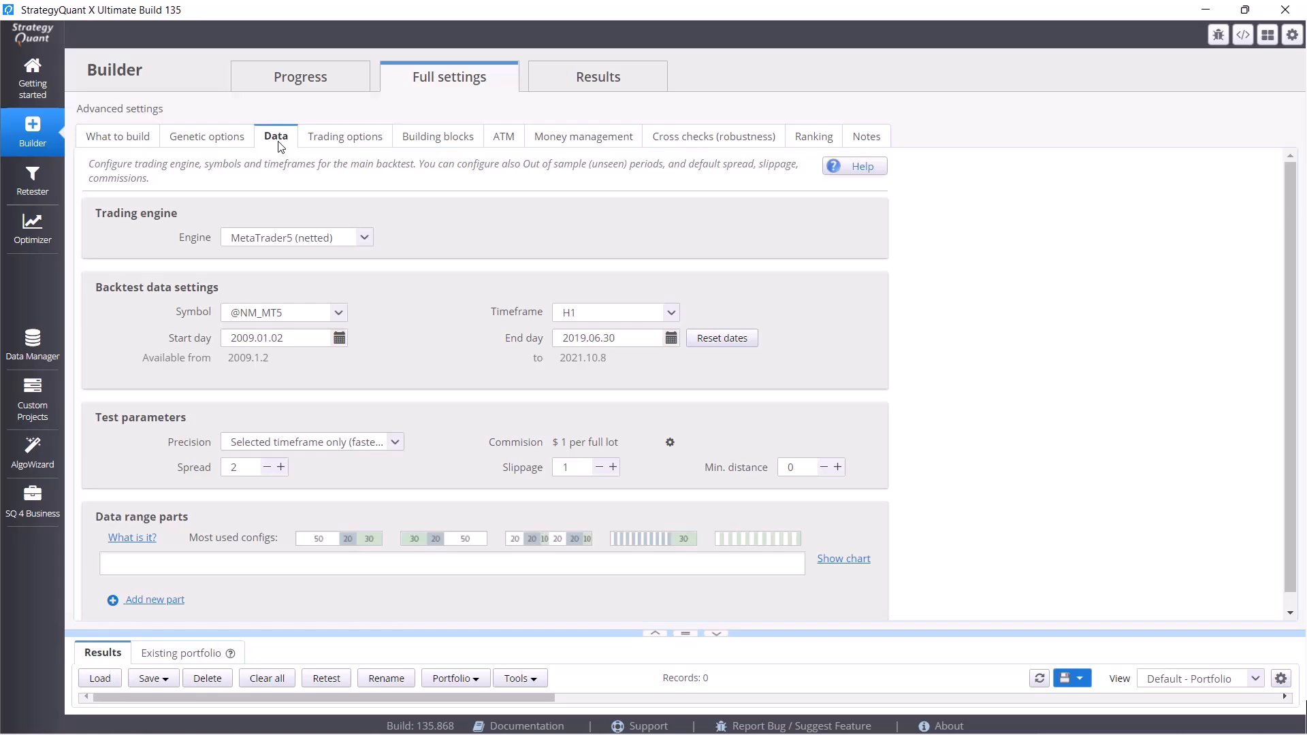
pyautogui.moveTo(286, 406)
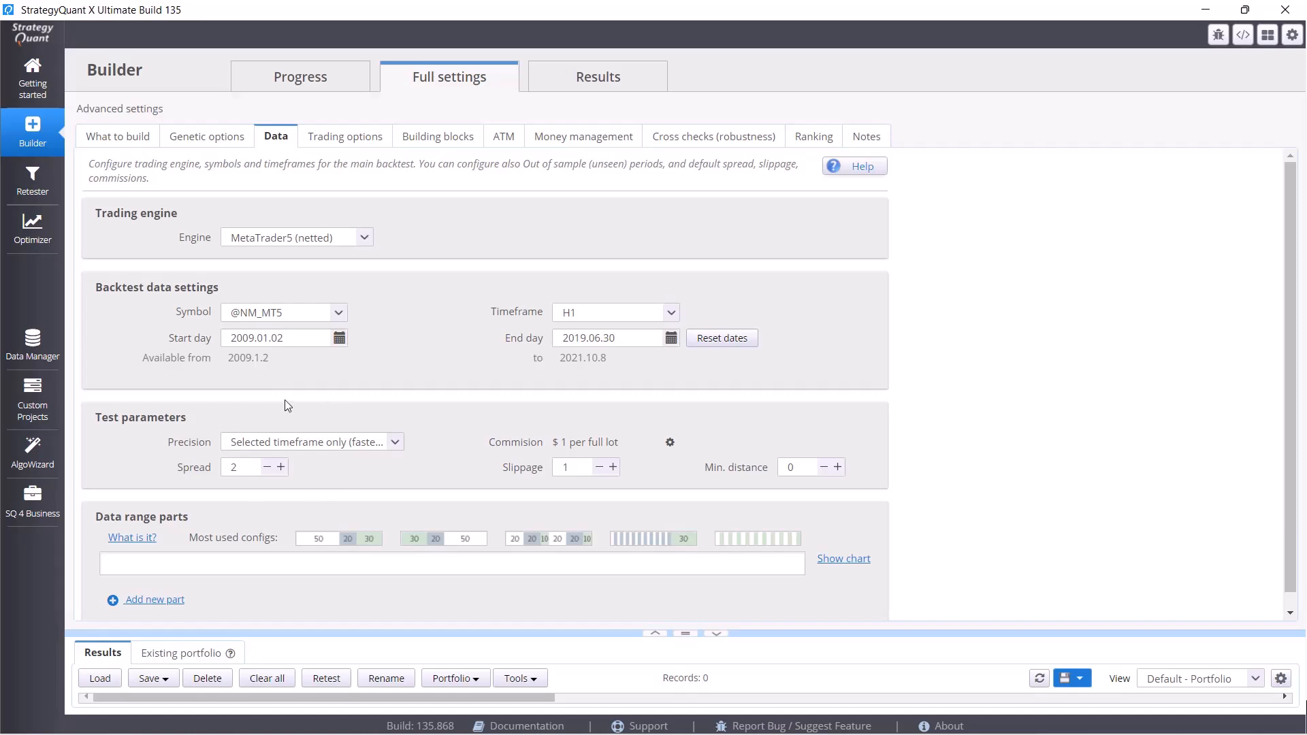
pyautogui.moveTo(261, 426)
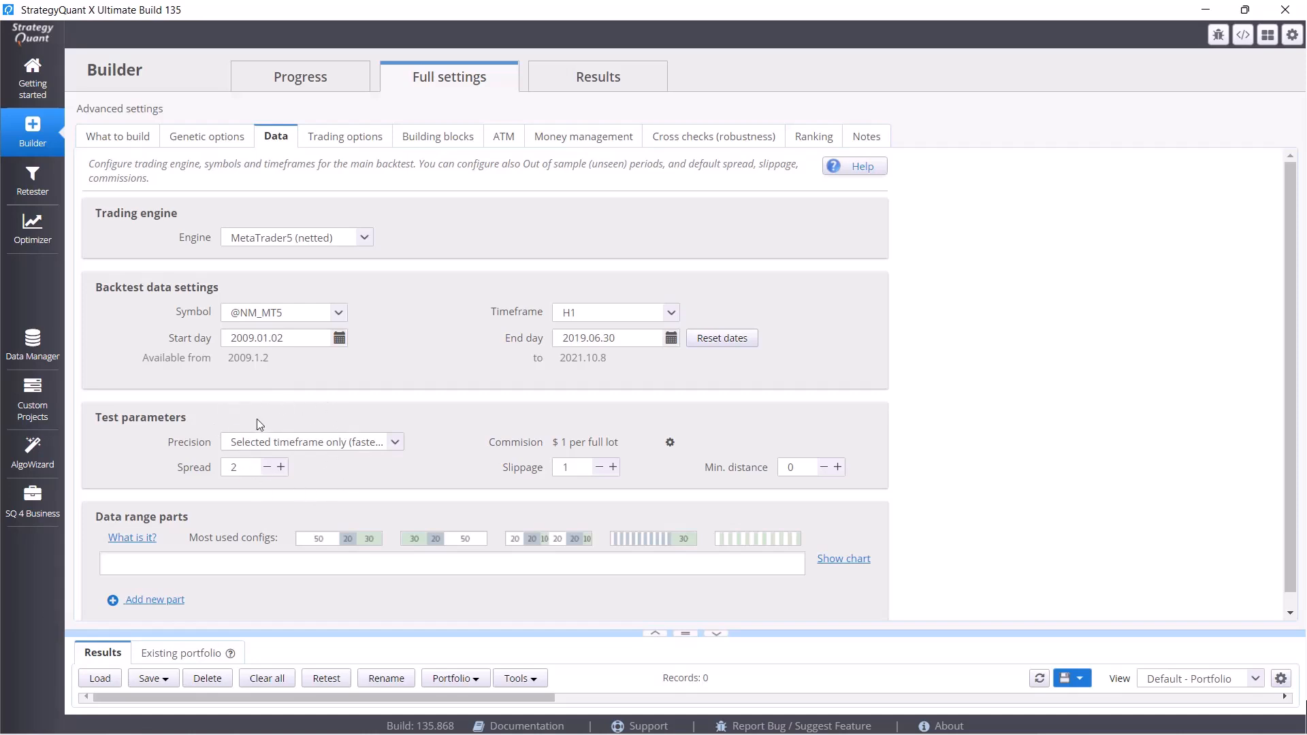
pyautogui.moveTo(277, 159)
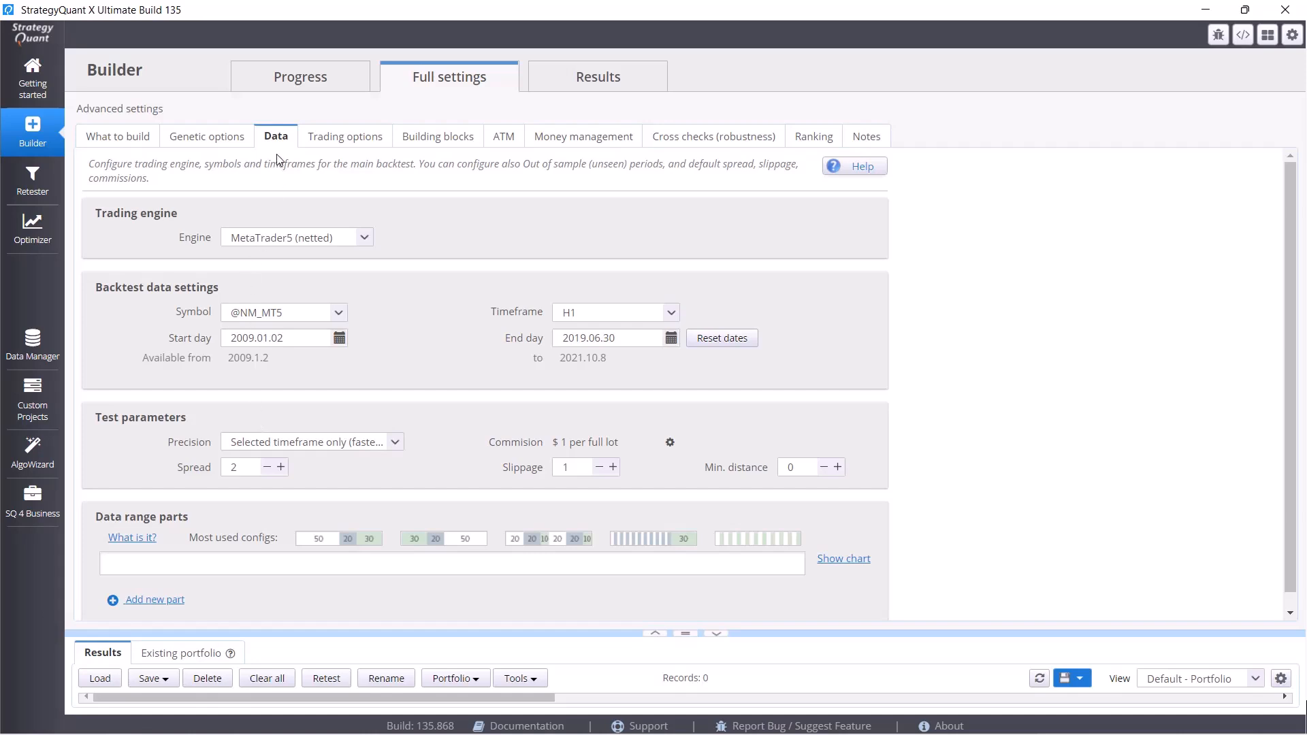
pyautogui.moveTo(420, 424)
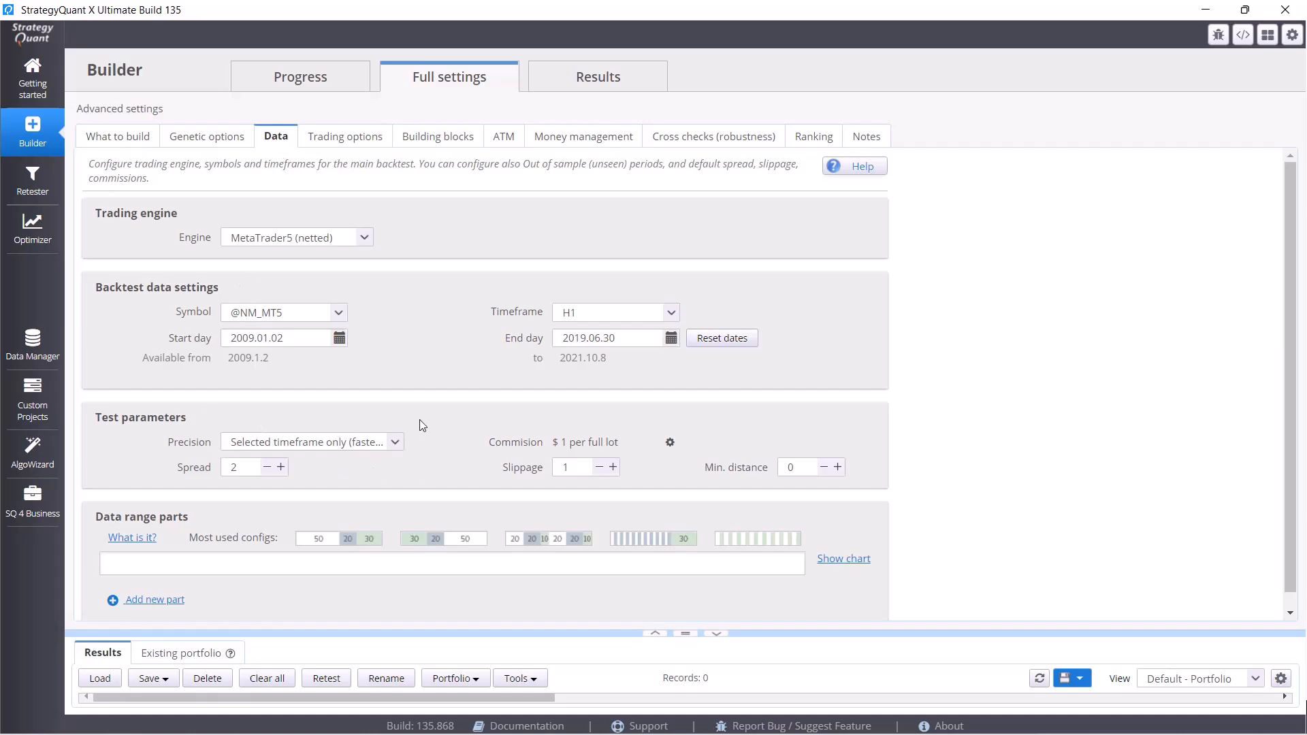
pyautogui.moveTo(336, 374)
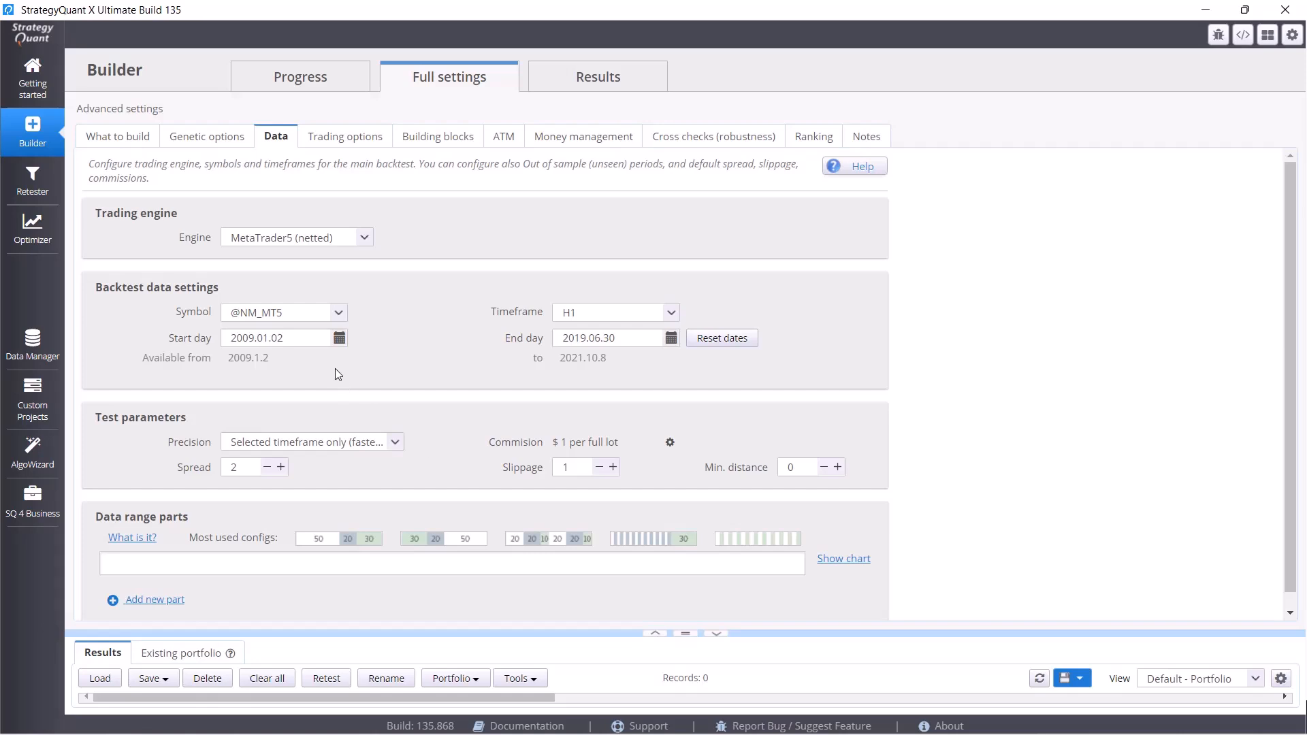
pyautogui.moveTo(315, 456)
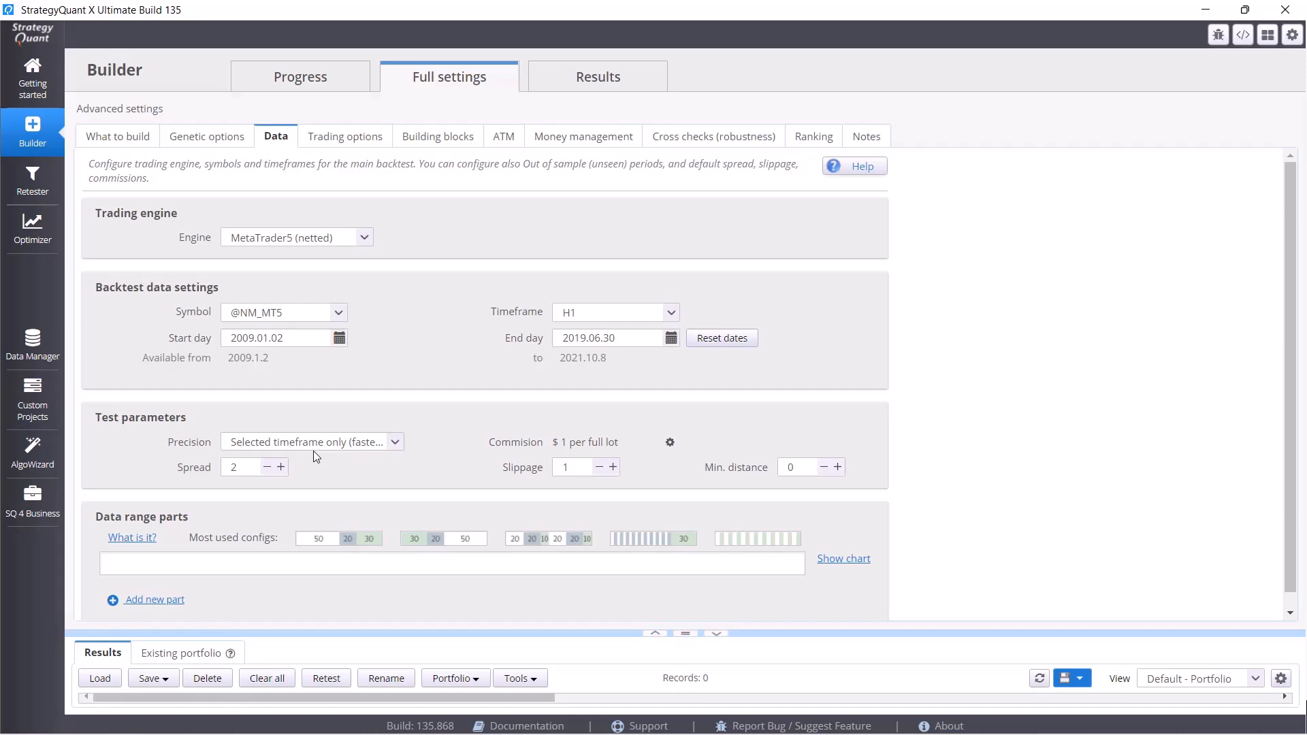
pyautogui.click(813, 136)
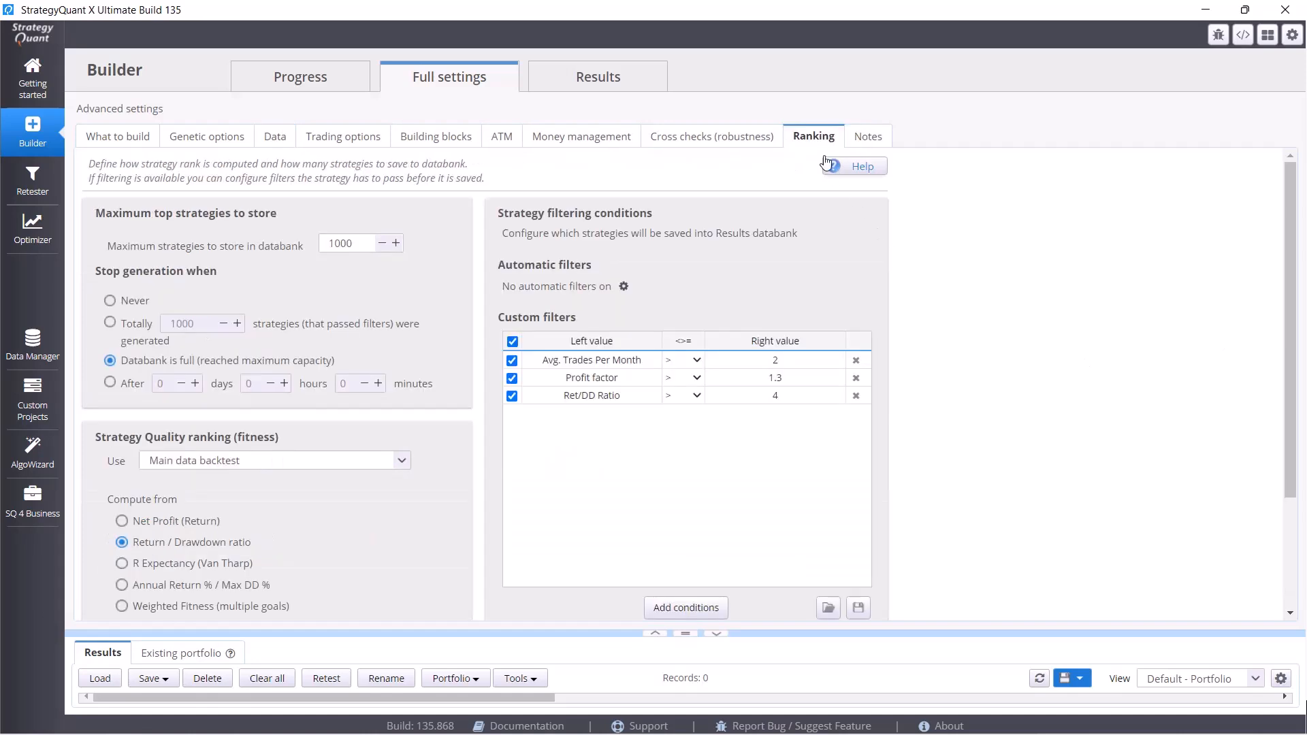
pyautogui.moveTo(760, 306)
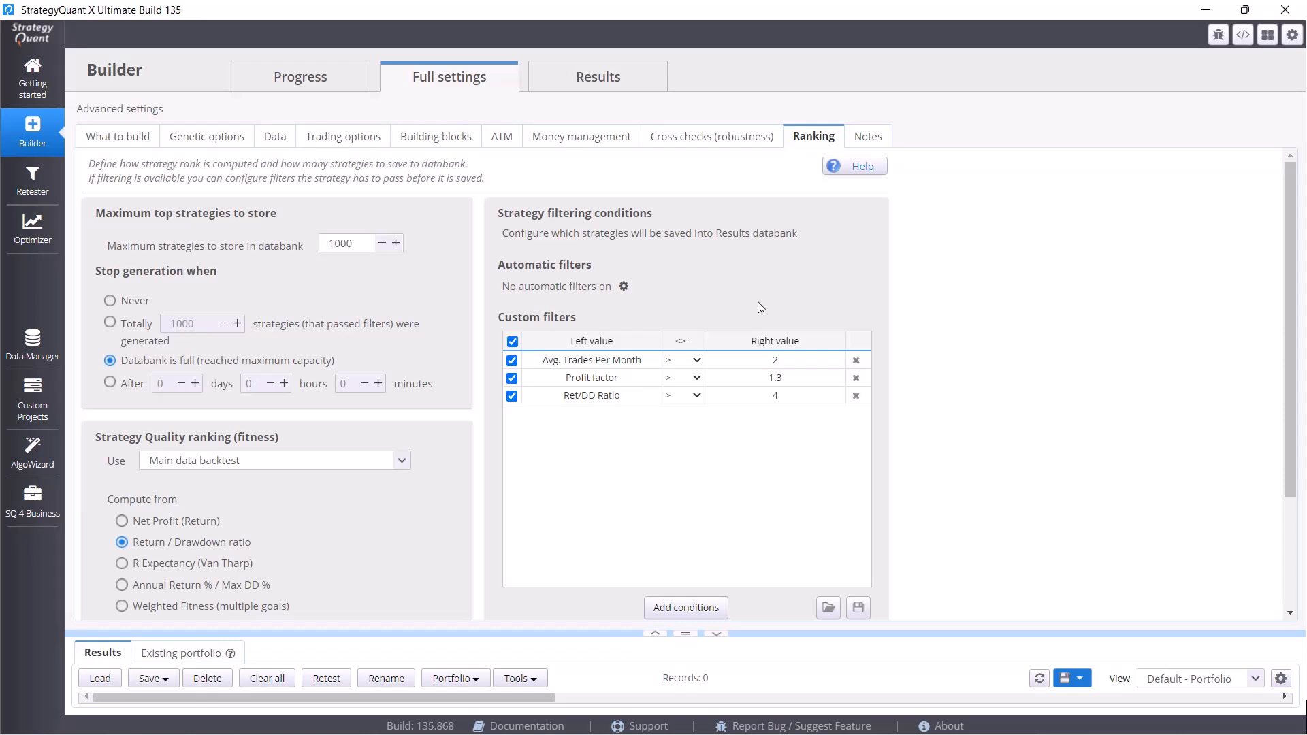
pyautogui.click(712, 136)
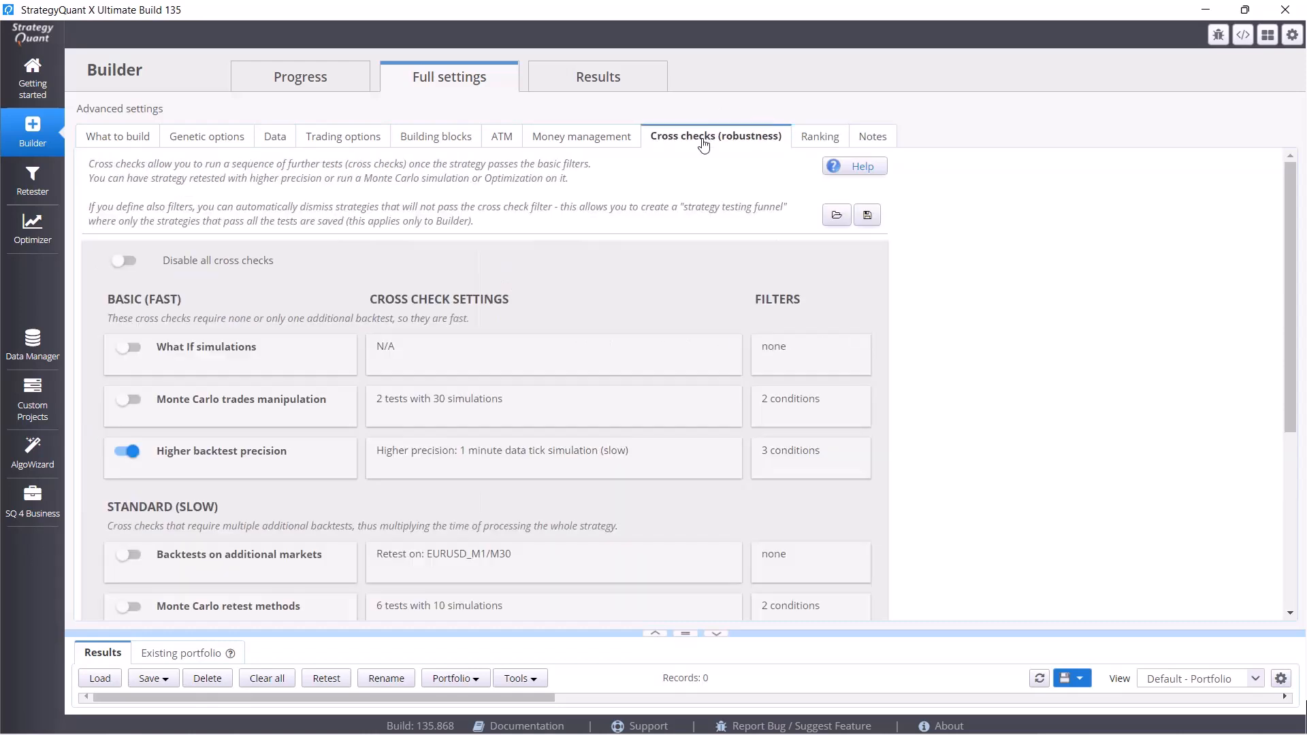
pyautogui.moveTo(386, 452)
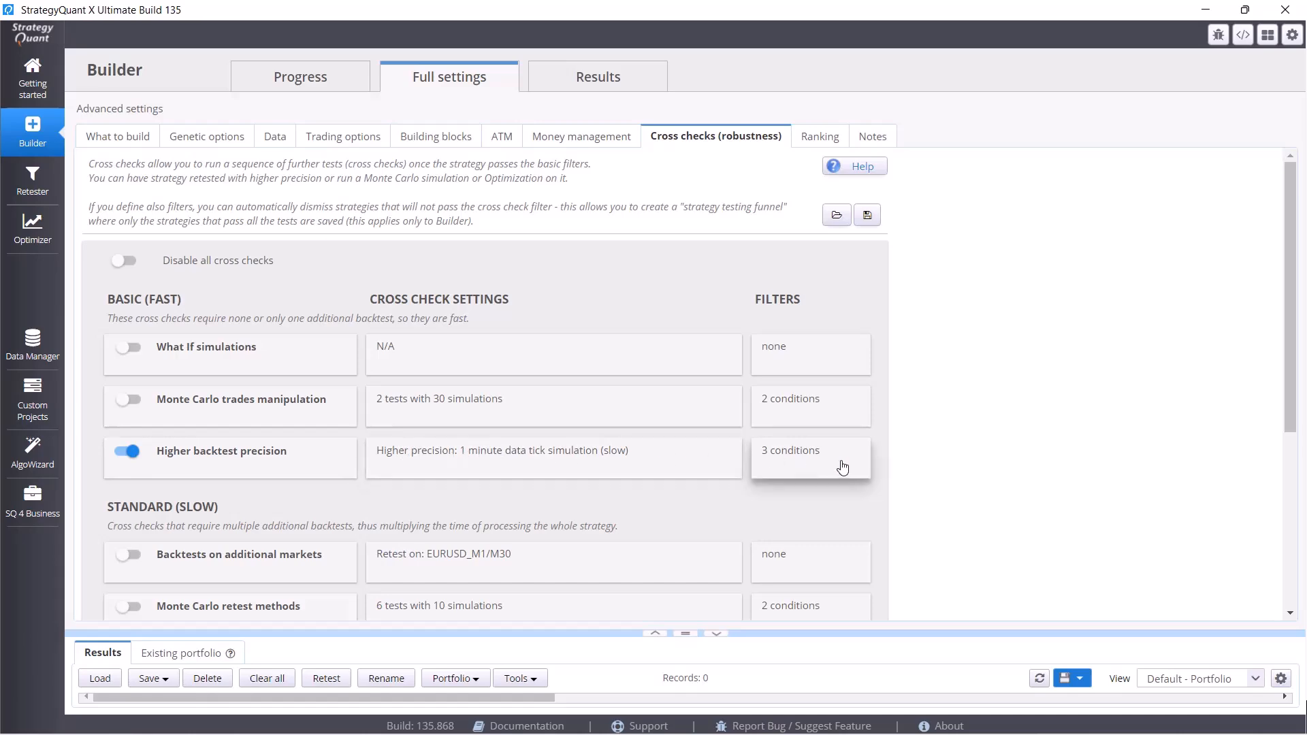
pyautogui.moveTo(790, 462)
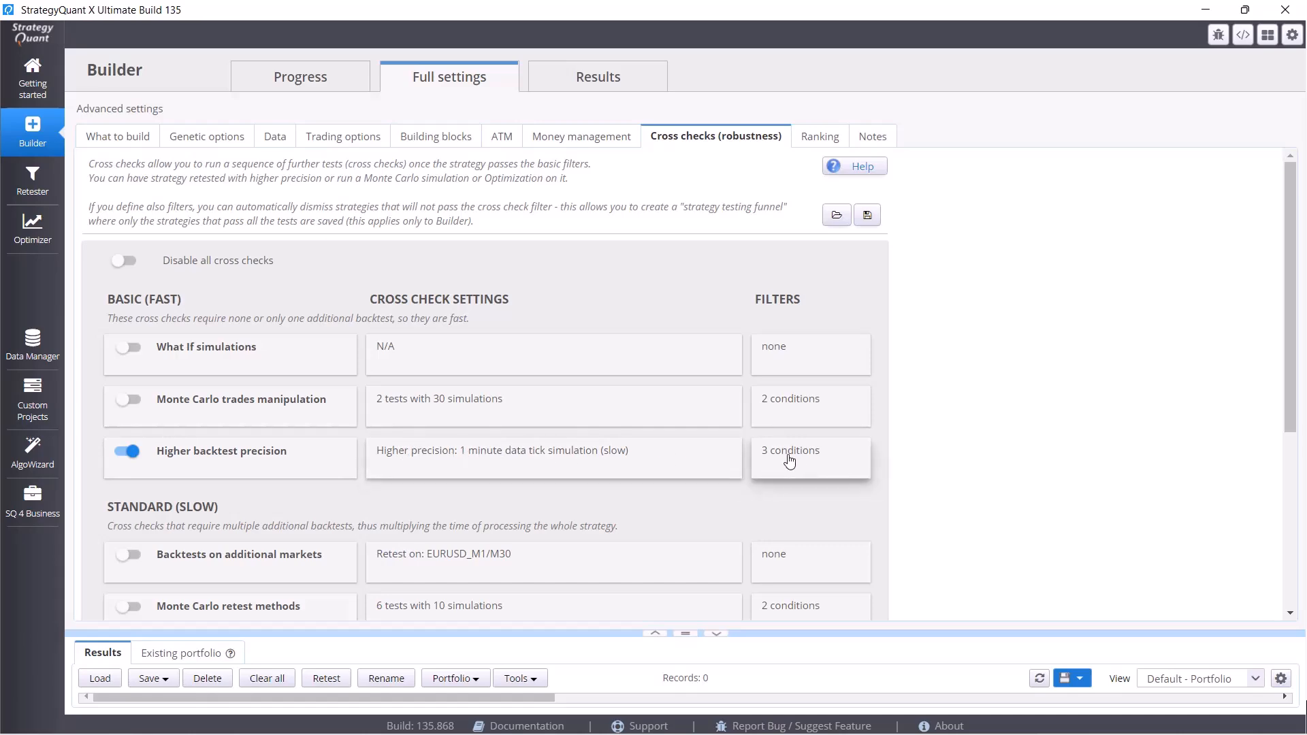
# Set the Profit factor and Ret/DD Ratio filter conditions to read from Higher backtest precision and save.
pyautogui.click(788, 451)
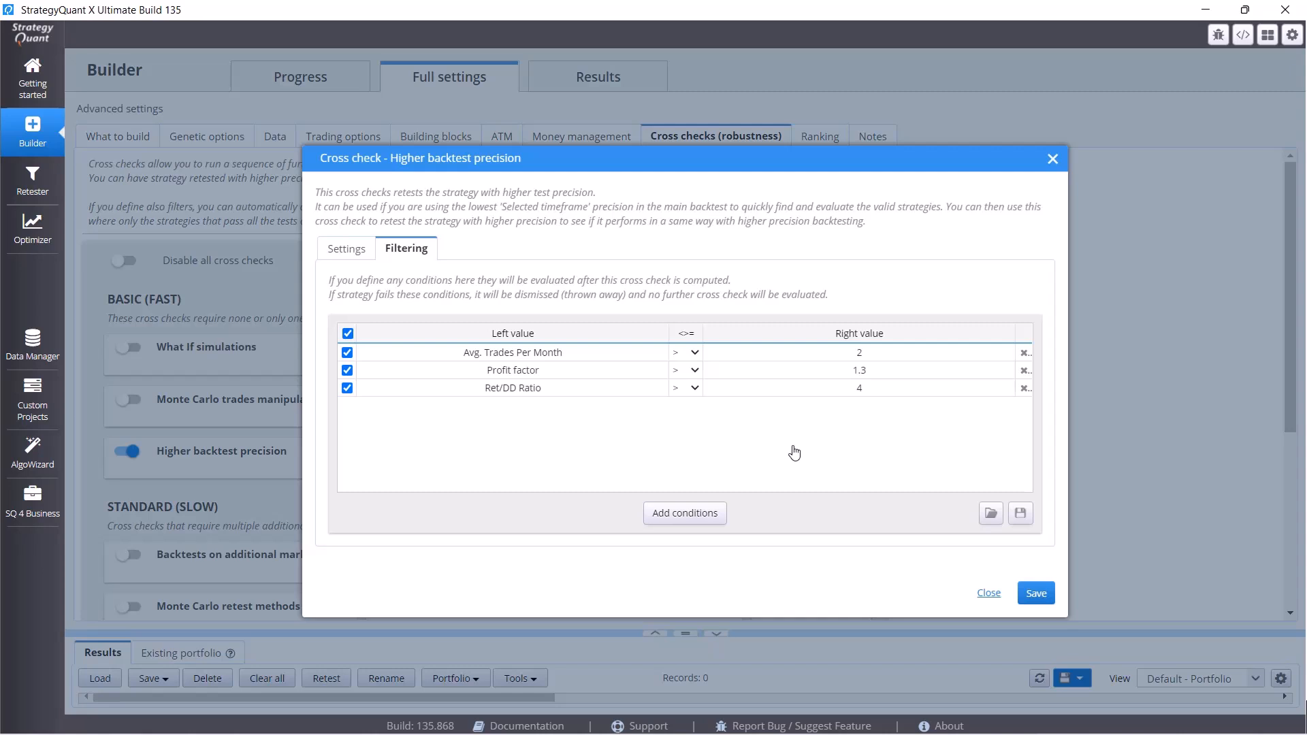
pyautogui.moveTo(717, 132)
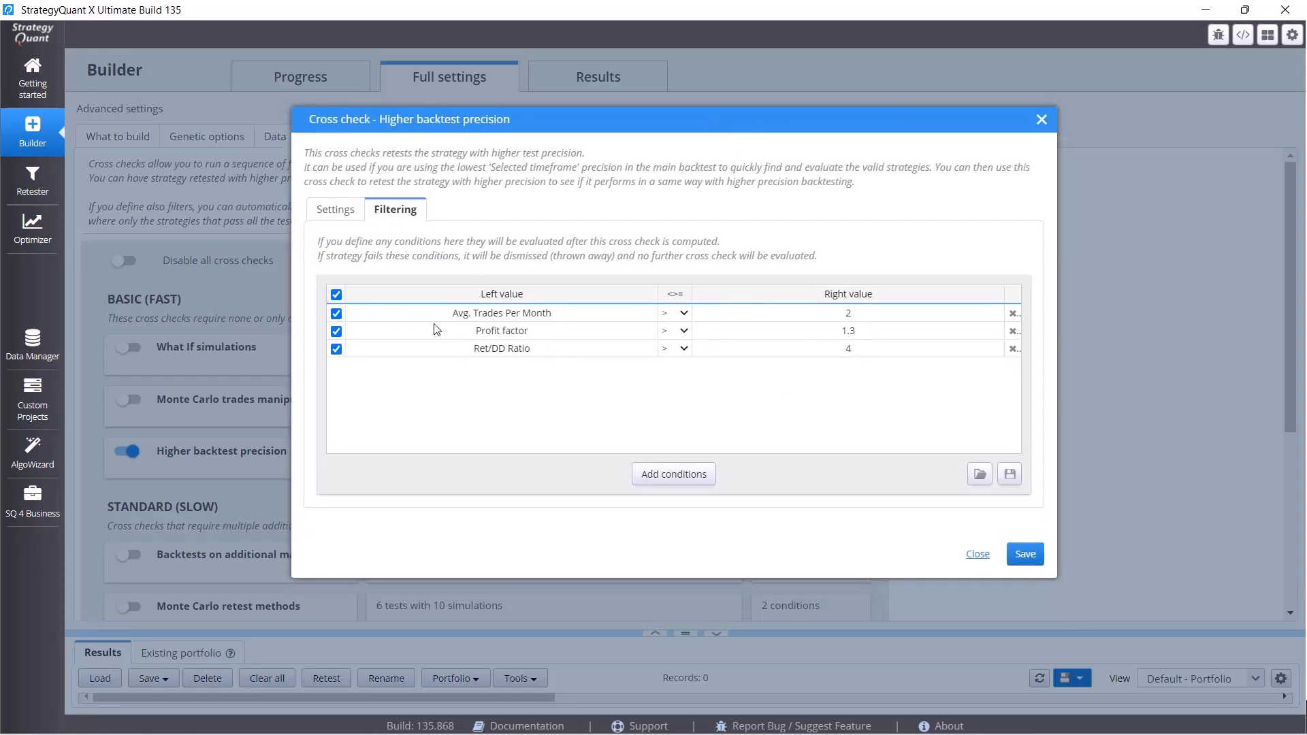
pyautogui.doubleClick(501, 313)
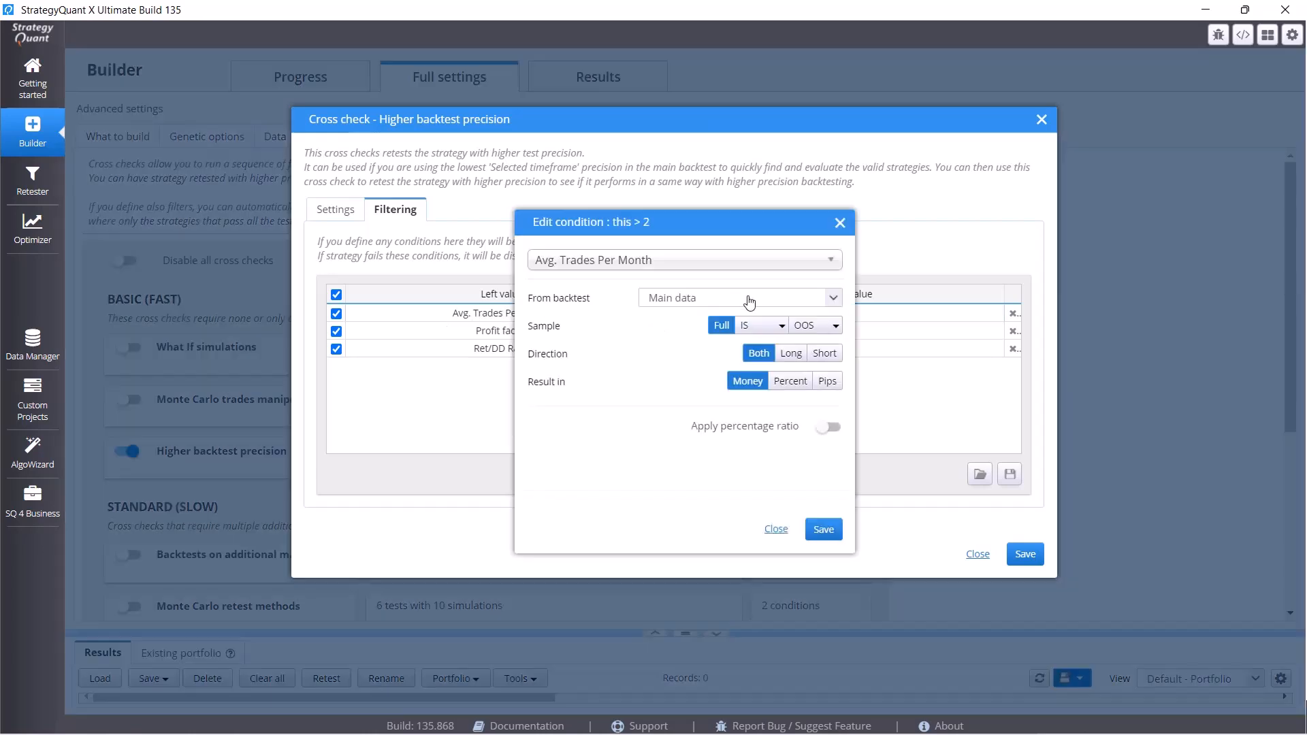
pyautogui.click(736, 298)
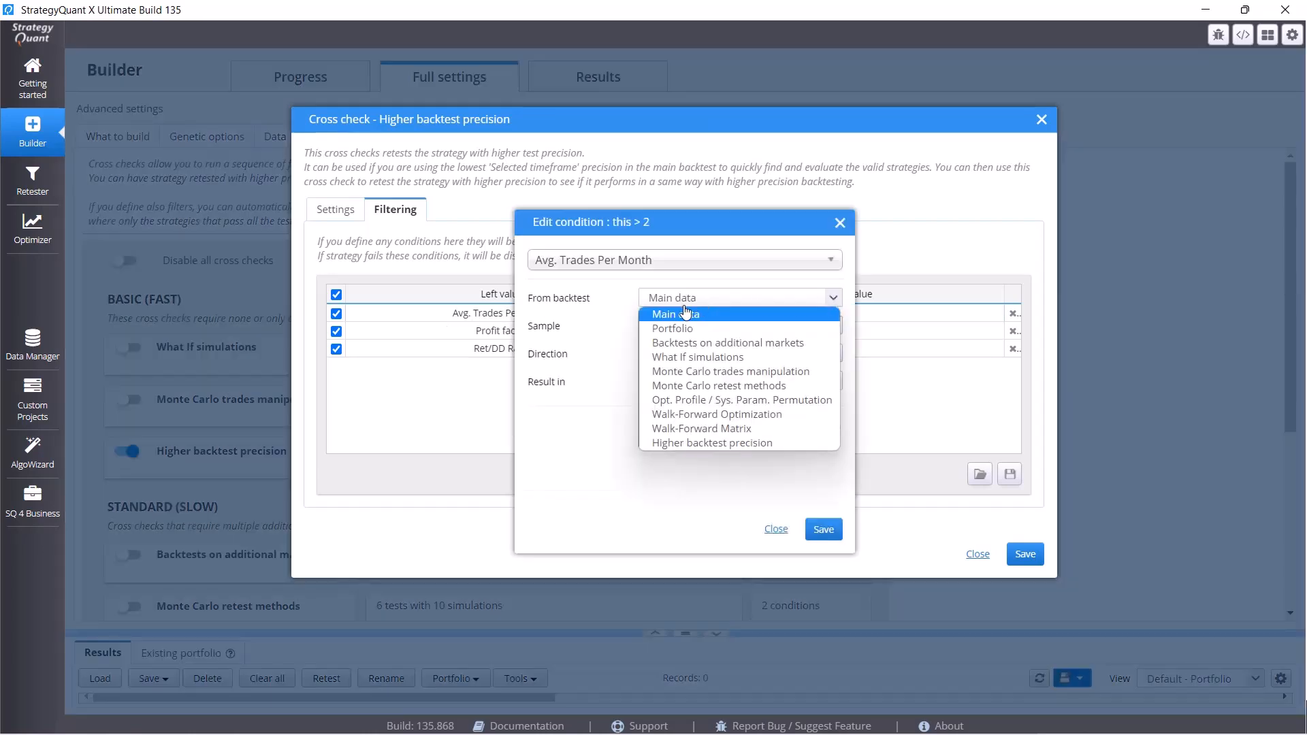
pyautogui.moveTo(711, 443)
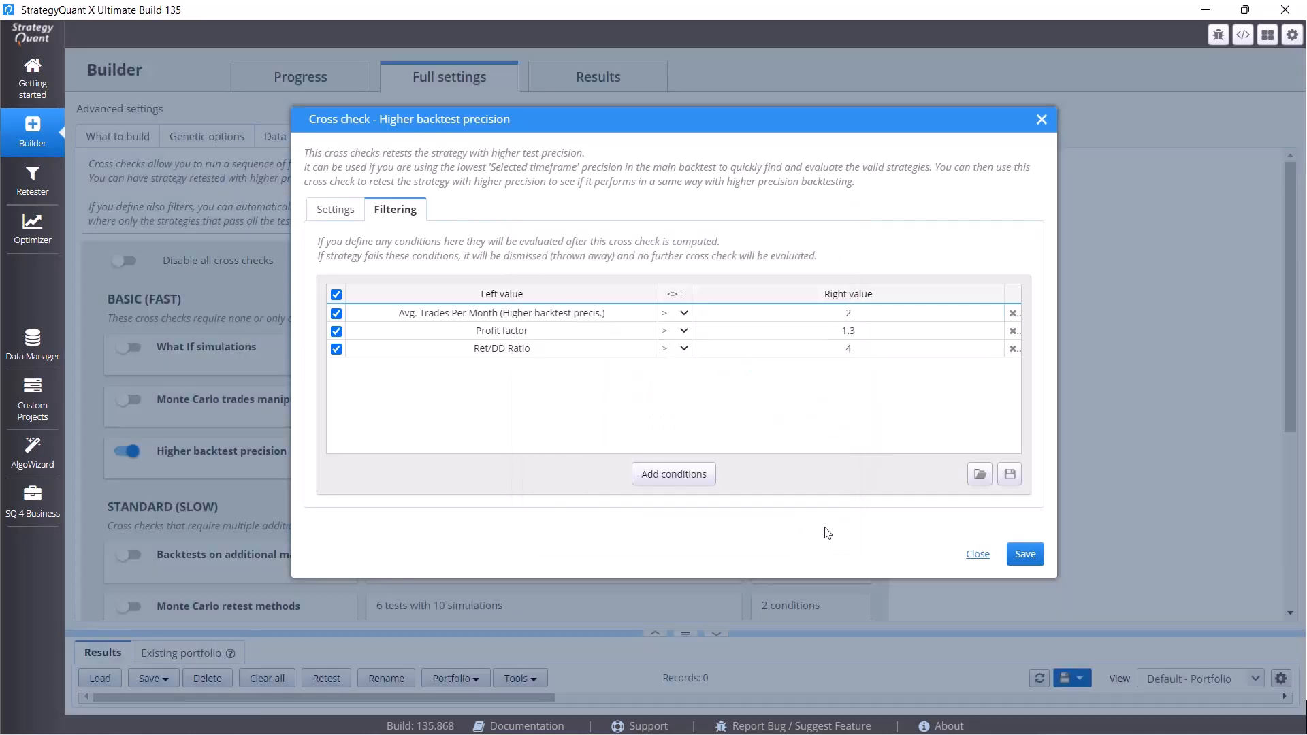
pyautogui.moveTo(745, 327)
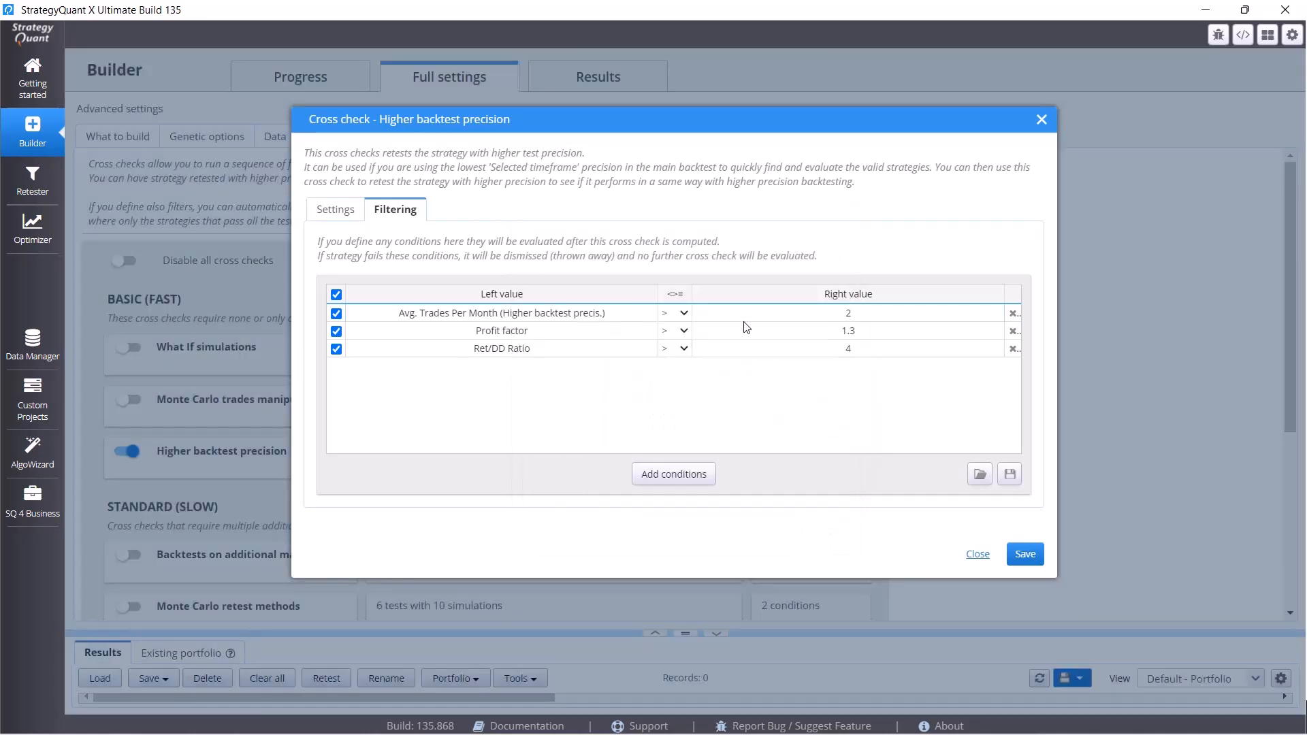
pyautogui.moveTo(638, 326)
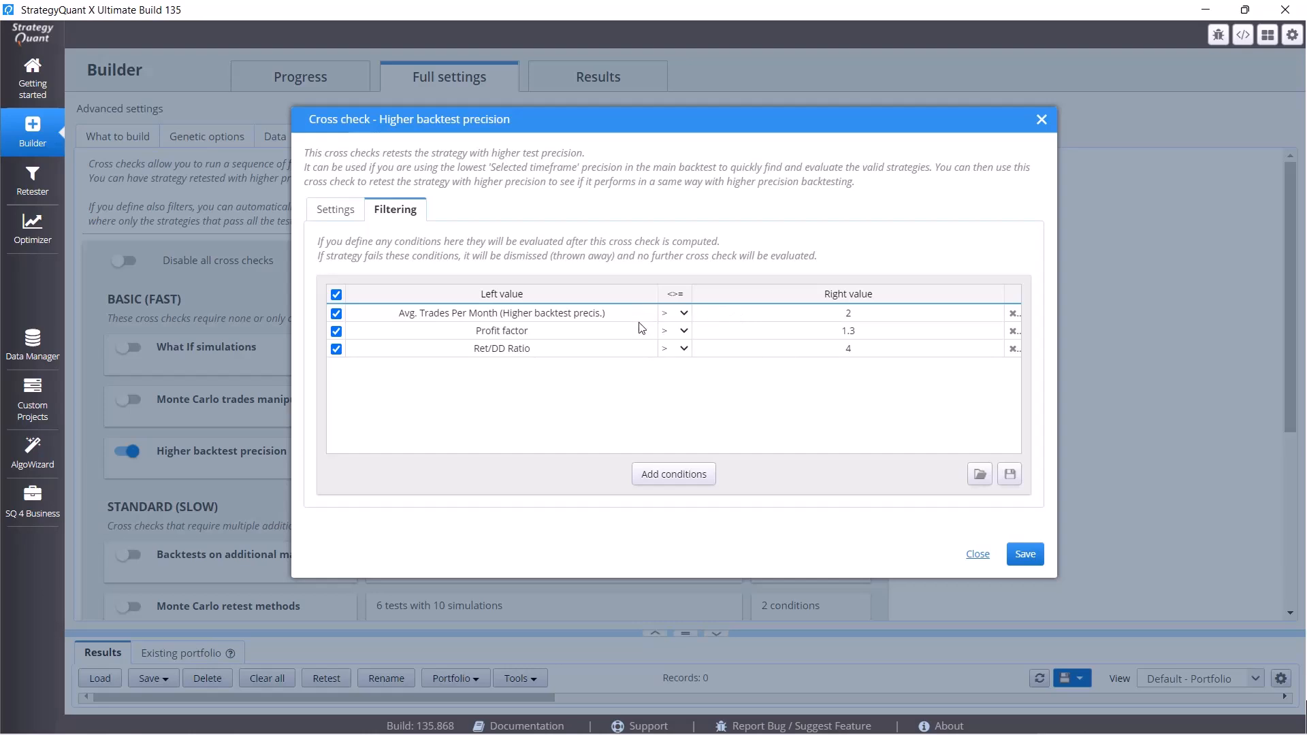
pyautogui.doubleClick(501, 330)
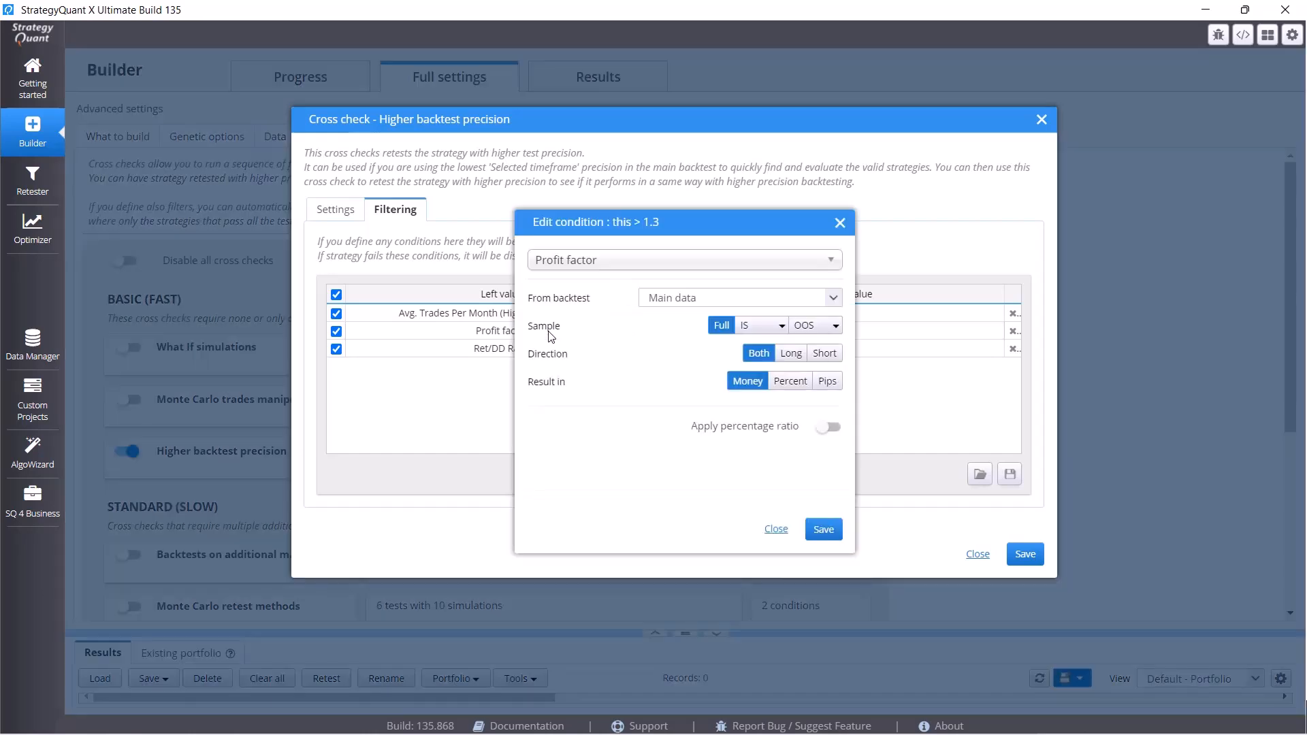
pyautogui.click(737, 298)
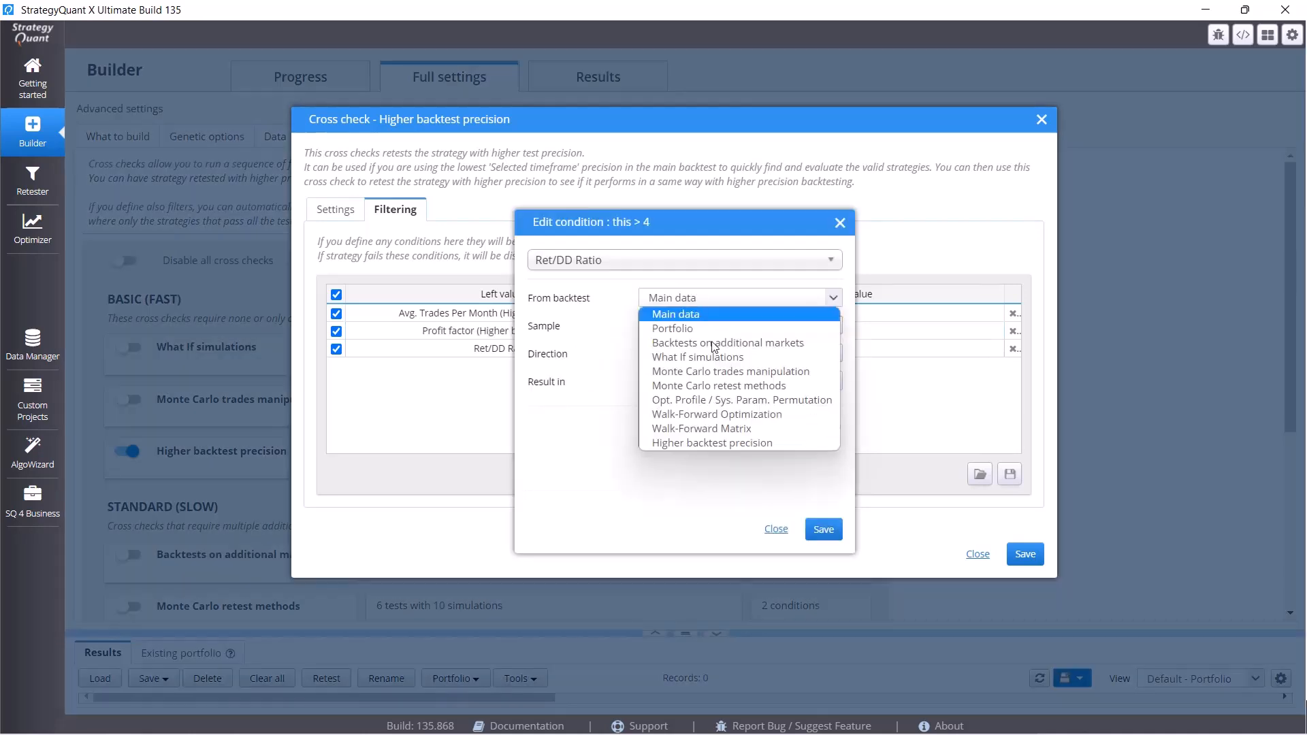
pyautogui.click(711, 443)
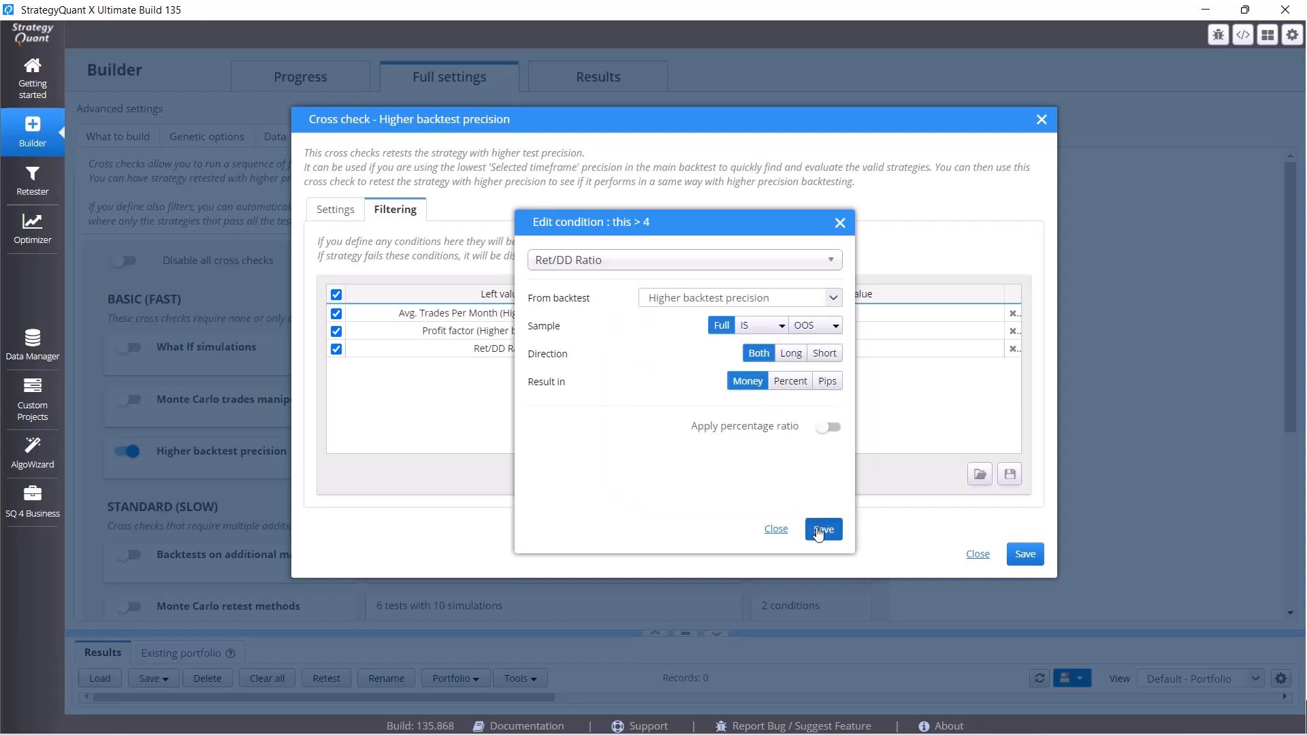
pyautogui.click(823, 530)
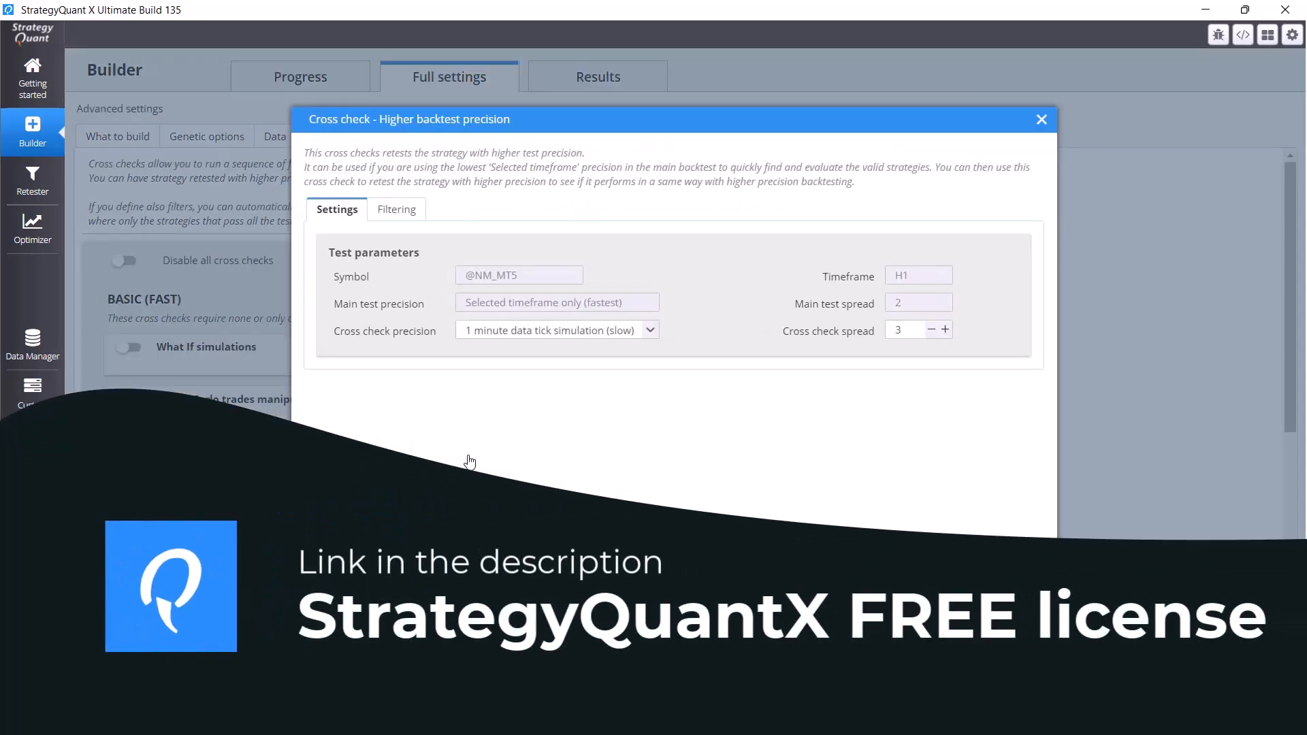
# Lower the Higher backtest precision cross-check spread to 2 and save, glancing at Ranking before returning.
pyautogui.click(931, 329)
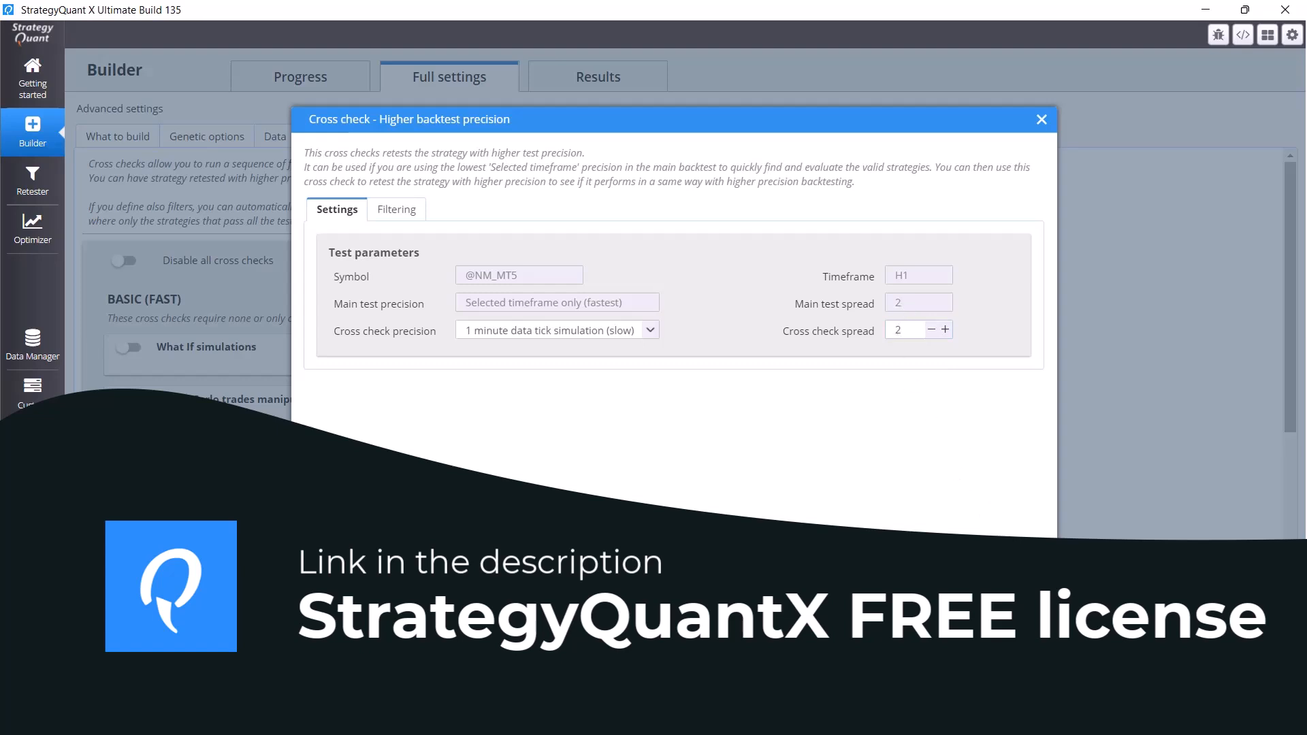
pyautogui.click(1040, 120)
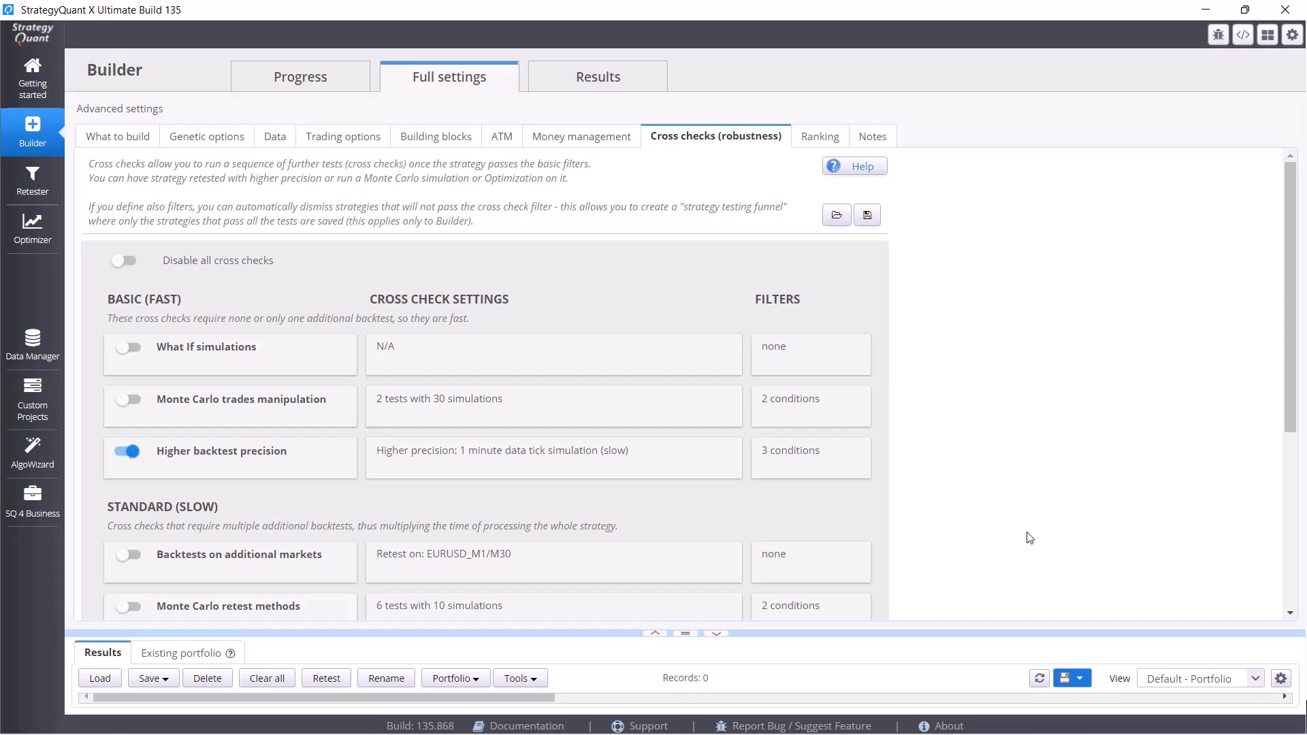
pyautogui.moveTo(814, 149)
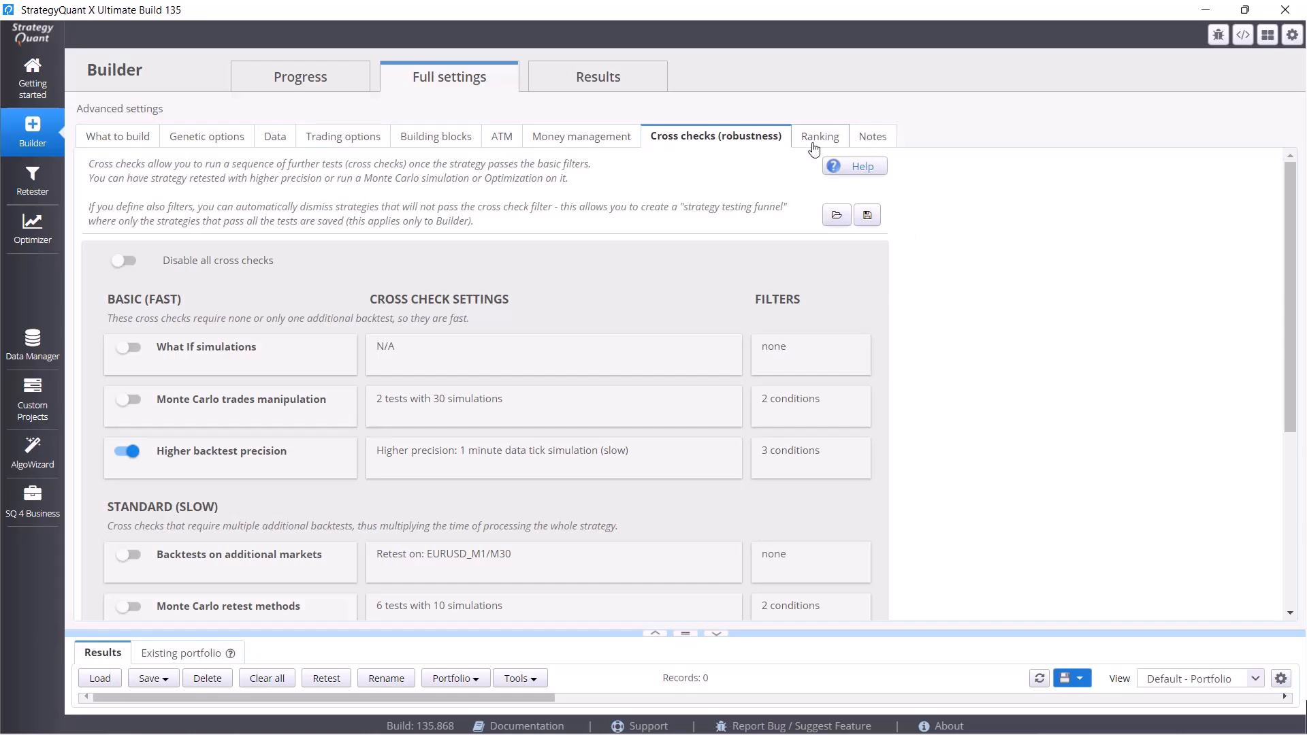
pyautogui.click(820, 136)
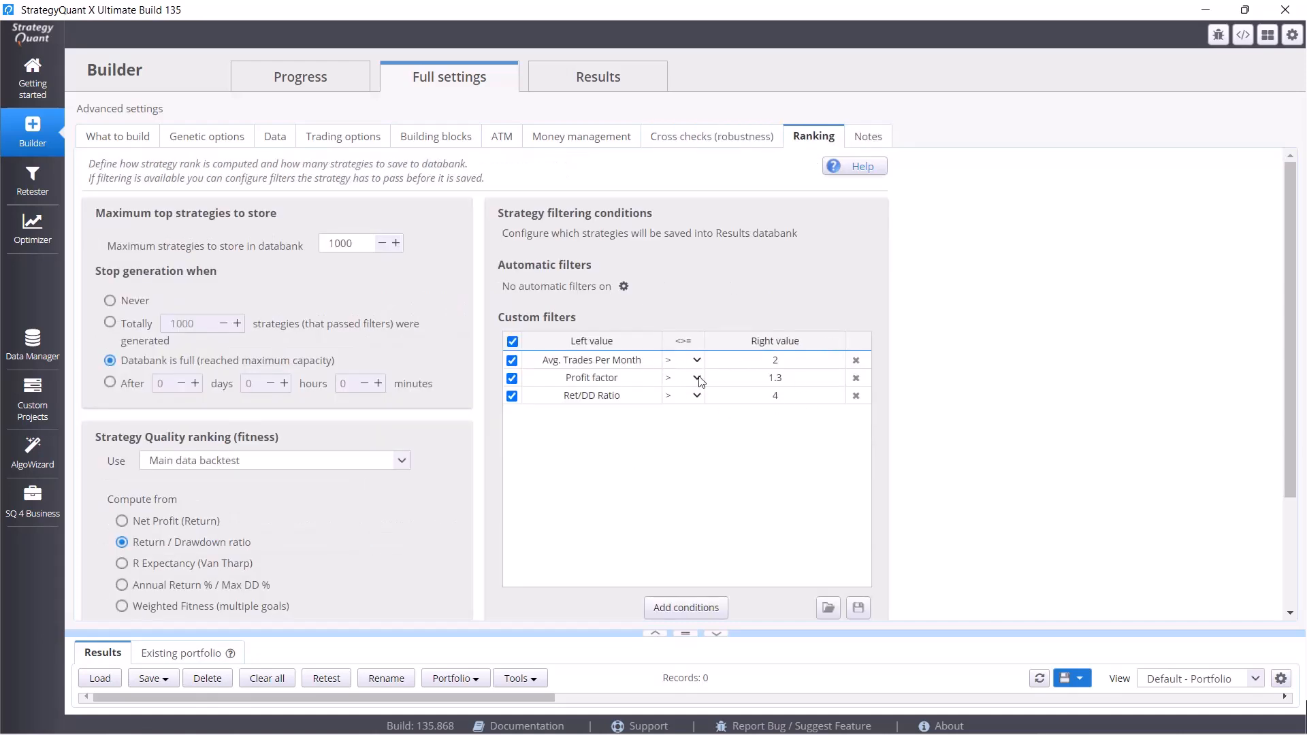
pyautogui.moveTo(711, 136)
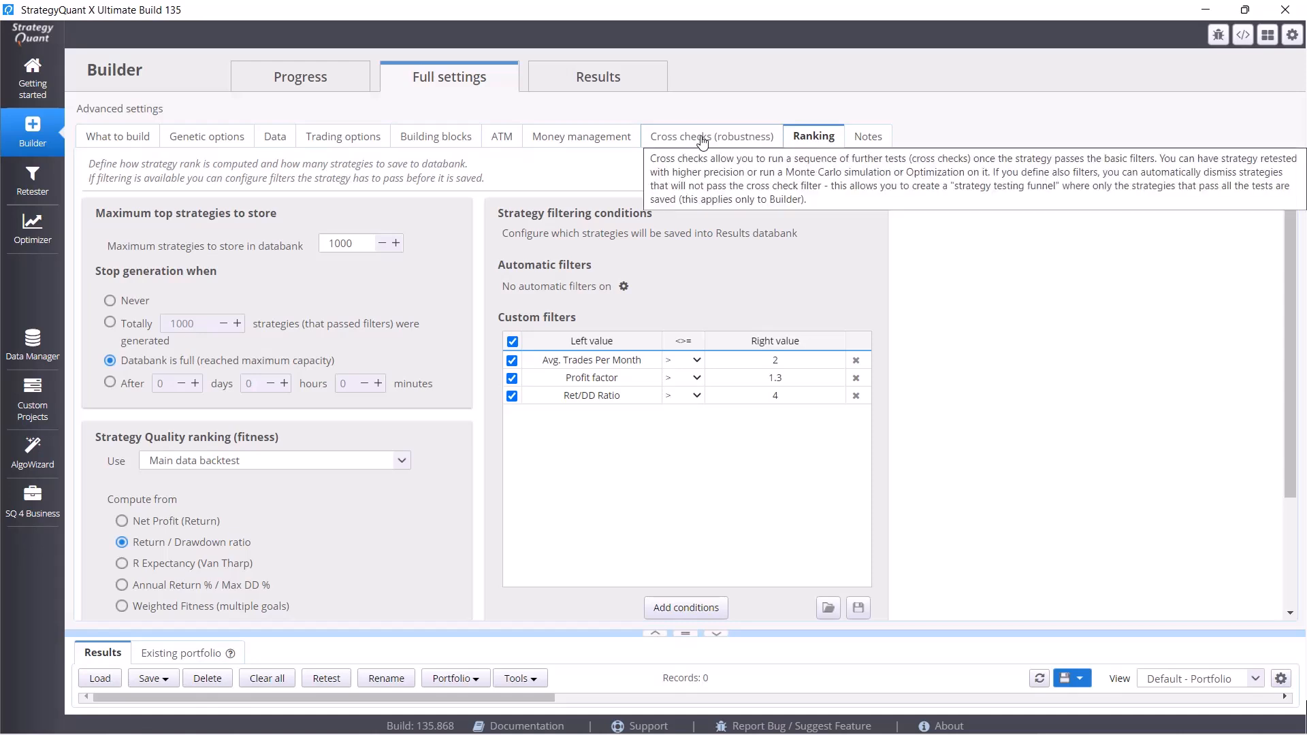
pyautogui.click(711, 136)
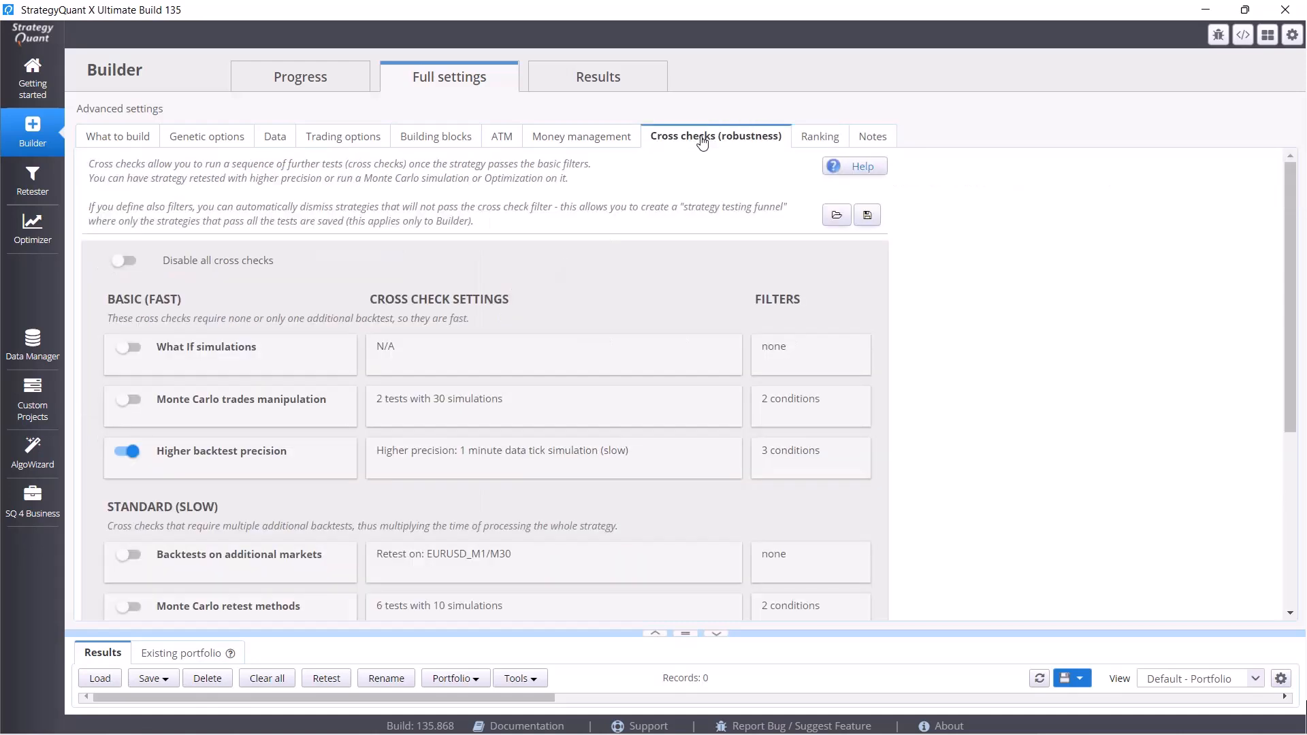
pyautogui.moveTo(345, 459)
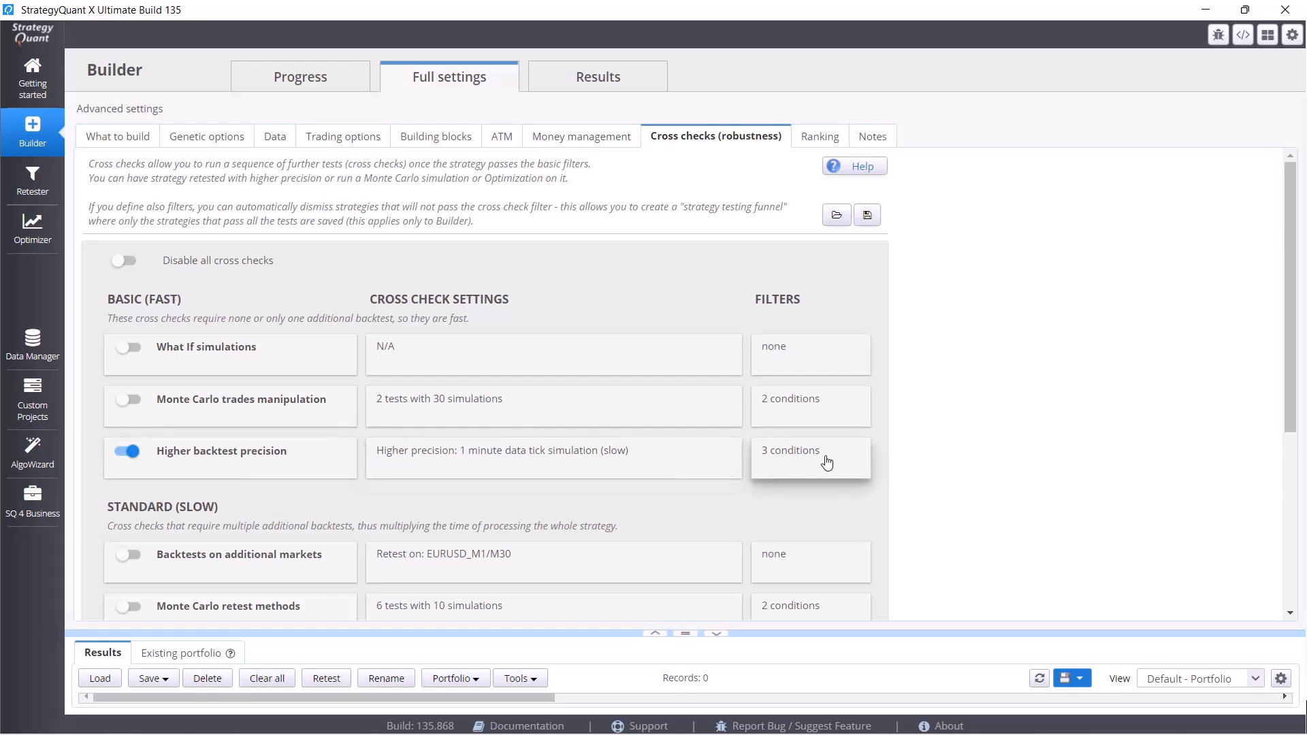
pyautogui.moveTo(584, 469)
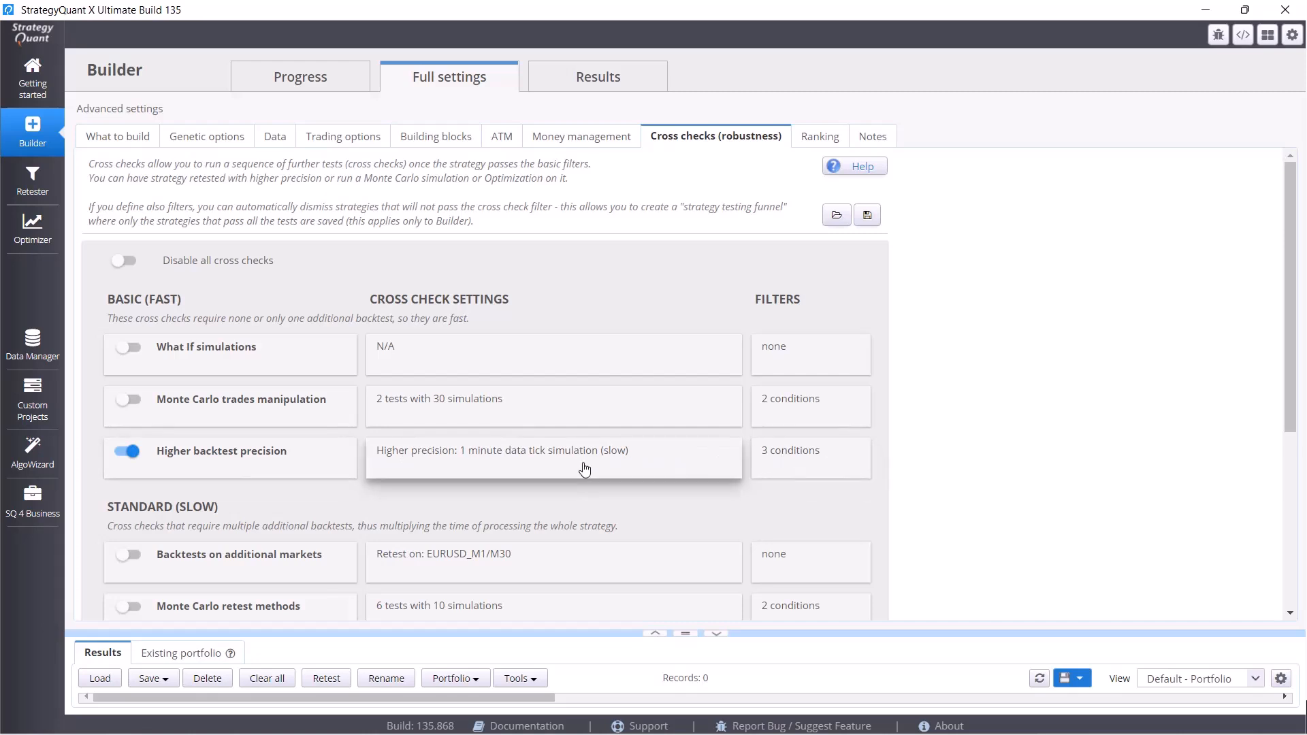
pyautogui.moveTo(518, 414)
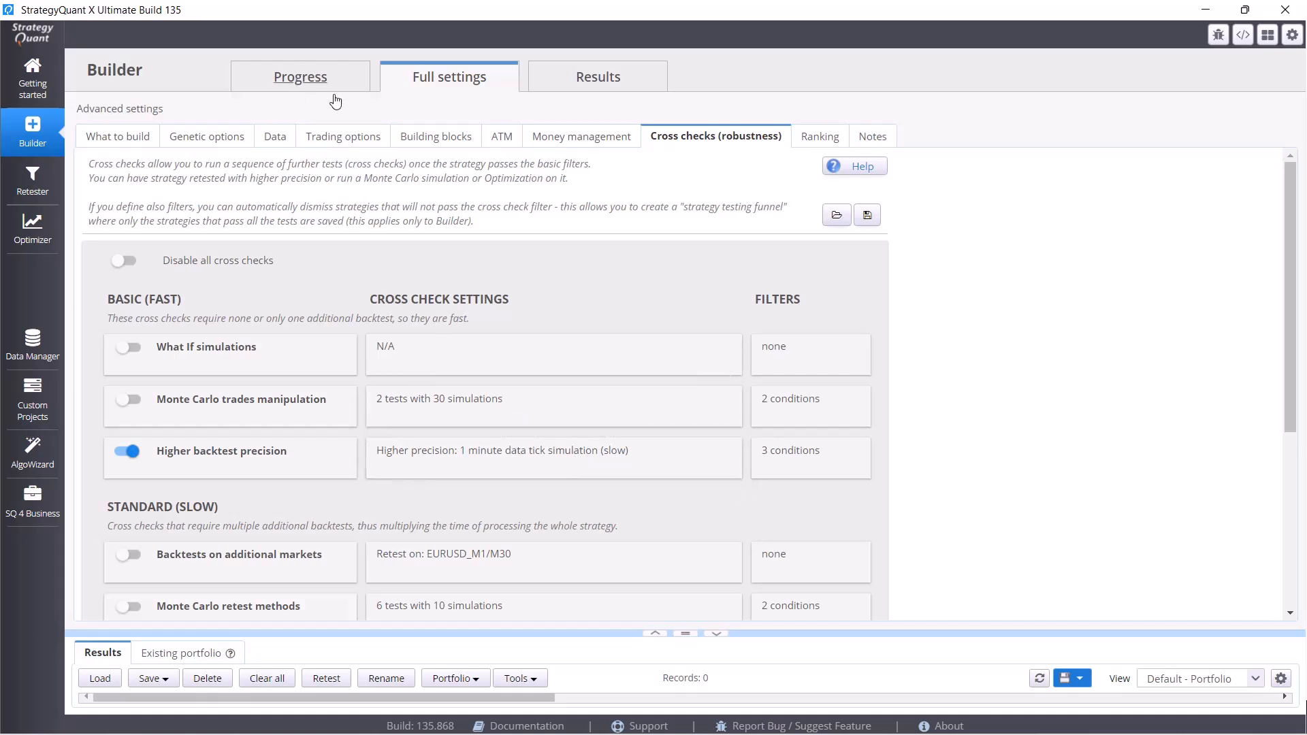
# Switch the Builder to its Progress view.
pyautogui.click(300, 76)
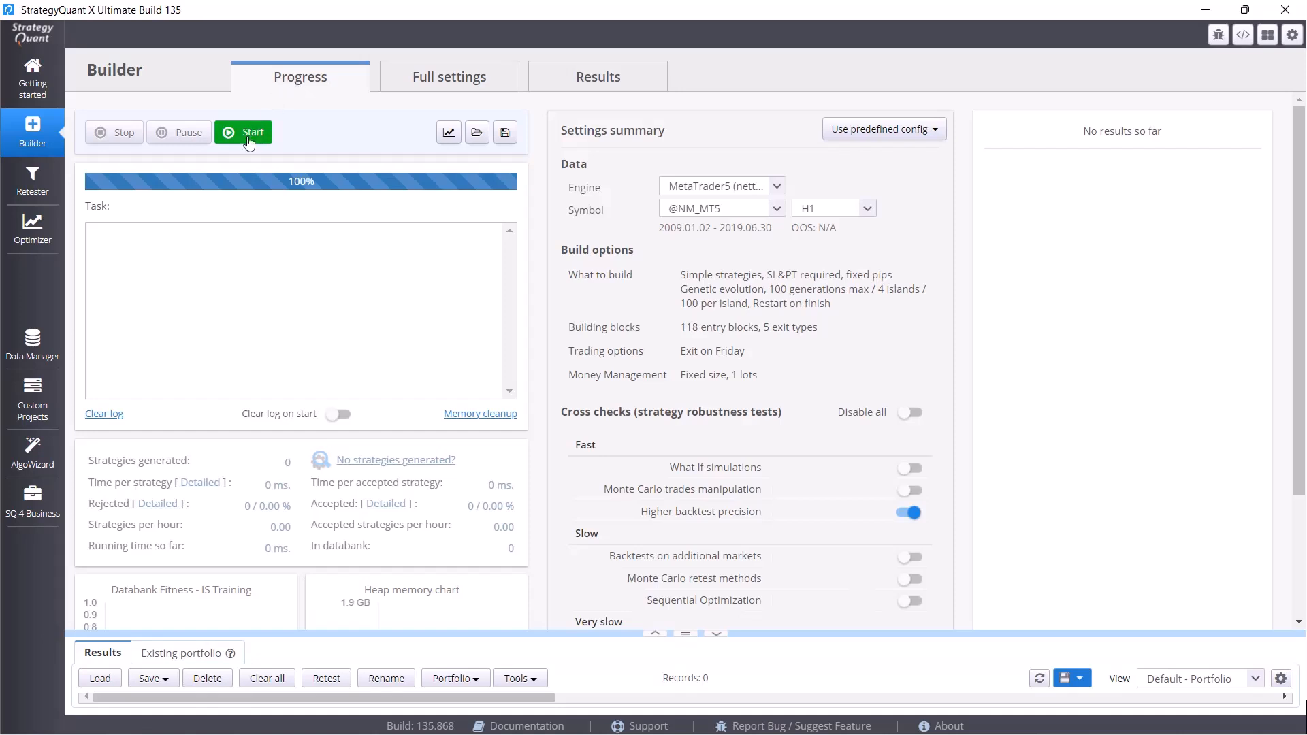
# Start the Builder so strategies are generated into the results databank.
pyautogui.click(252, 132)
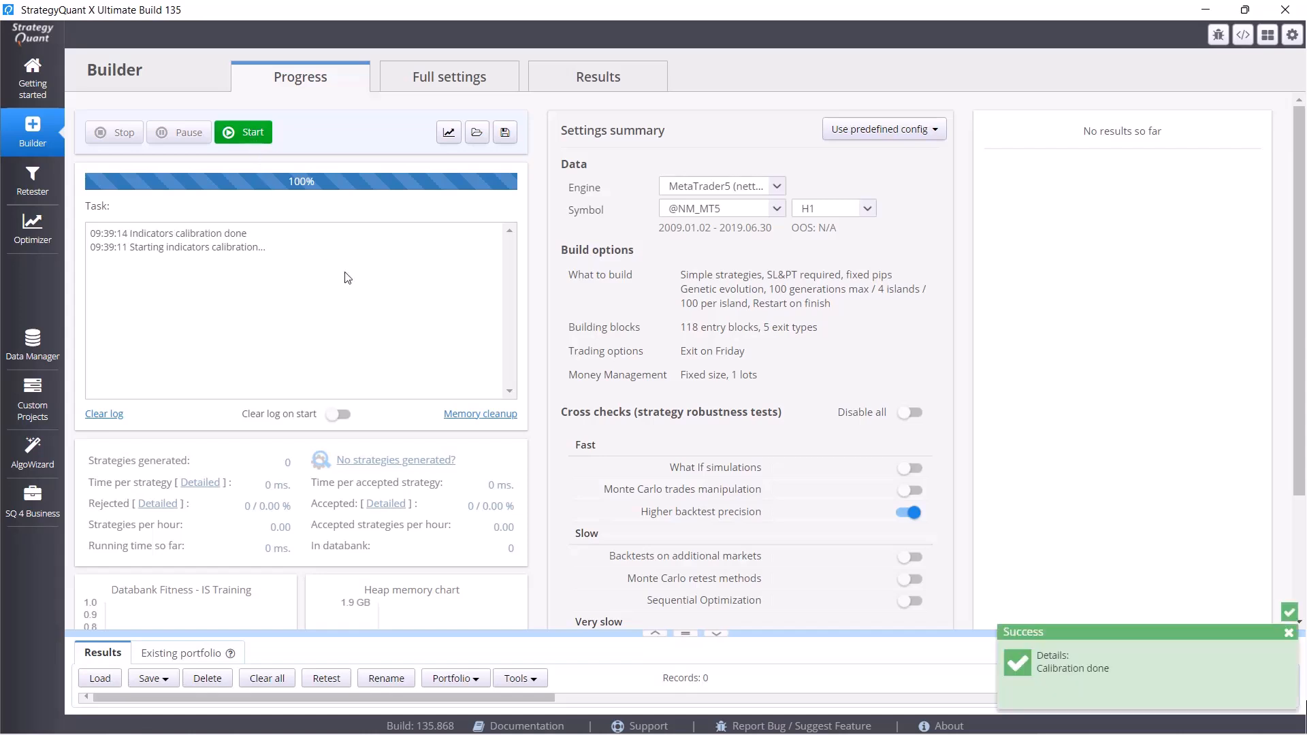
pyautogui.click(243, 132)
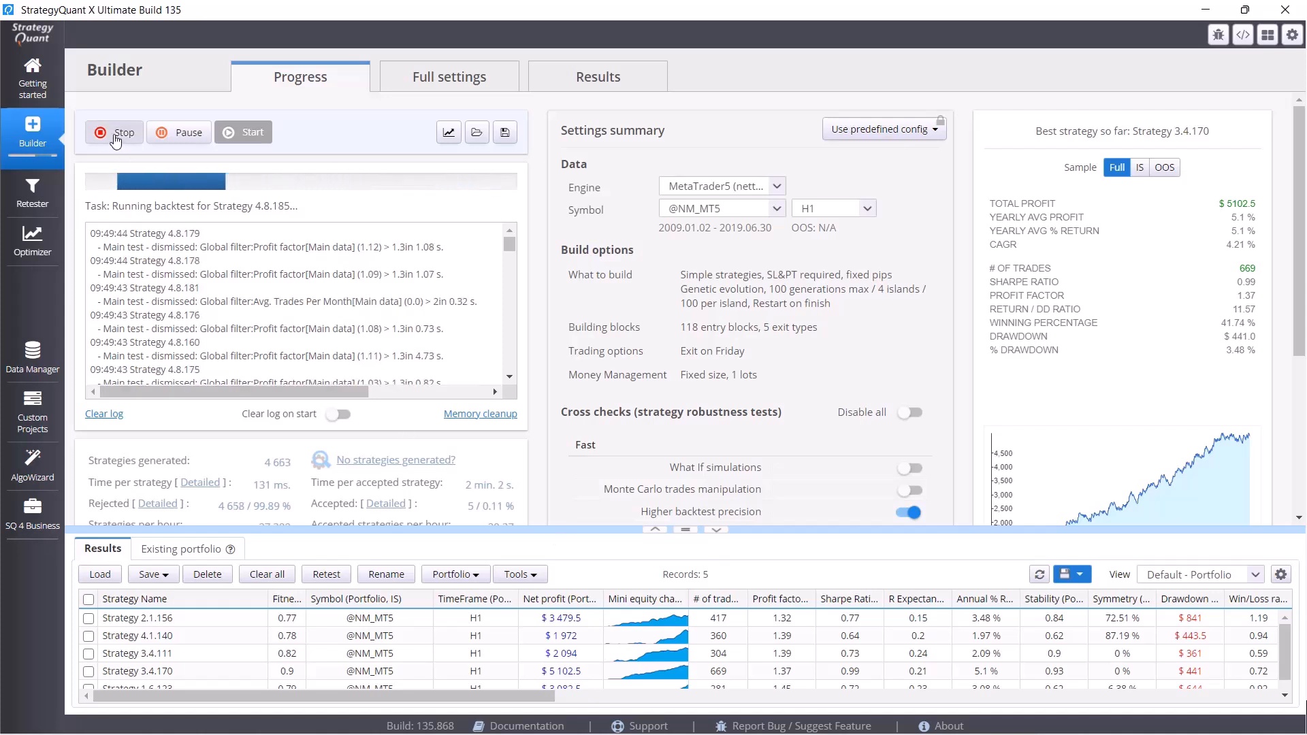
# Stop the build and select all six accepted strategies in the Results databank.
pyautogui.click(113, 132)
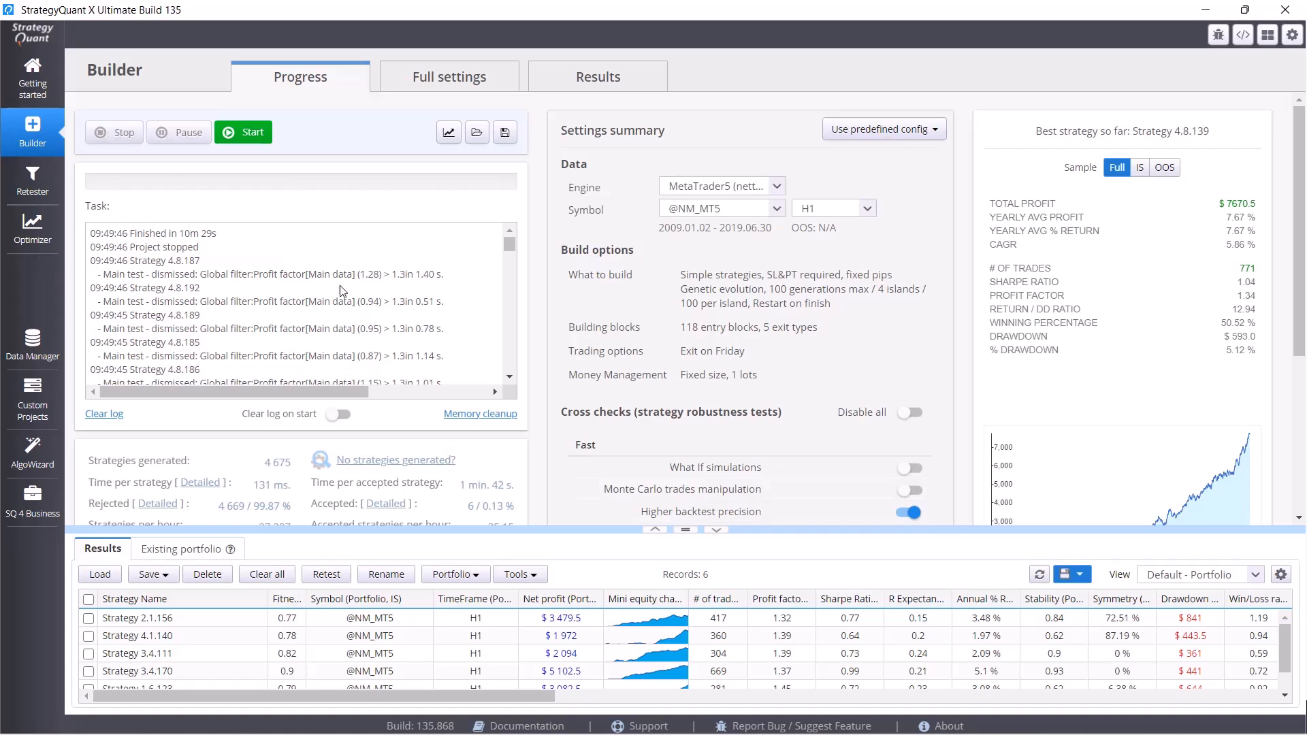
pyautogui.moveTo(687, 530)
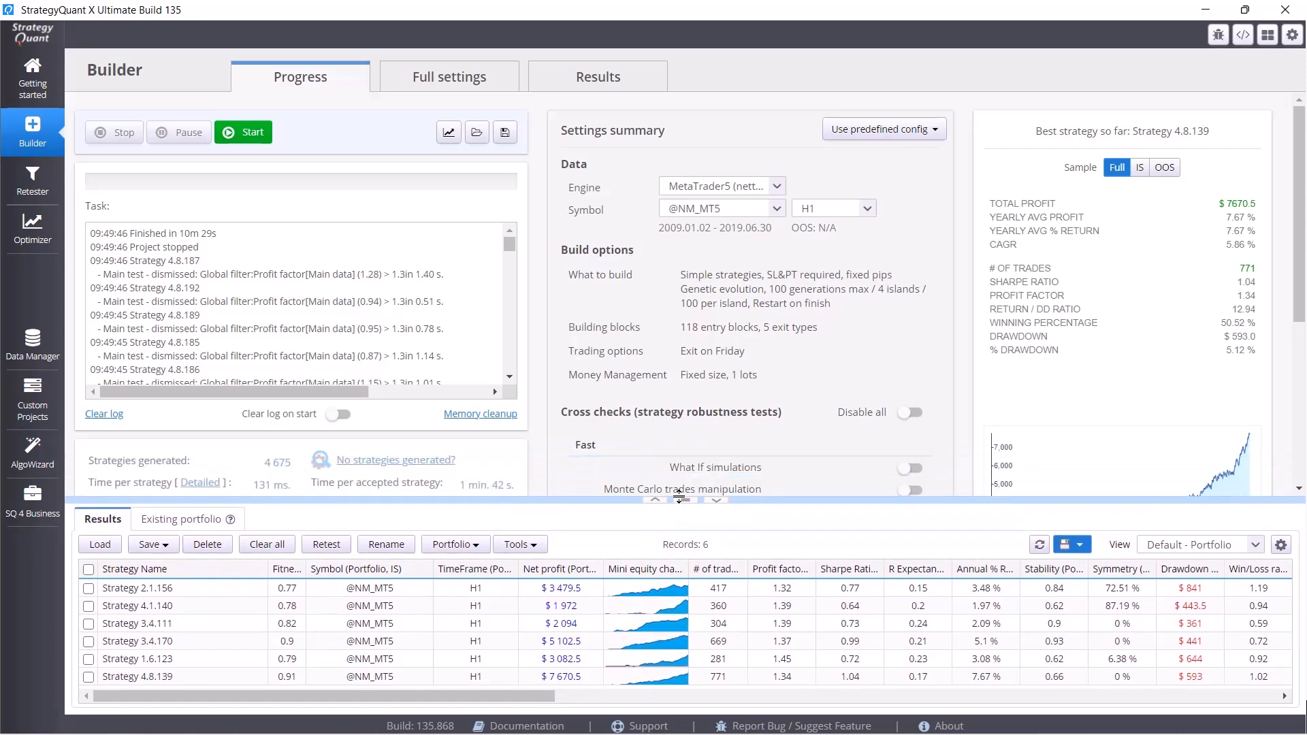
pyautogui.moveTo(651, 596)
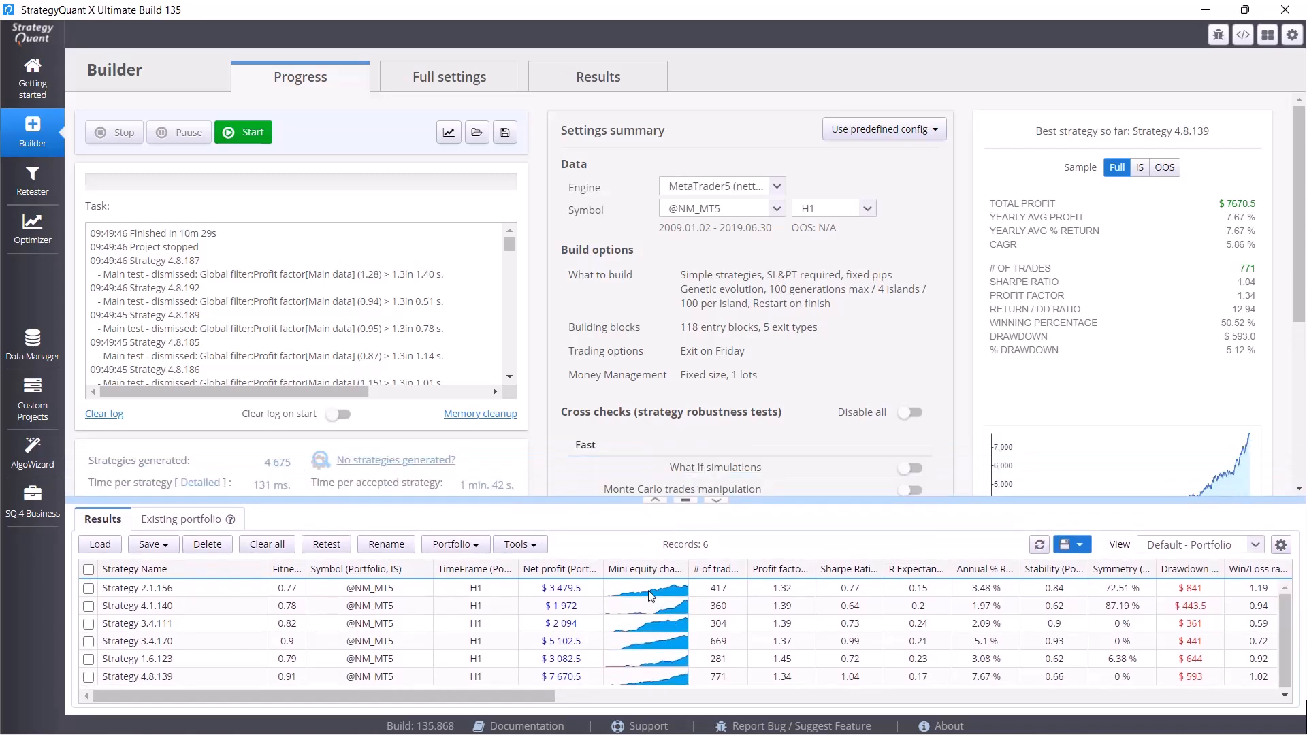
pyautogui.click(90, 569)
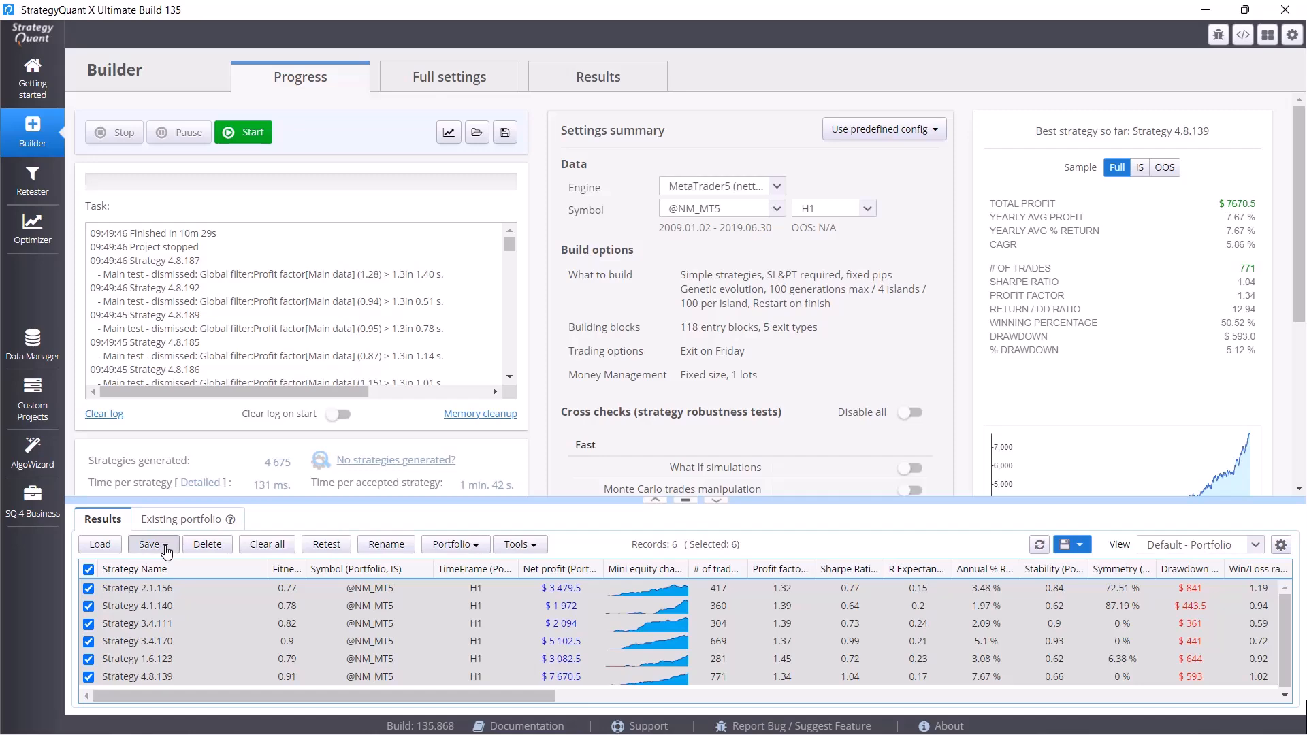
# Choose Save strategies as .SQX files and browse for a destination folder.
pyautogui.click(148, 545)
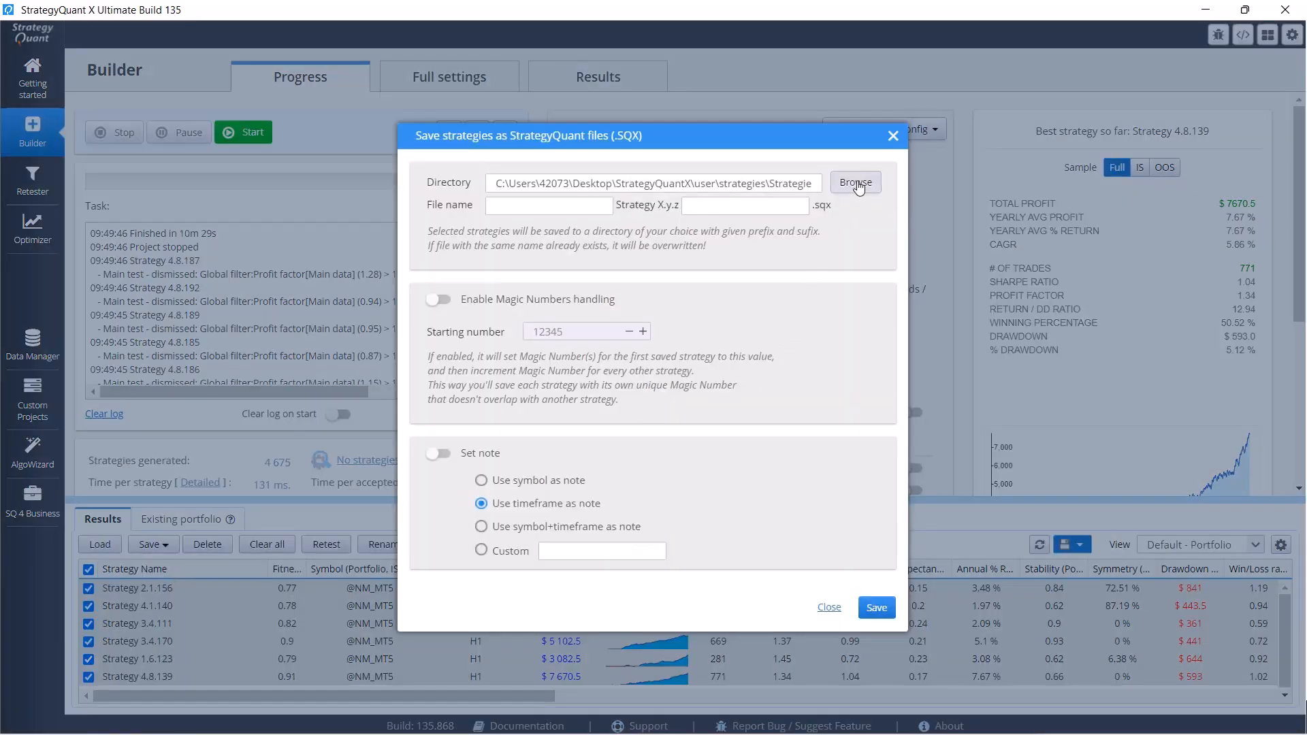
pyautogui.moveTo(859, 211)
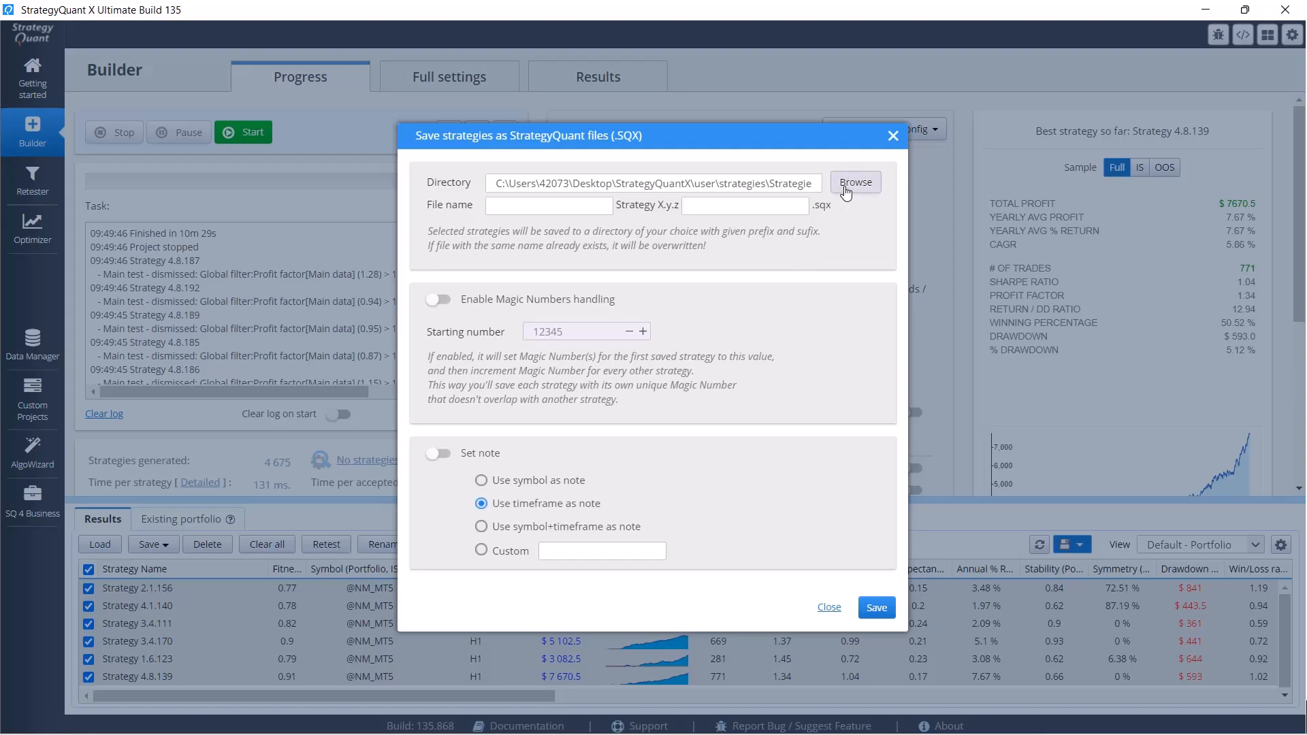
pyautogui.click(855, 181)
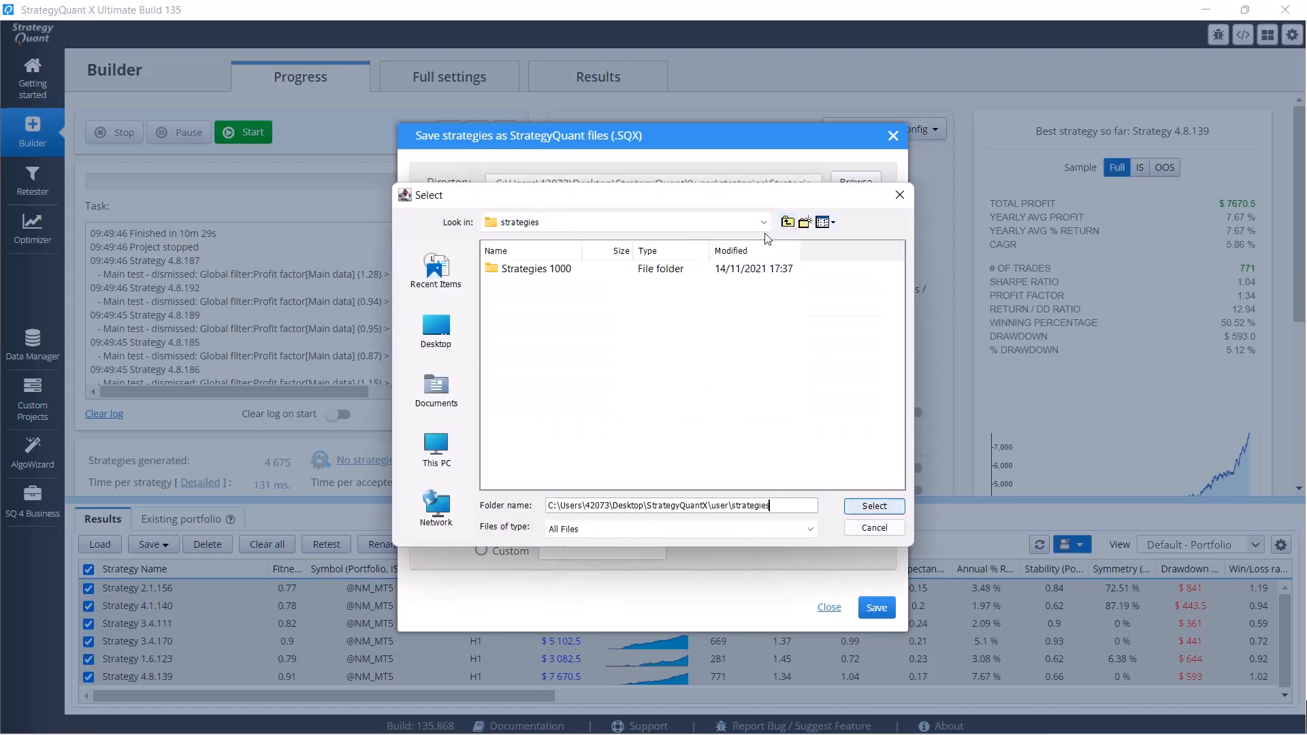
# Create folder 'GBPUSD h1 1' under strategies and select it as the save directory.
pyautogui.click(787, 222)
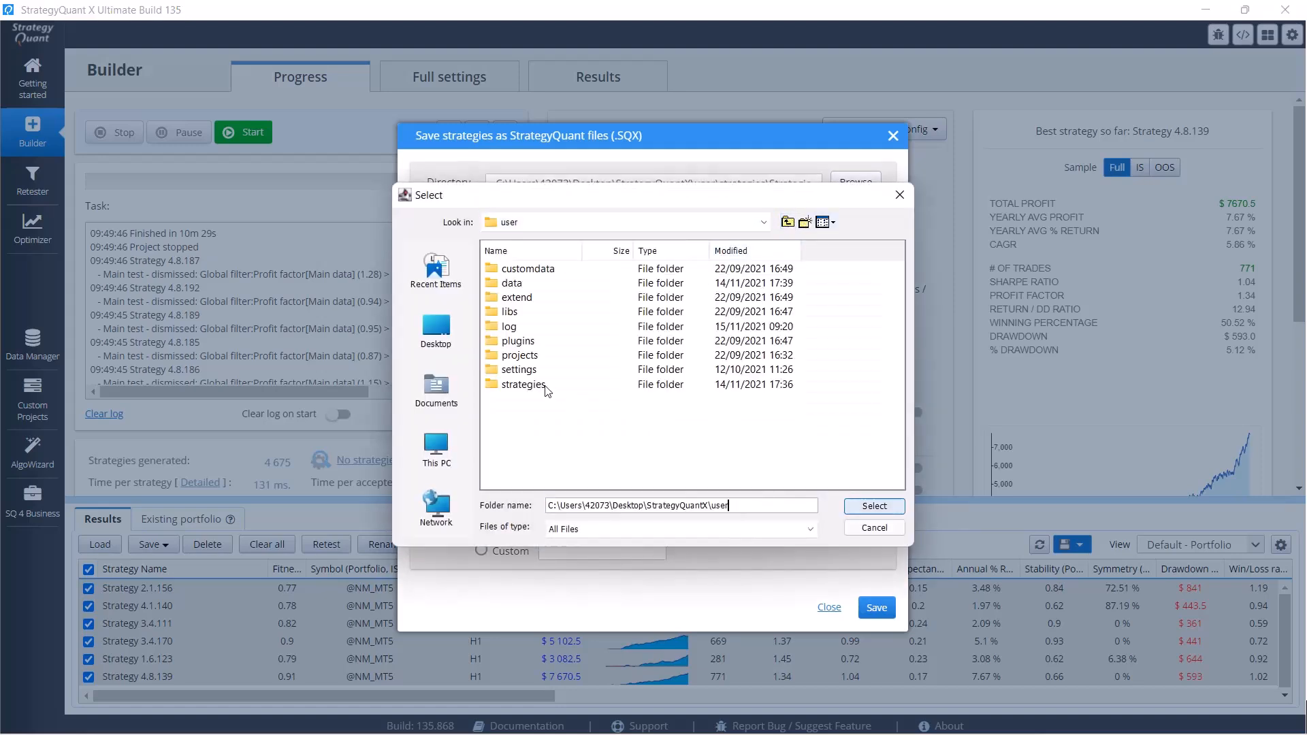
pyautogui.doubleClick(522, 384)
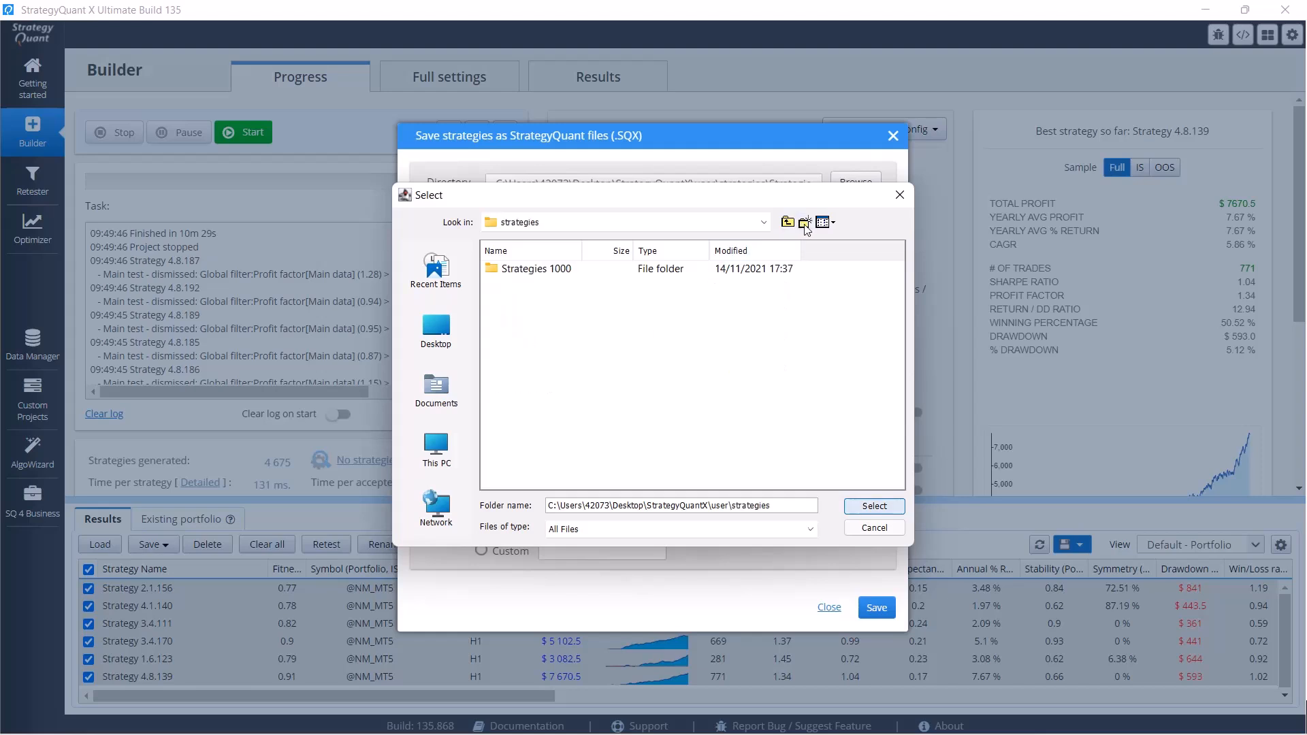
pyautogui.click(805, 222)
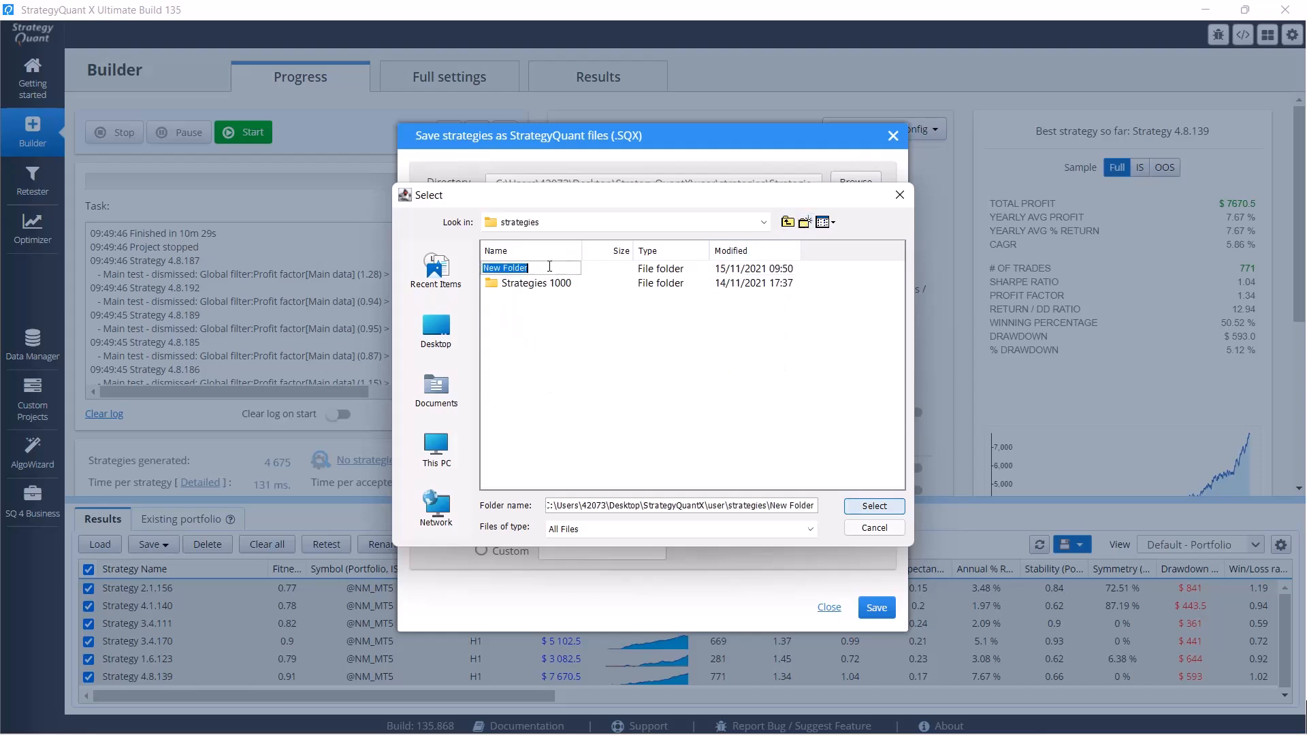
pyautogui.write('GB')
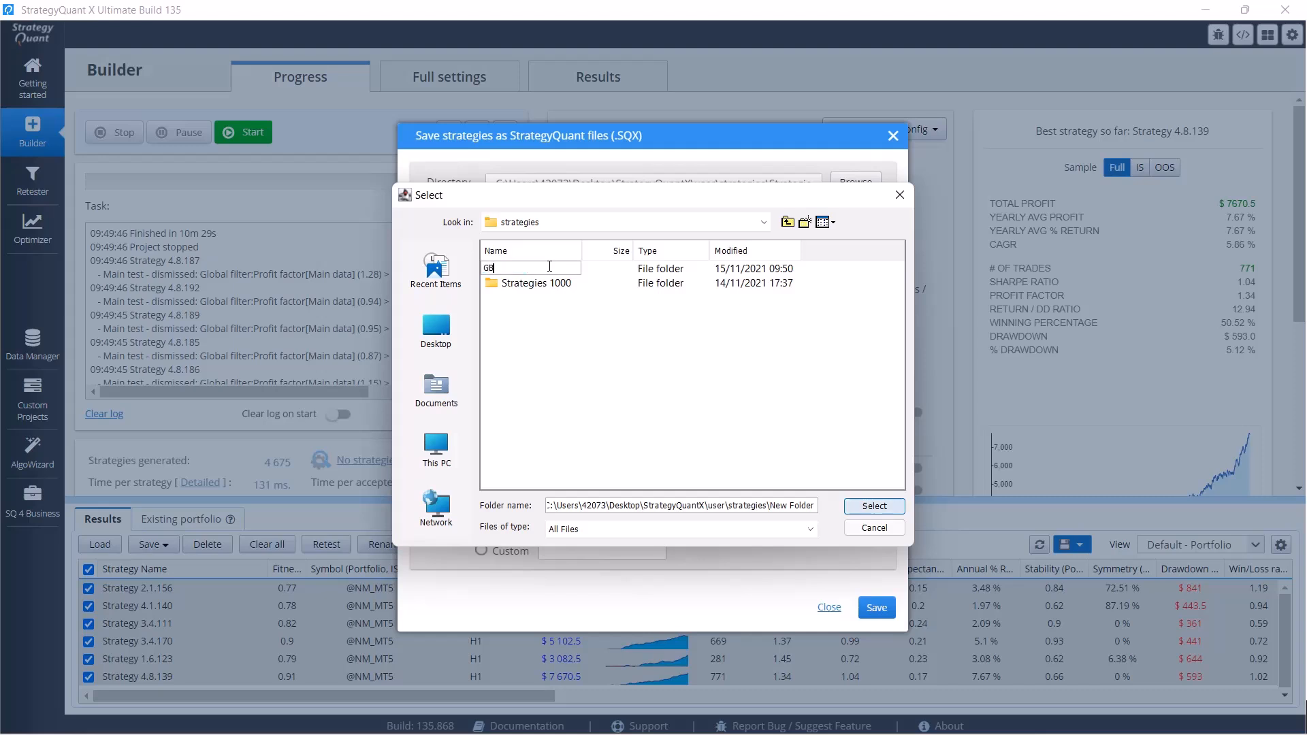
pyautogui.write('PUSD')
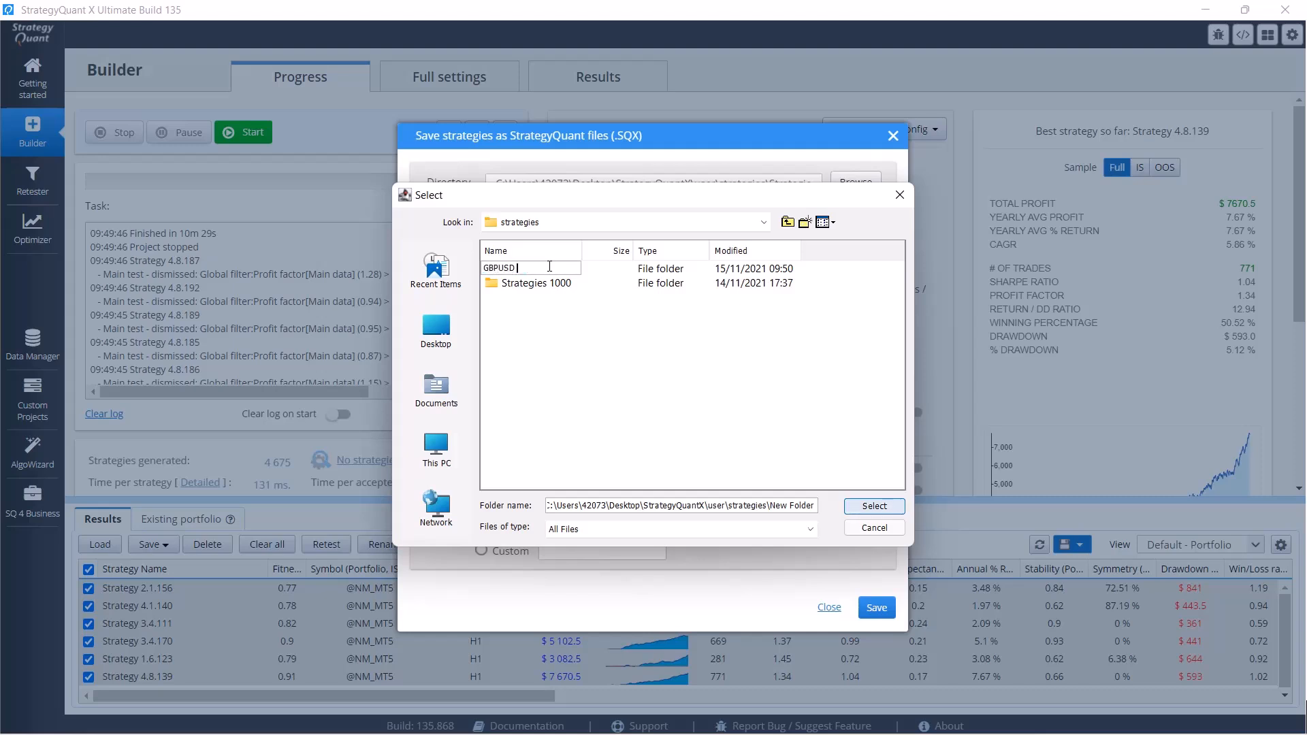
pyautogui.write('h1')
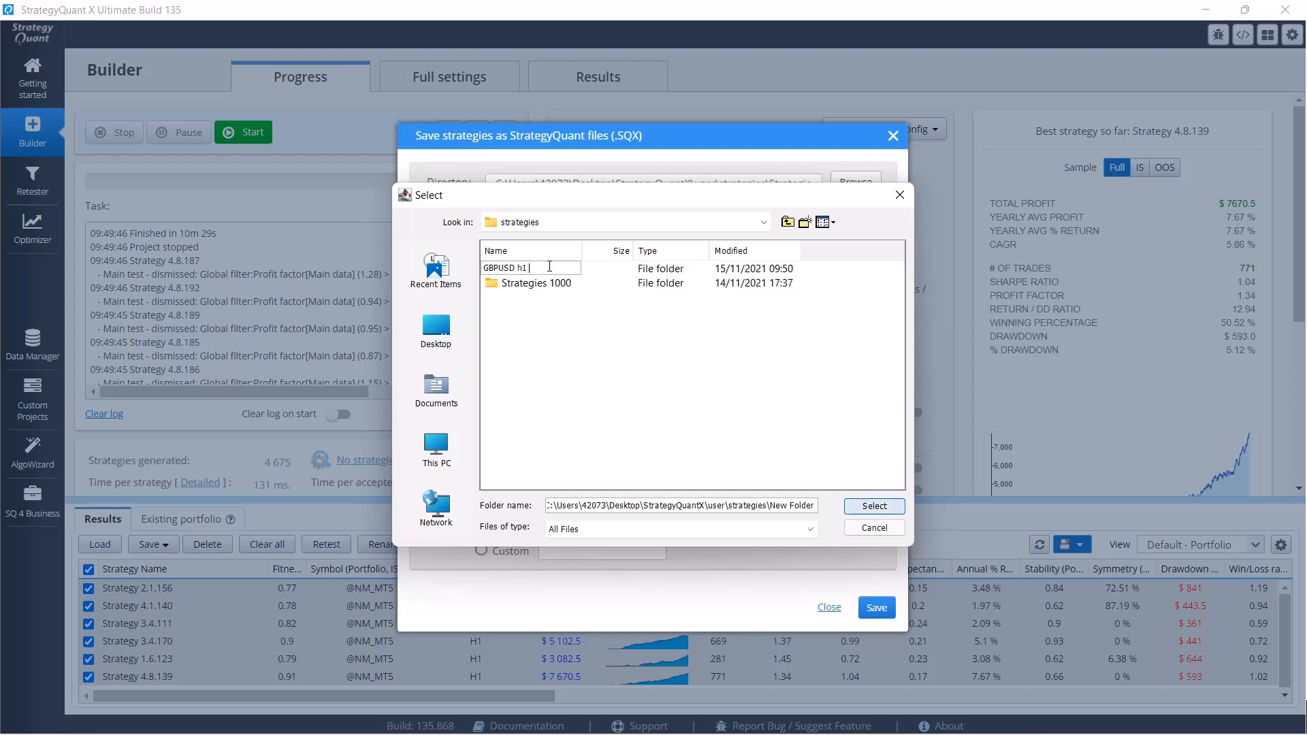
pyautogui.write('1')
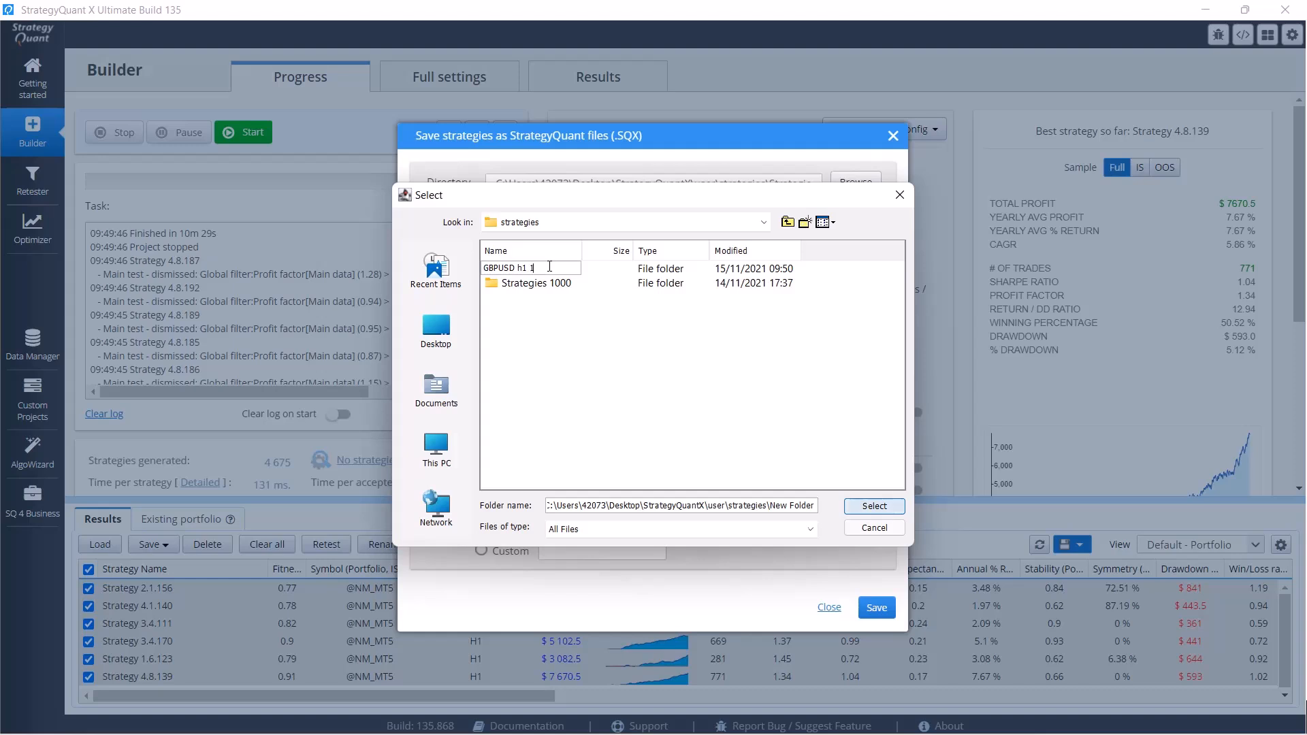
pyautogui.doubleClick(507, 268)
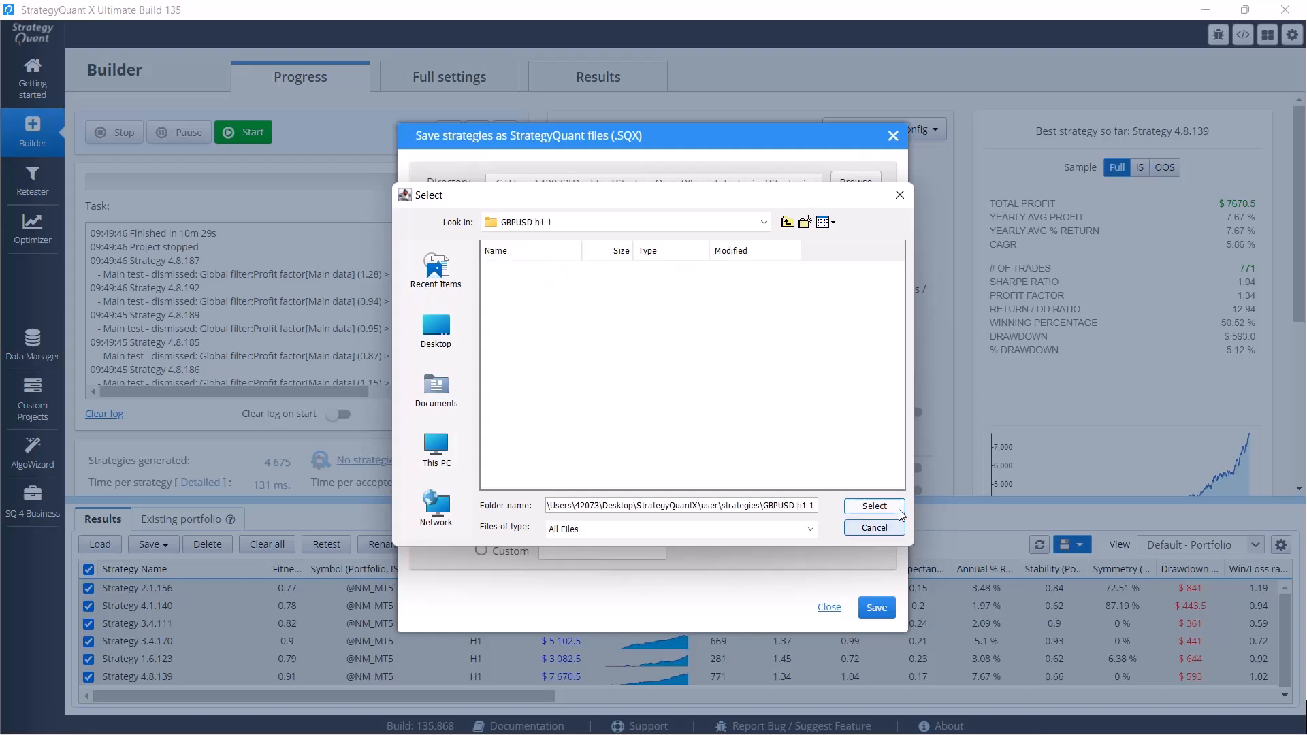
pyautogui.click(874, 506)
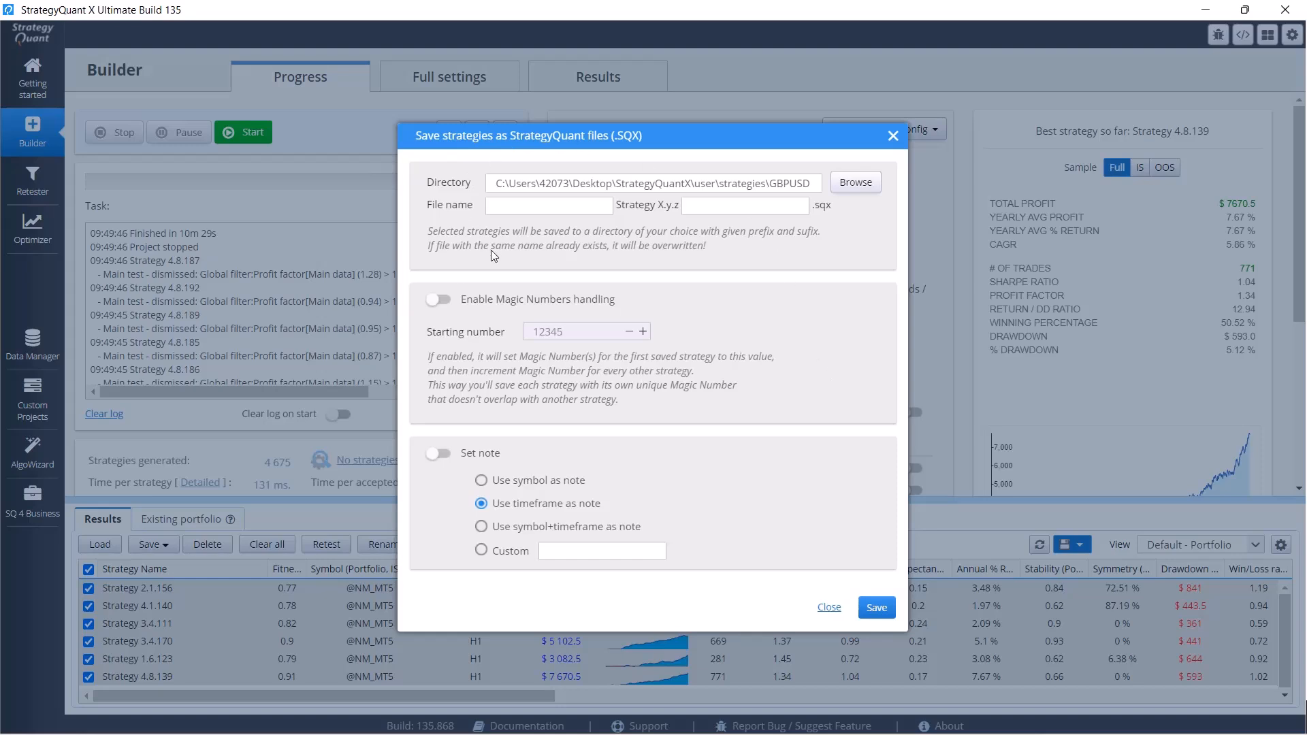
# Save the six strategies as .sqx files with prefix GBPUSD and suffix H1.
pyautogui.click(549, 206)
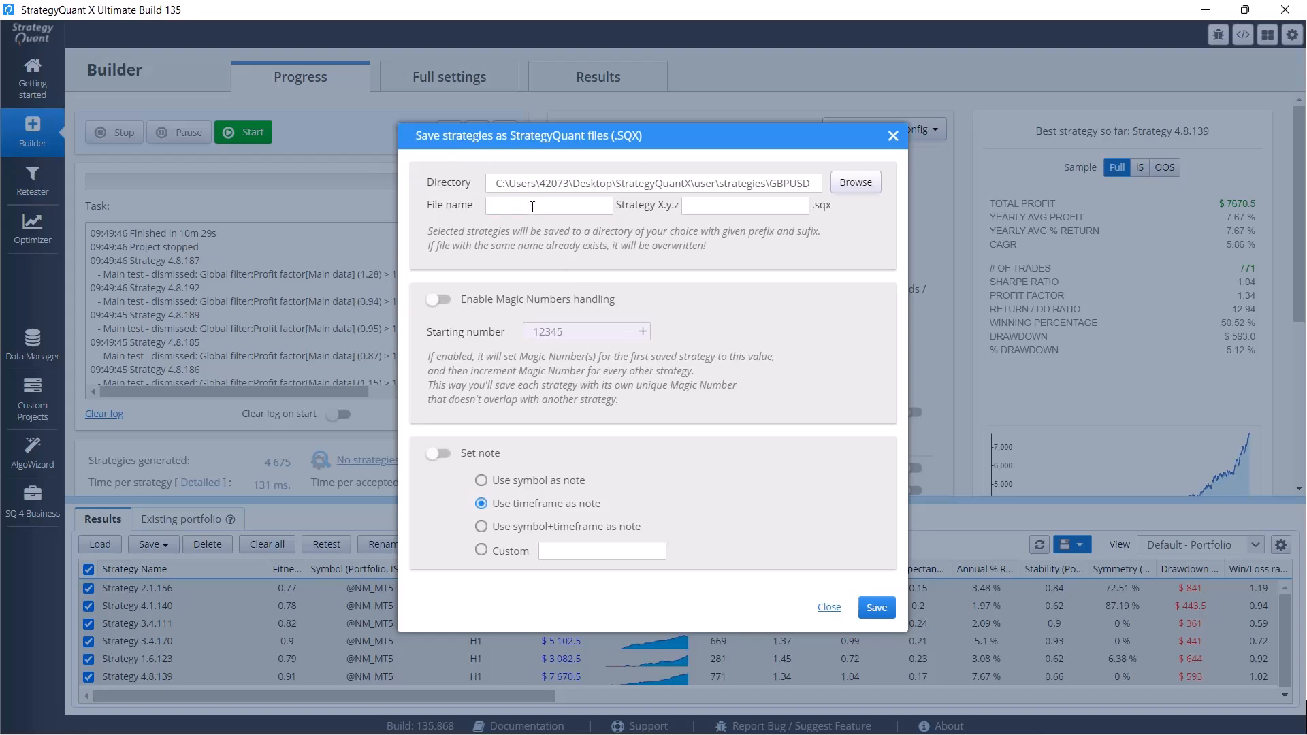
pyautogui.write('GBPUSD')
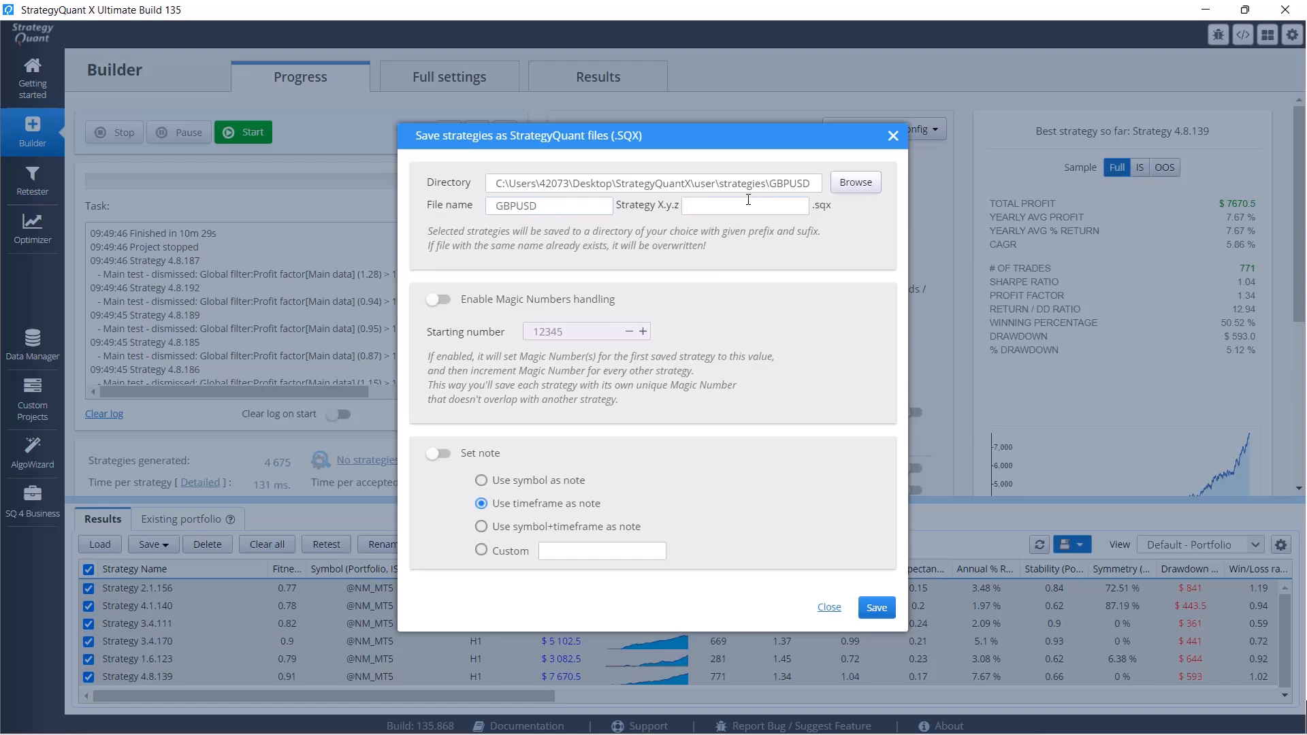
pyautogui.write('H1')
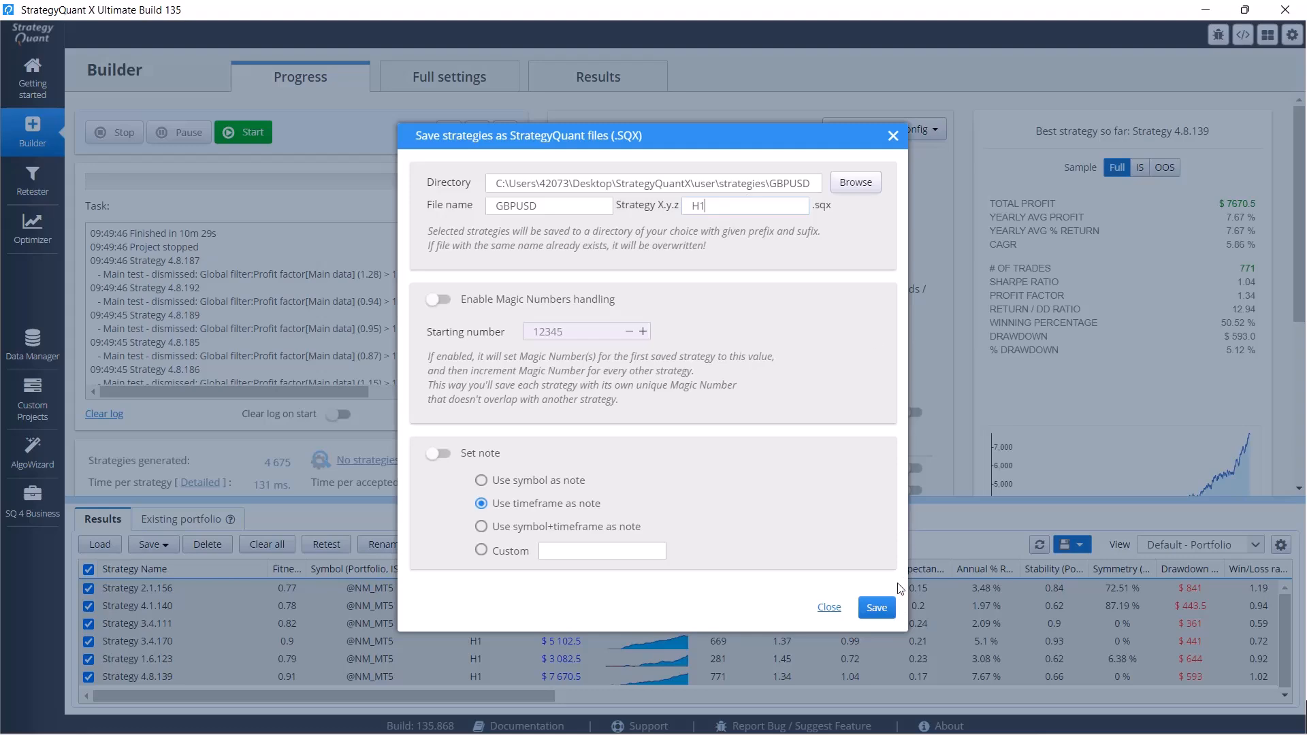
pyautogui.click(875, 607)
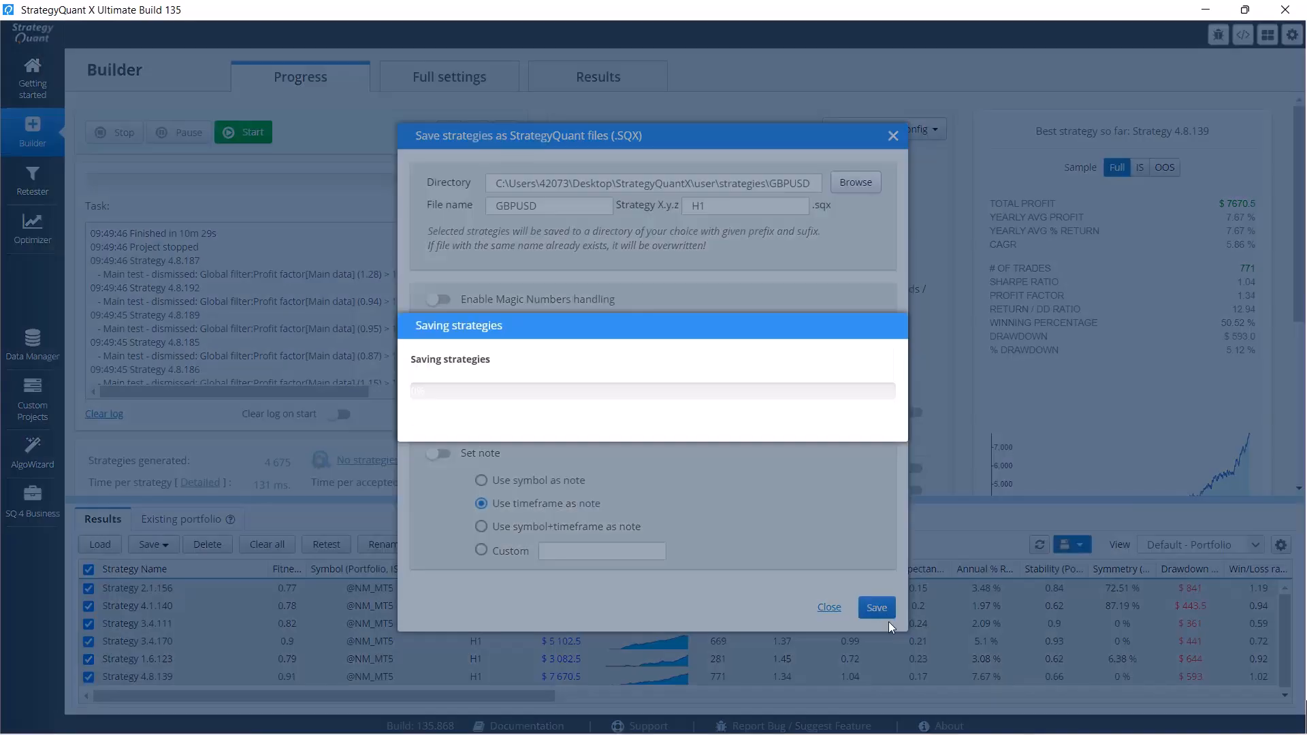
pyautogui.click(875, 608)
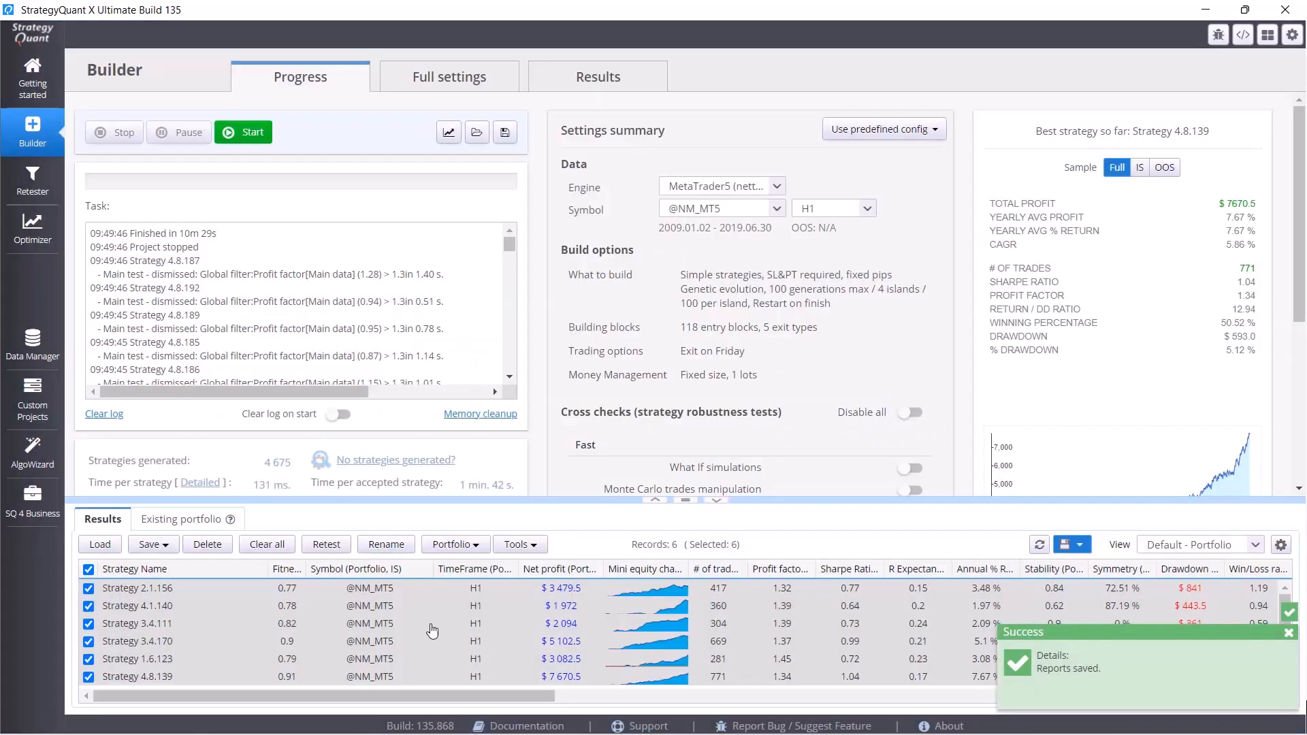
pyautogui.moveTo(624, 595)
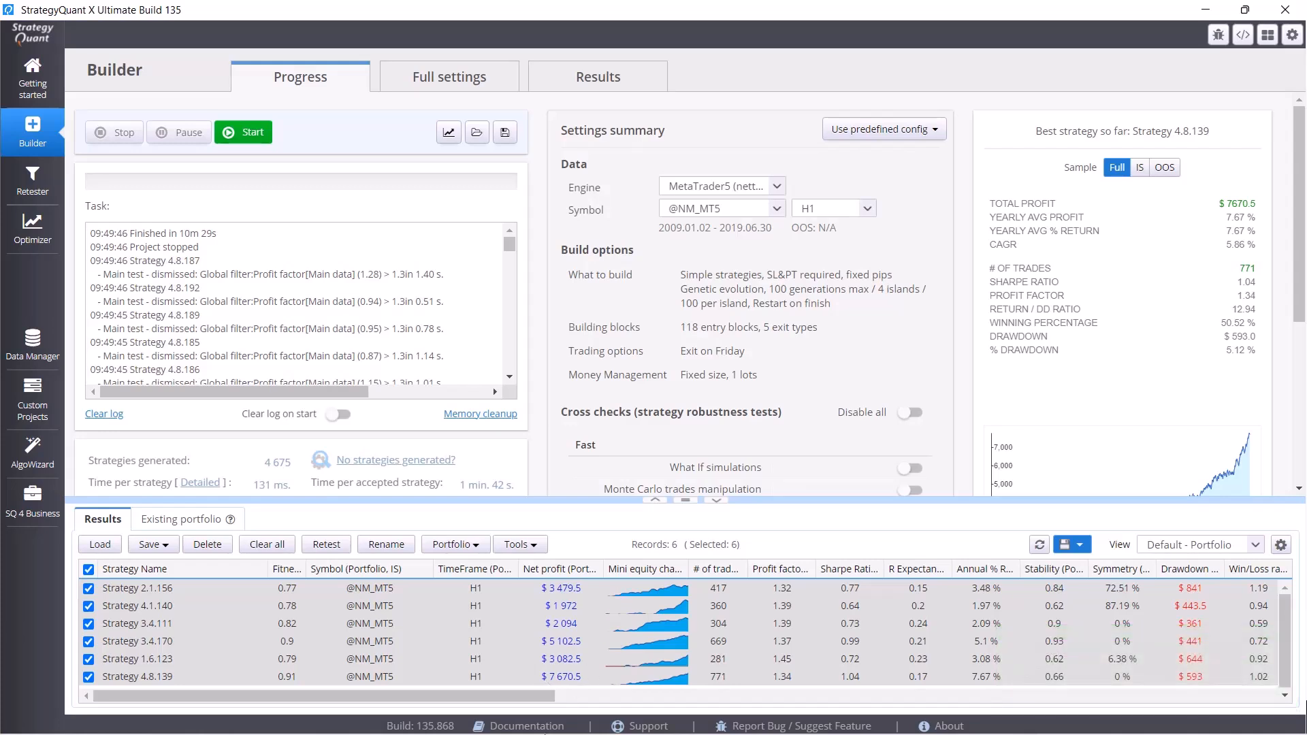
pyautogui.moveTo(652, 715)
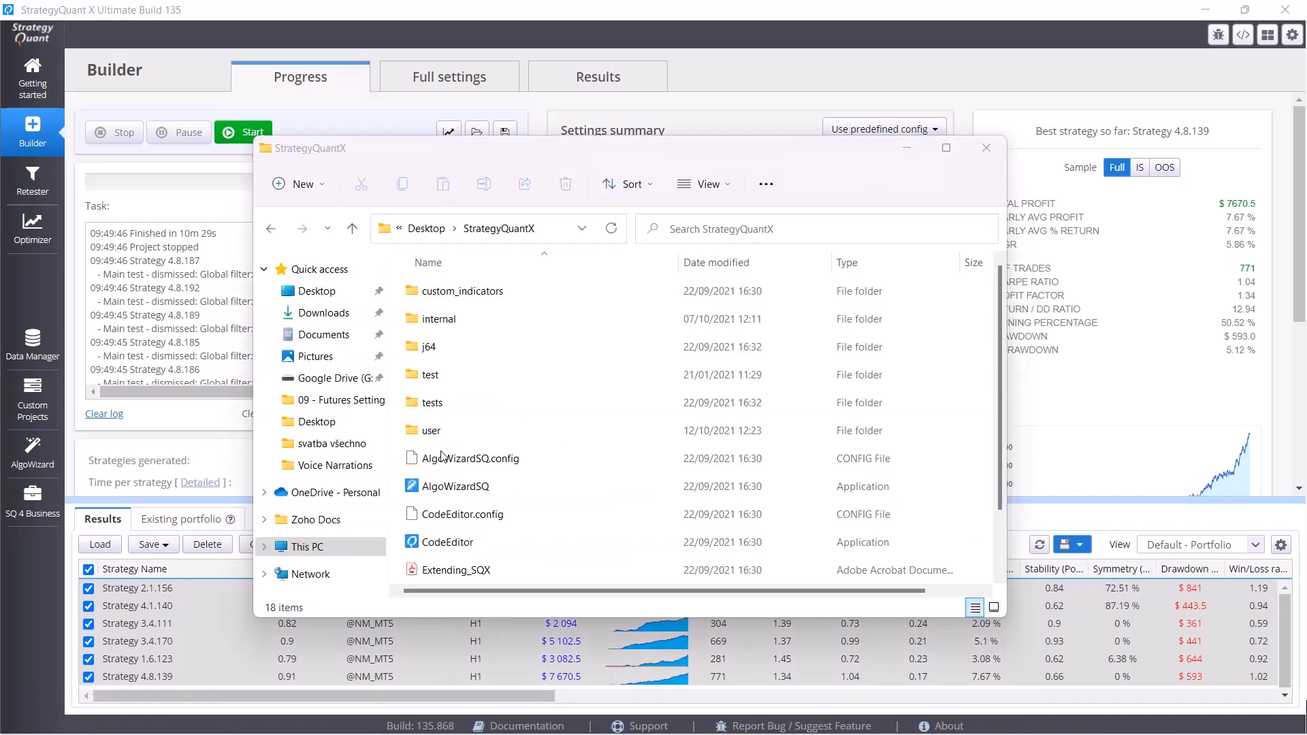
# Browse to user > strategies > GBPUSD h1 1 and confirm the six .sqx files are there.
pyautogui.doubleClick(432, 431)
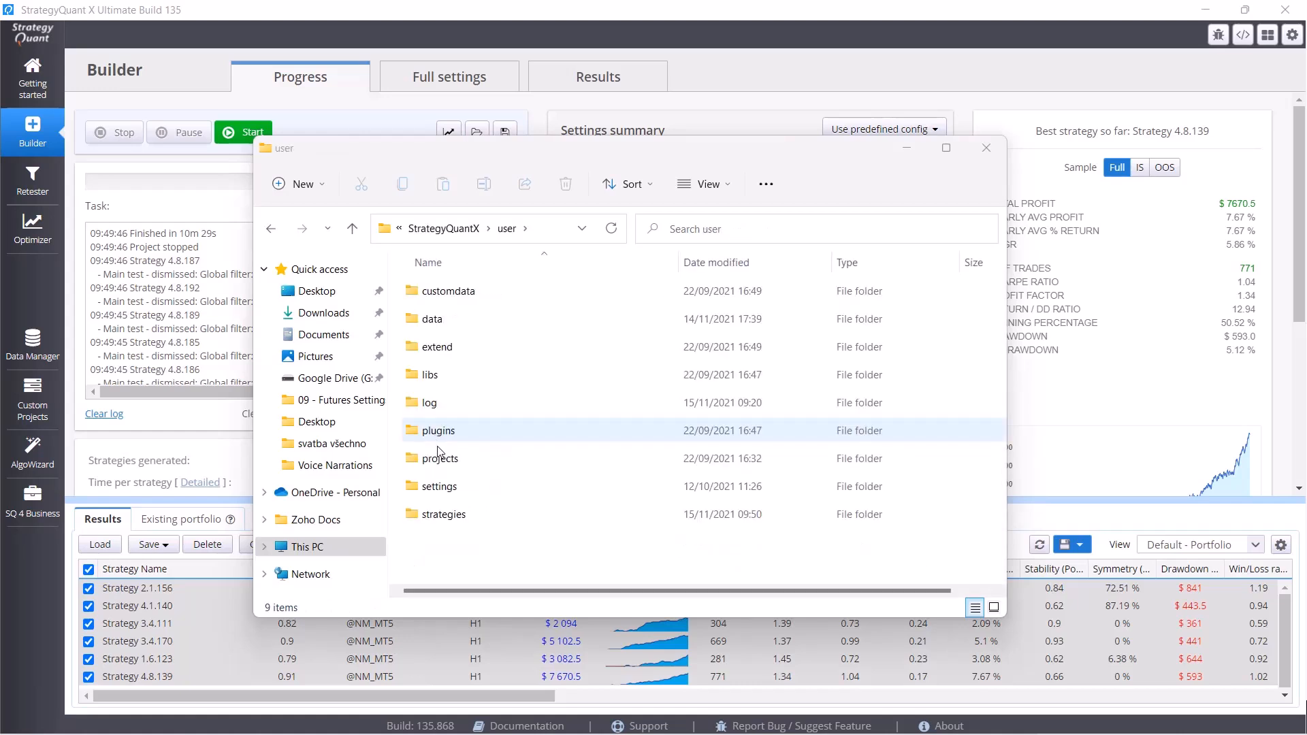
pyautogui.doubleClick(444, 515)
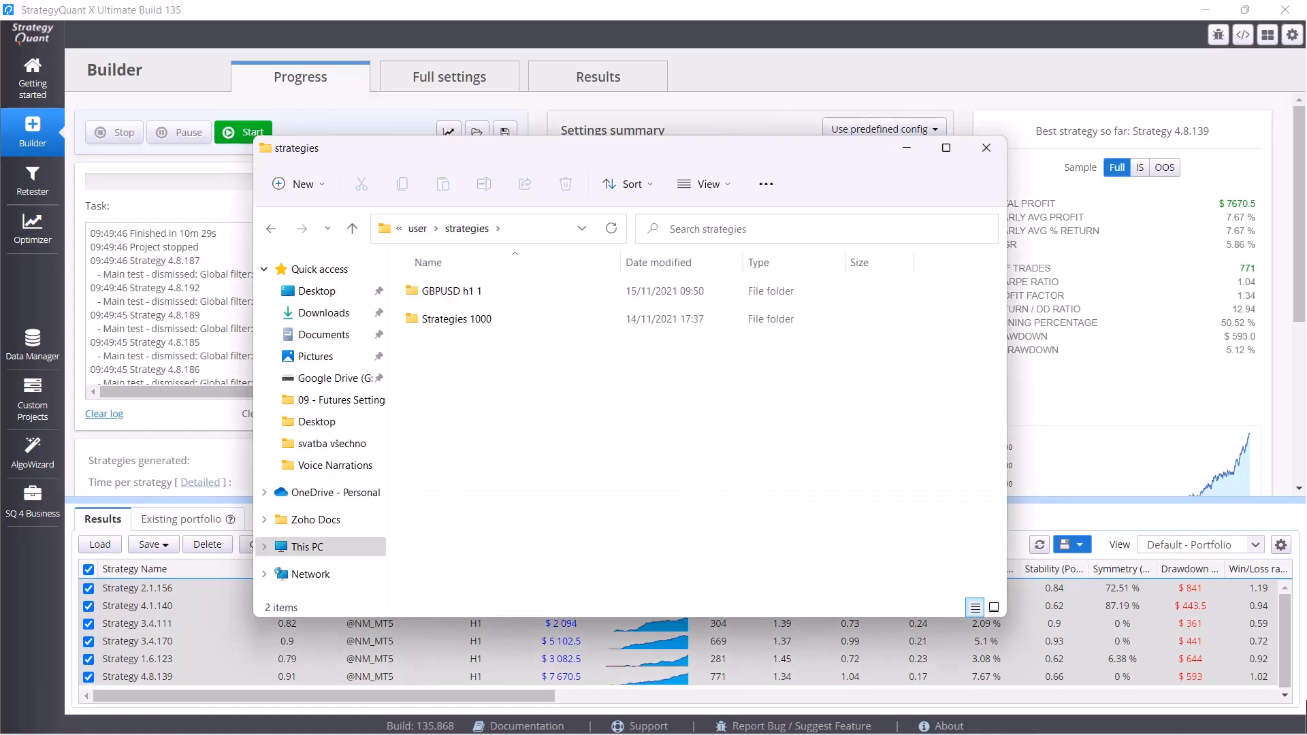
pyautogui.click(452, 291)
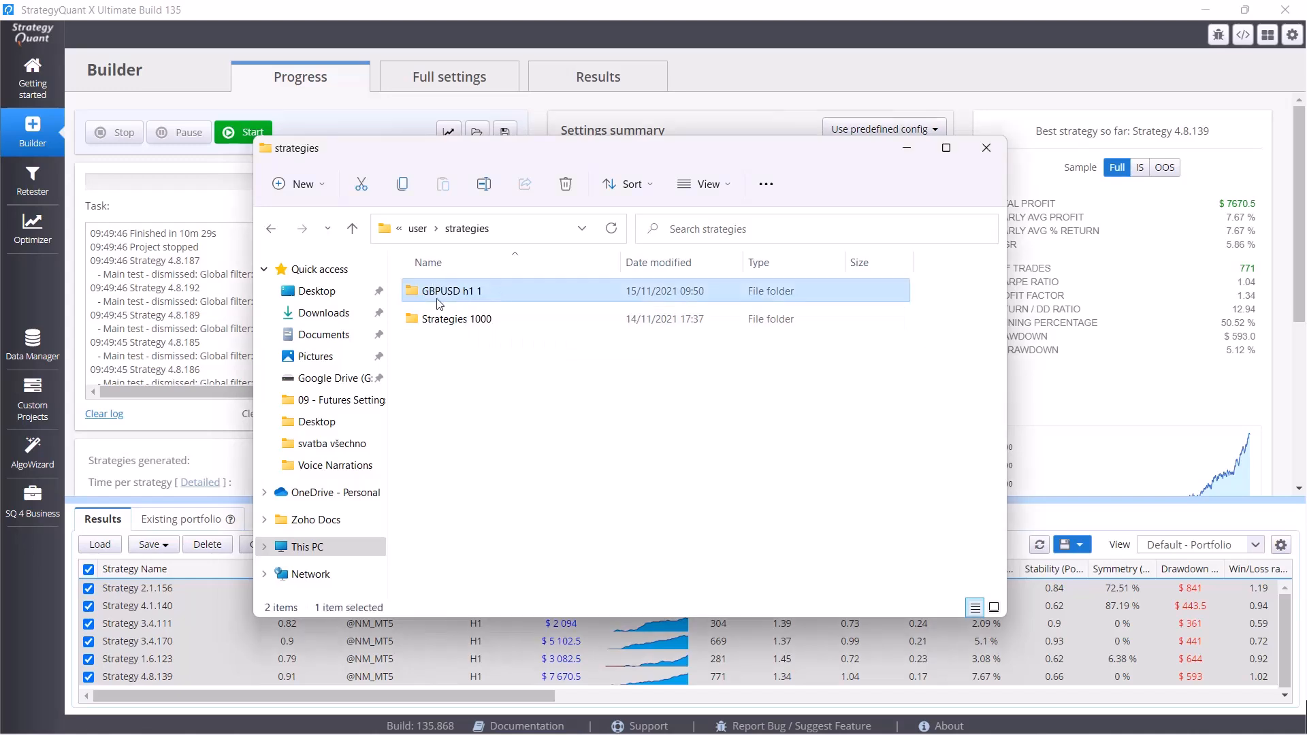
pyautogui.doubleClick(452, 290)
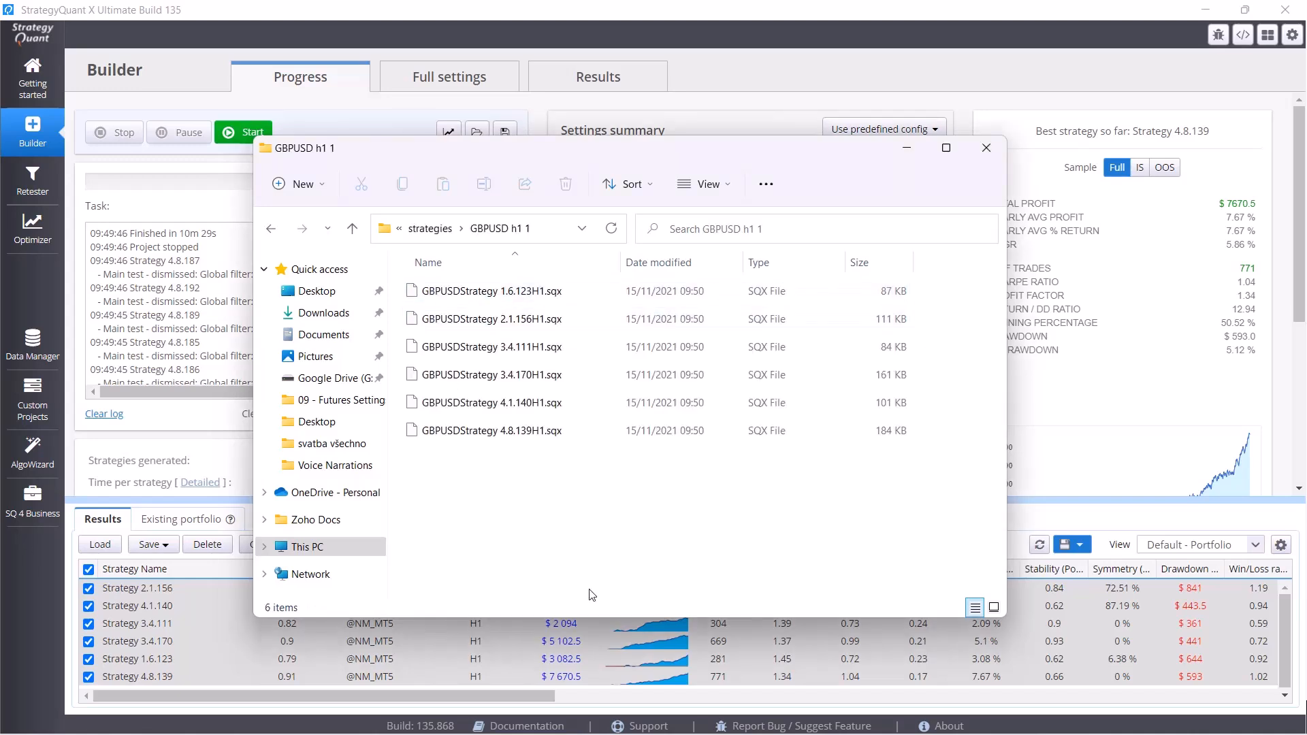
pyautogui.moveTo(699, 558)
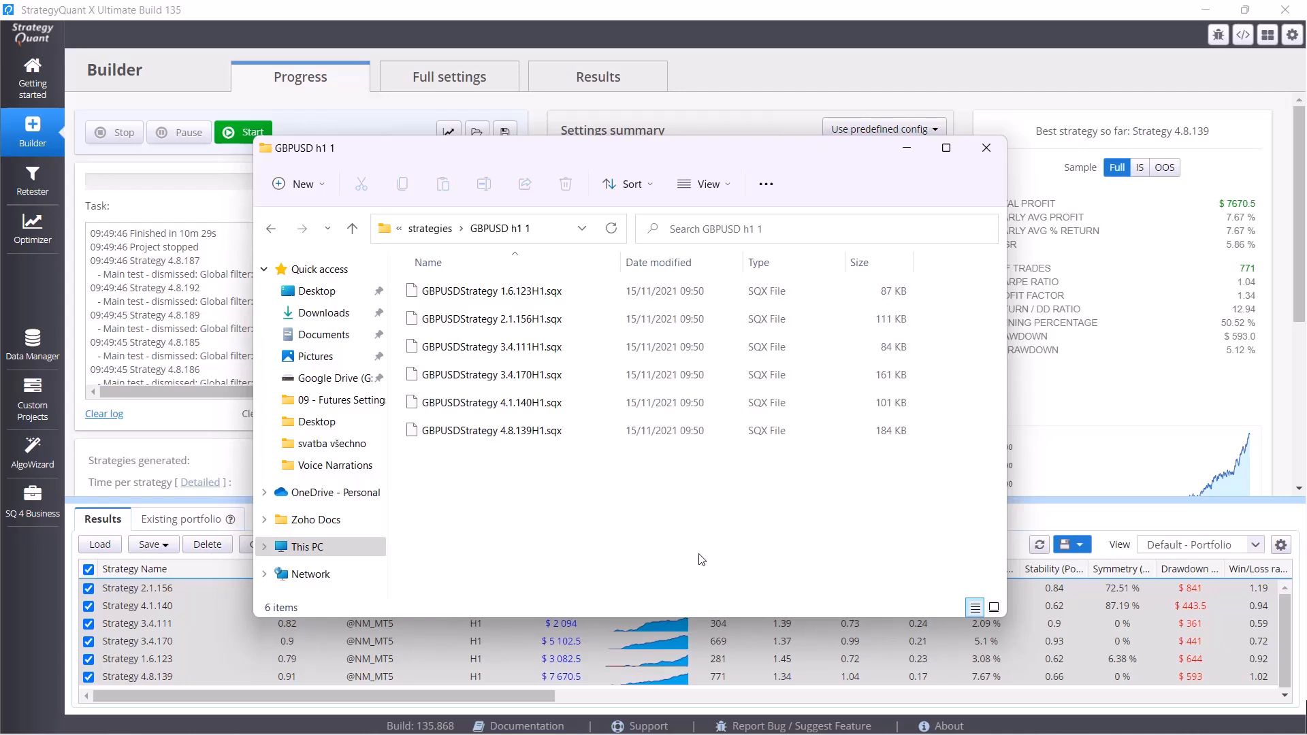
pyautogui.moveTo(985, 147)
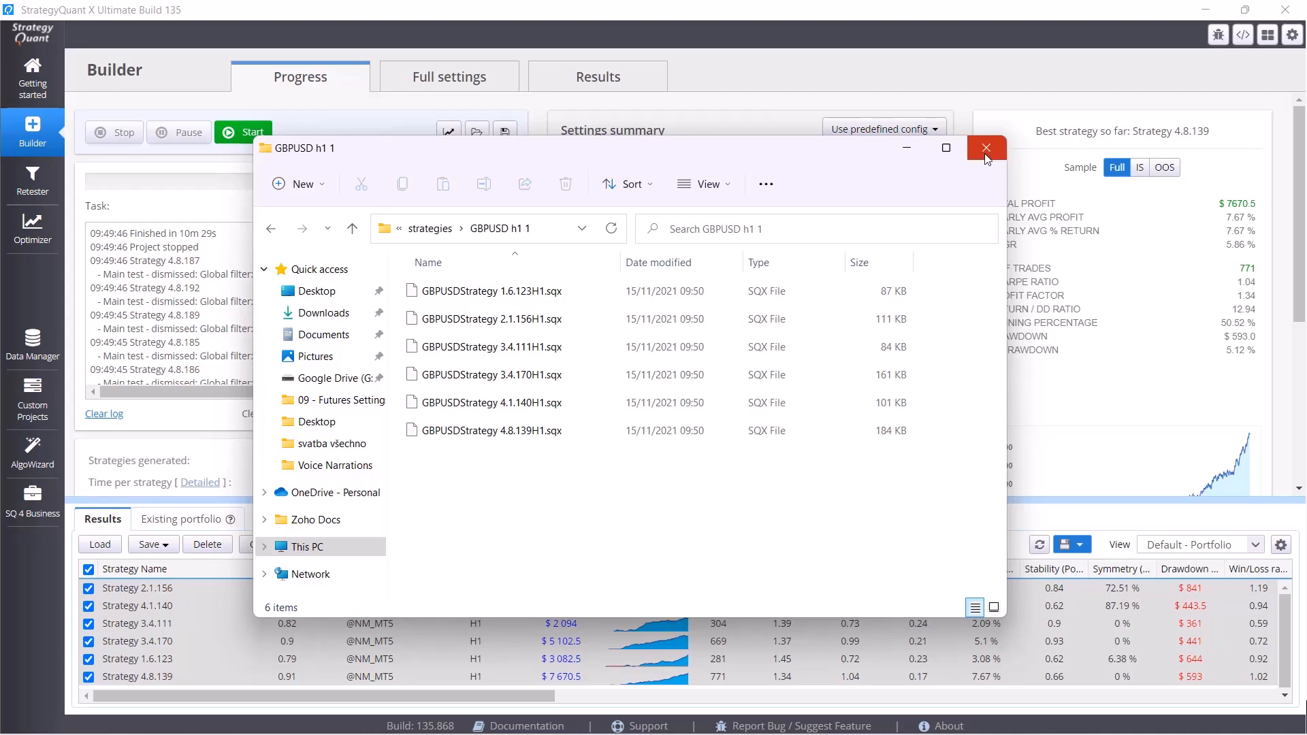
pyautogui.moveTo(986, 148)
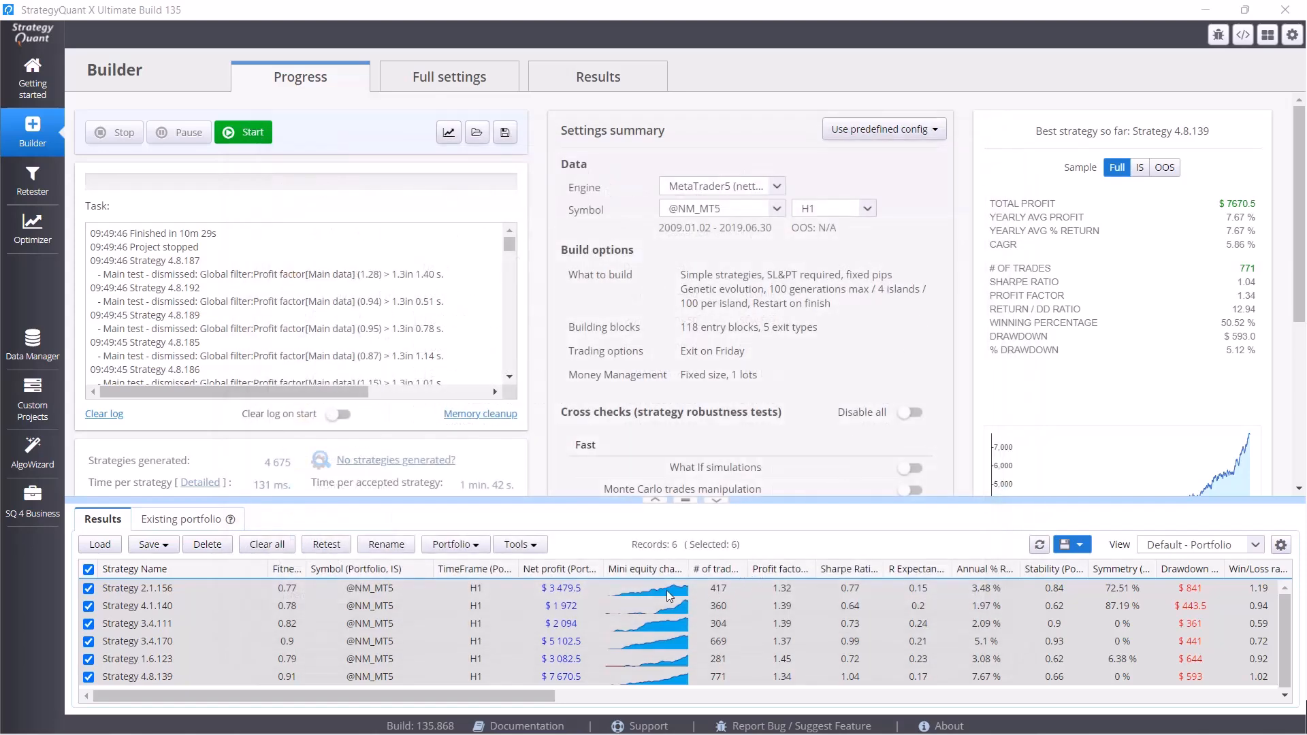
# Open Strategy 2.1.156's detailed results overview from the databank.
pyautogui.click(597, 76)
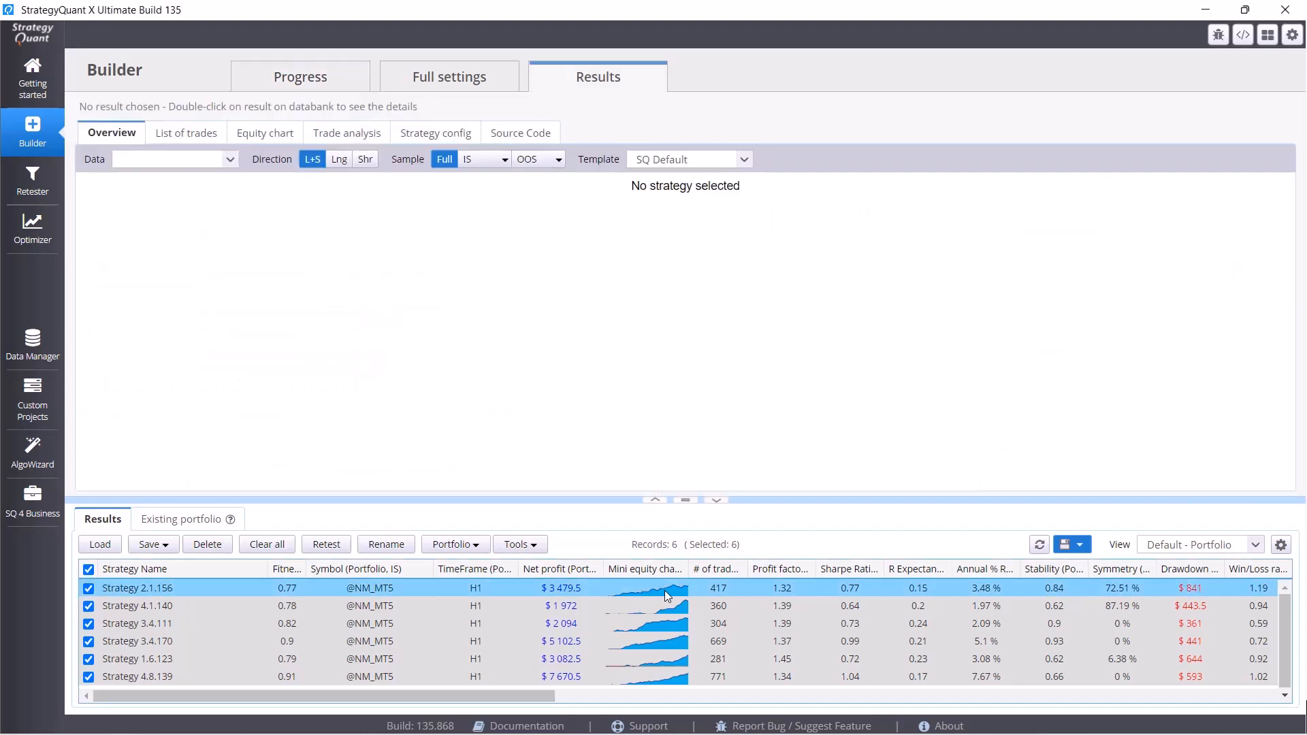
pyautogui.doubleClick(138, 588)
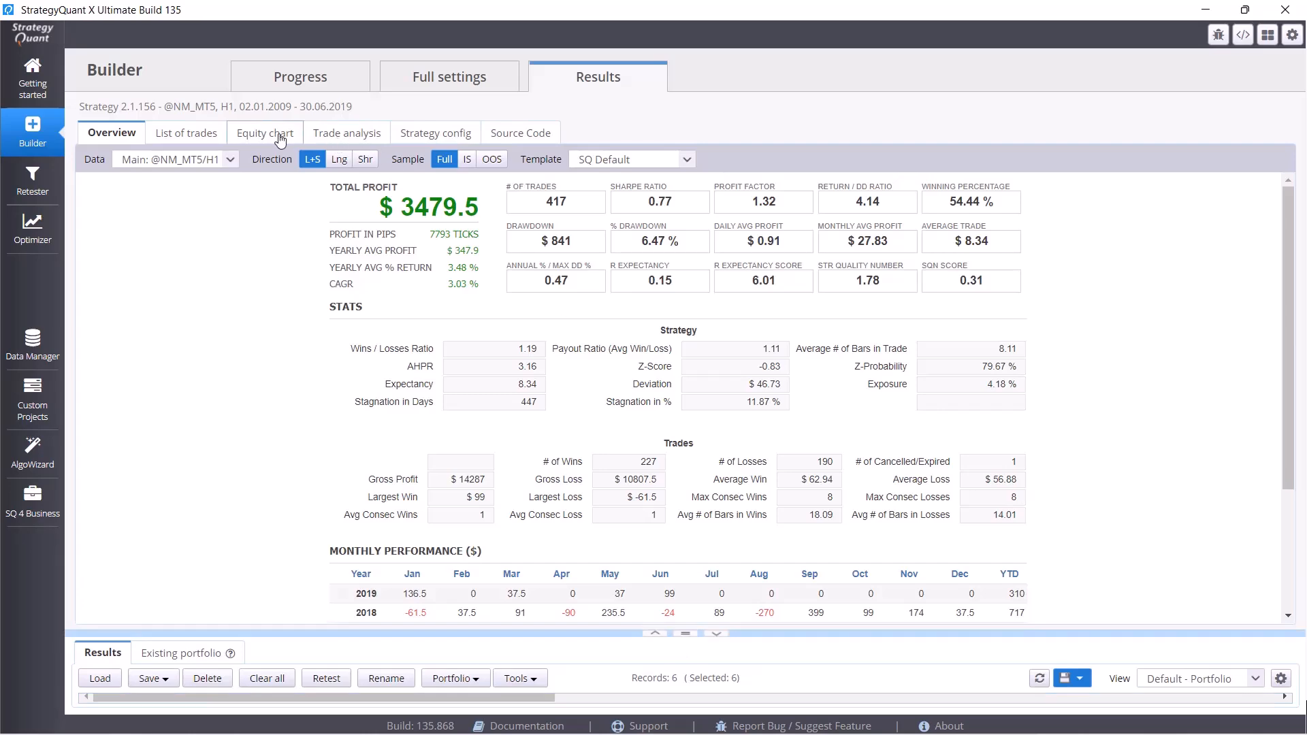
# Display Strategy 2.1.156's equity chart, briefly checking the overview statistics.
pyautogui.click(265, 132)
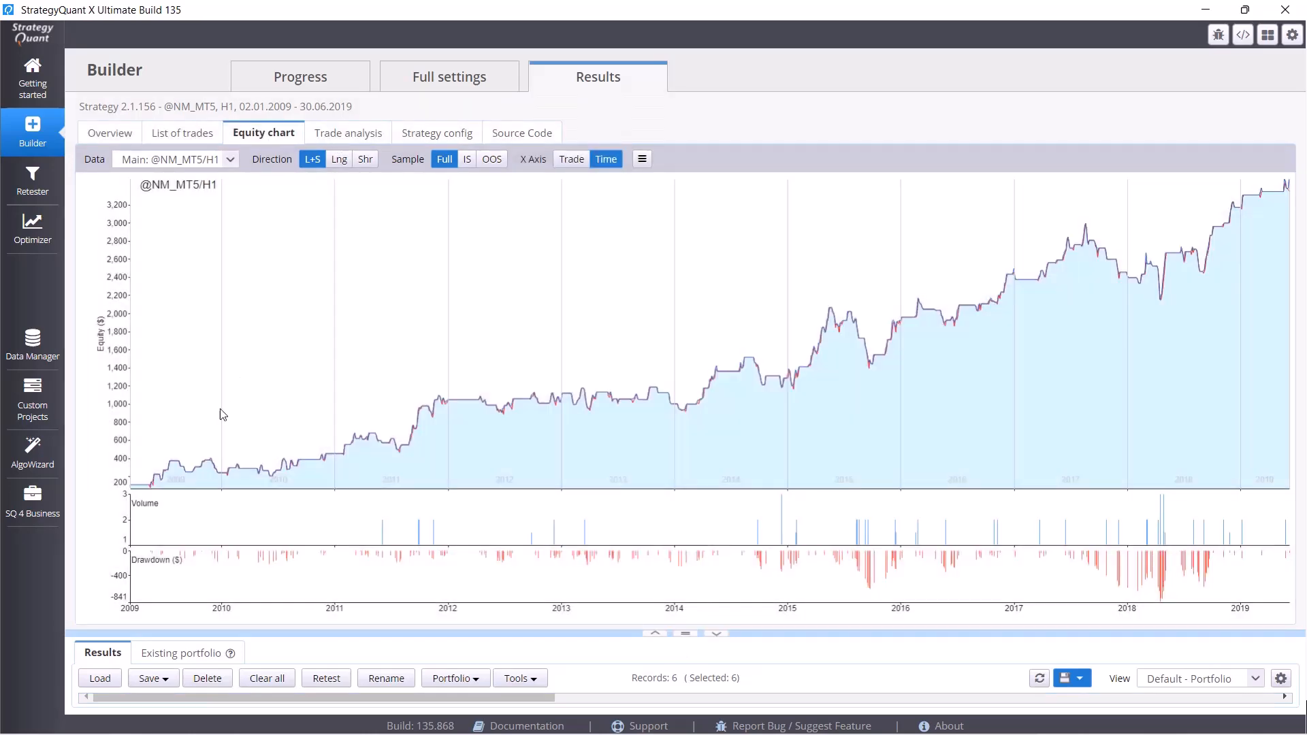
pyautogui.moveTo(1239, 219)
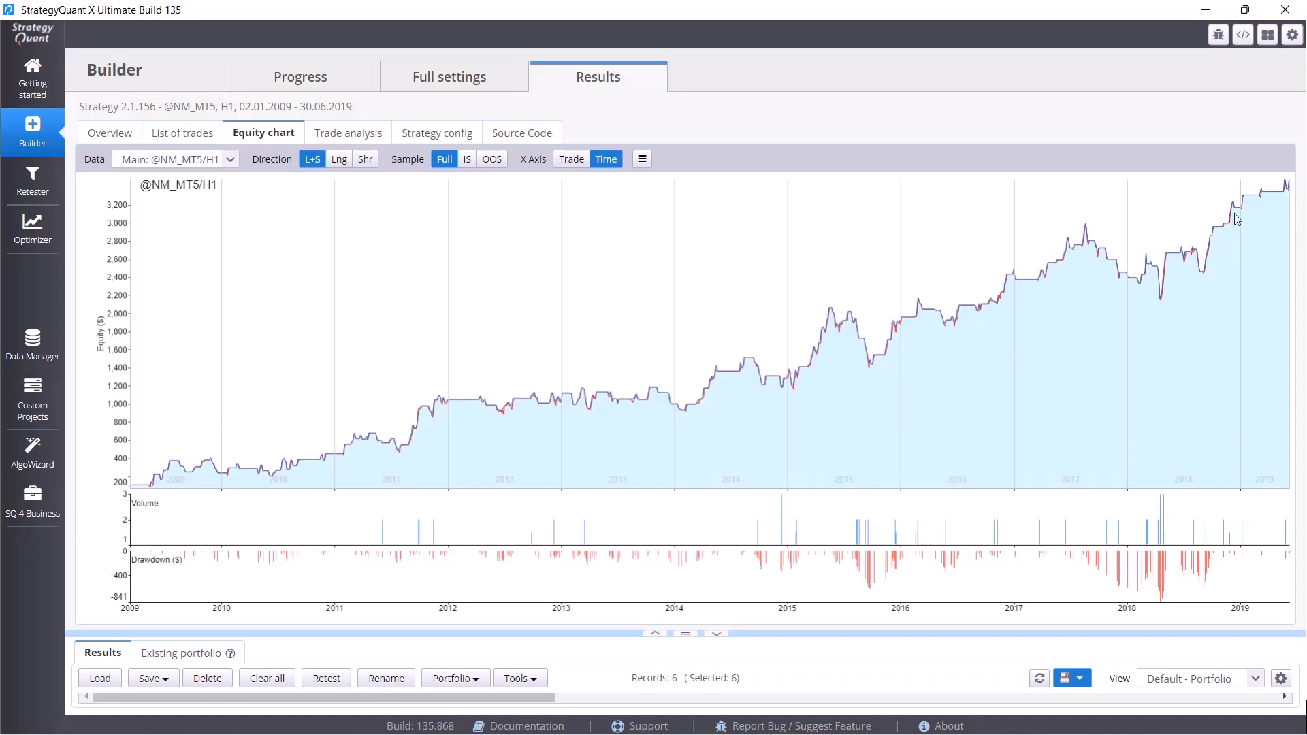
pyautogui.moveTo(418, 511)
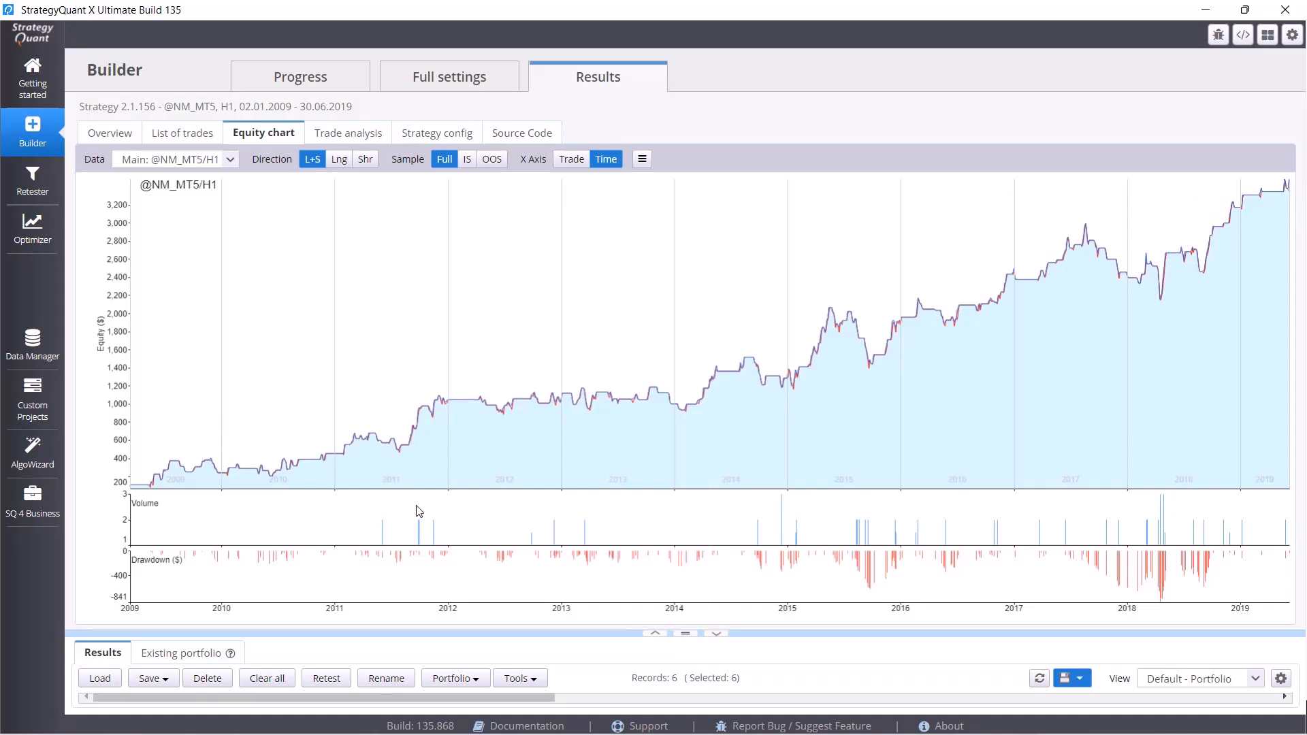
pyautogui.moveTo(331, 360)
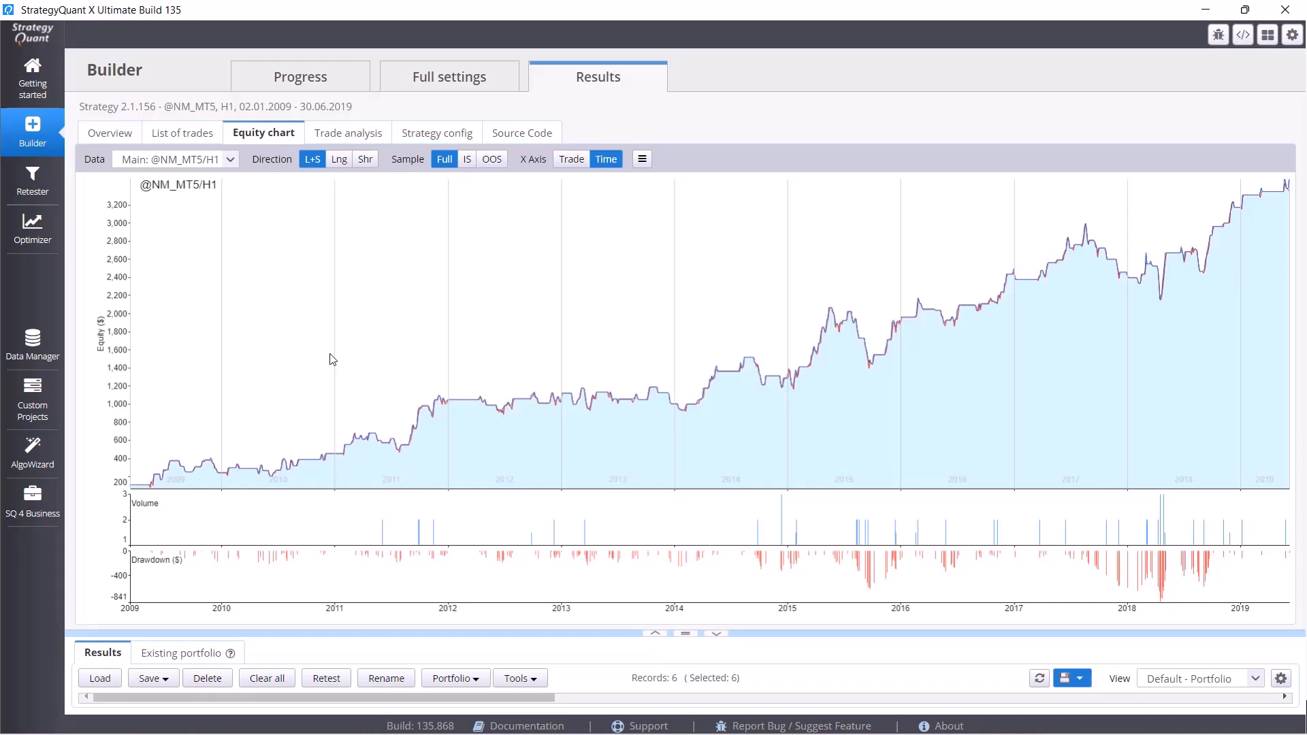
pyautogui.moveTo(54, 172)
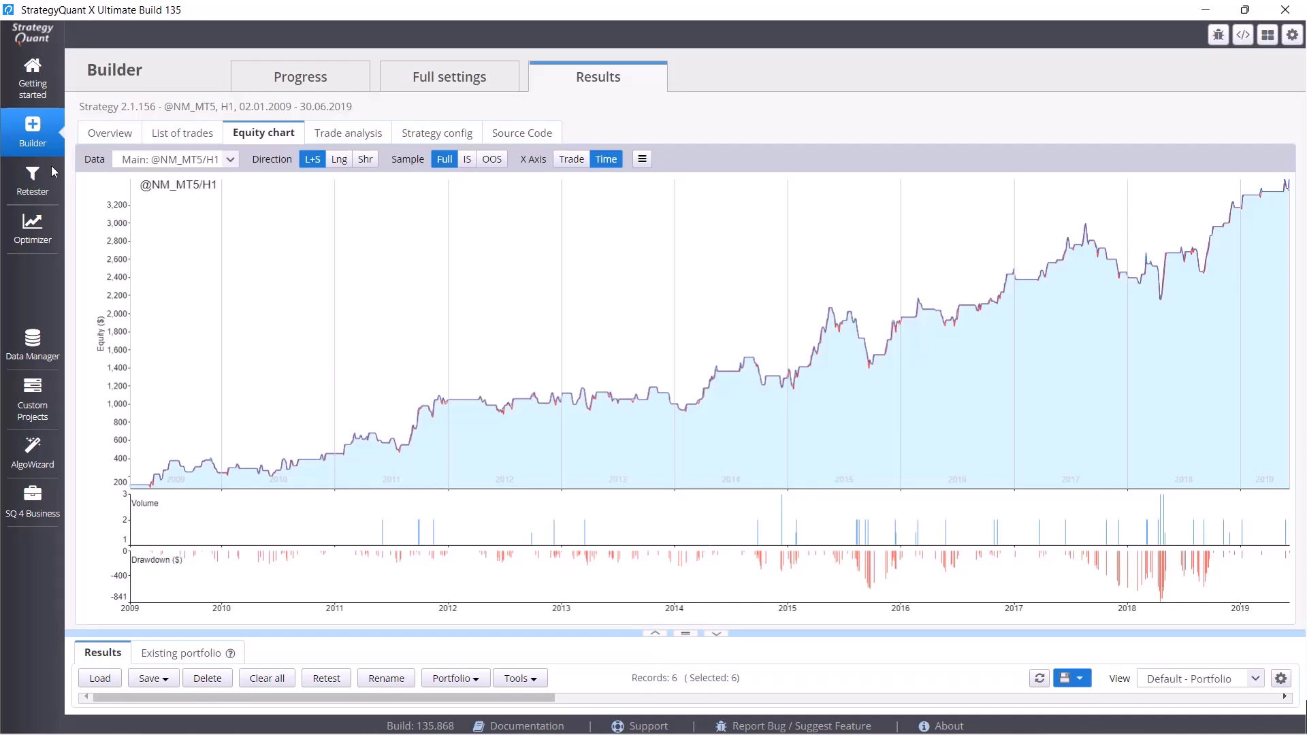
pyautogui.click(110, 132)
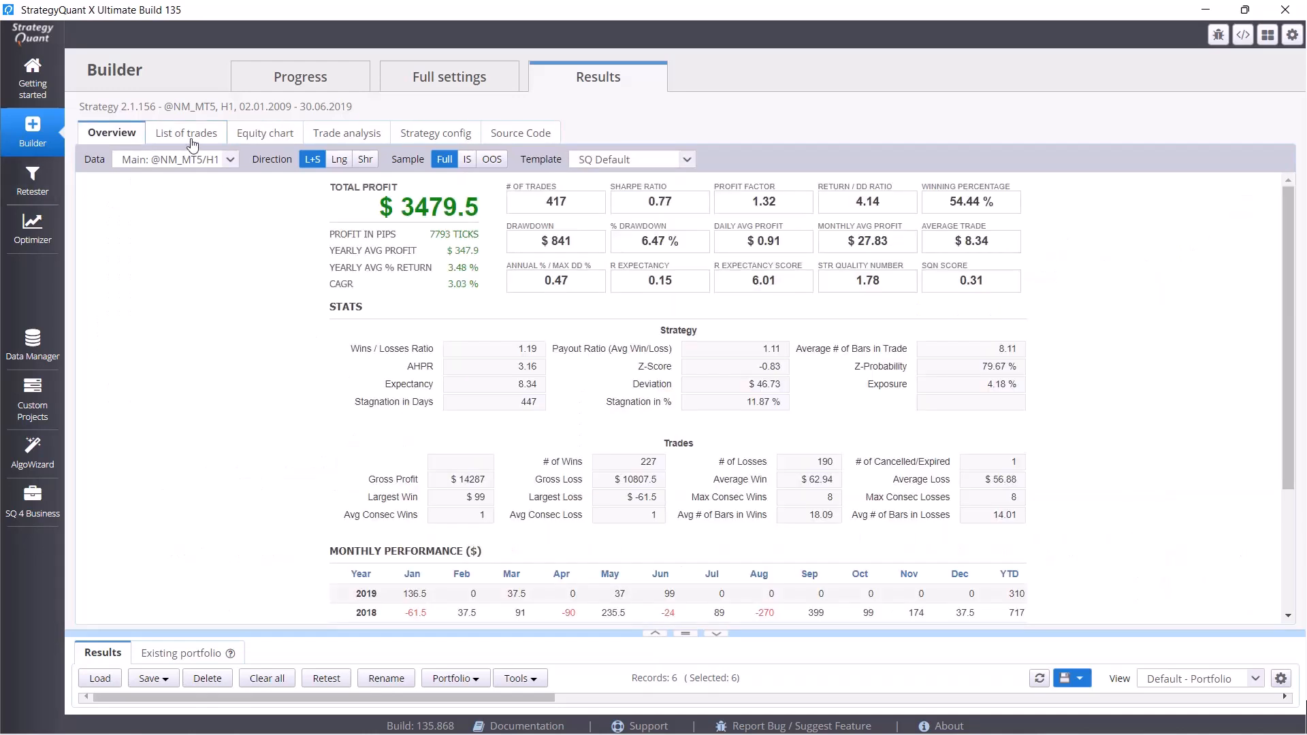
pyautogui.click(264, 132)
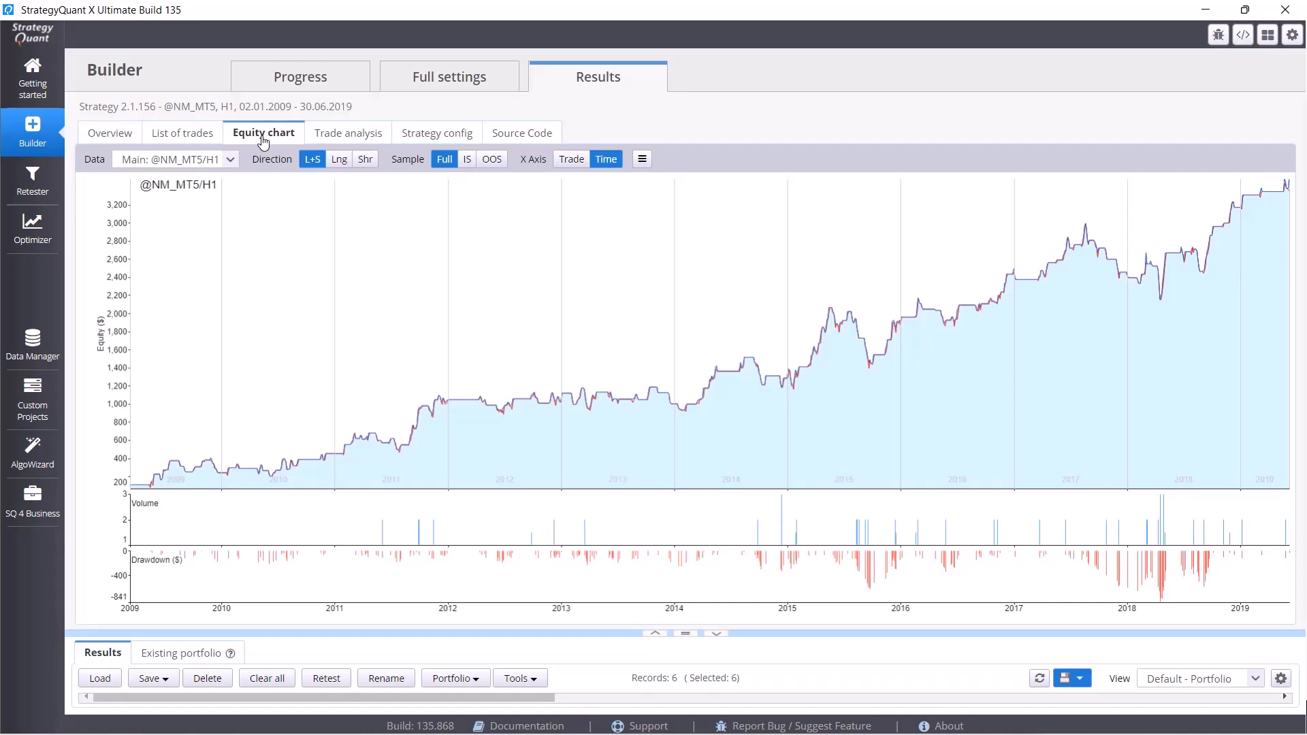
pyautogui.moveTo(1019, 216)
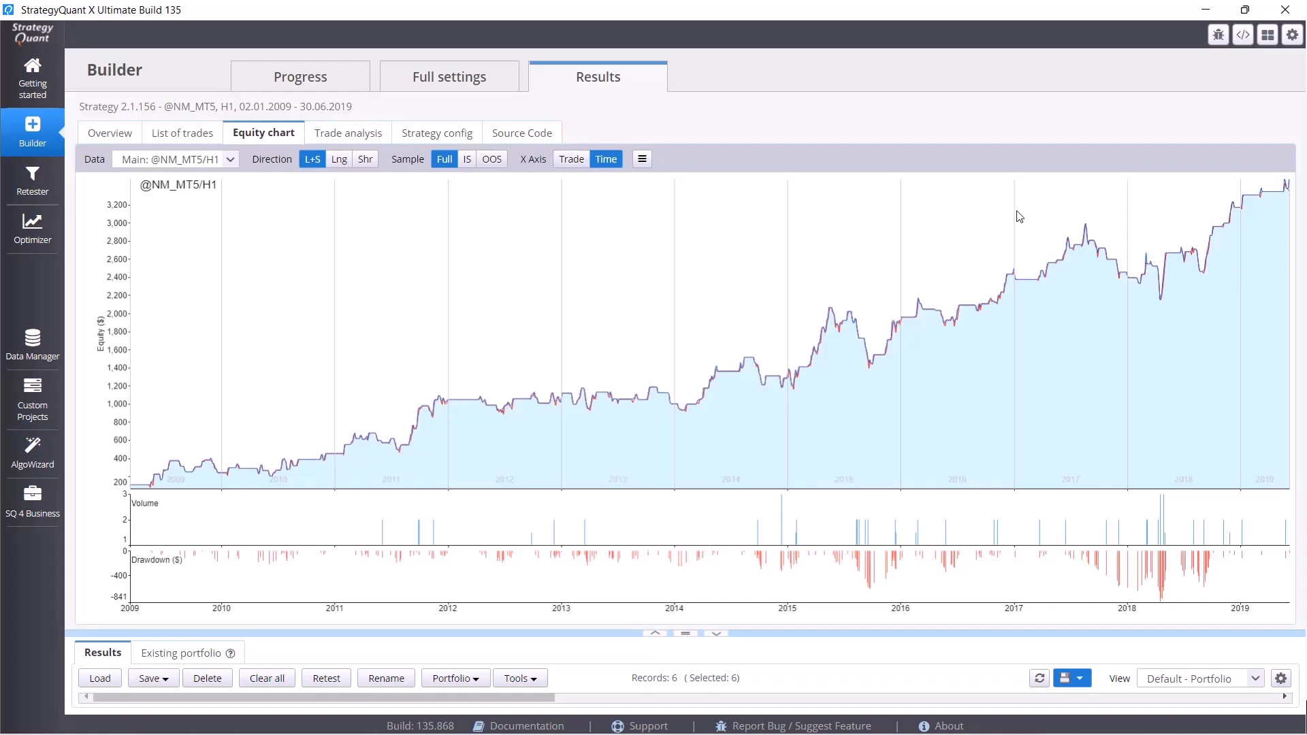